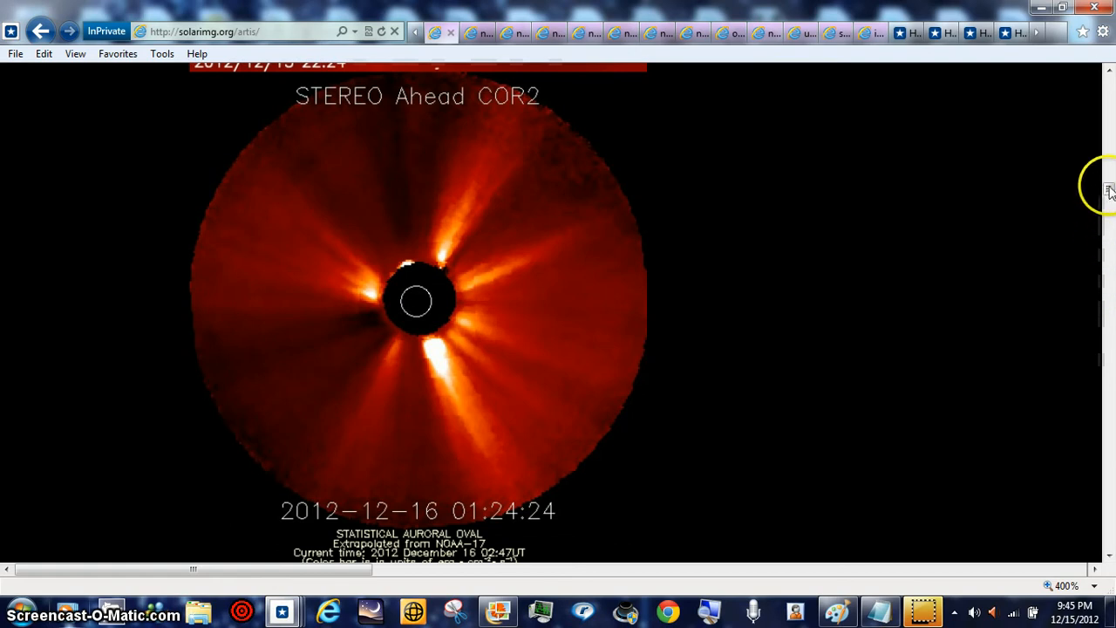
- Scroll up and down the SFSU jet stream forecast map to look it over
scroll(down, 3)
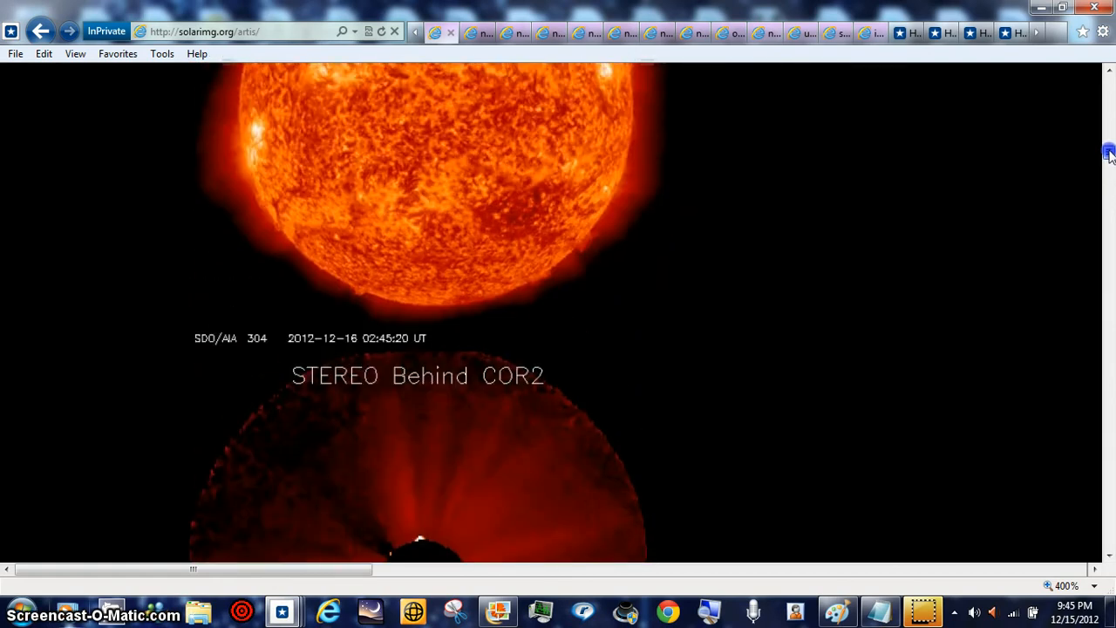
scroll(down, 3)
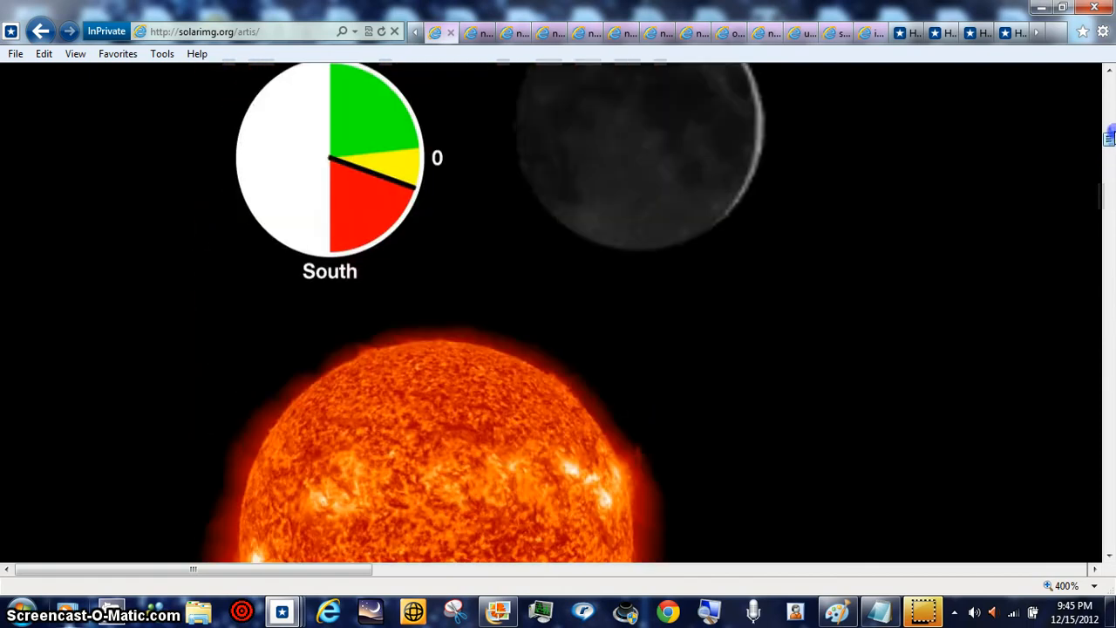
scroll(up, 3)
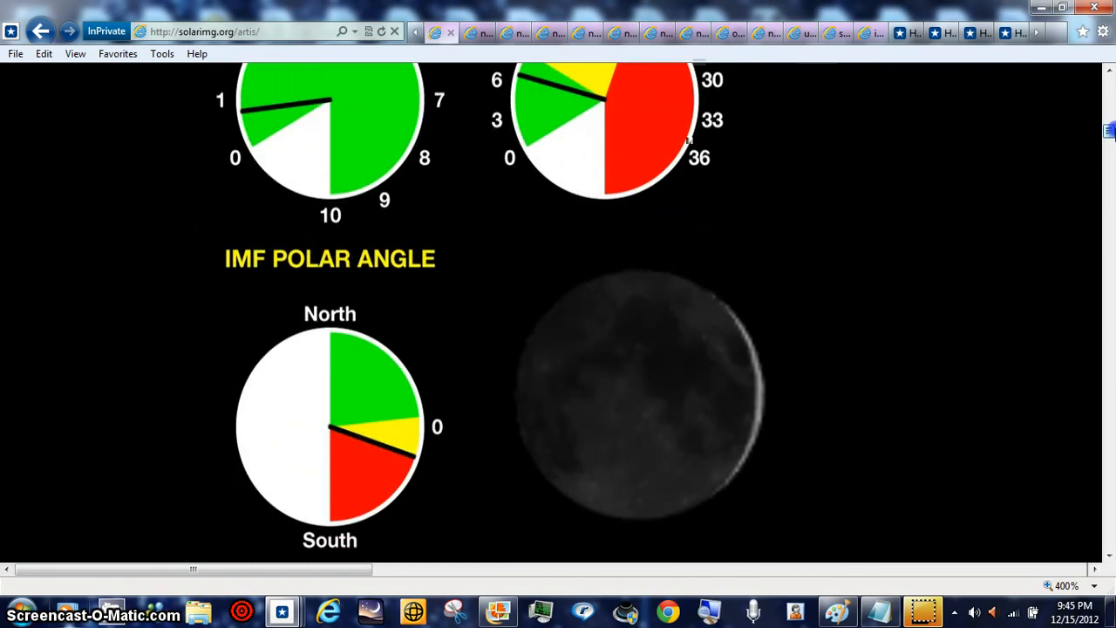
mouse_move(462, 471)
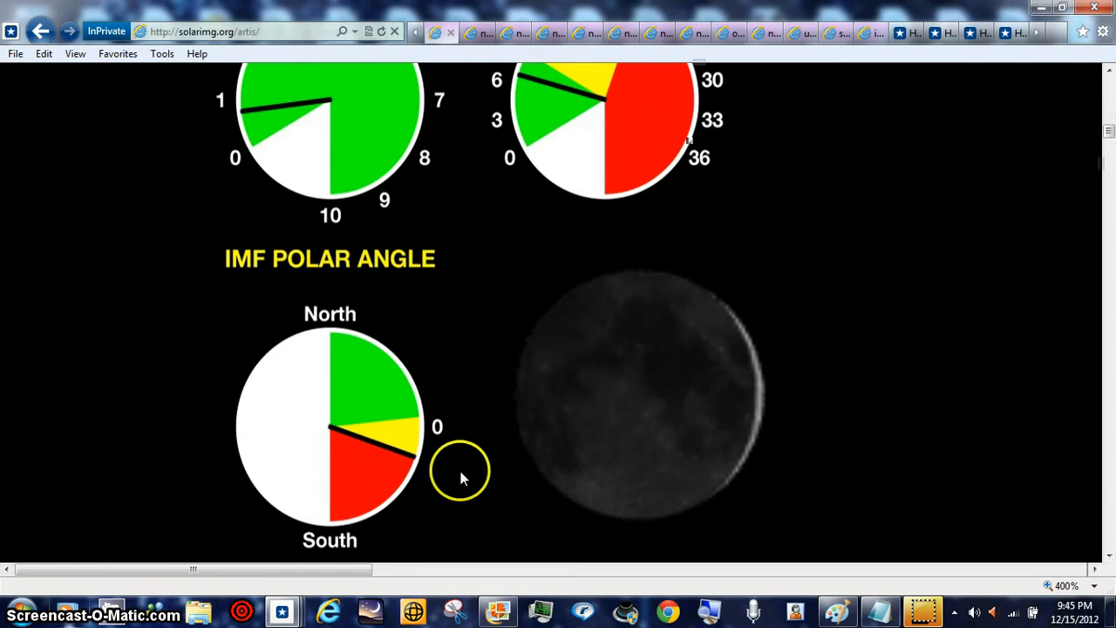
mouse_move(1088, 356)
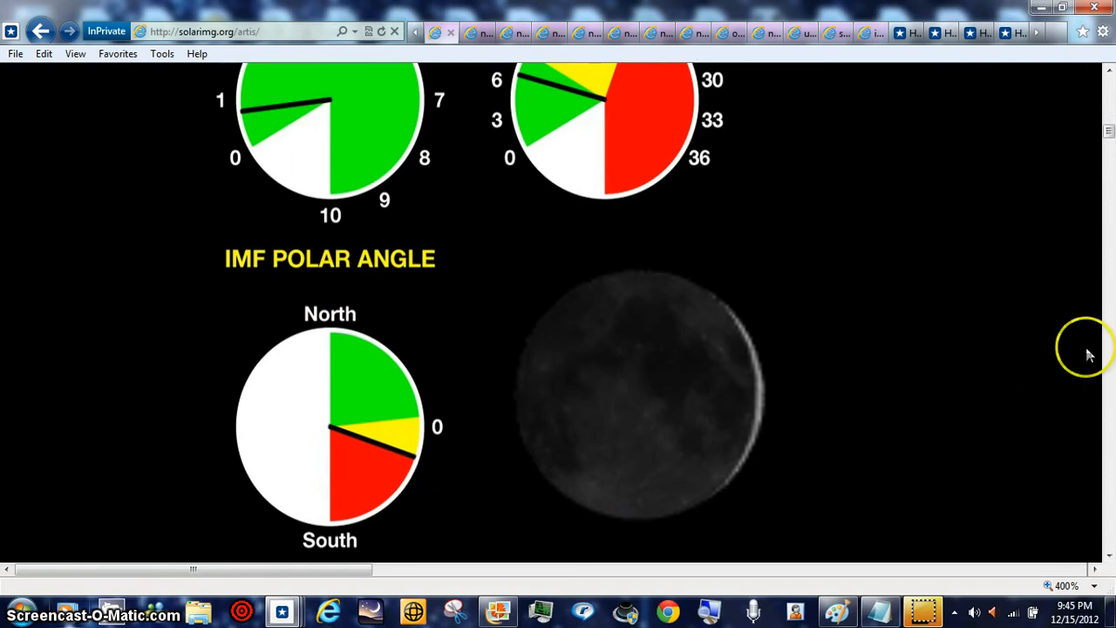
mouse_move(1112, 155)
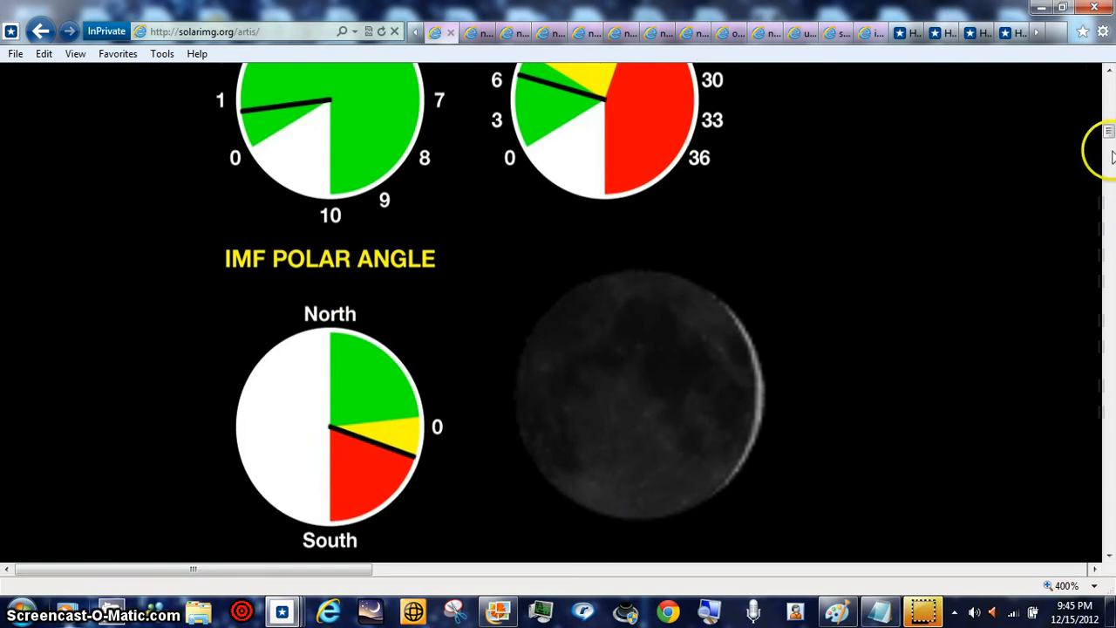
scroll(up, 3)
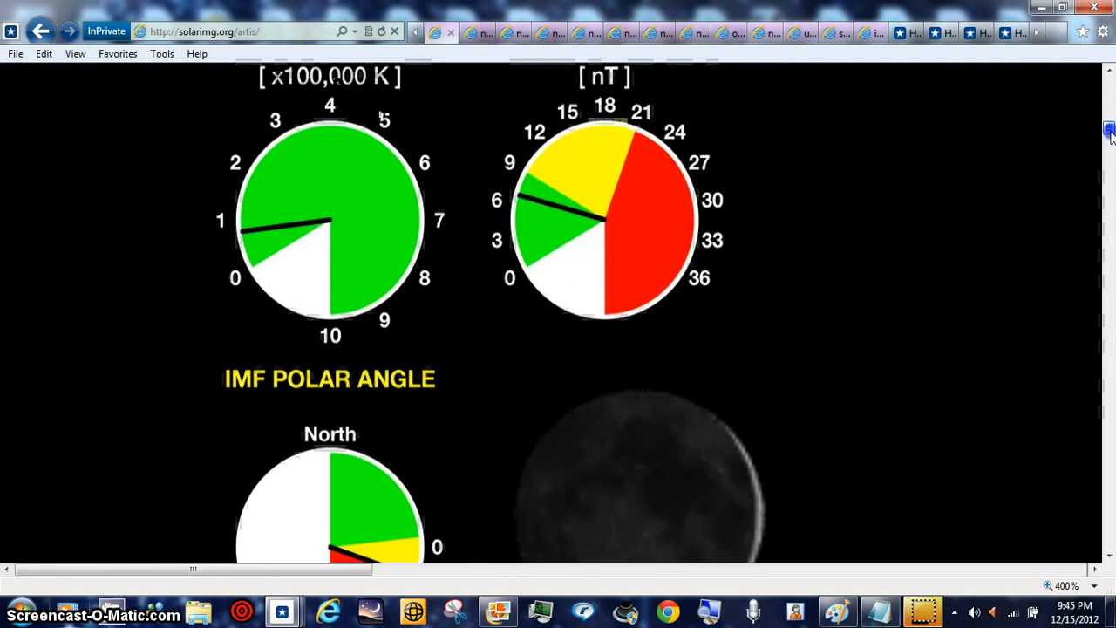
scroll(down, 3)
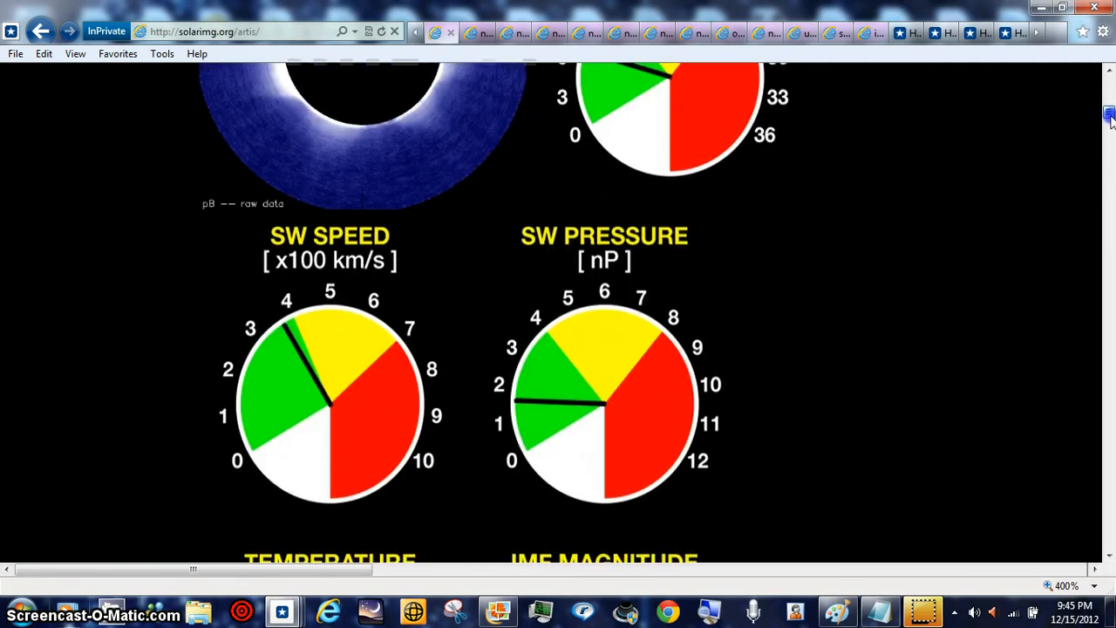
scroll(up, 3)
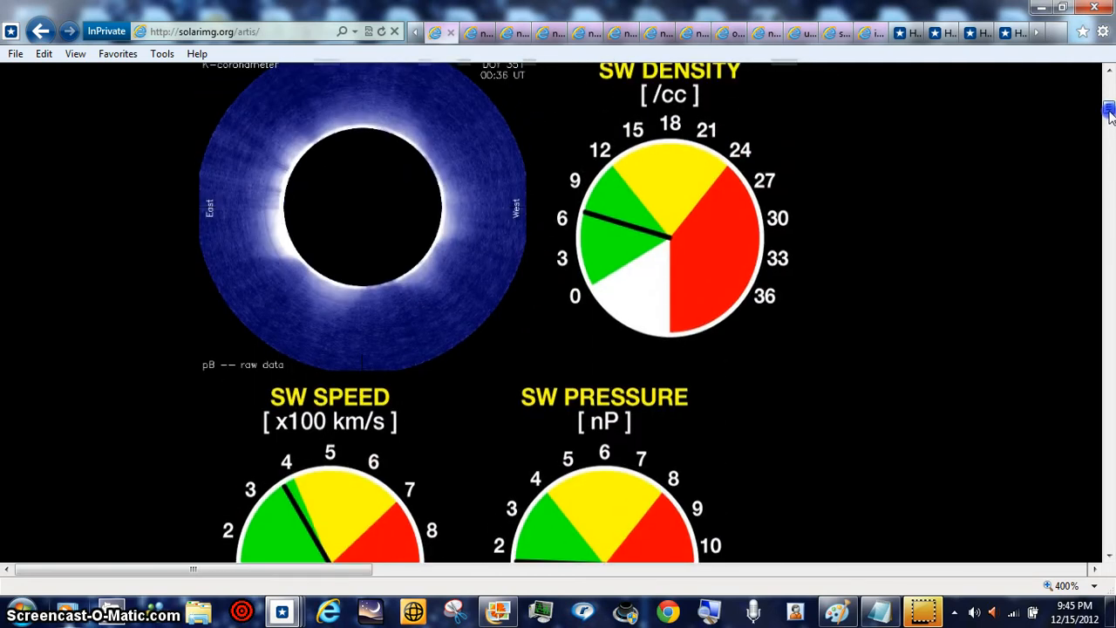
scroll(up, 3)
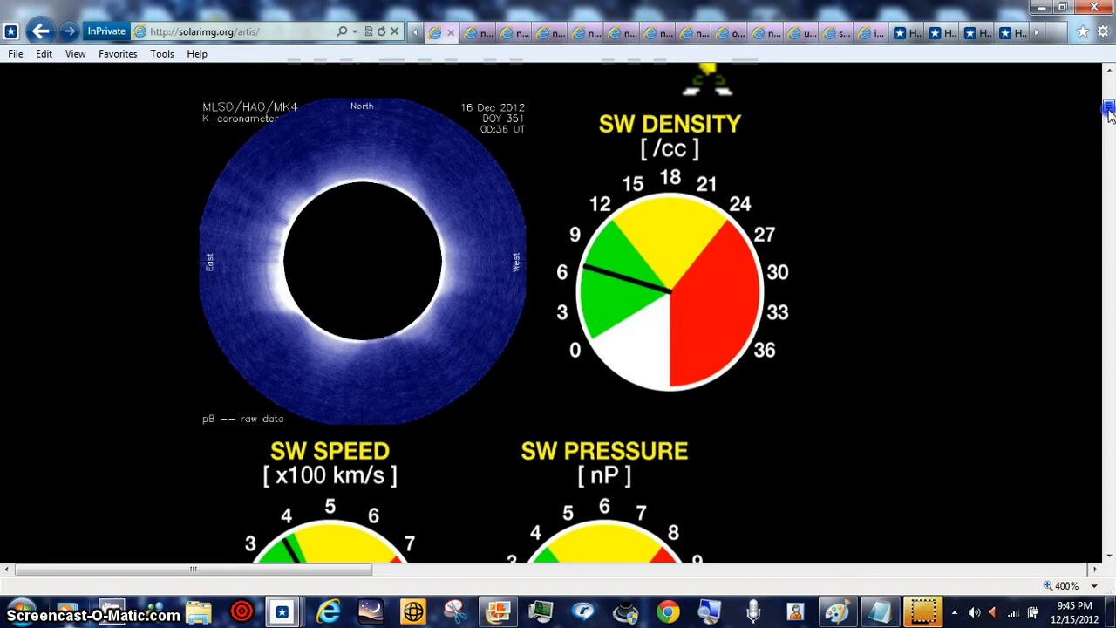
mouse_move(1049, 509)
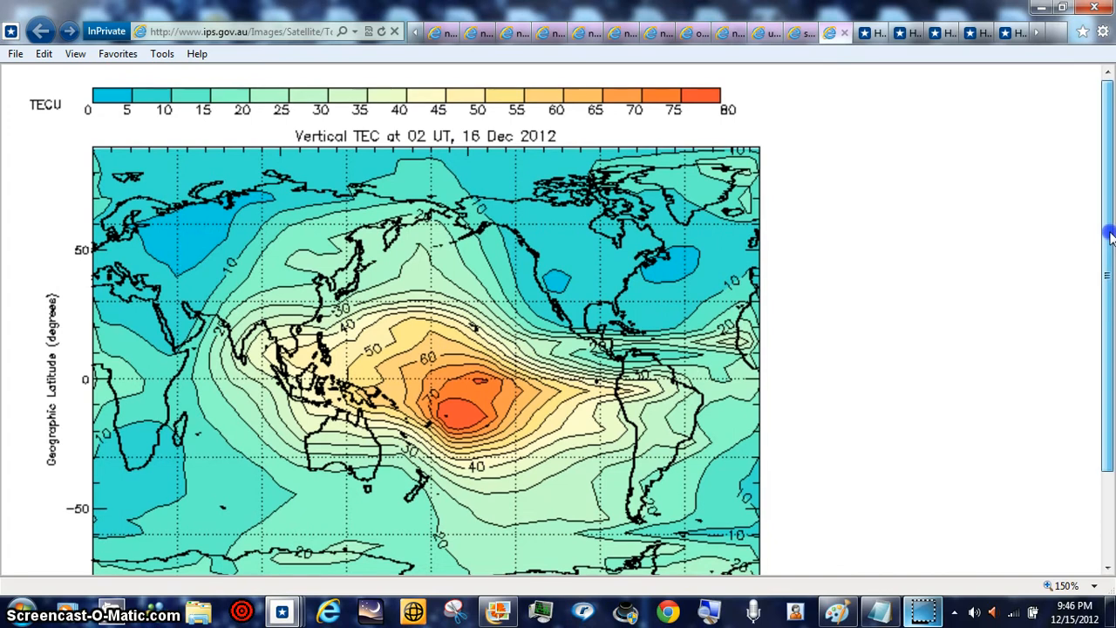
scroll(down, 3)
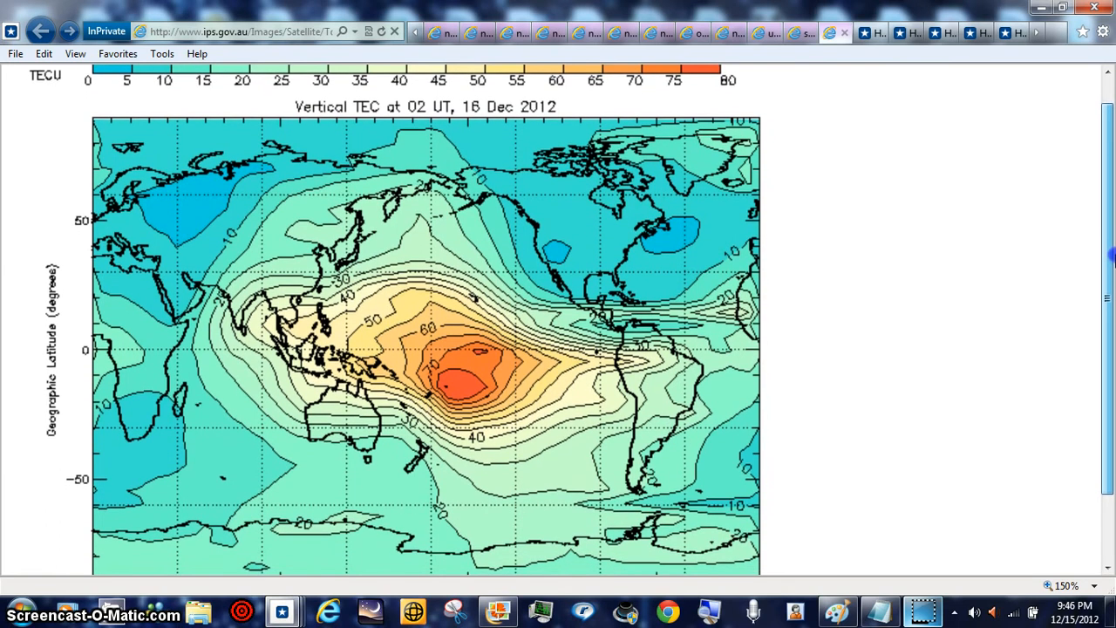
scroll(down, 3)
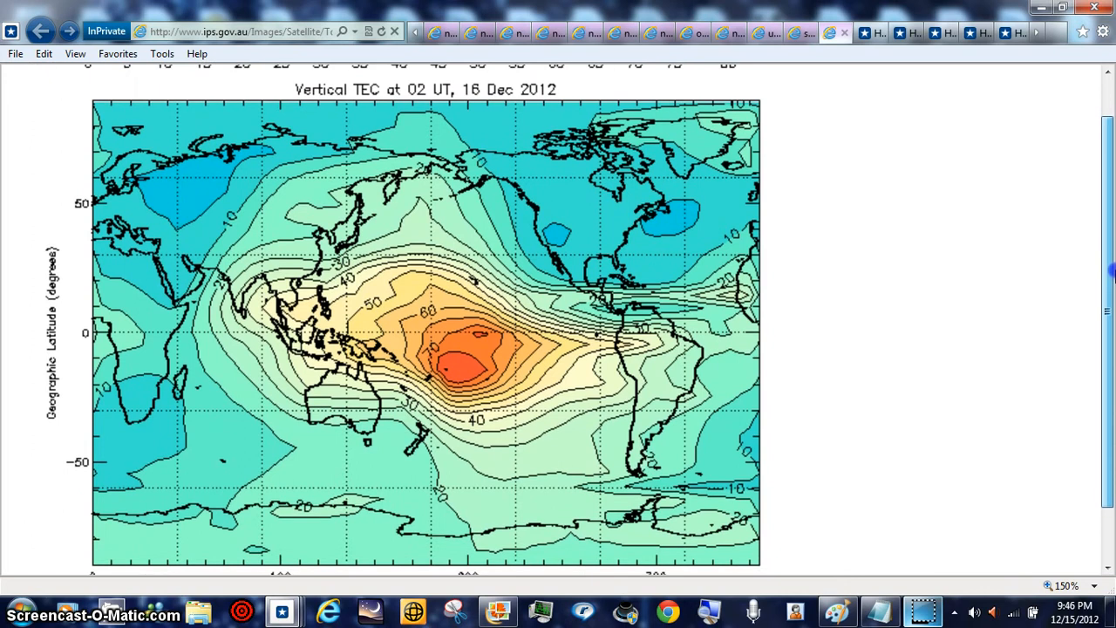
scroll(down, 3)
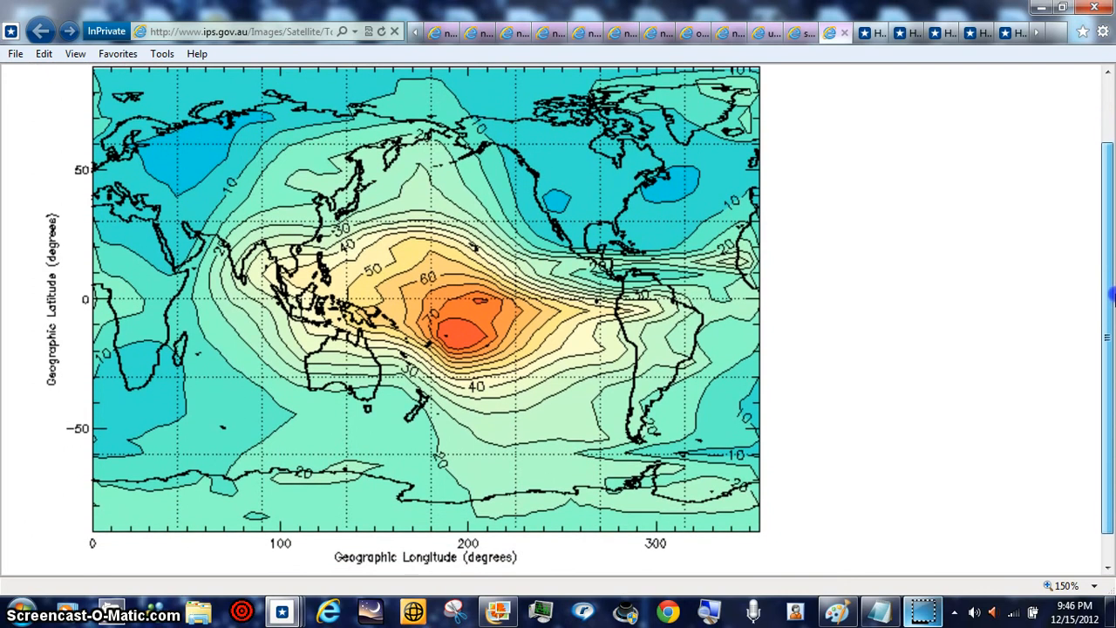
scroll(down, 3)
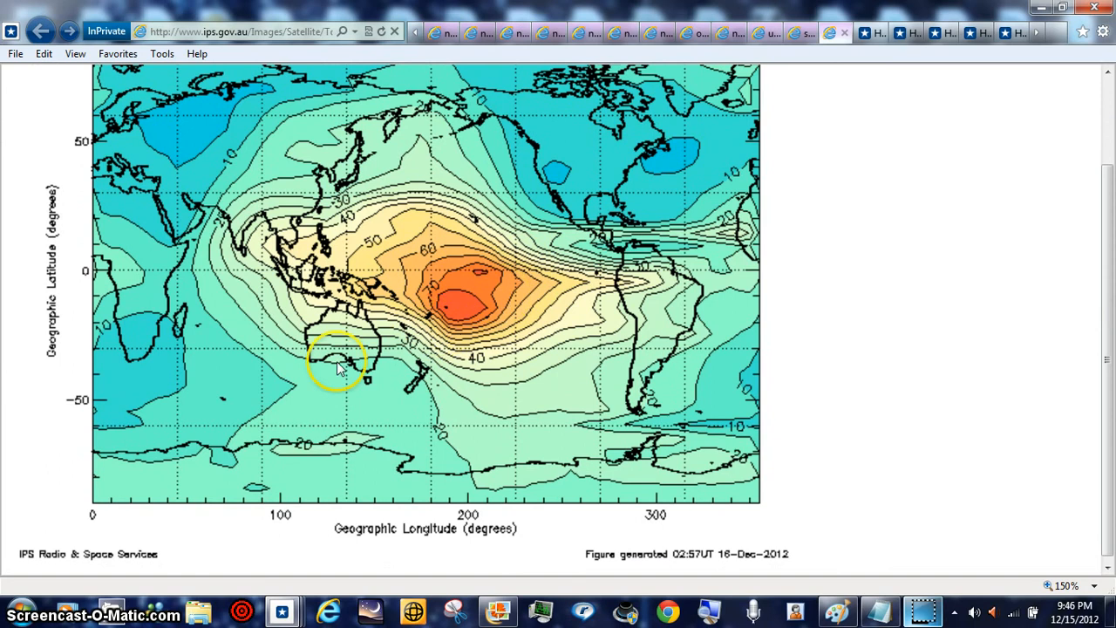
mouse_move(439, 331)
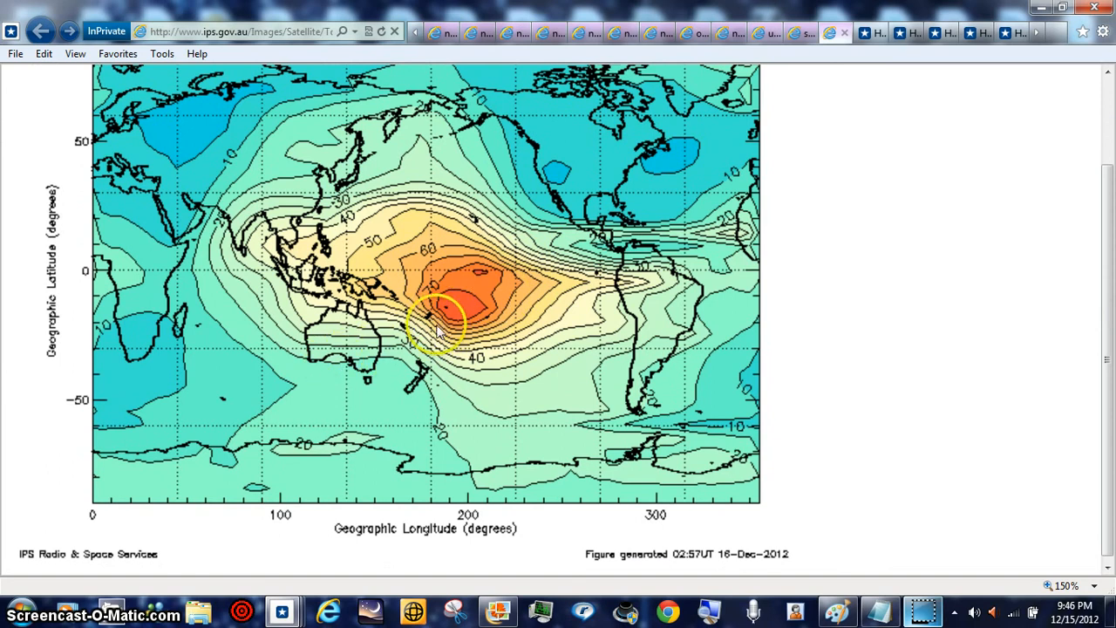
mouse_move(922, 263)
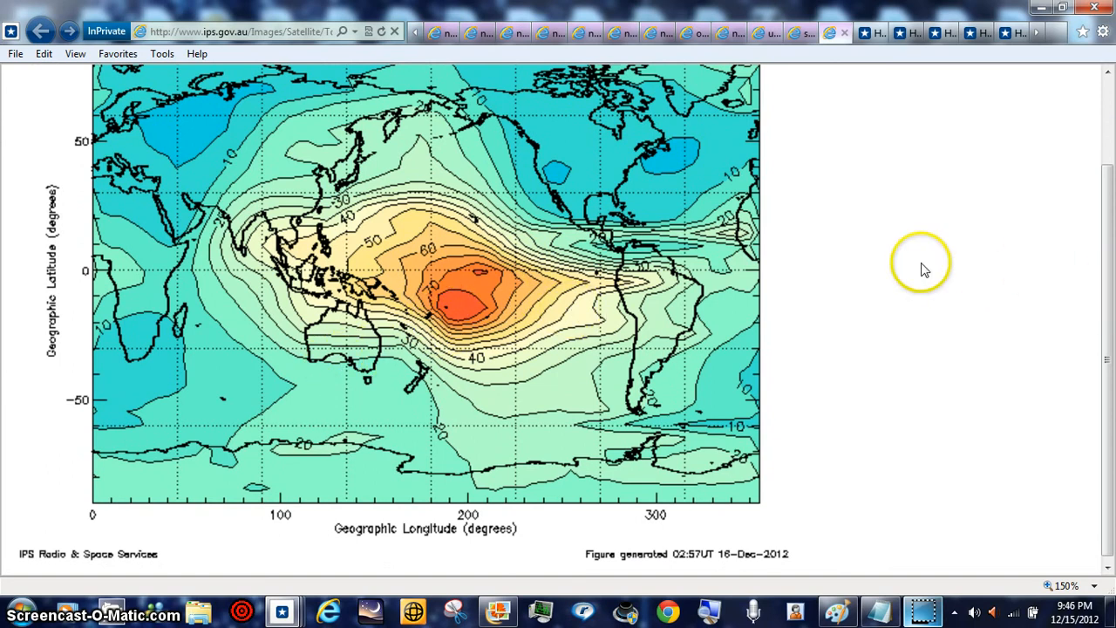
mouse_move(1107, 300)
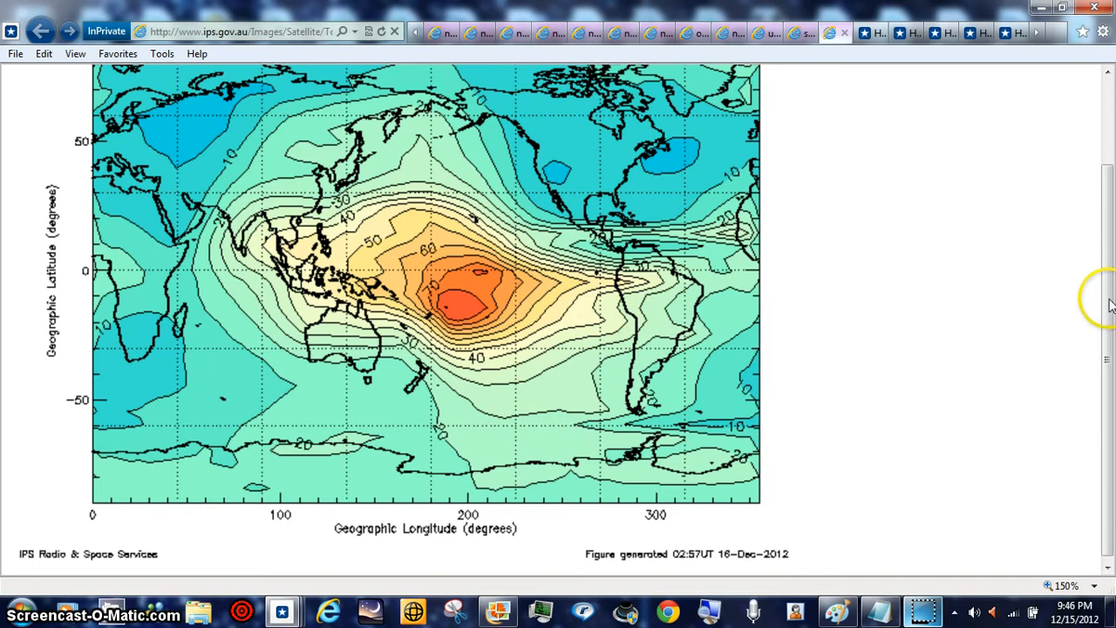
mouse_move(1107, 300)
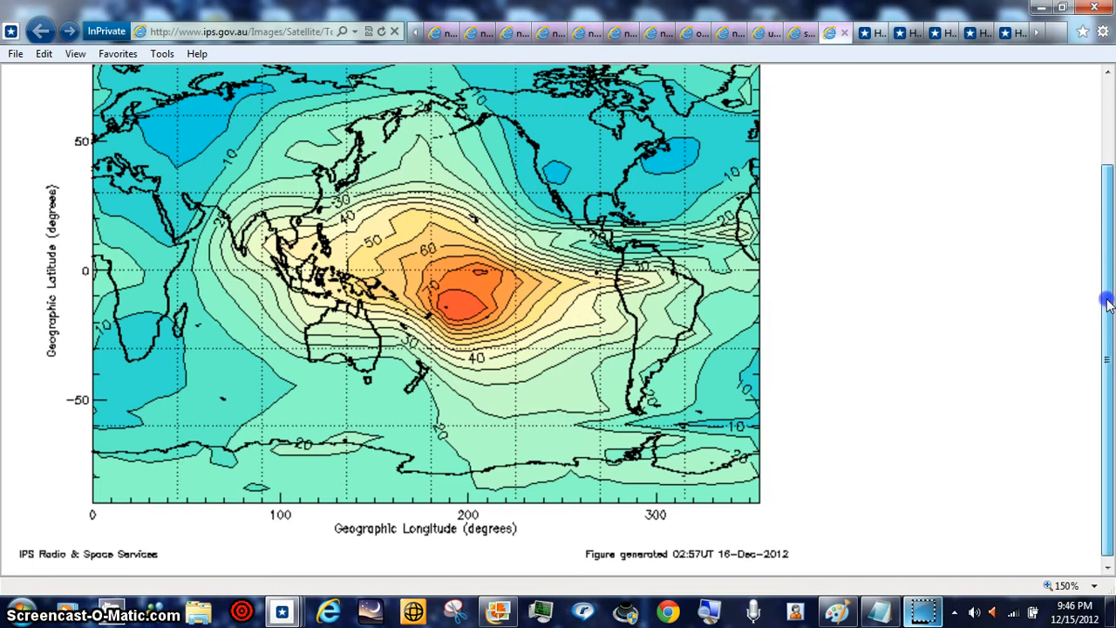
scroll(up, 3)
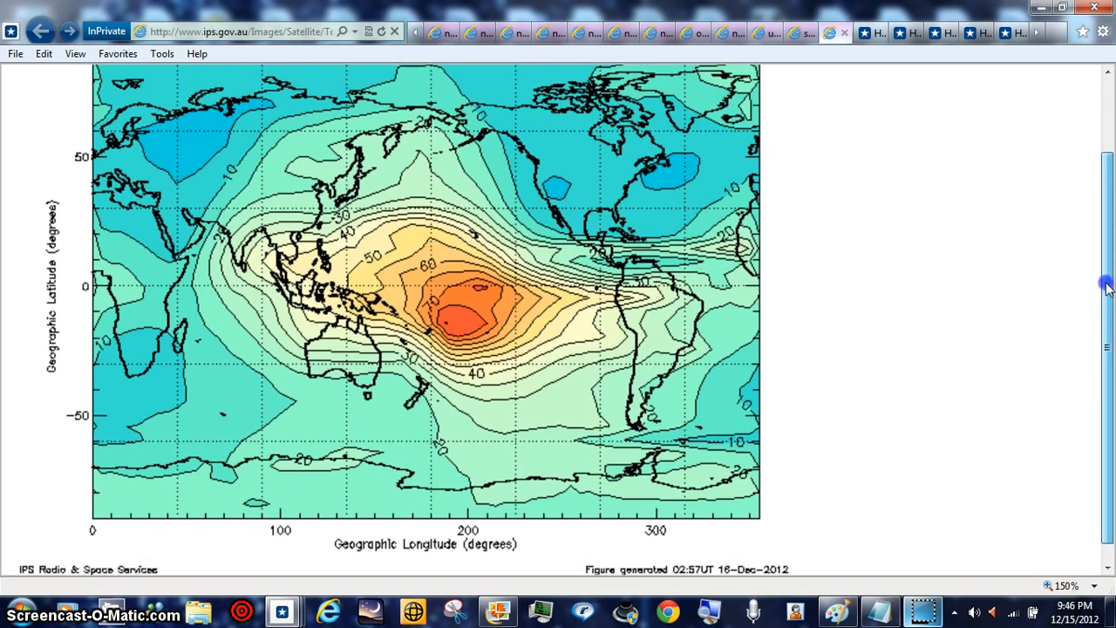
scroll(up, 3)
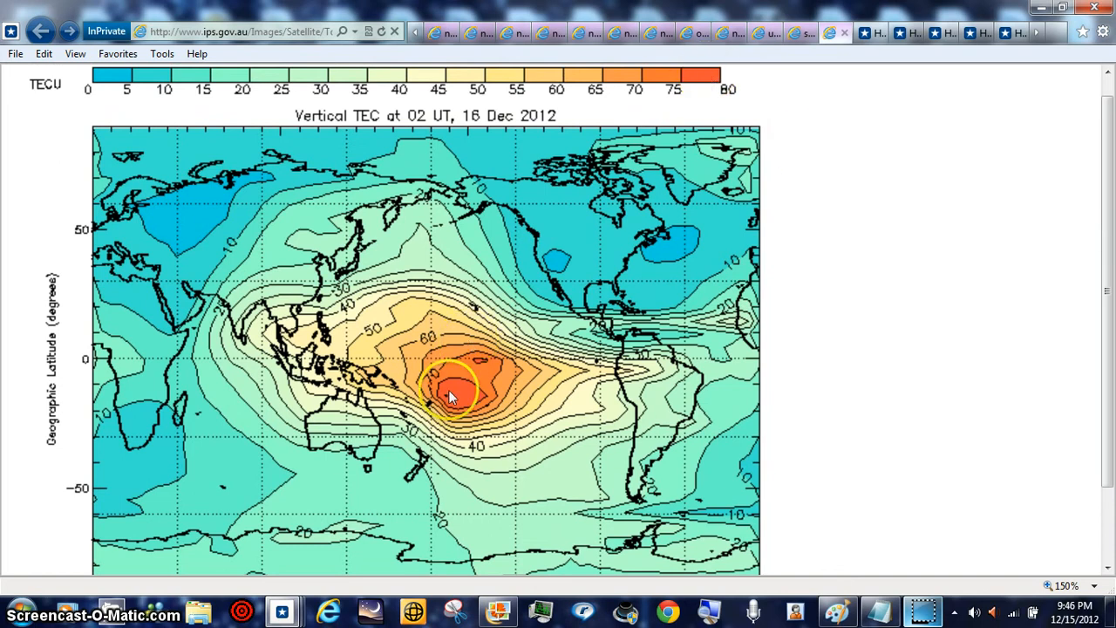
mouse_move(841, 384)
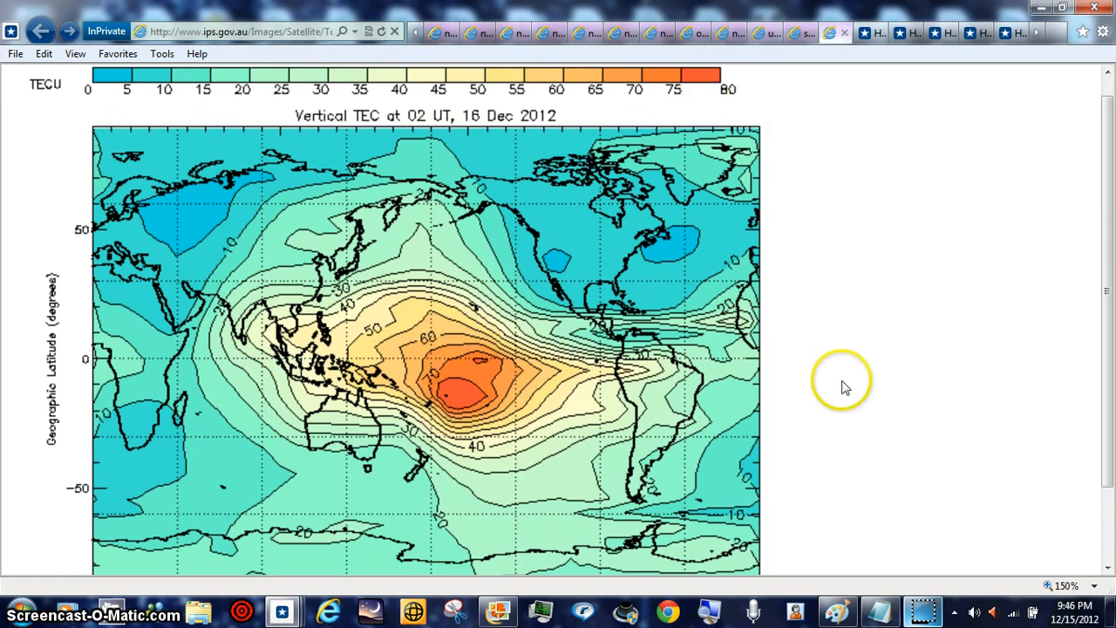
mouse_move(933, 610)
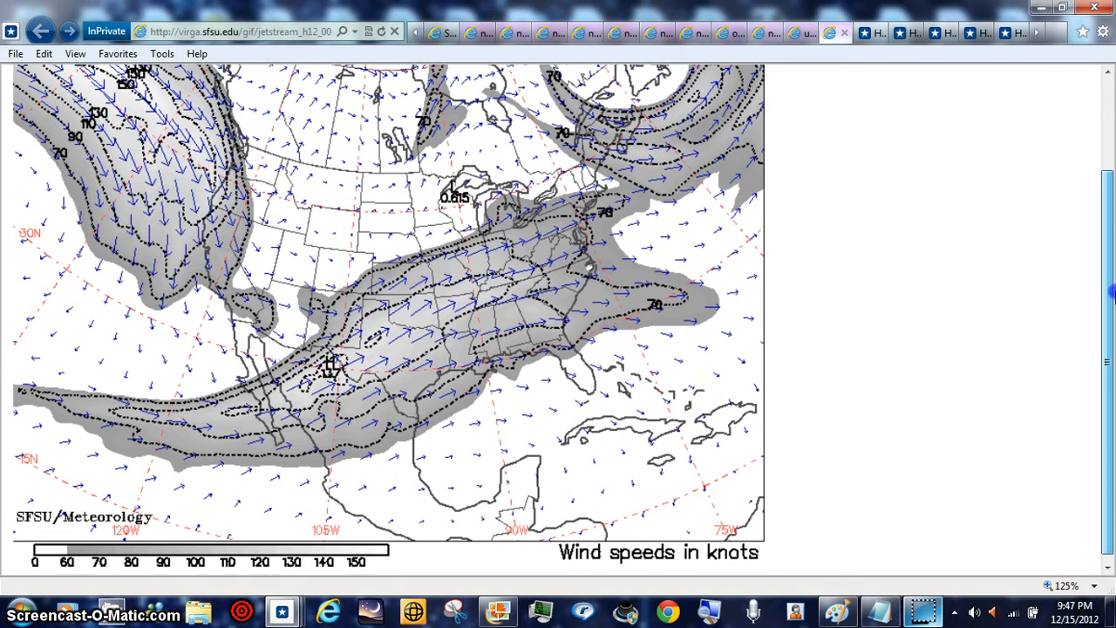
scroll(up, 3)
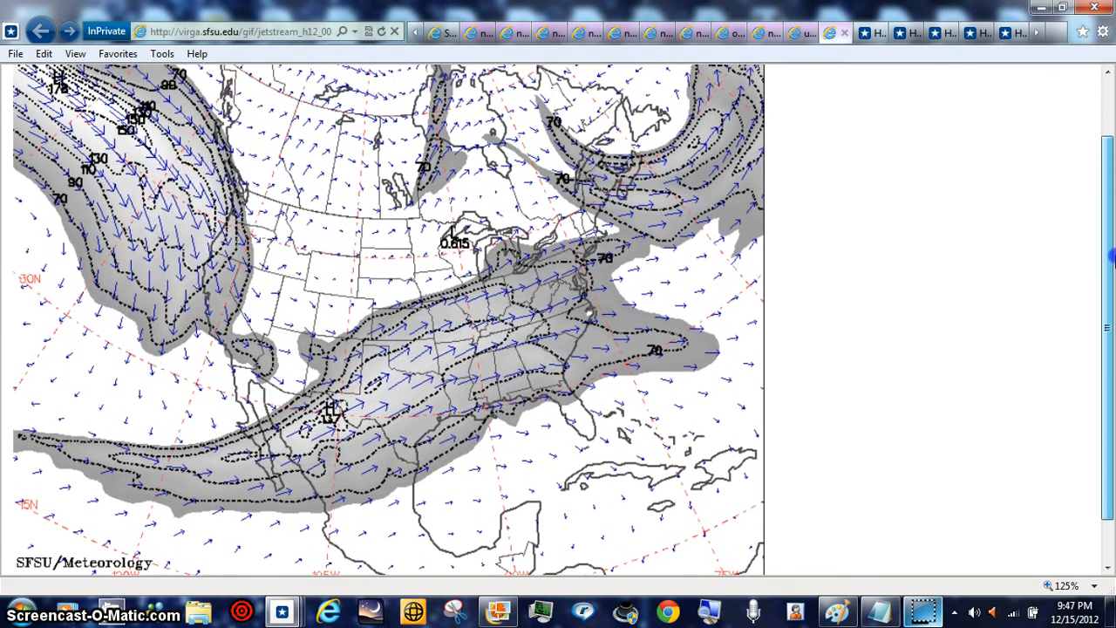
scroll(up, 3)
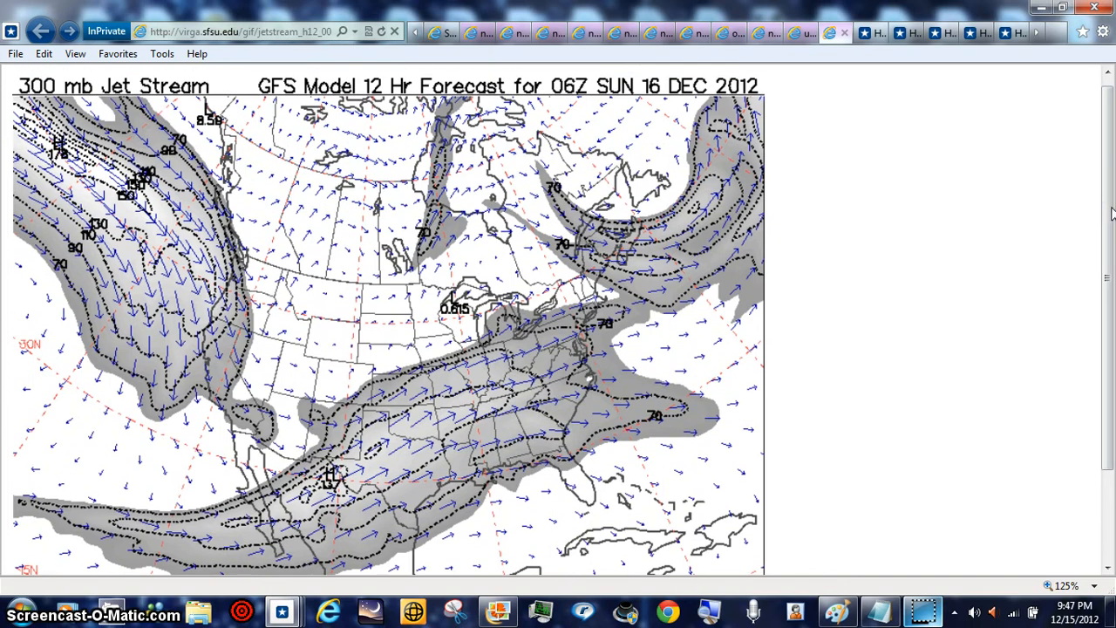
scroll(down, 3)
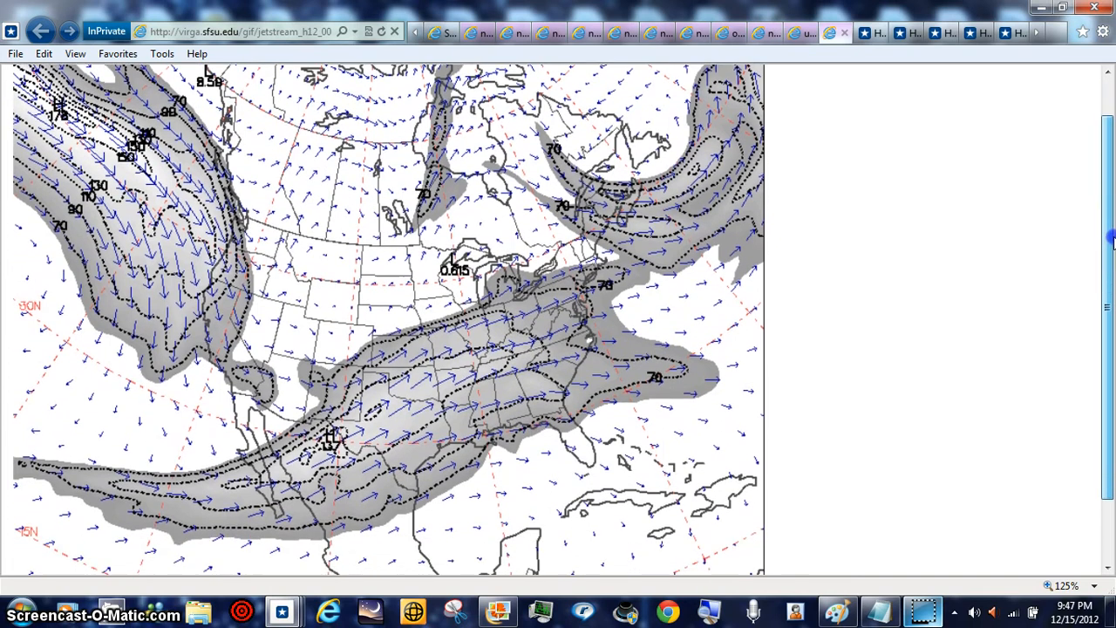
scroll(down, 3)
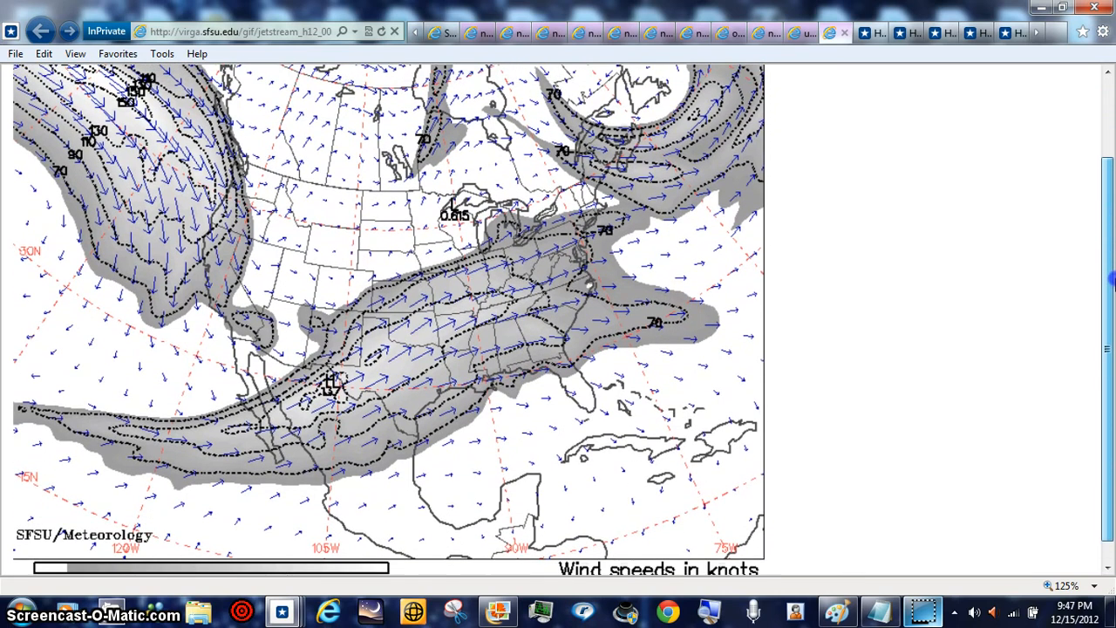
scroll(up, 3)
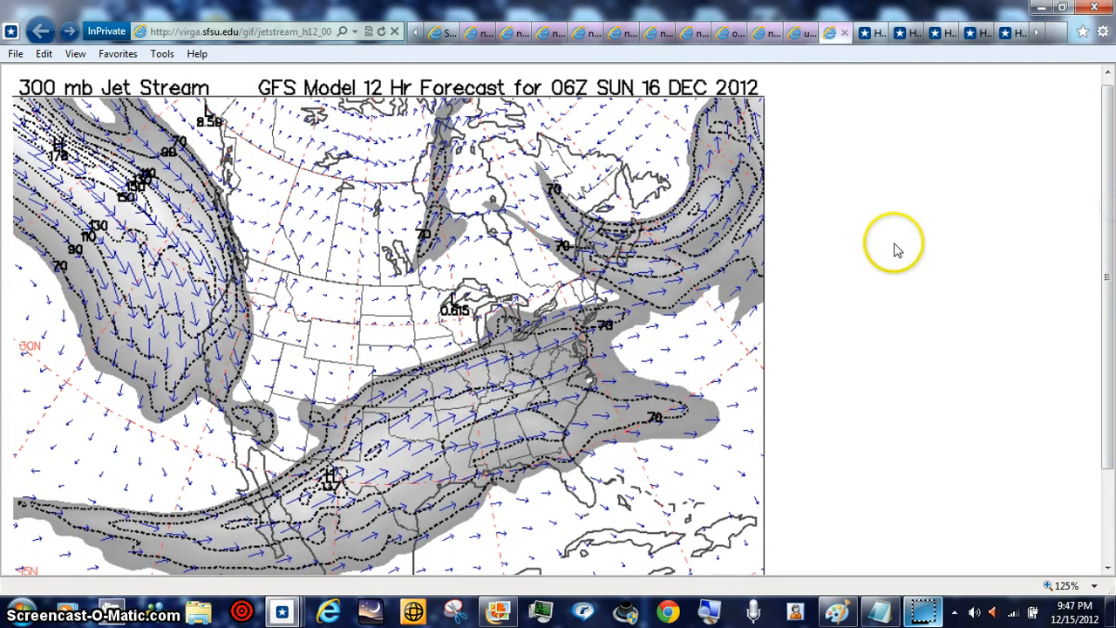
mouse_move(844, 31)
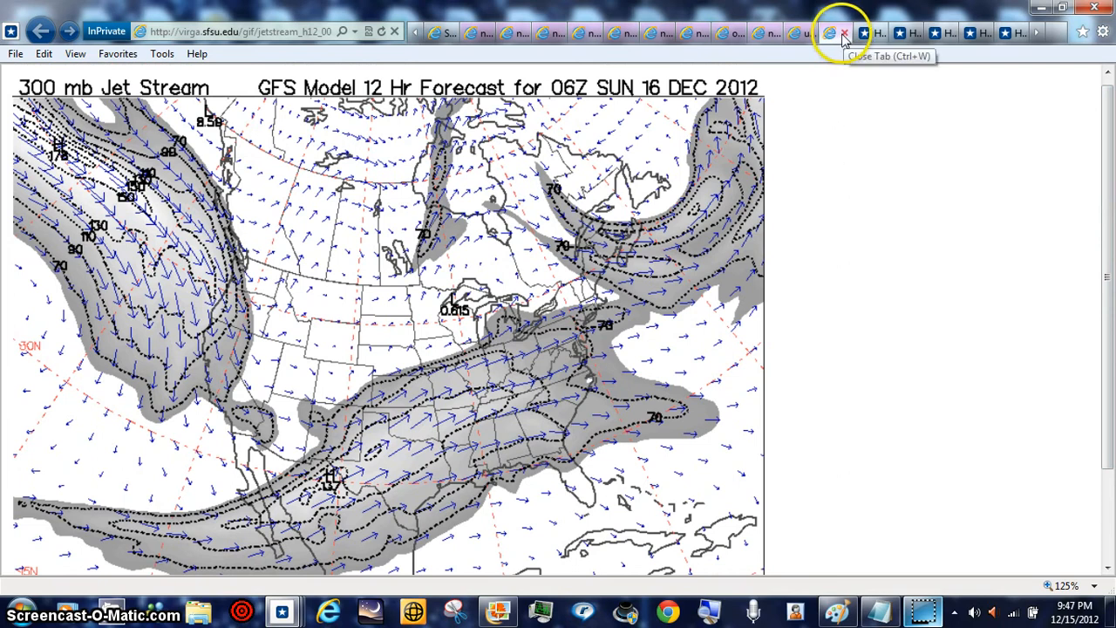
- Switch to the Unisys Weather surface heat index analysis map for 02Z 16 DEC 12
click(844, 31)
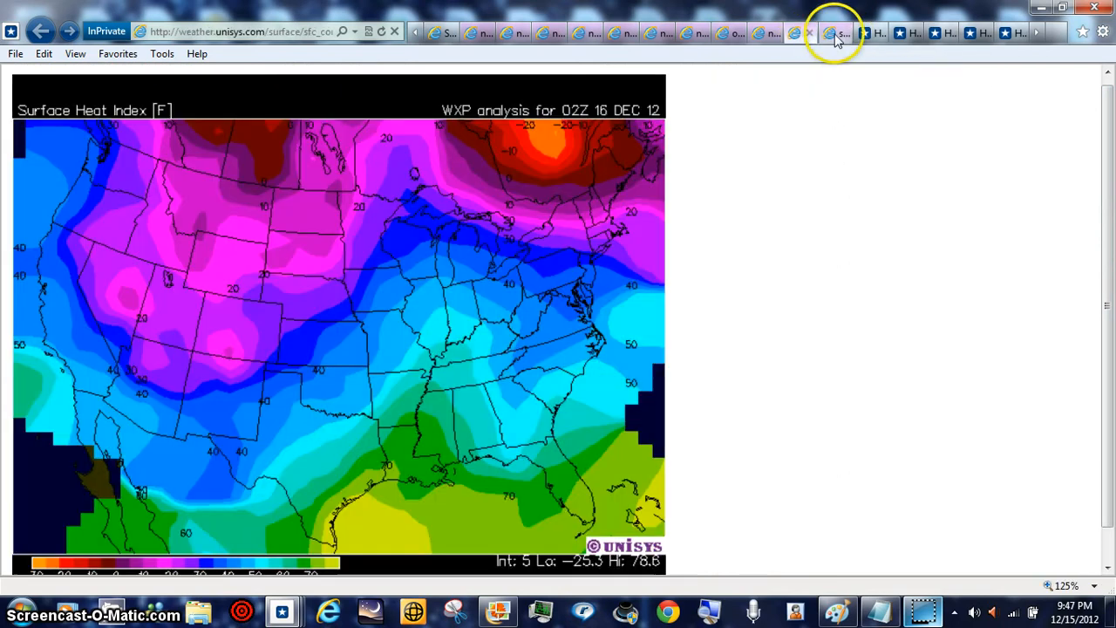
click(835, 31)
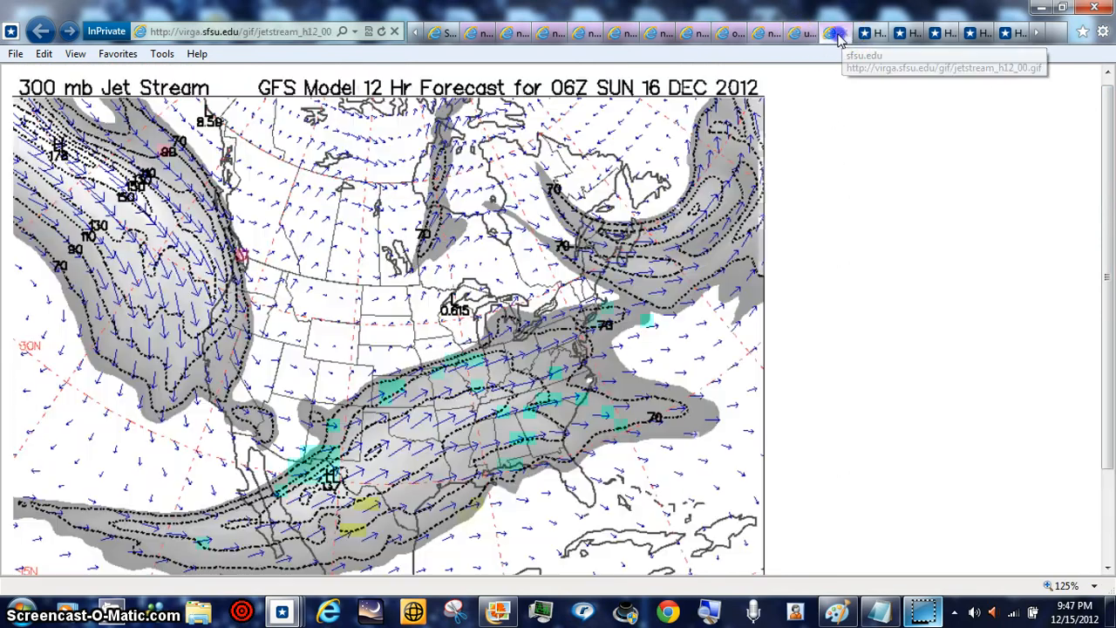
click(816, 33)
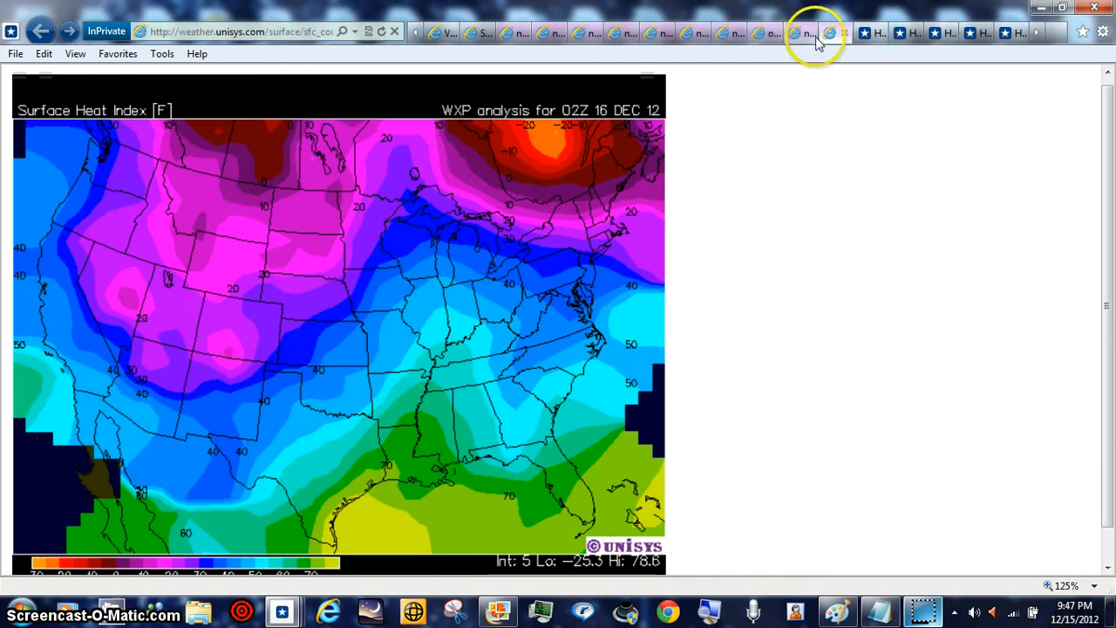
mouse_move(802, 38)
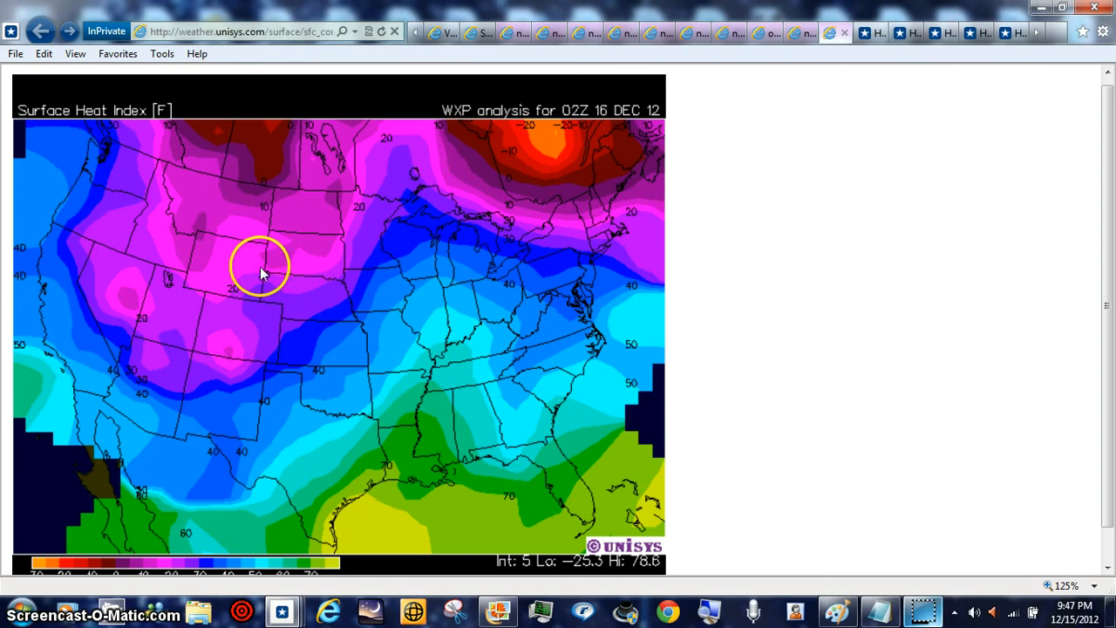
mouse_move(210, 251)
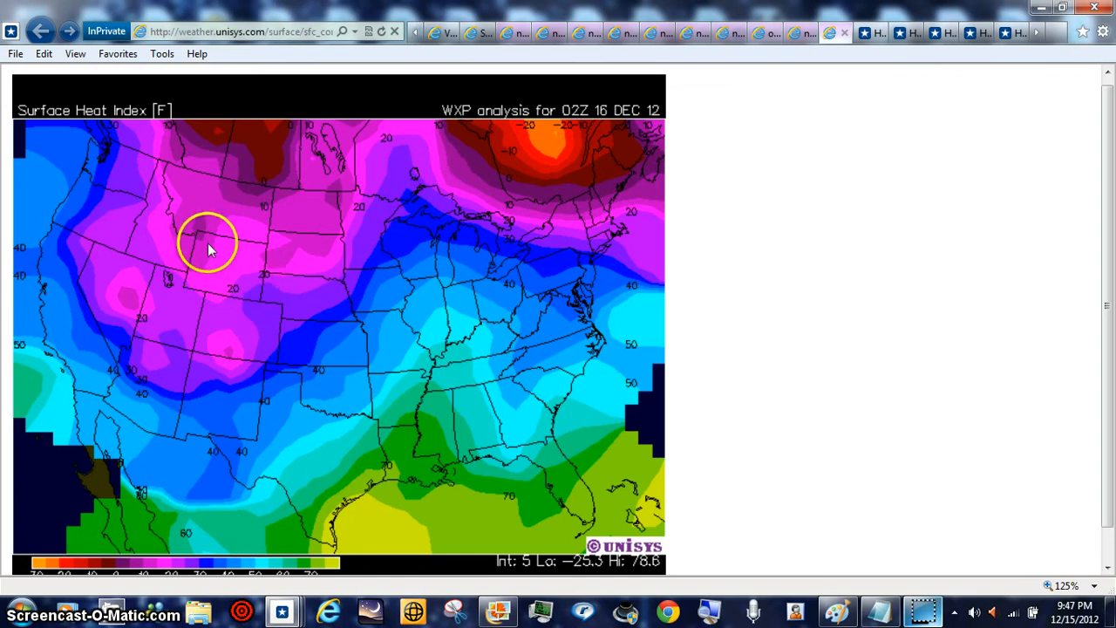
mouse_move(258, 279)
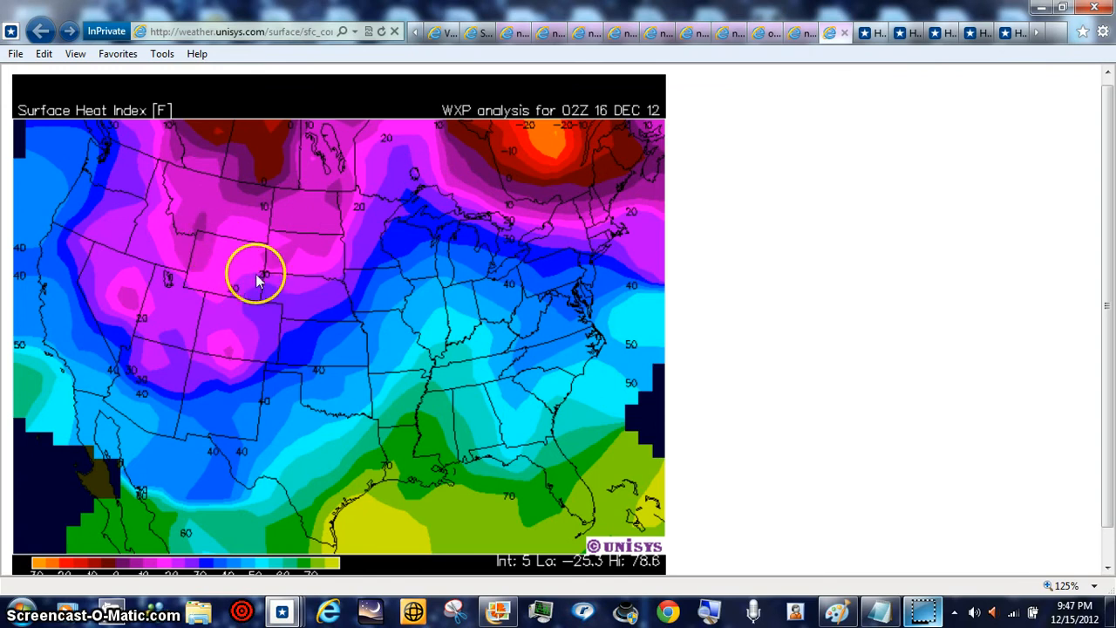
mouse_move(596, 164)
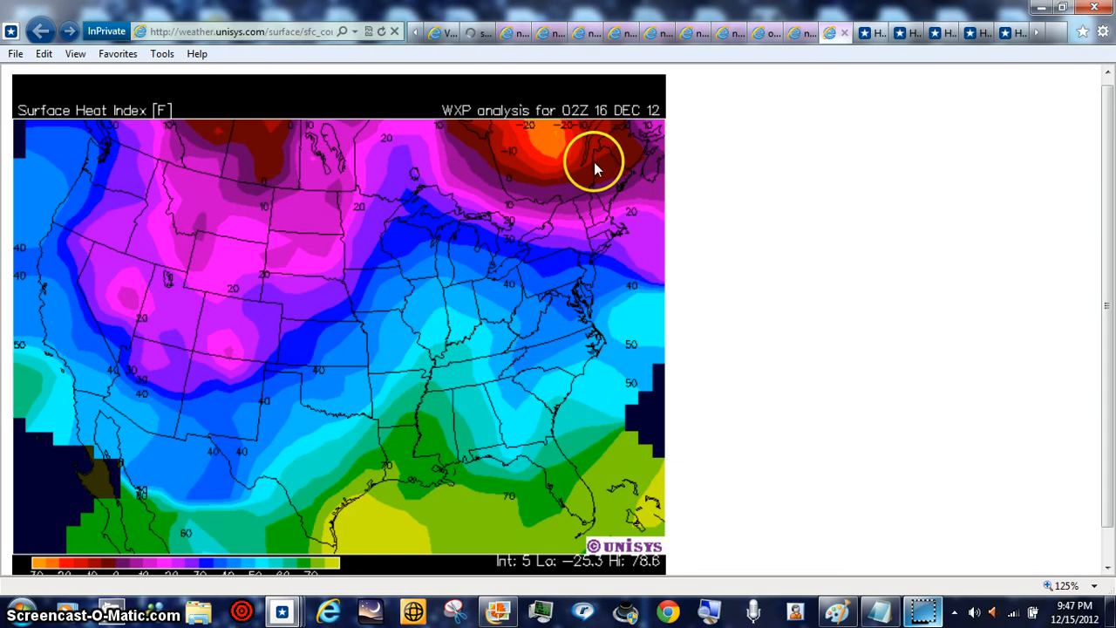
mouse_move(293, 450)
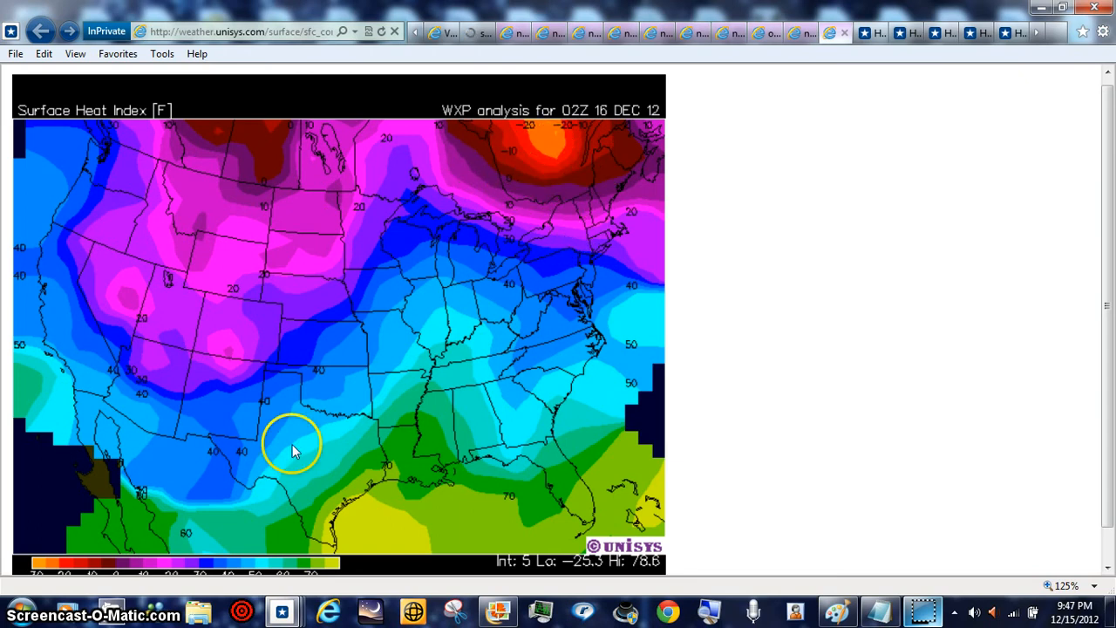
mouse_move(363, 361)
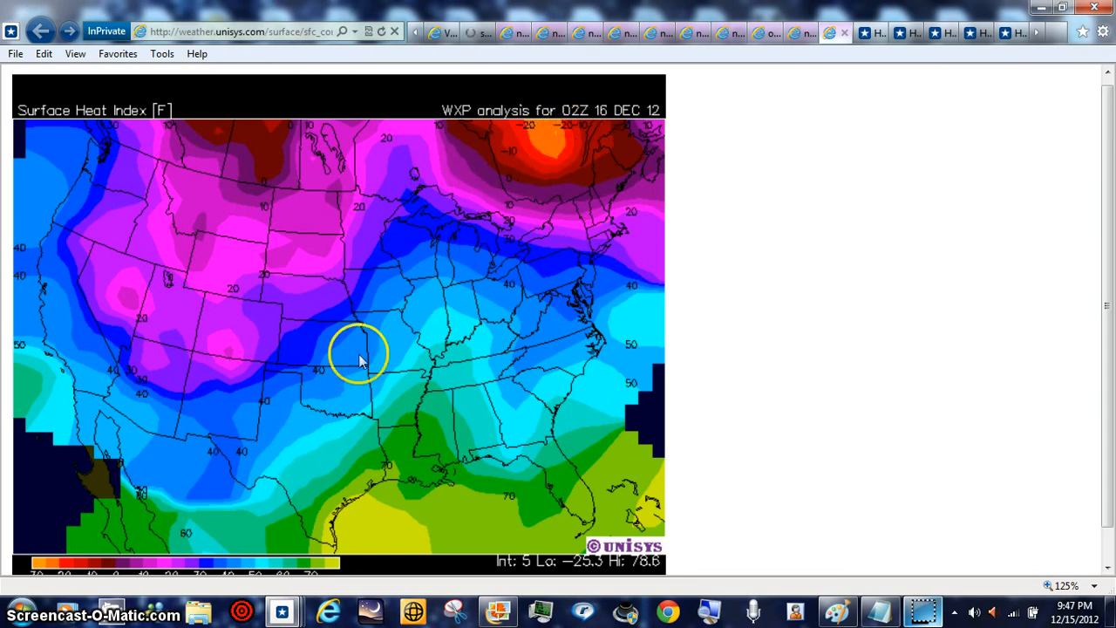
mouse_move(851, 91)
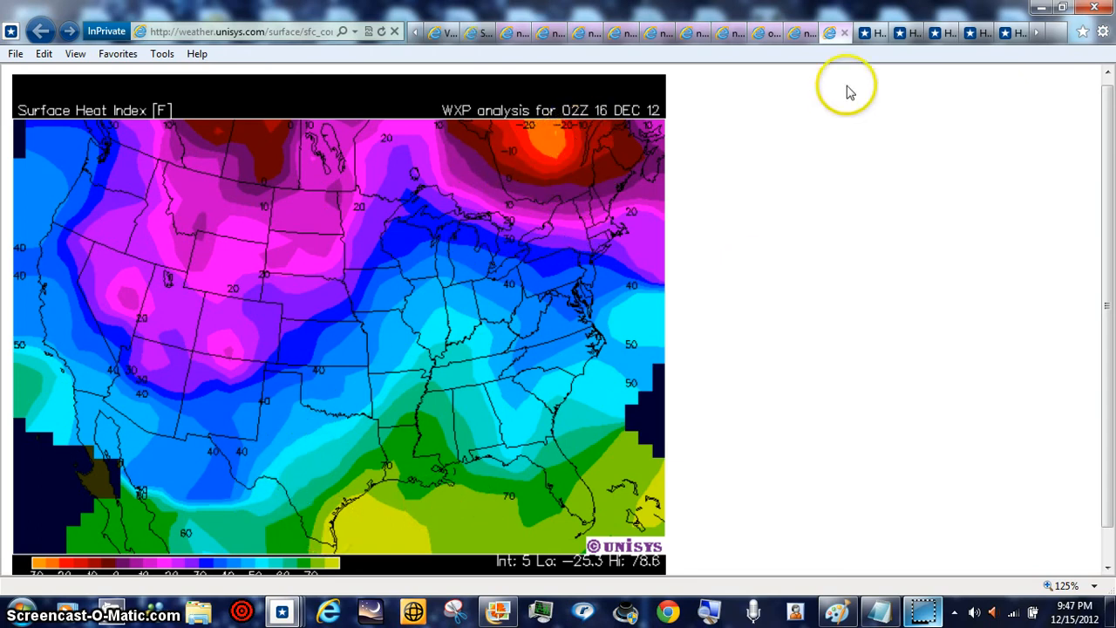
- Close the heat index page, revealing the NOAA GOES water vapour image over North America
click(830, 31)
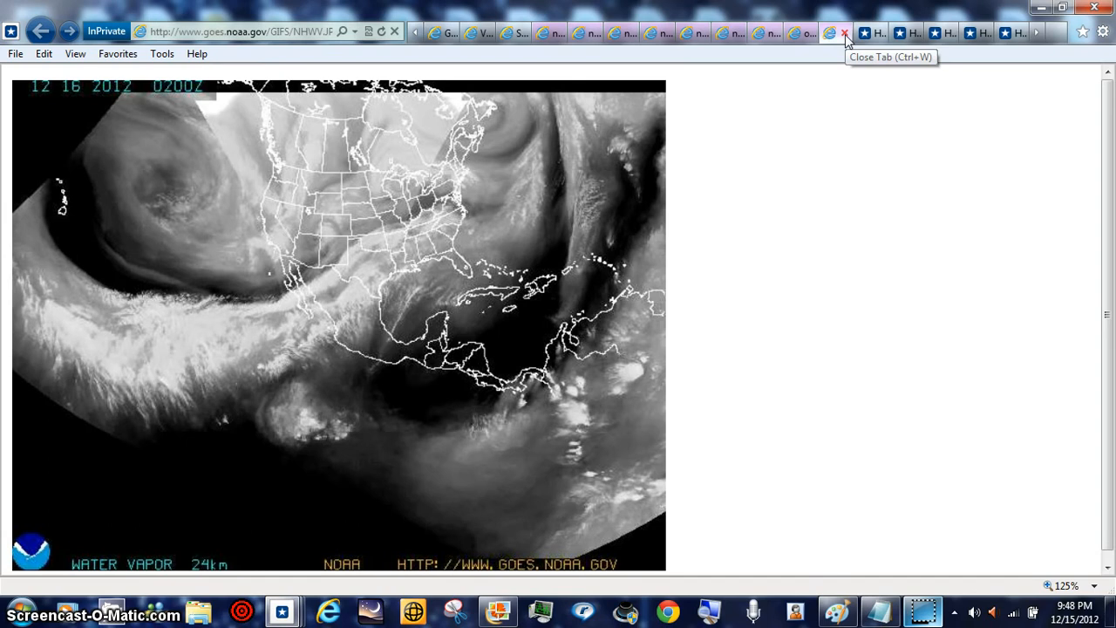
mouse_move(844, 42)
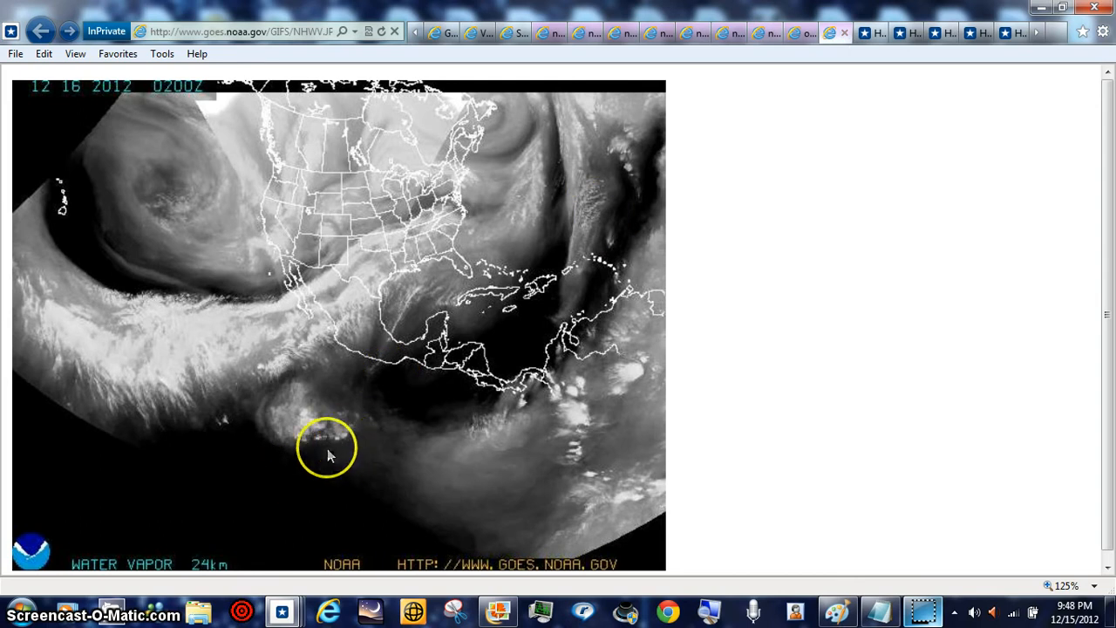
mouse_move(478, 453)
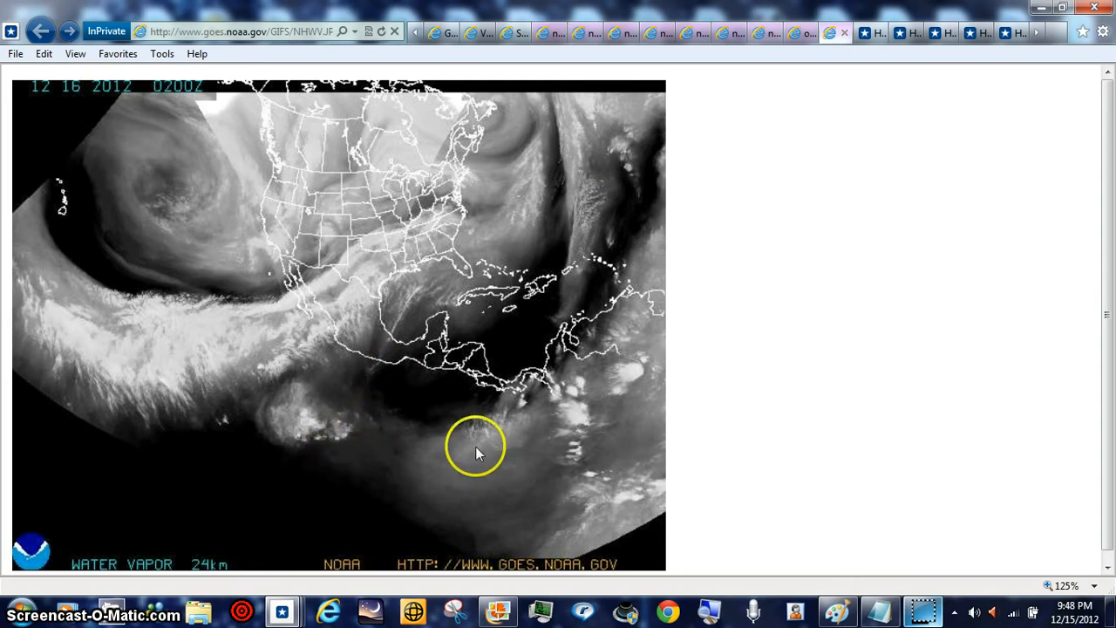
mouse_move(255, 471)
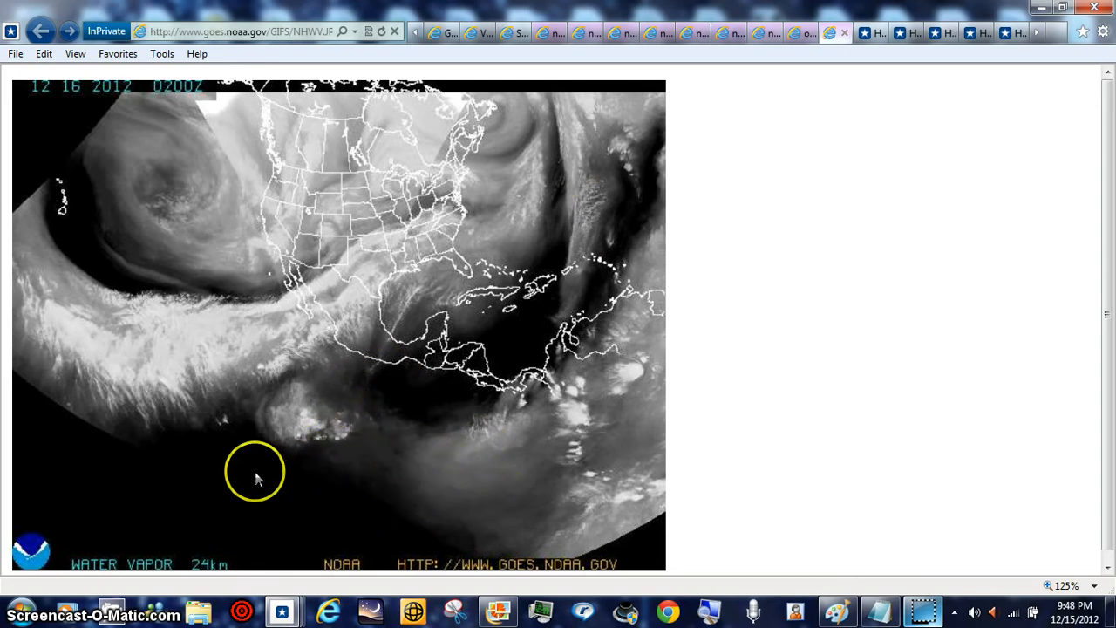
mouse_move(537, 328)
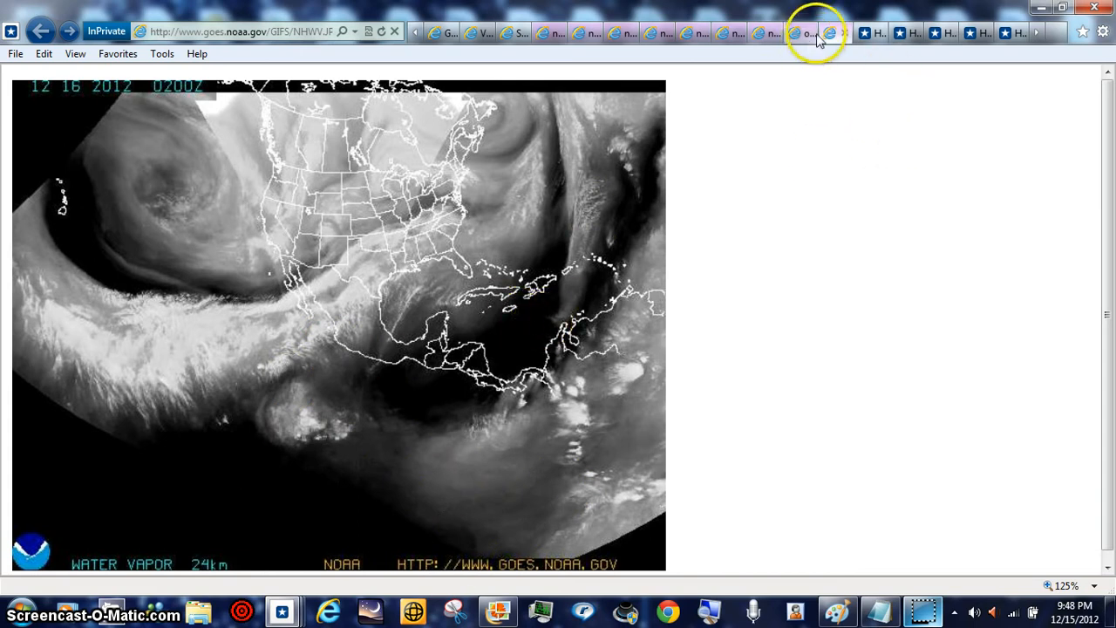
- Close the GOES water vapour page, revealing the hpiers.obspm.fr pole coordinates chart
click(834, 32)
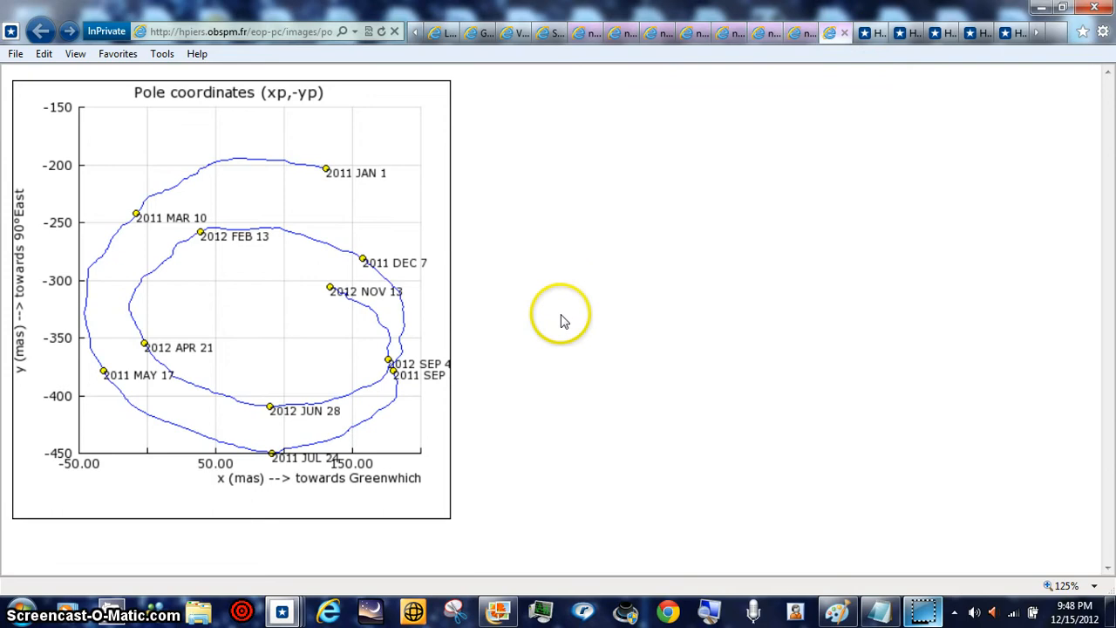
mouse_move(649, 279)
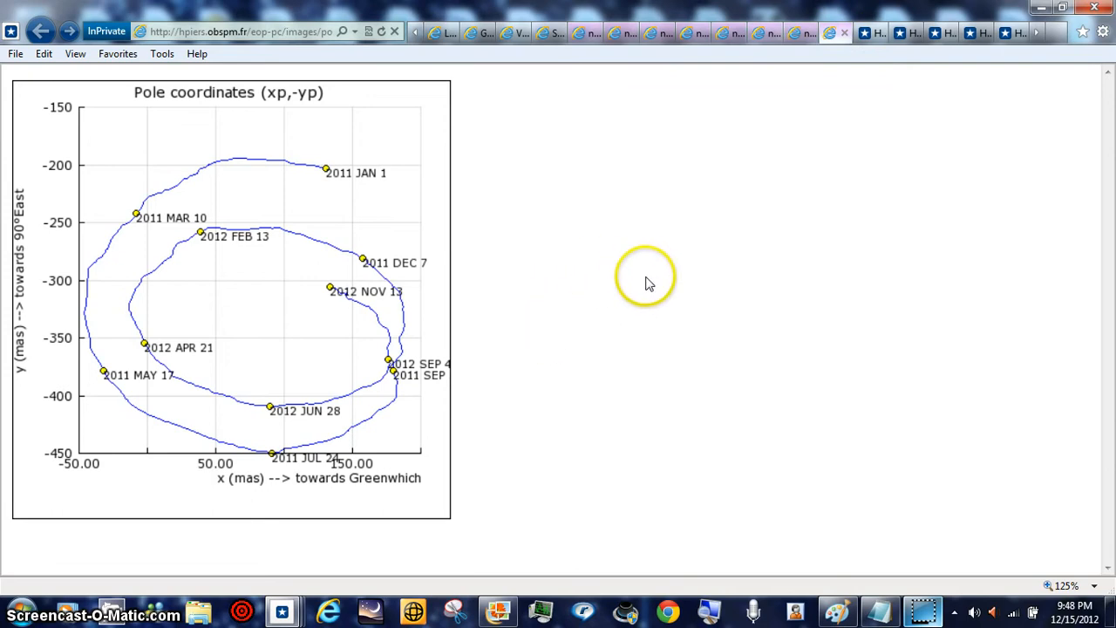
mouse_move(574, 288)
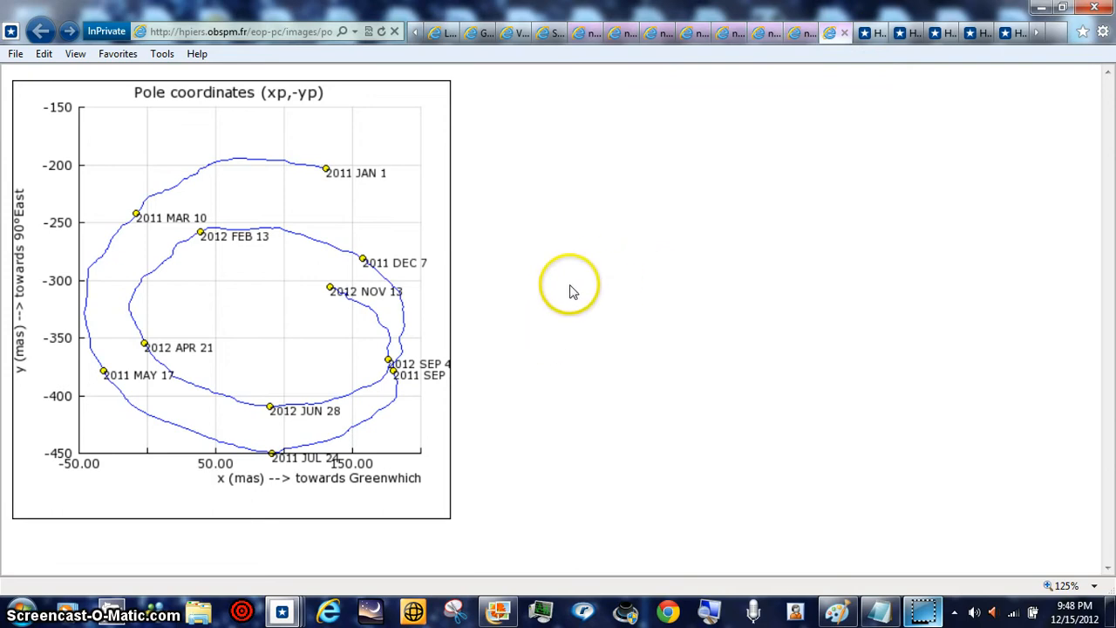
mouse_move(352, 218)
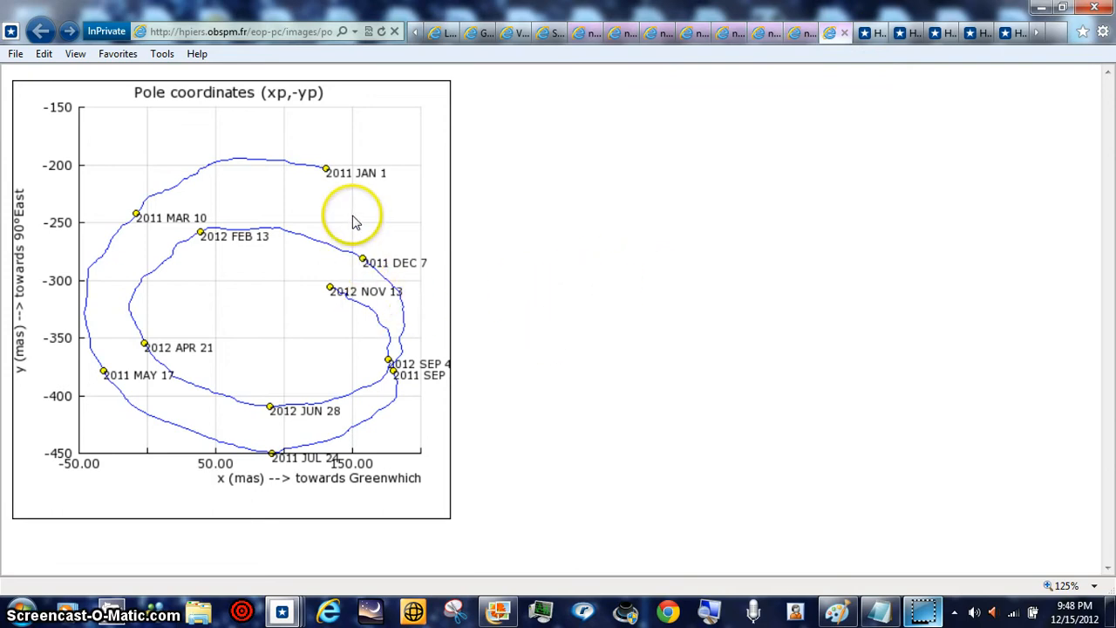
mouse_move(330, 193)
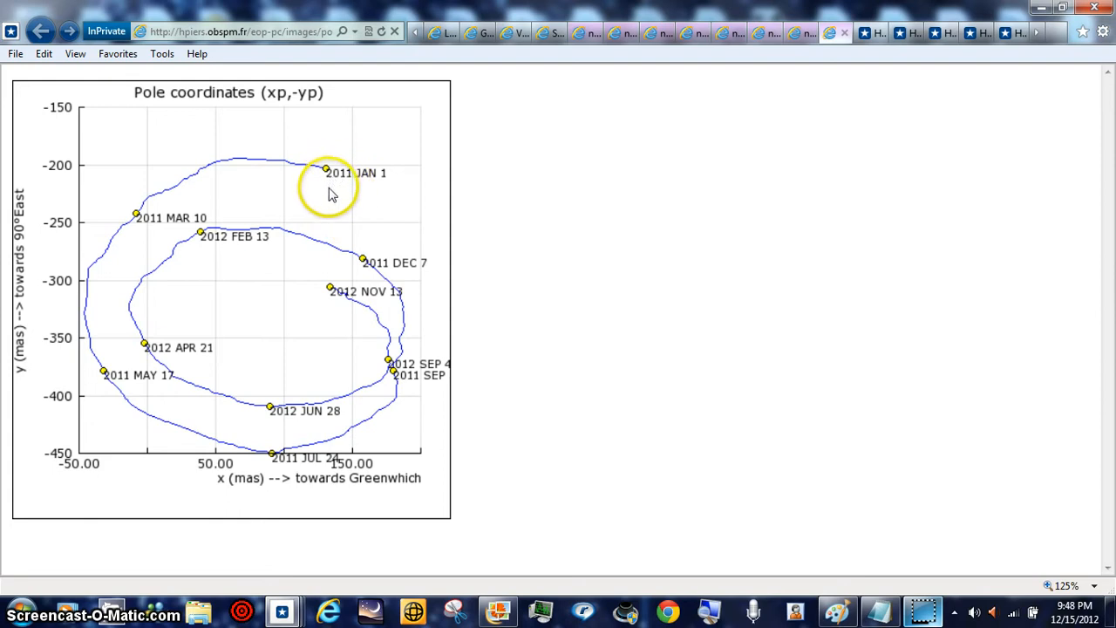
mouse_move(966, 475)
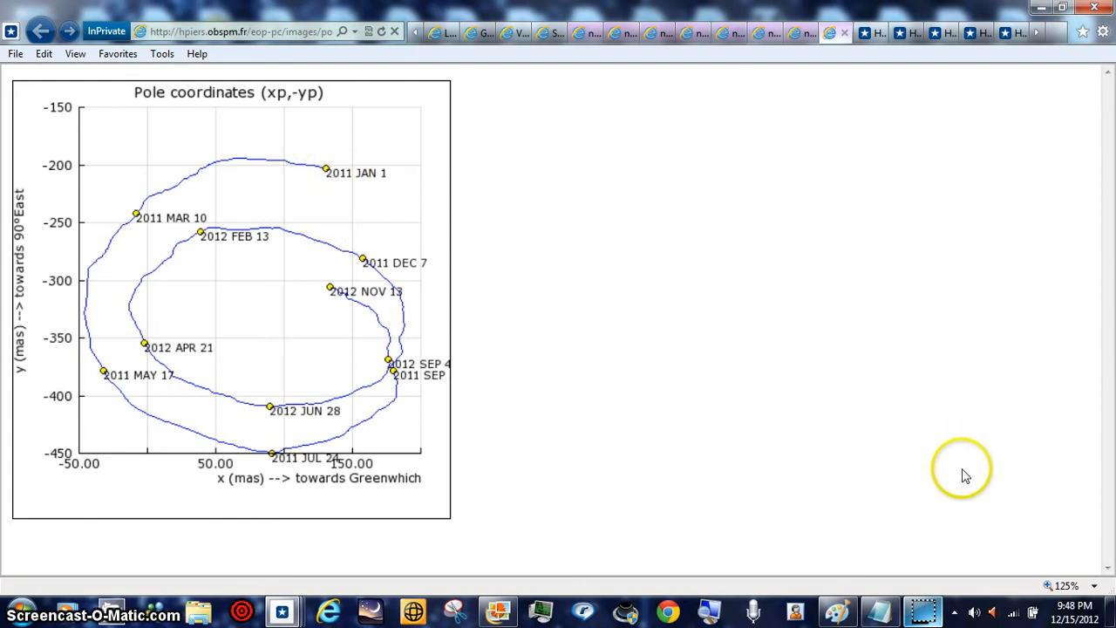
mouse_move(339, 223)
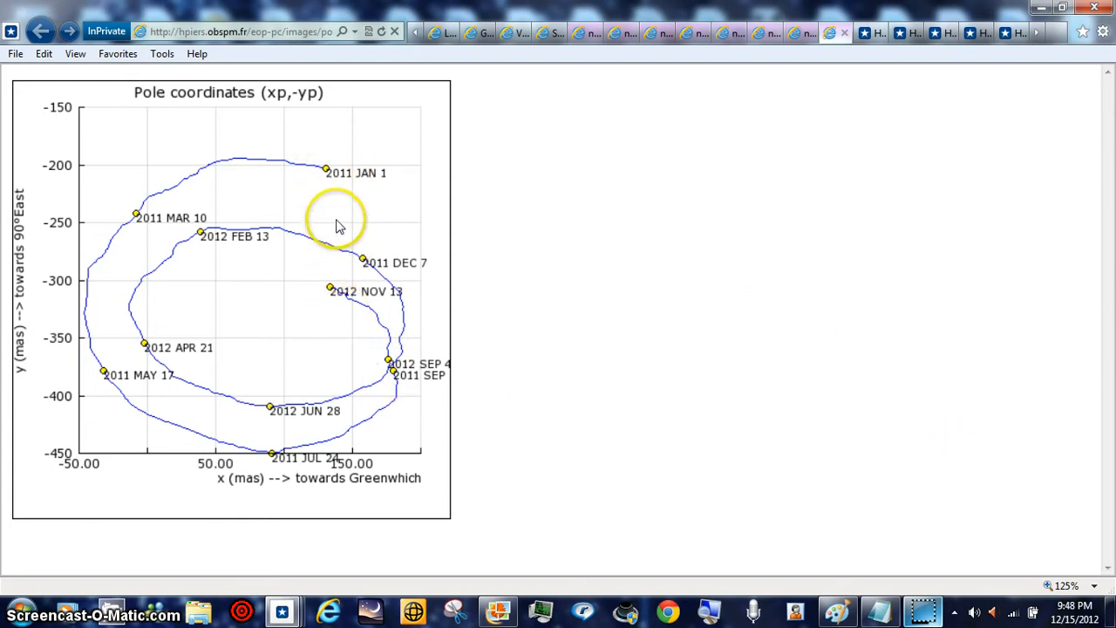
mouse_move(1095, 589)
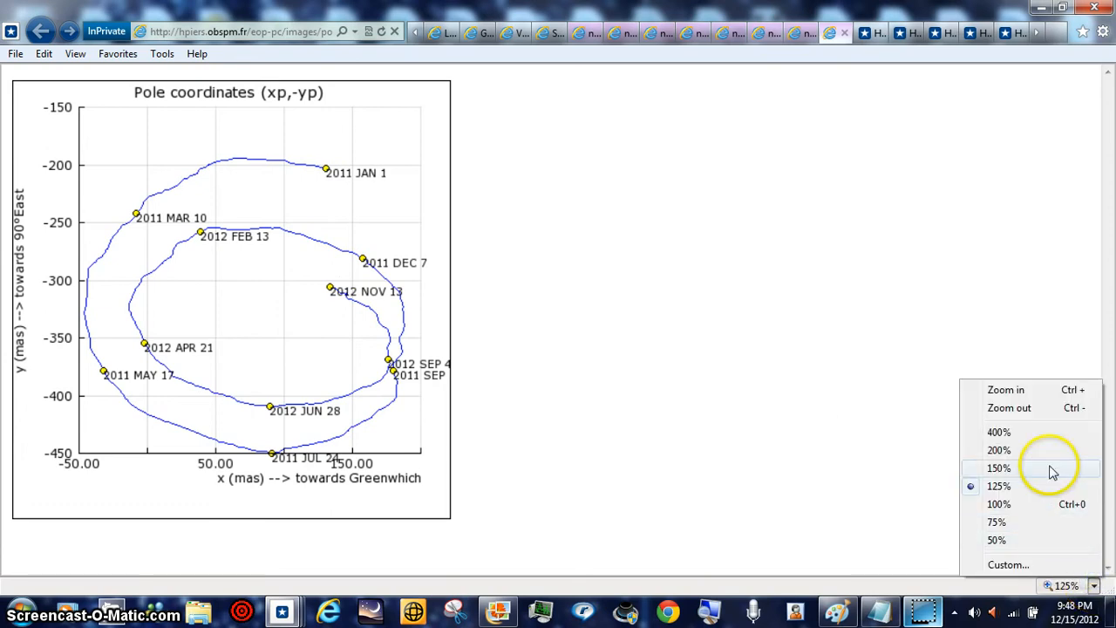
mouse_move(1037, 444)
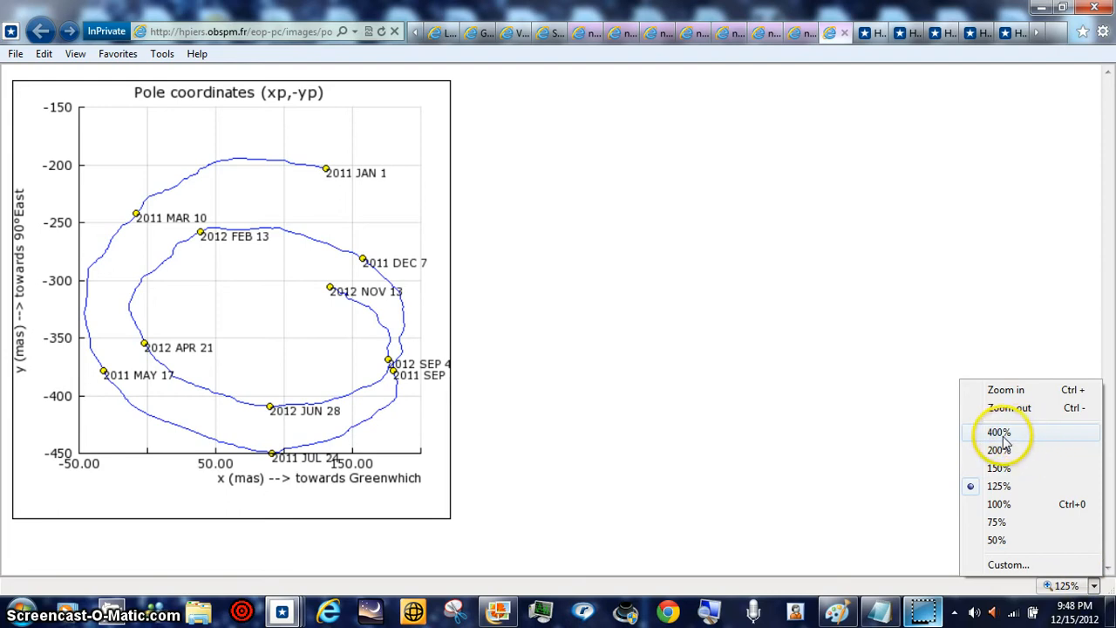
mouse_move(209, 279)
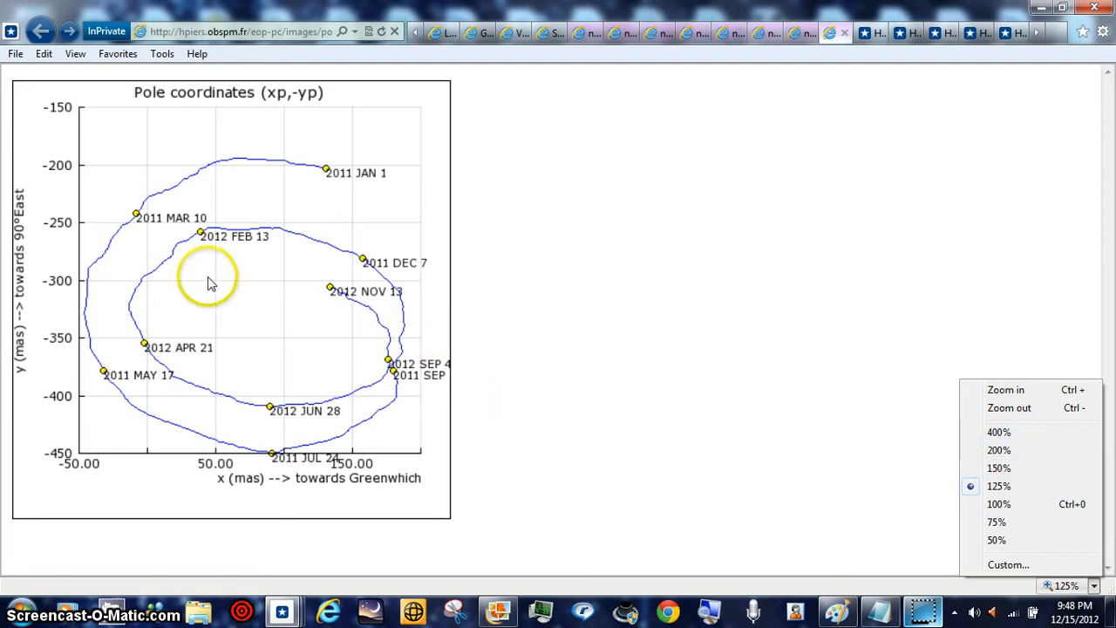
mouse_move(131, 297)
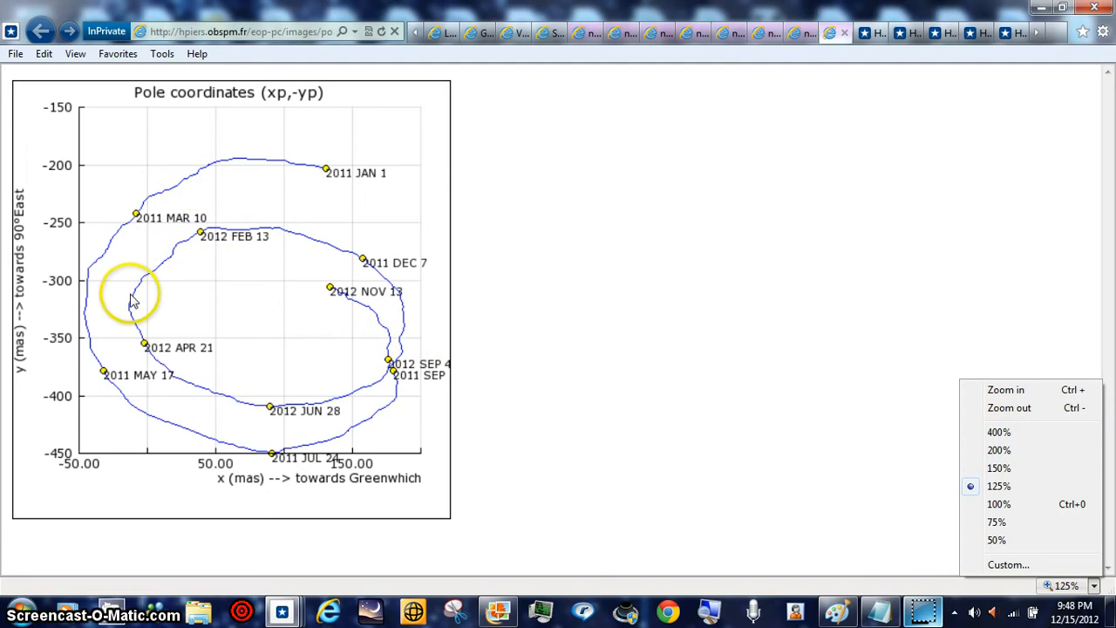
mouse_move(428, 398)
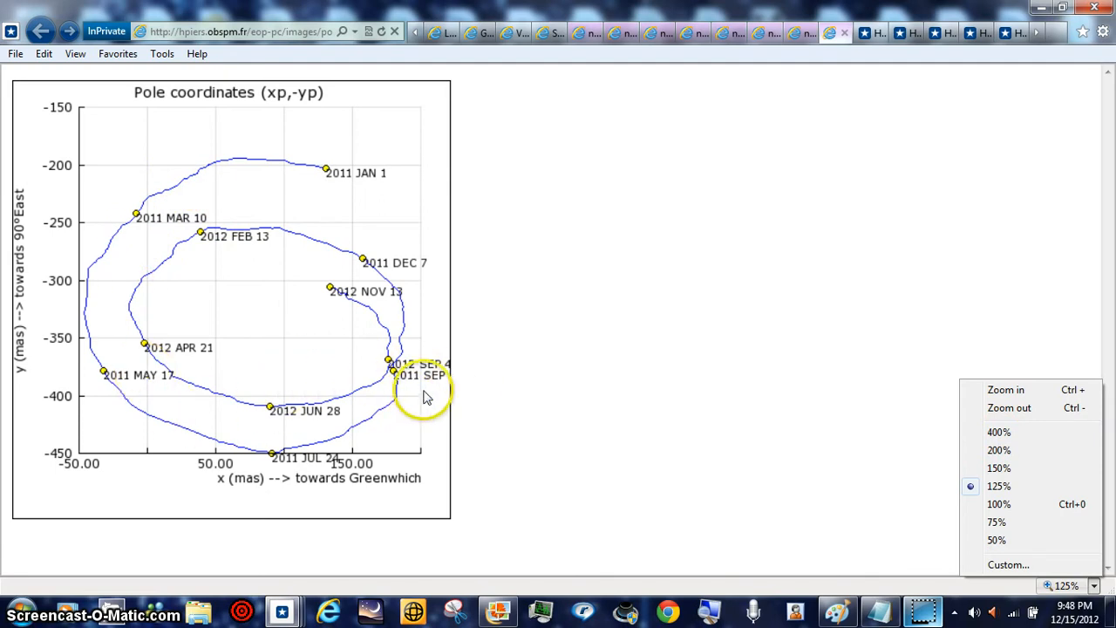
mouse_move(750, 439)
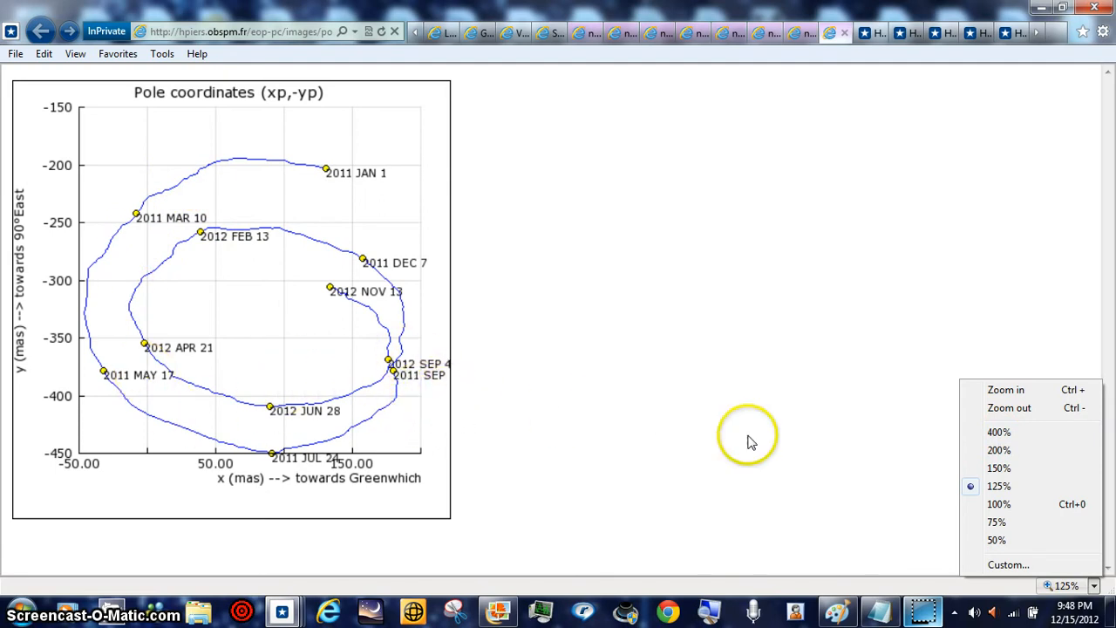
click(997, 450)
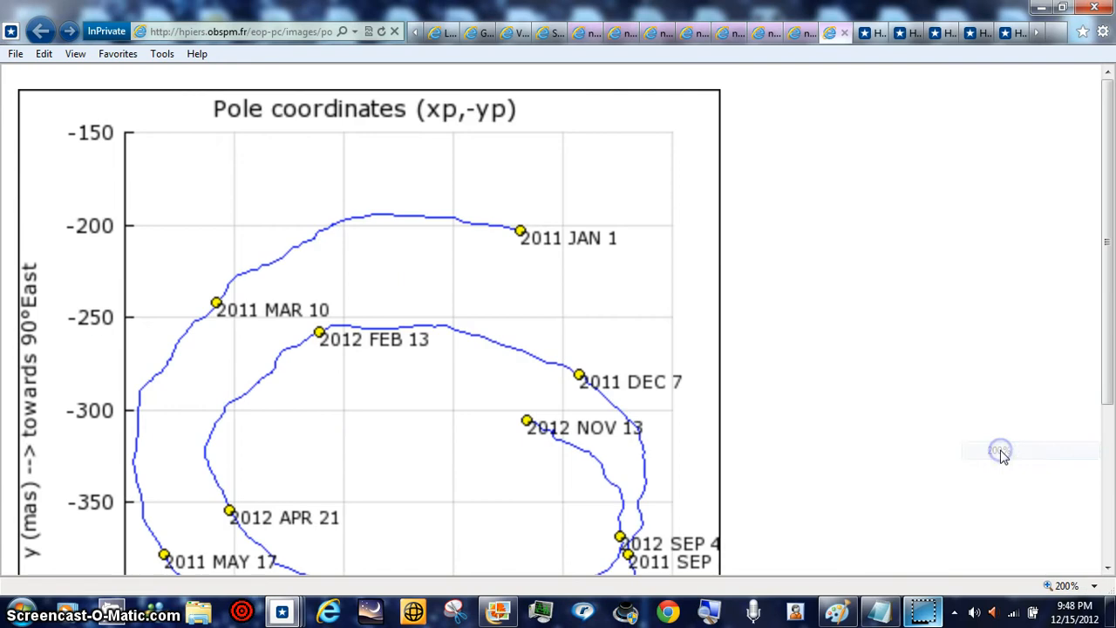
mouse_move(634, 359)
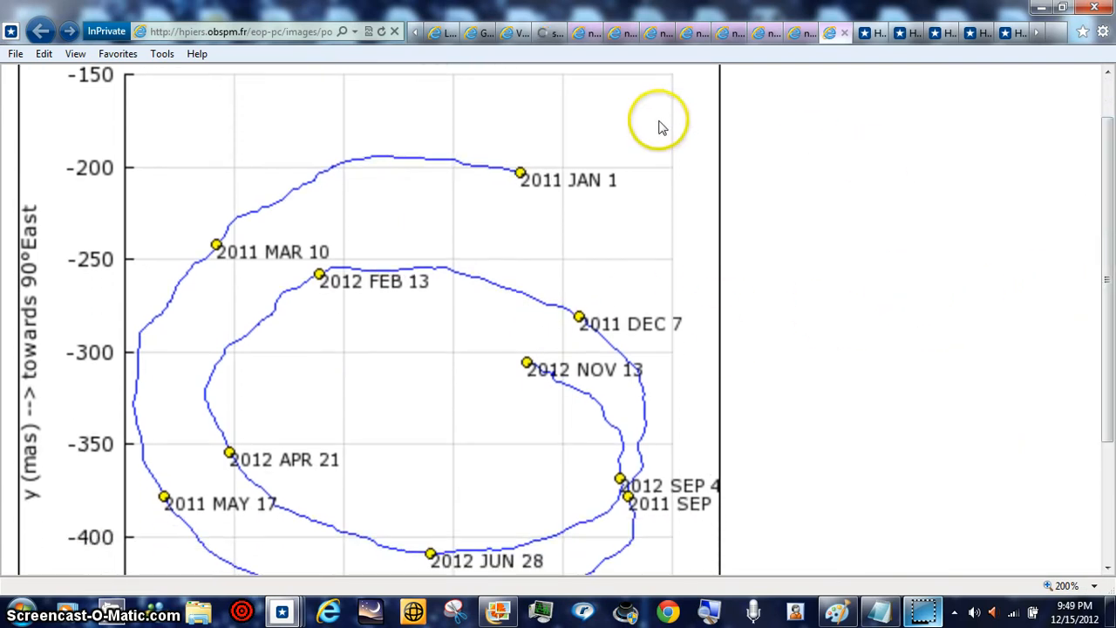
mouse_move(544, 358)
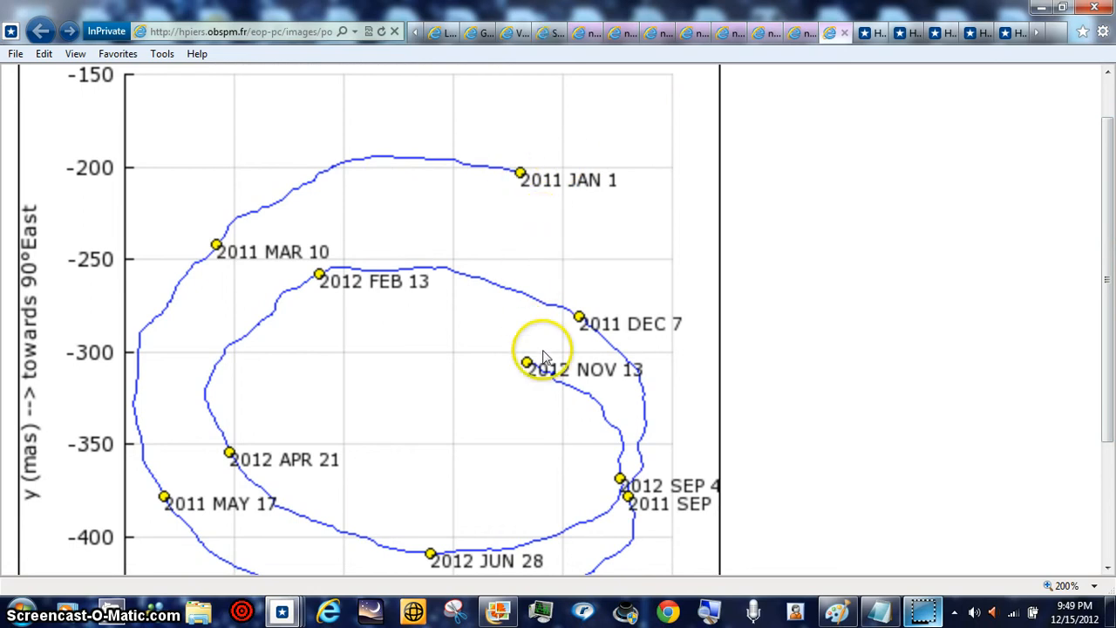
mouse_move(523, 335)
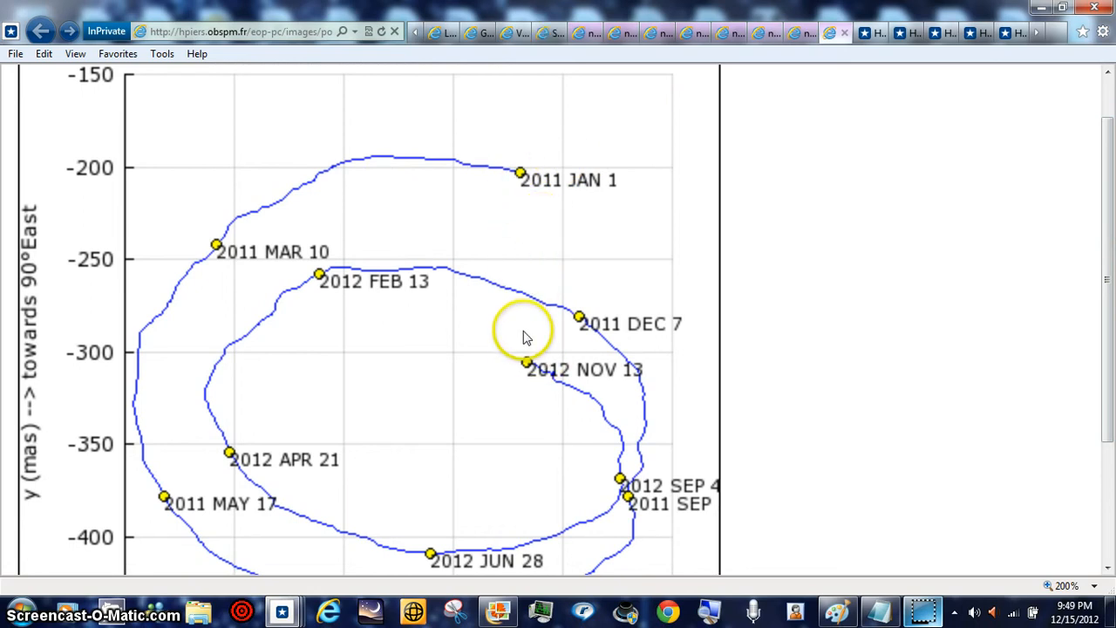
mouse_move(166, 339)
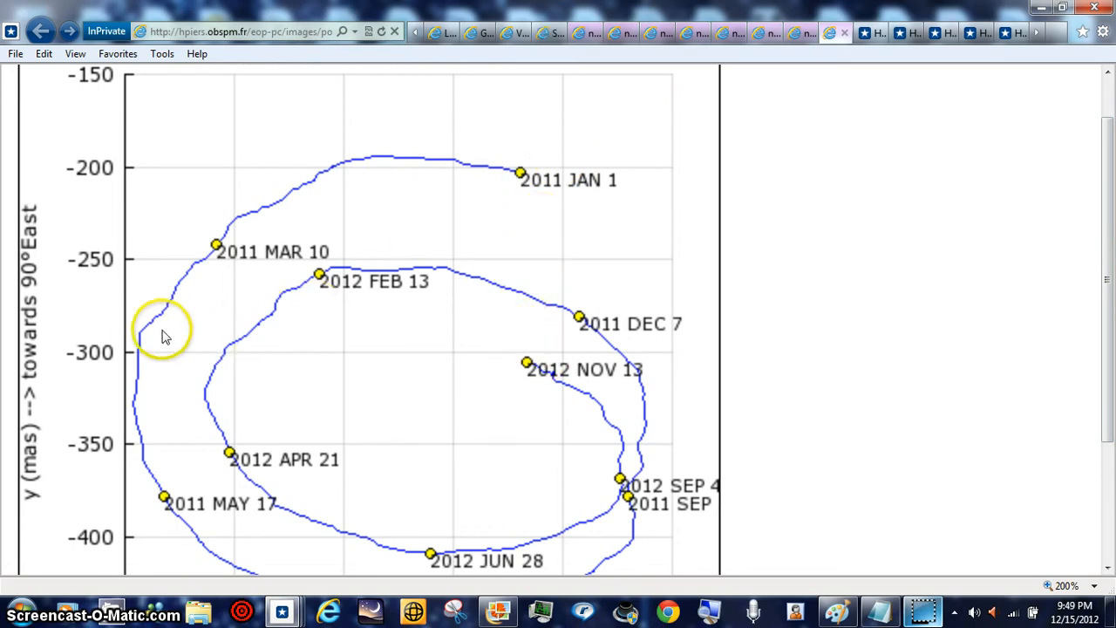
mouse_move(161, 230)
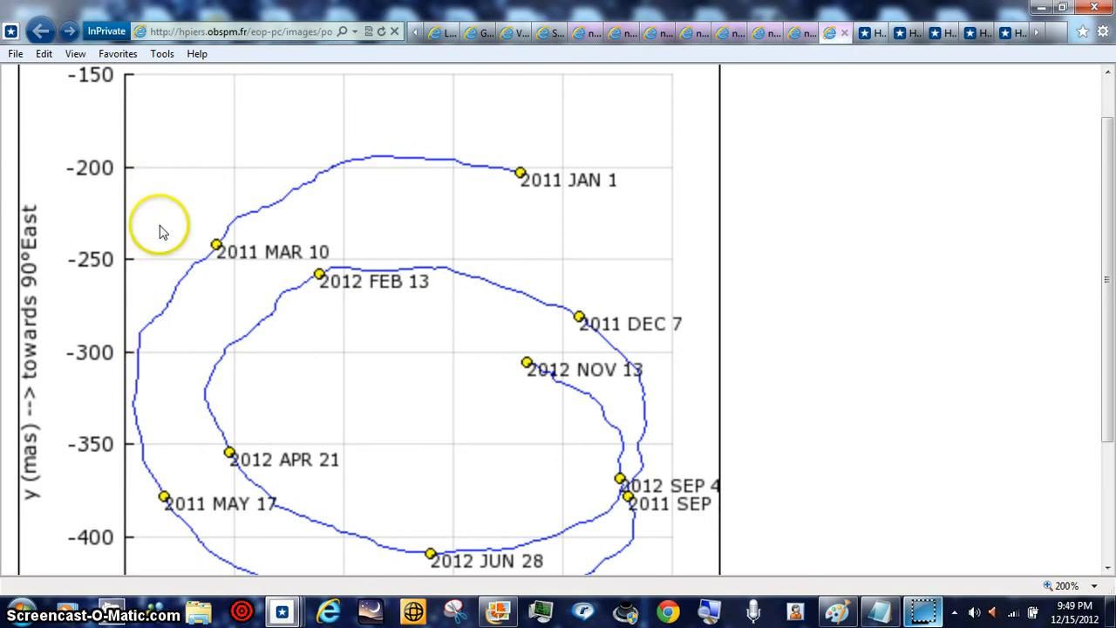
mouse_move(509, 399)
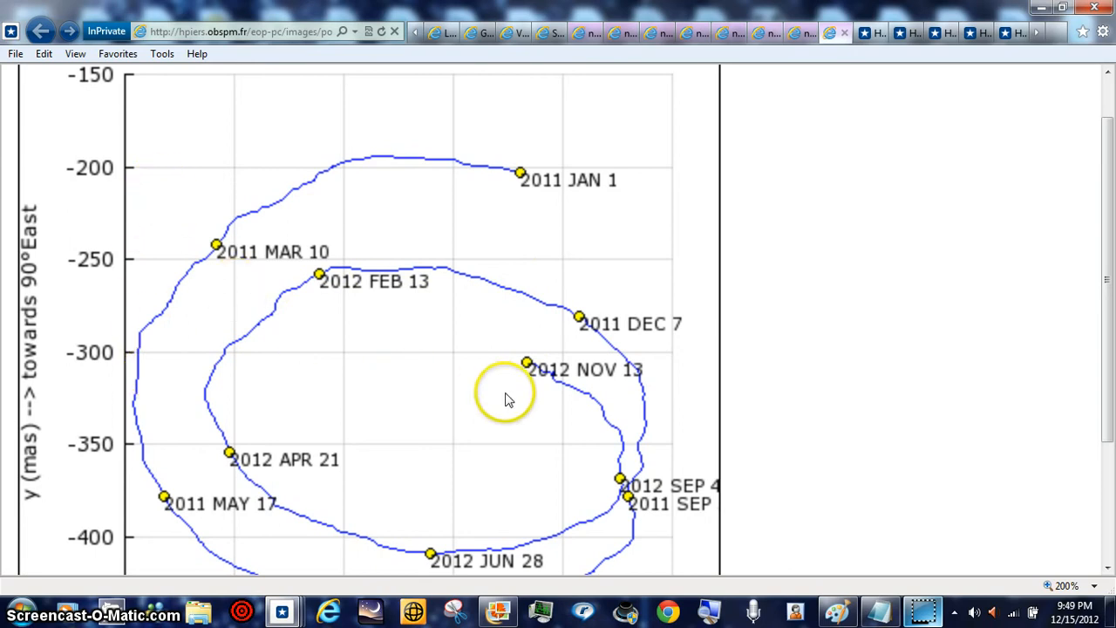
mouse_move(478, 365)
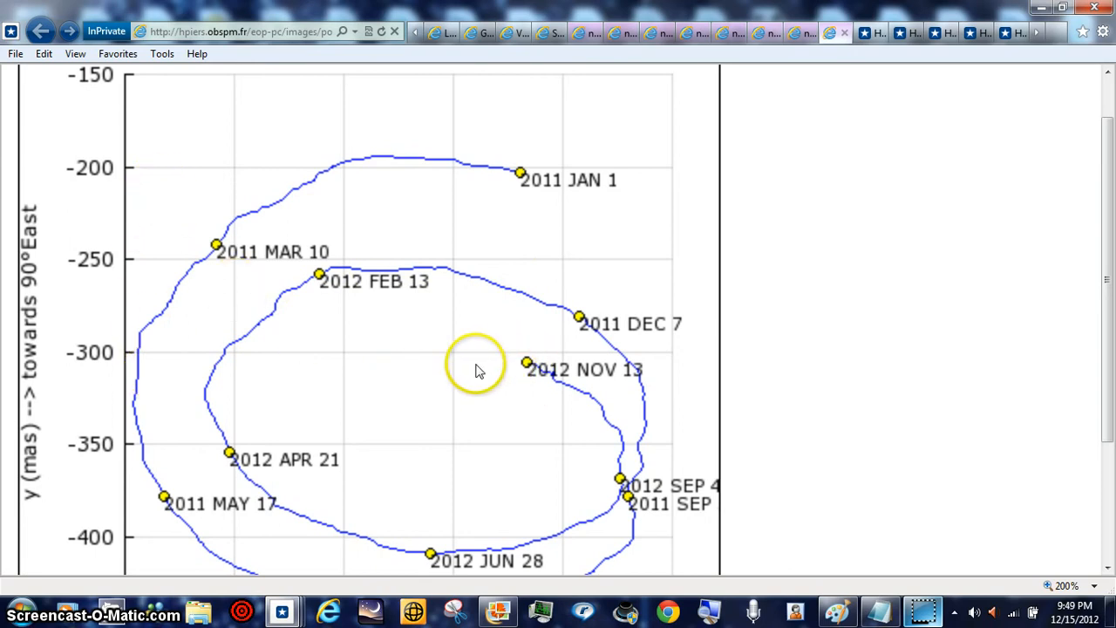
mouse_move(452, 353)
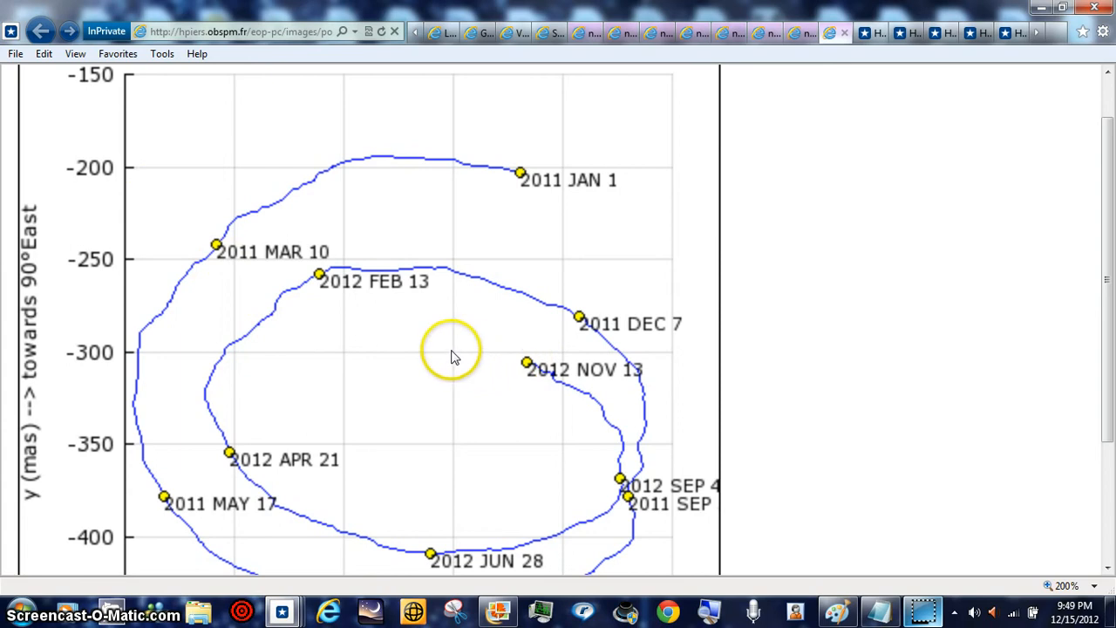
mouse_move(451, 357)
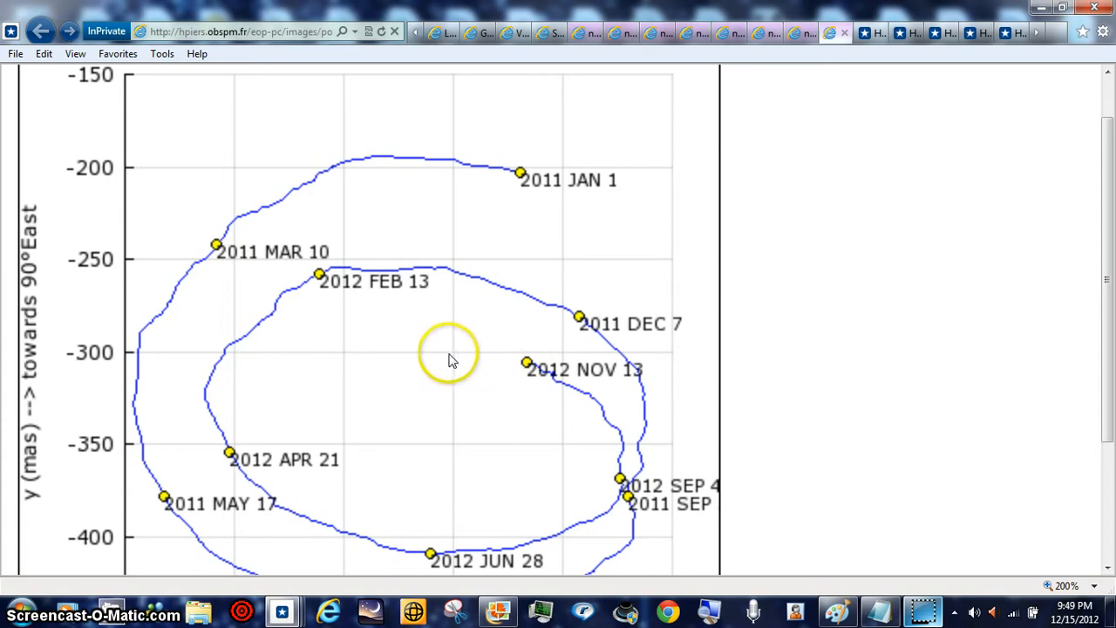
mouse_move(436, 298)
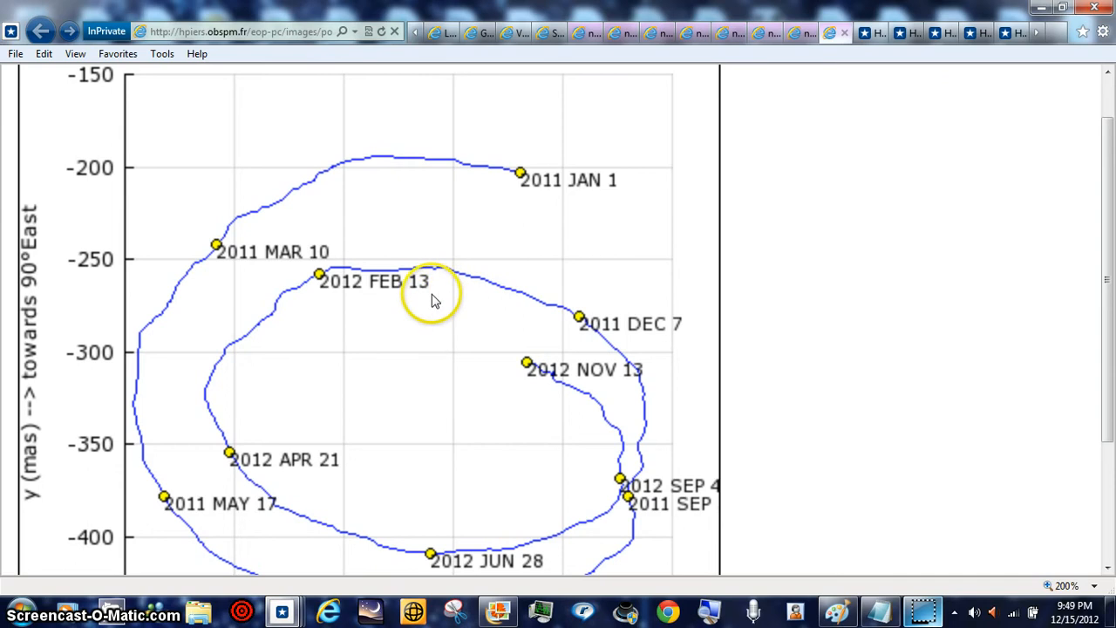
mouse_move(418, 244)
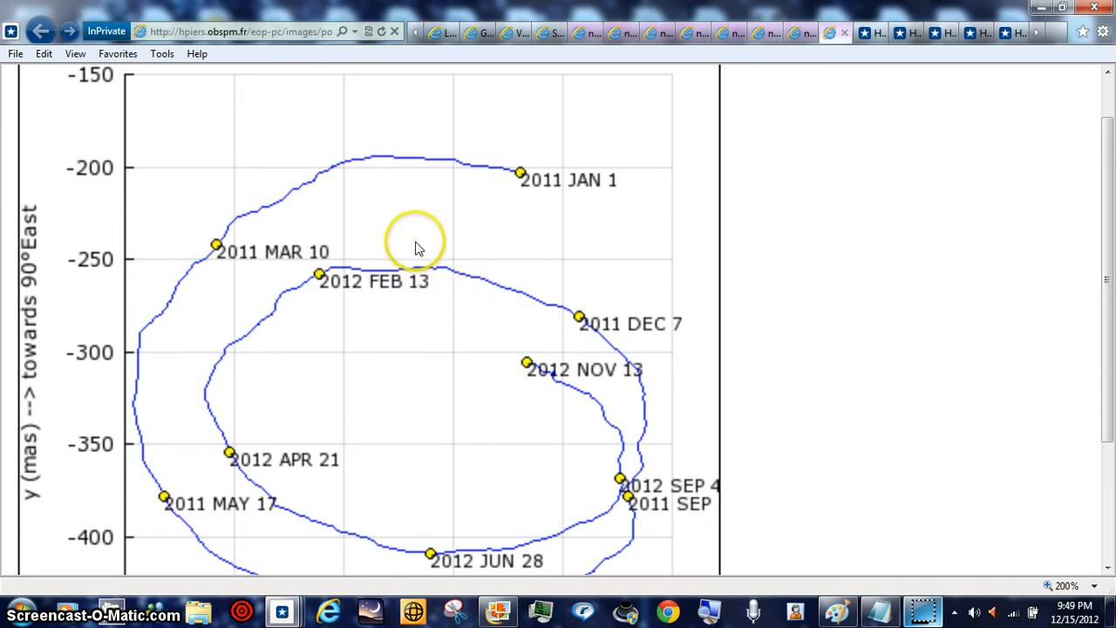
mouse_move(427, 200)
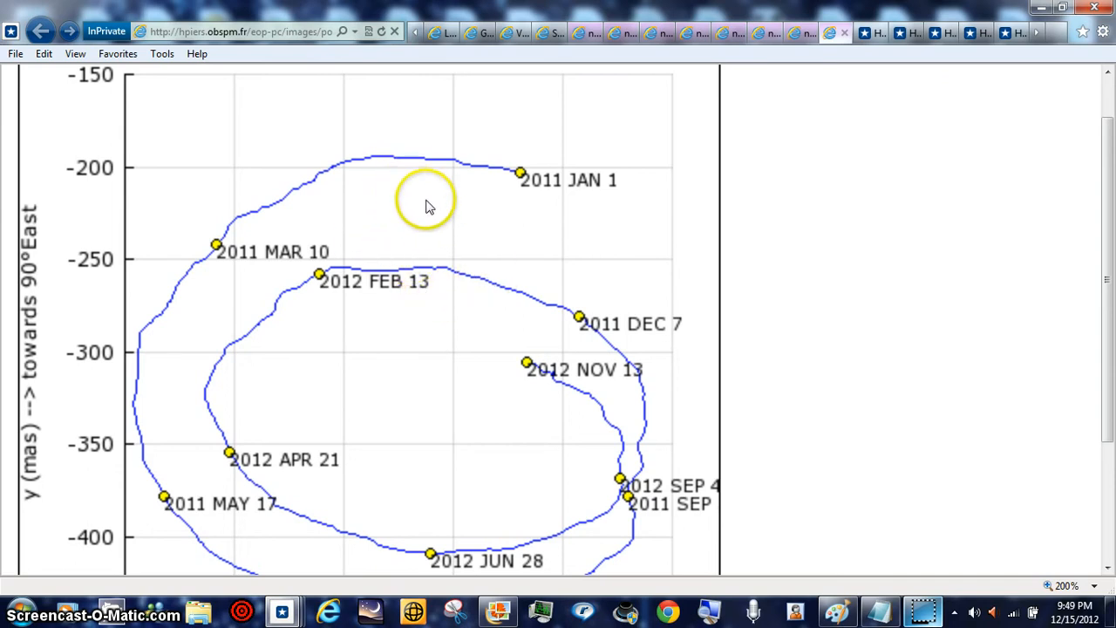
mouse_move(474, 366)
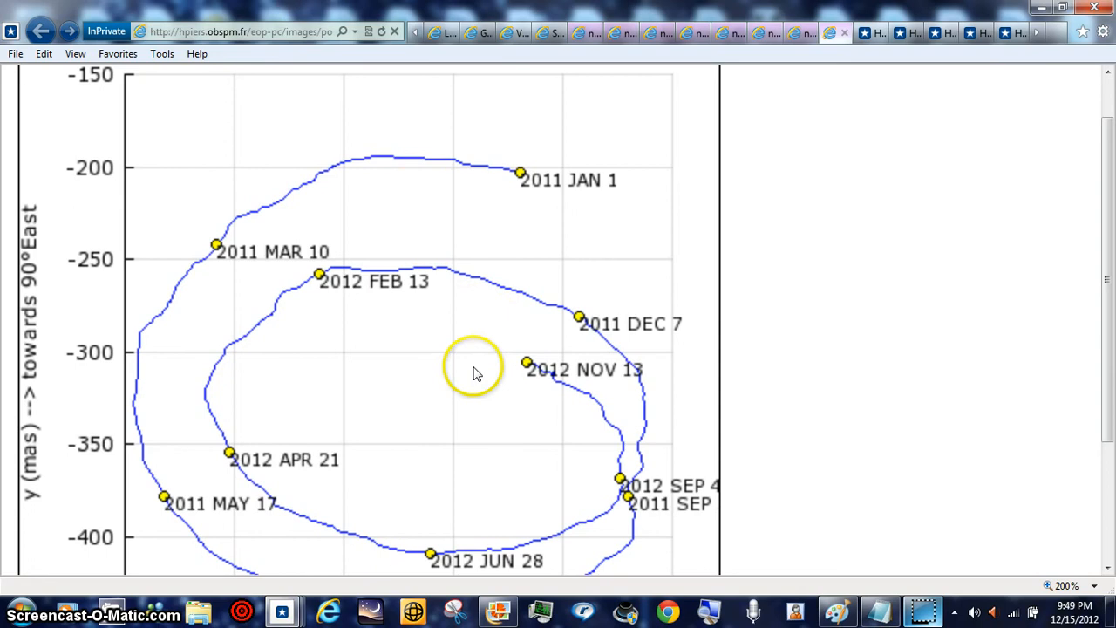
mouse_move(436, 304)
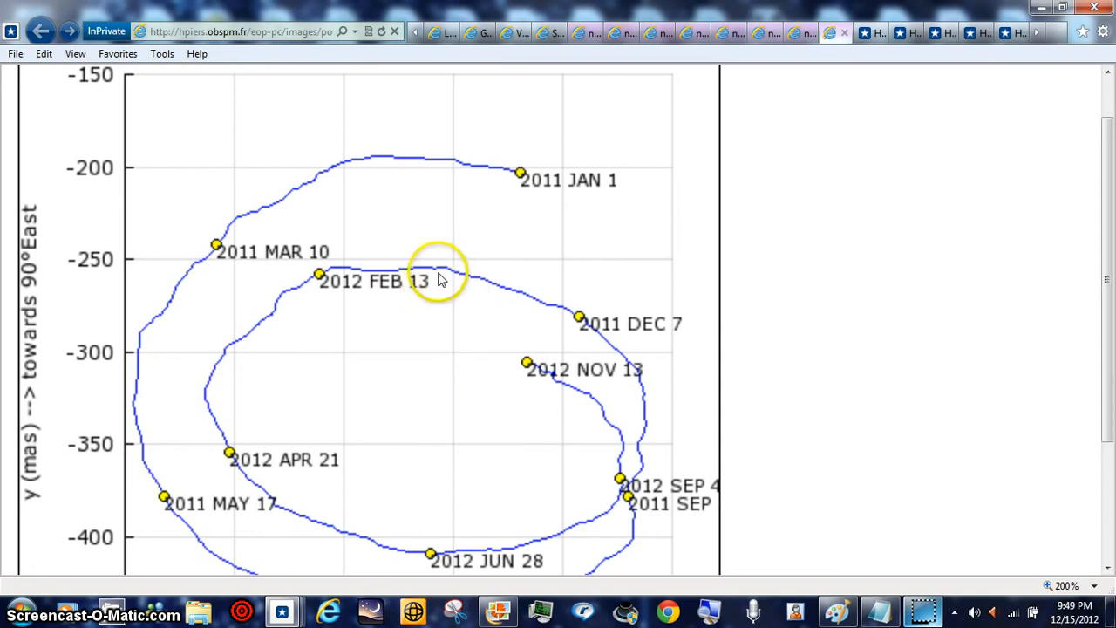
mouse_move(390, 262)
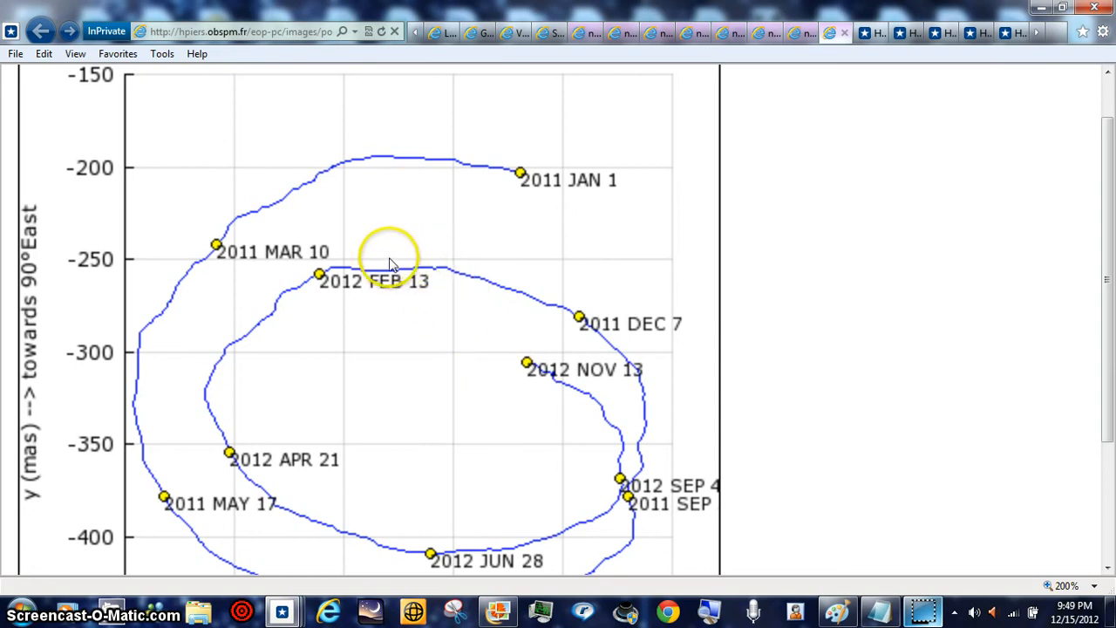
mouse_move(393, 247)
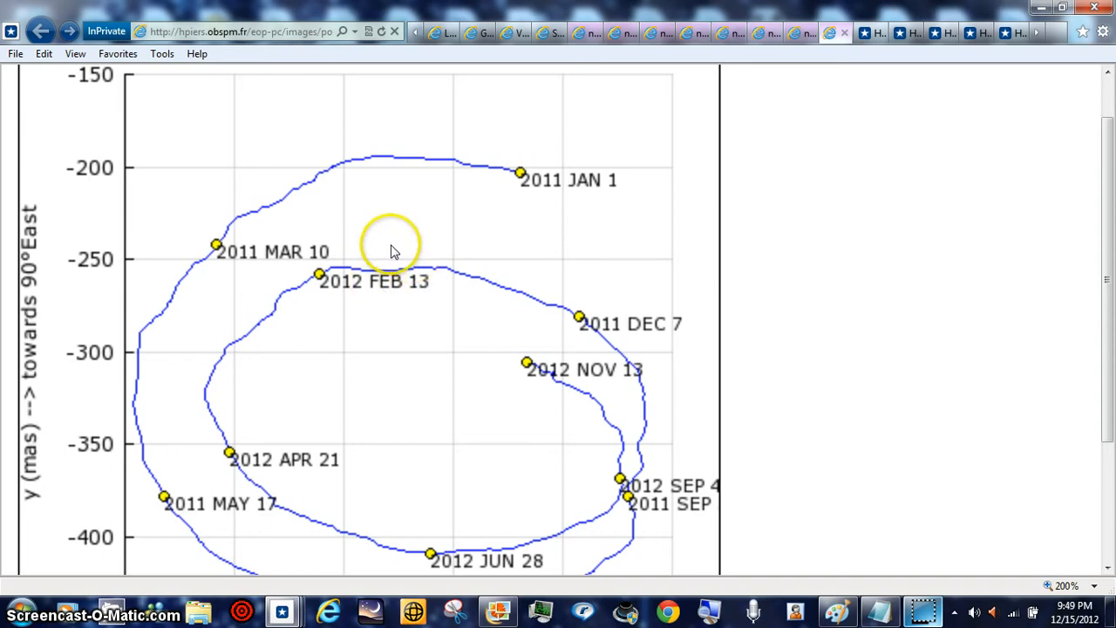
mouse_move(462, 279)
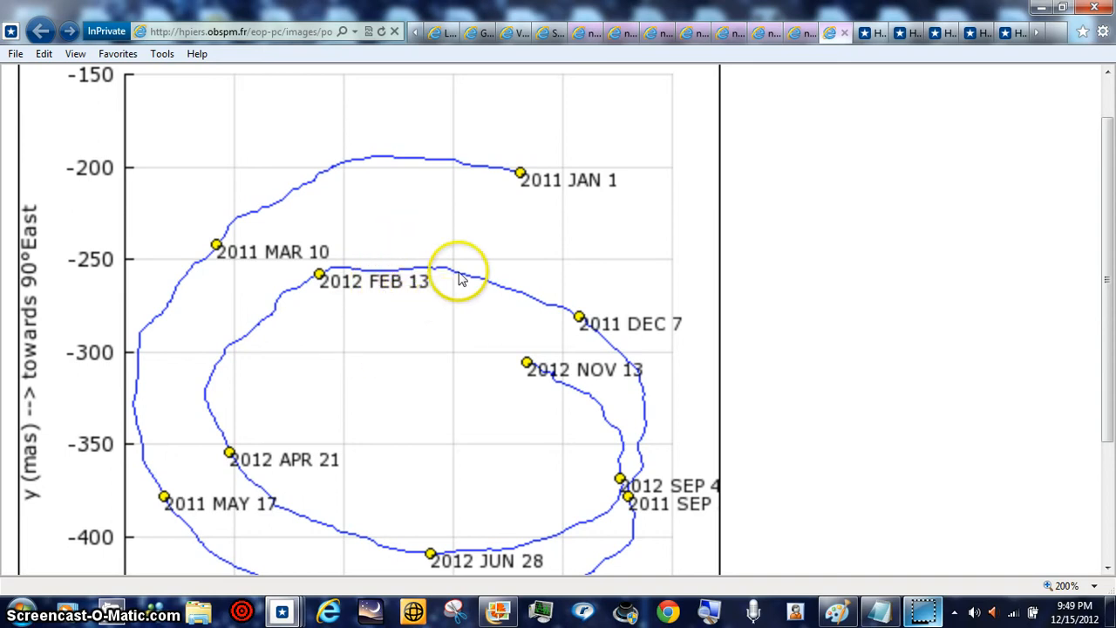
mouse_move(355, 317)
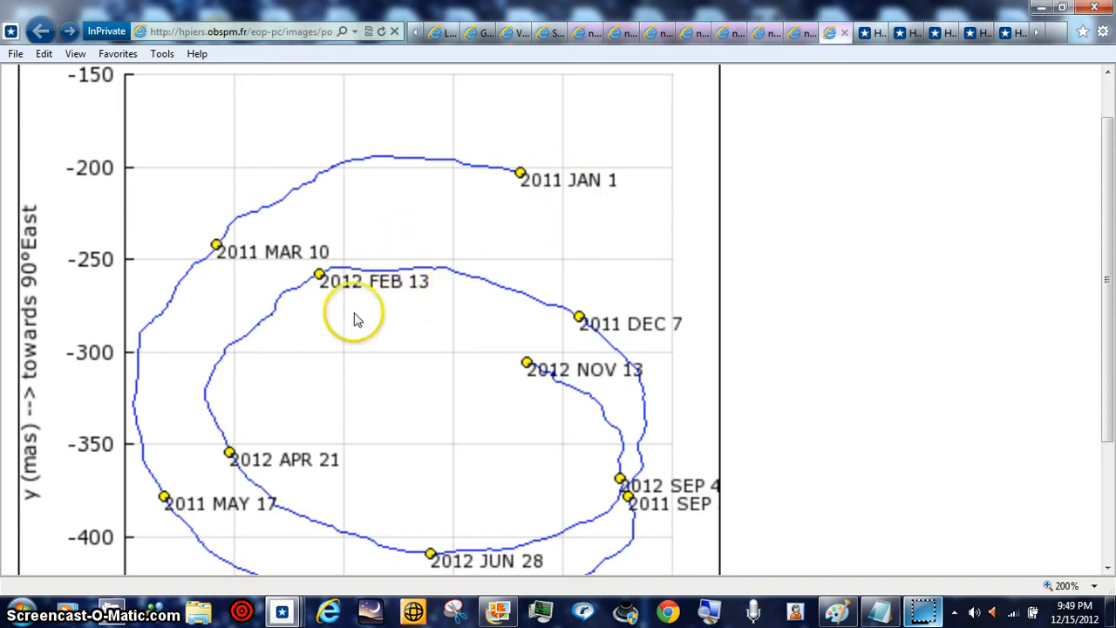
mouse_move(534, 370)
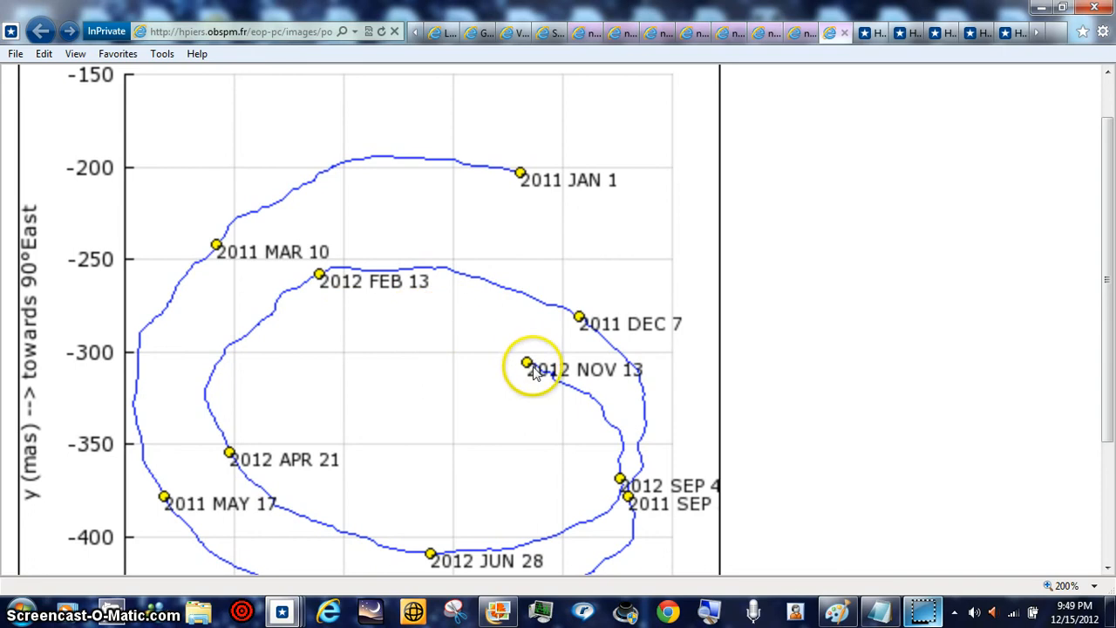
mouse_move(391, 281)
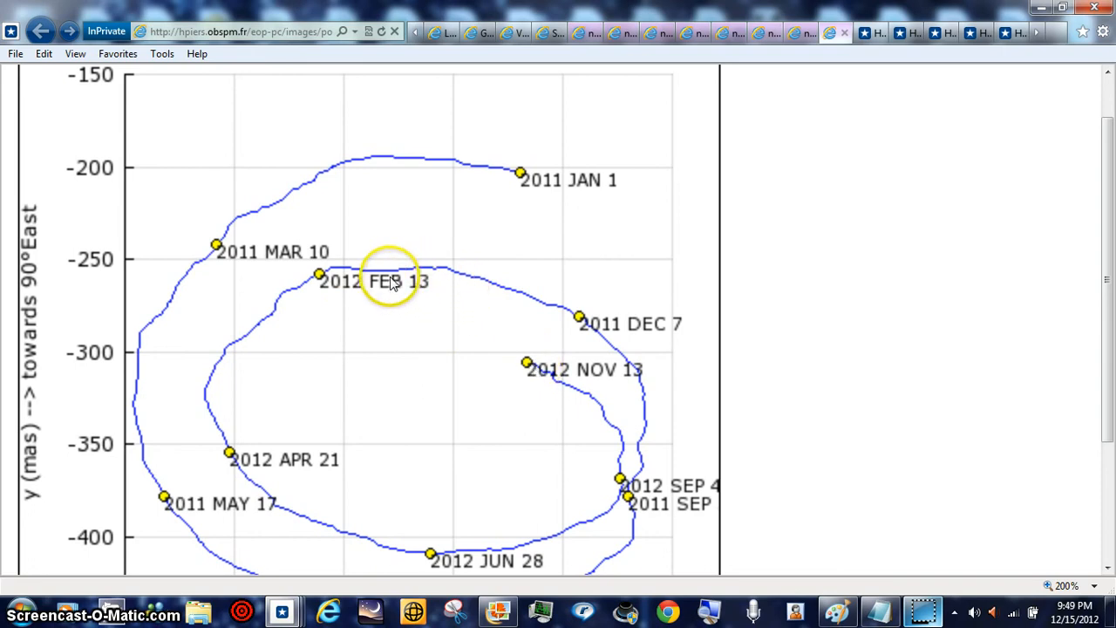
mouse_move(422, 340)
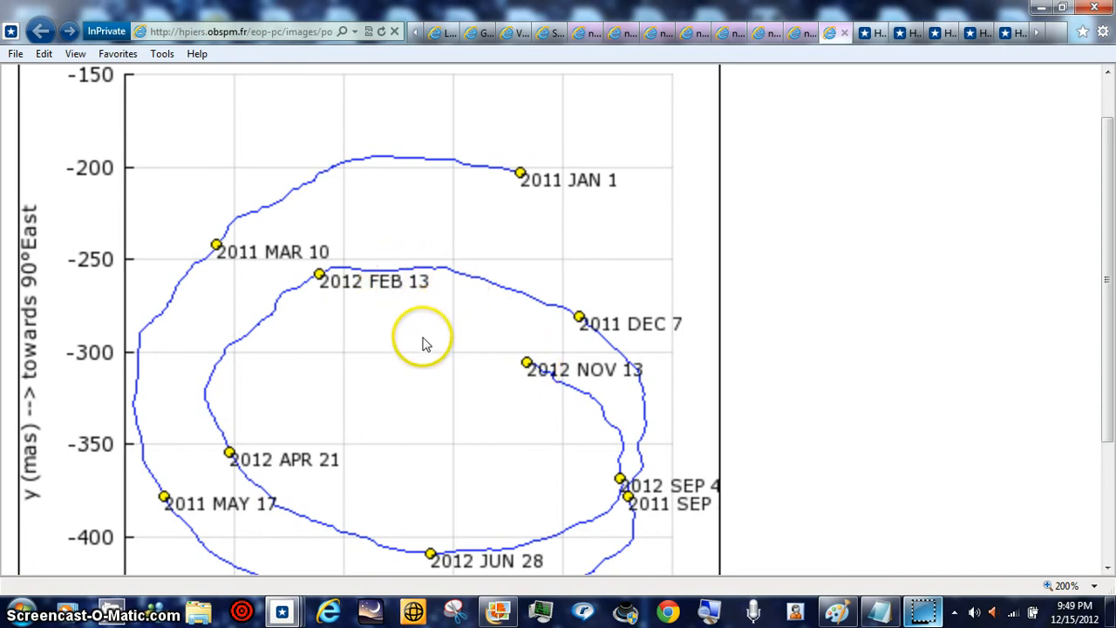
mouse_move(366, 322)
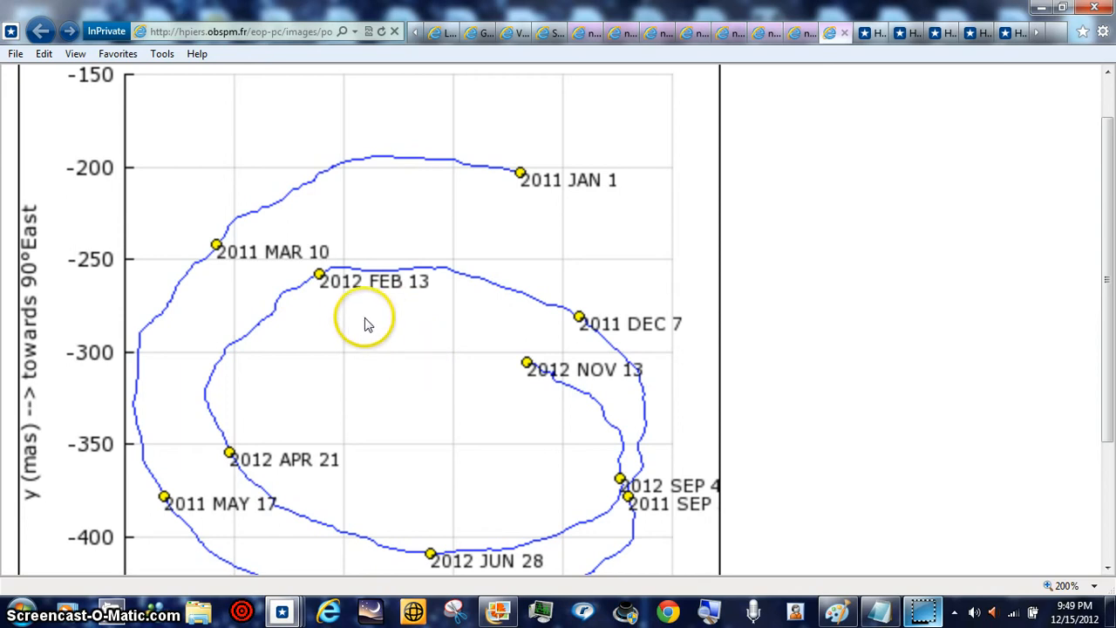
mouse_move(296, 277)
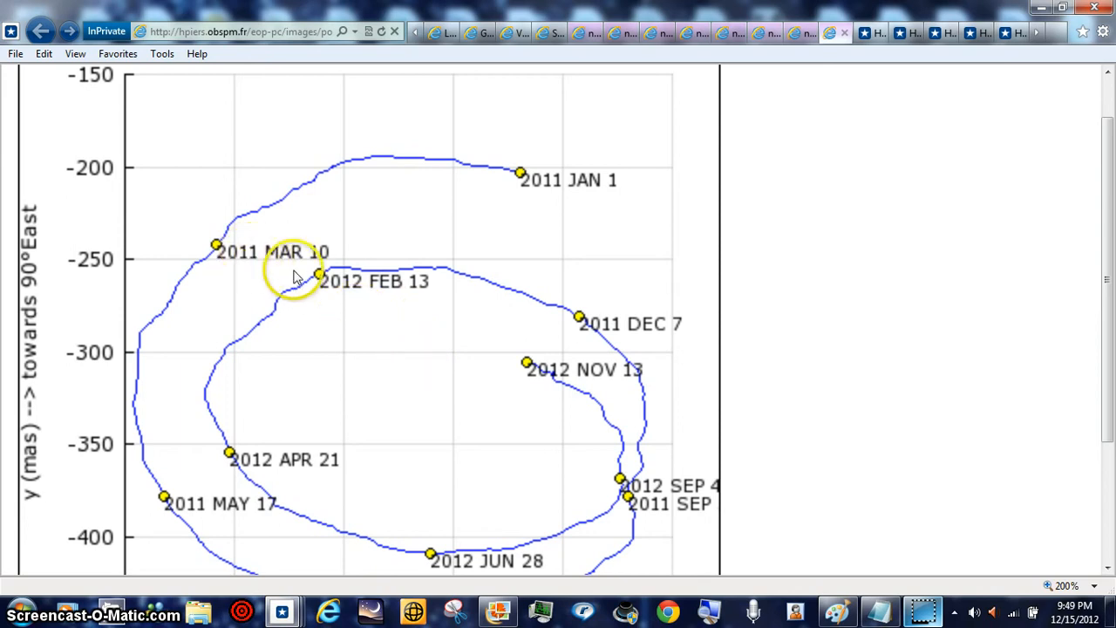
mouse_move(409, 328)
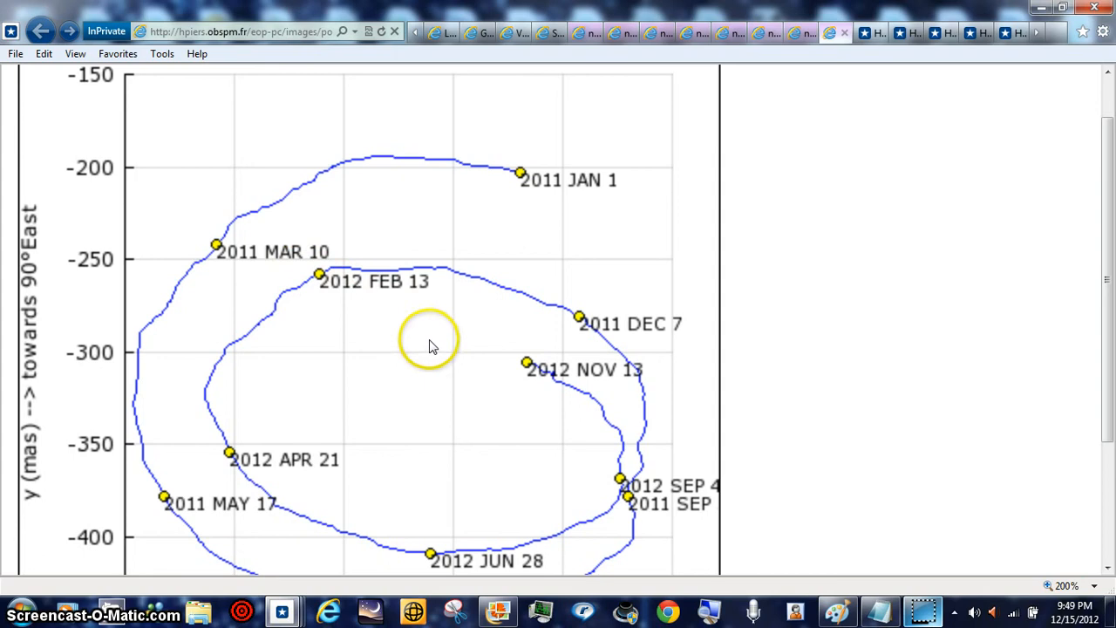
mouse_move(868, 165)
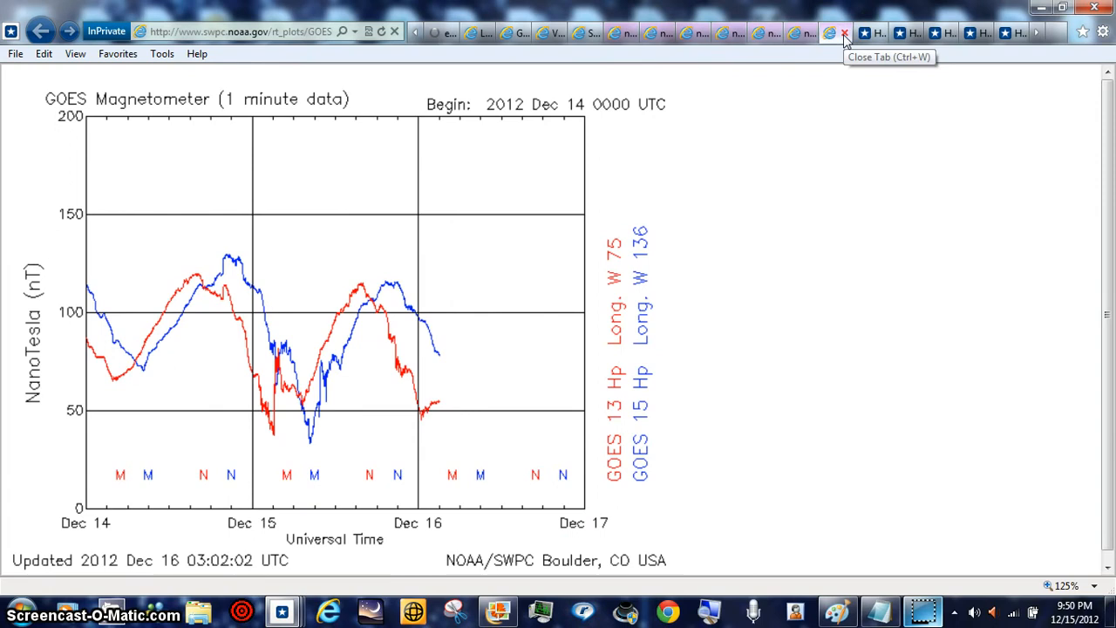
mouse_move(741, 191)
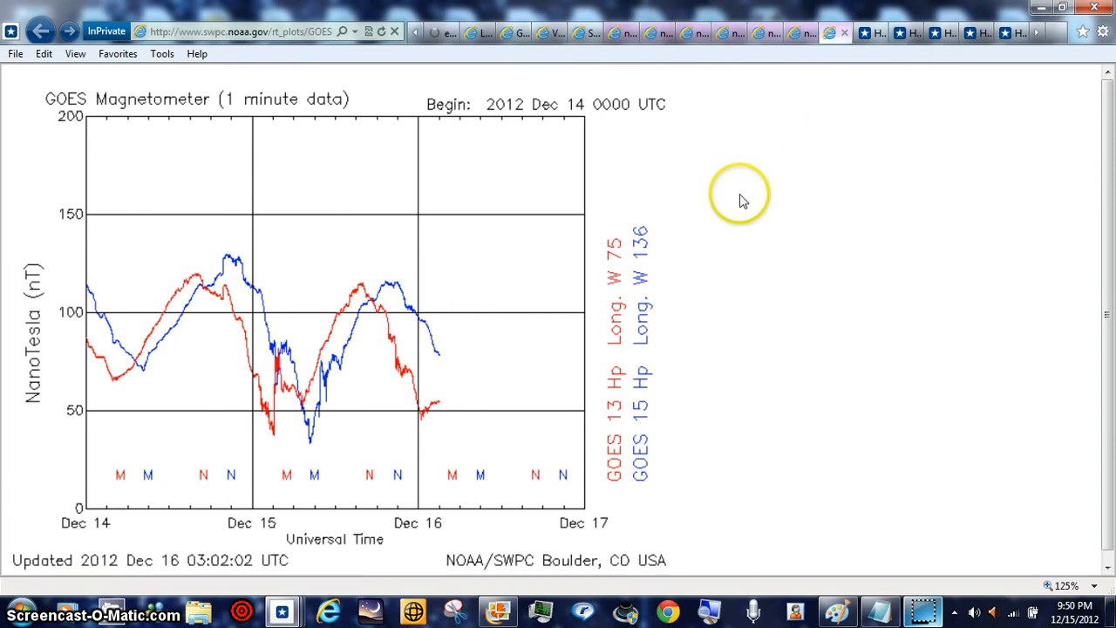
mouse_move(457, 318)
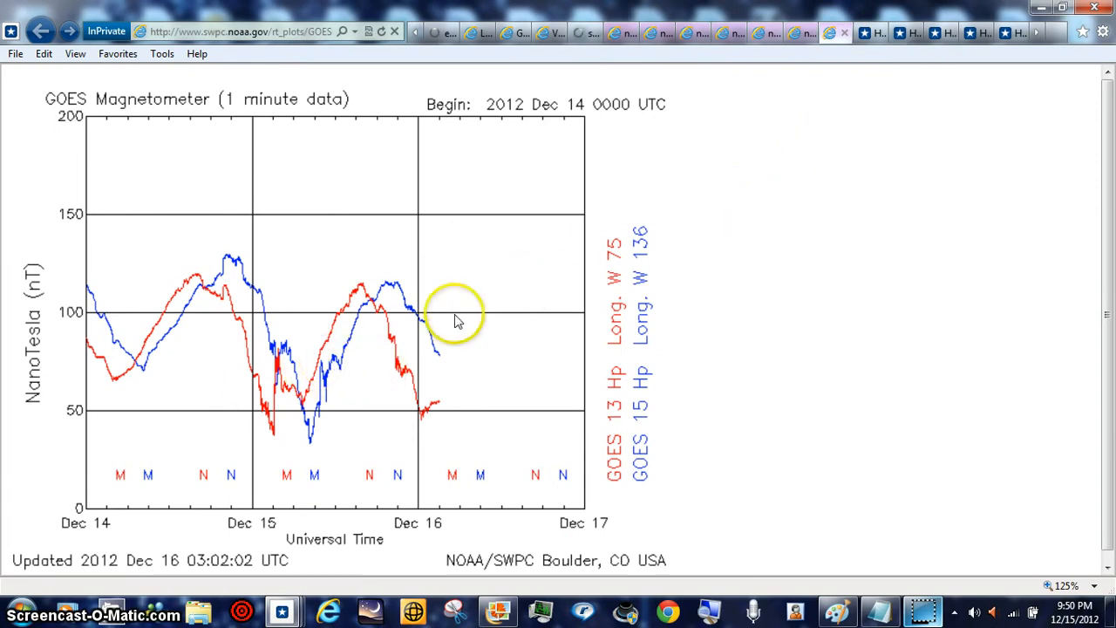
mouse_move(840, 35)
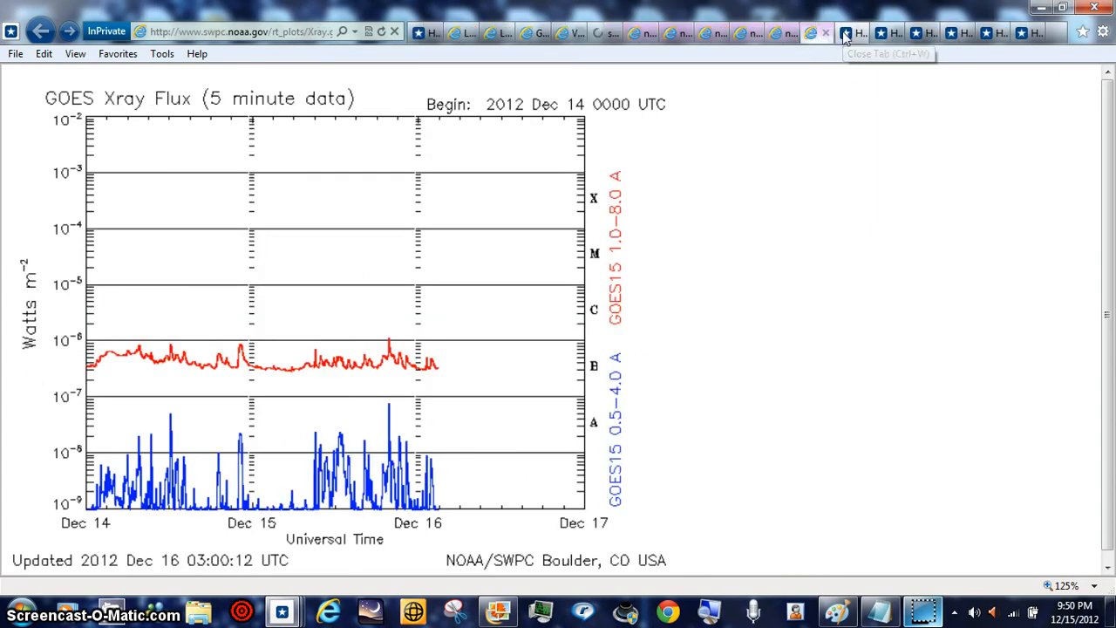
mouse_move(827, 33)
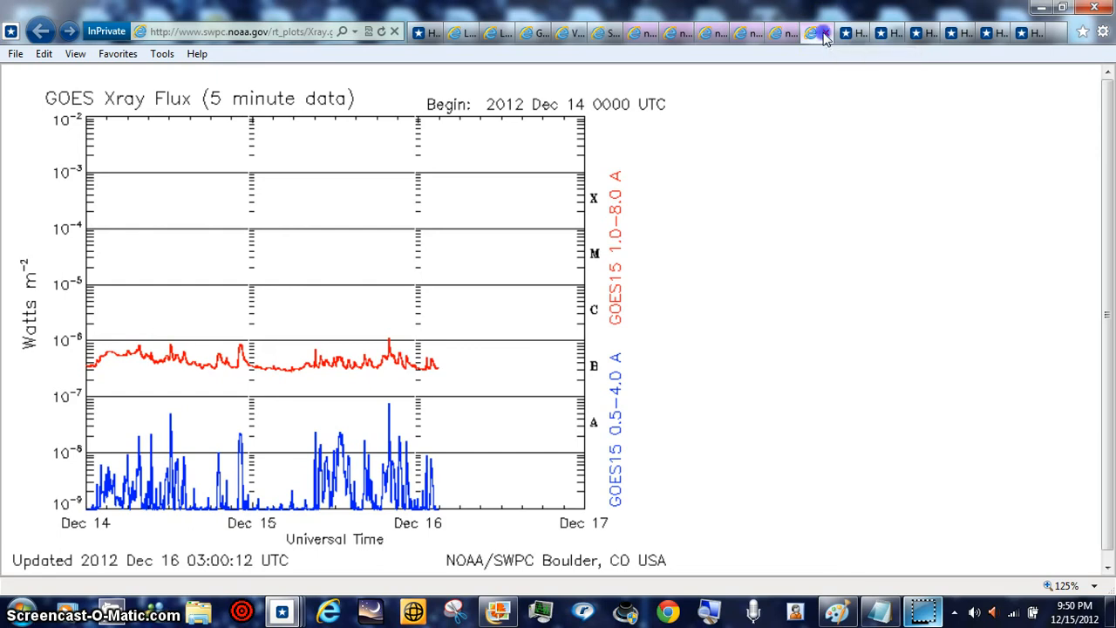
- Close the GOES X-ray flux plot, leaving the GOES 13/15 electron flux plot showing
click(799, 31)
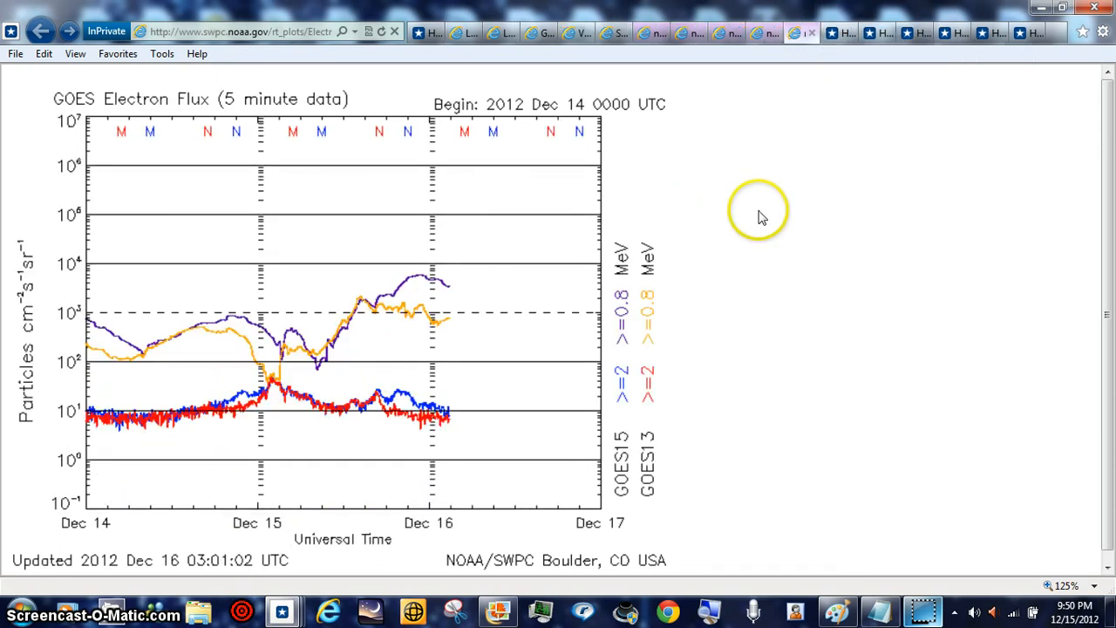
mouse_move(788, 289)
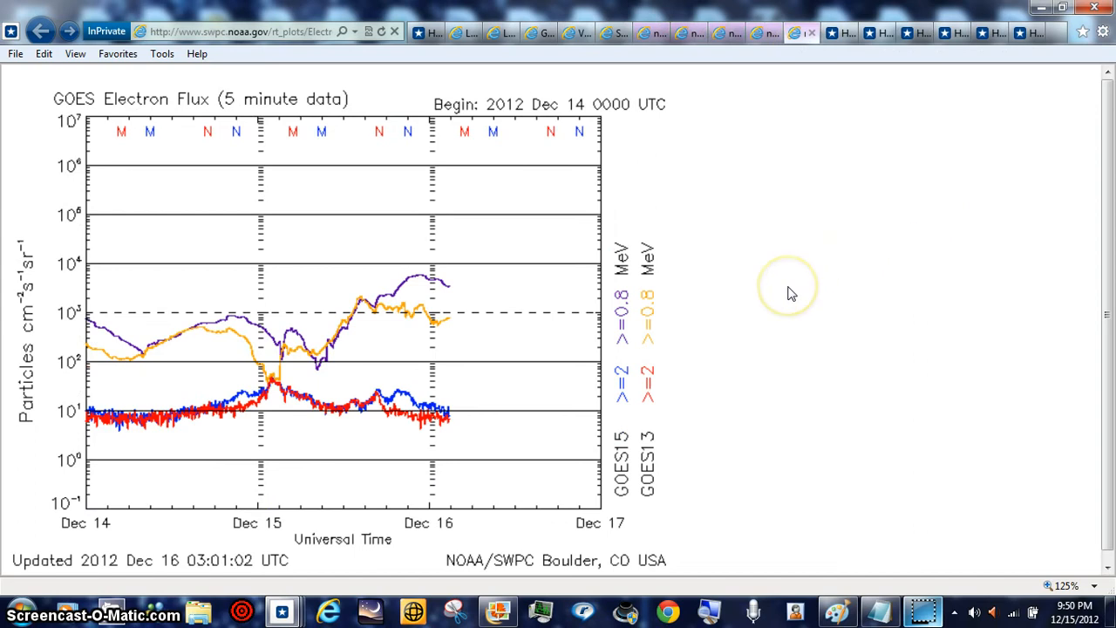
mouse_move(788, 293)
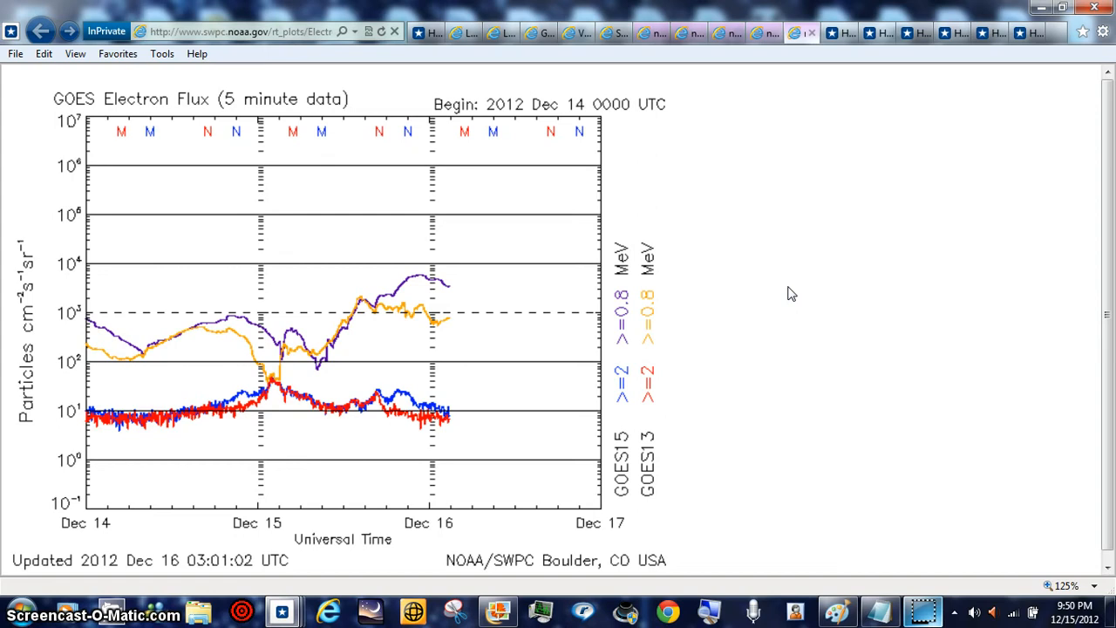
mouse_move(816, 86)
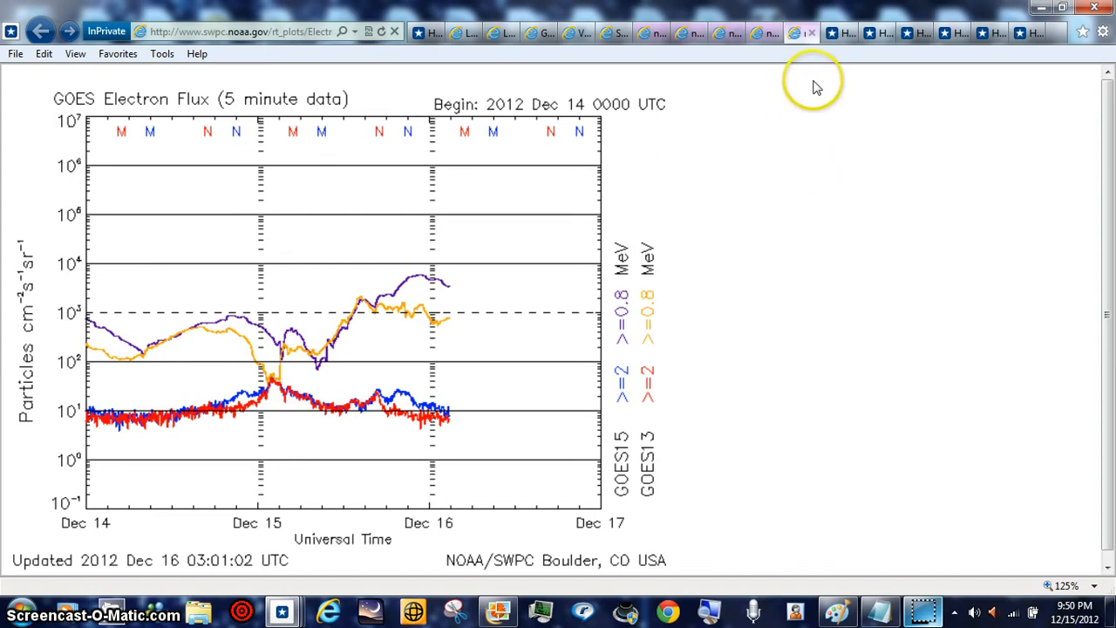
mouse_move(811, 33)
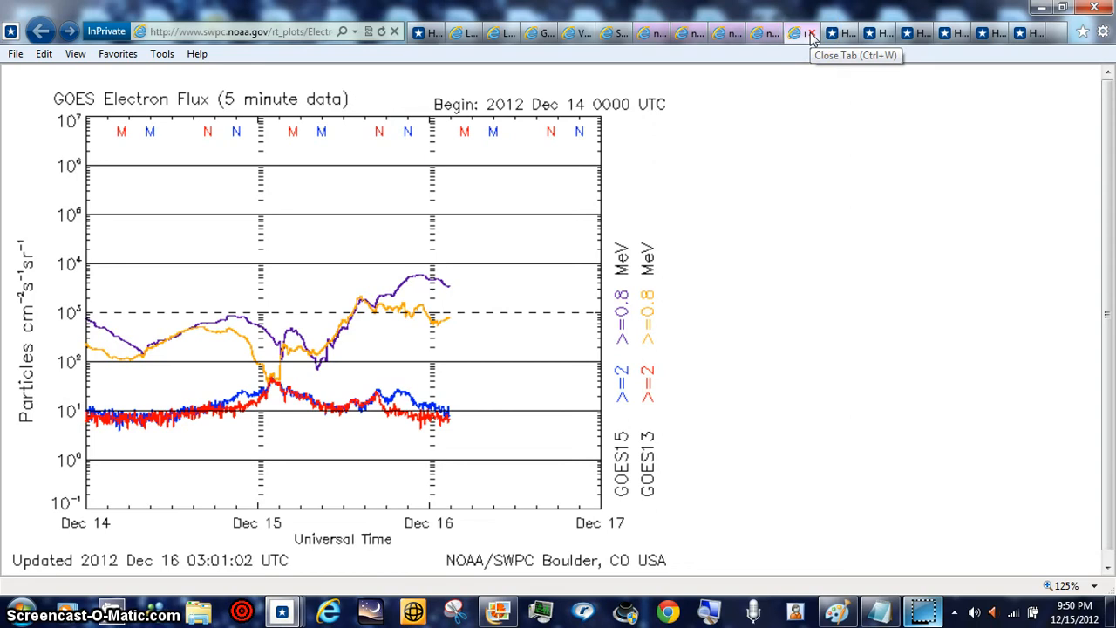
click(788, 31)
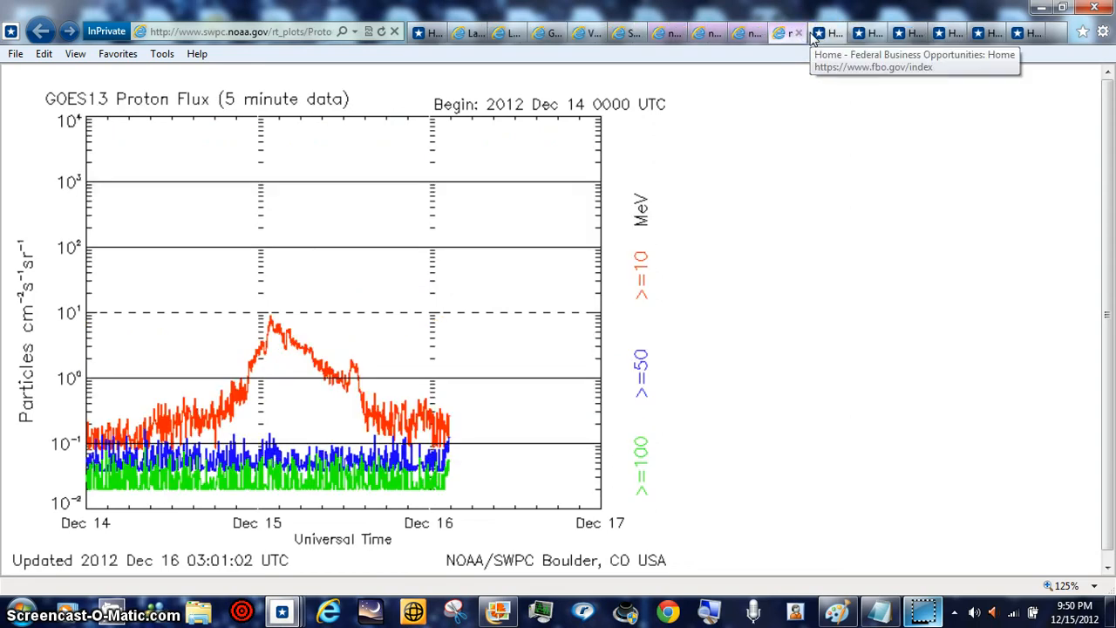
mouse_move(792, 31)
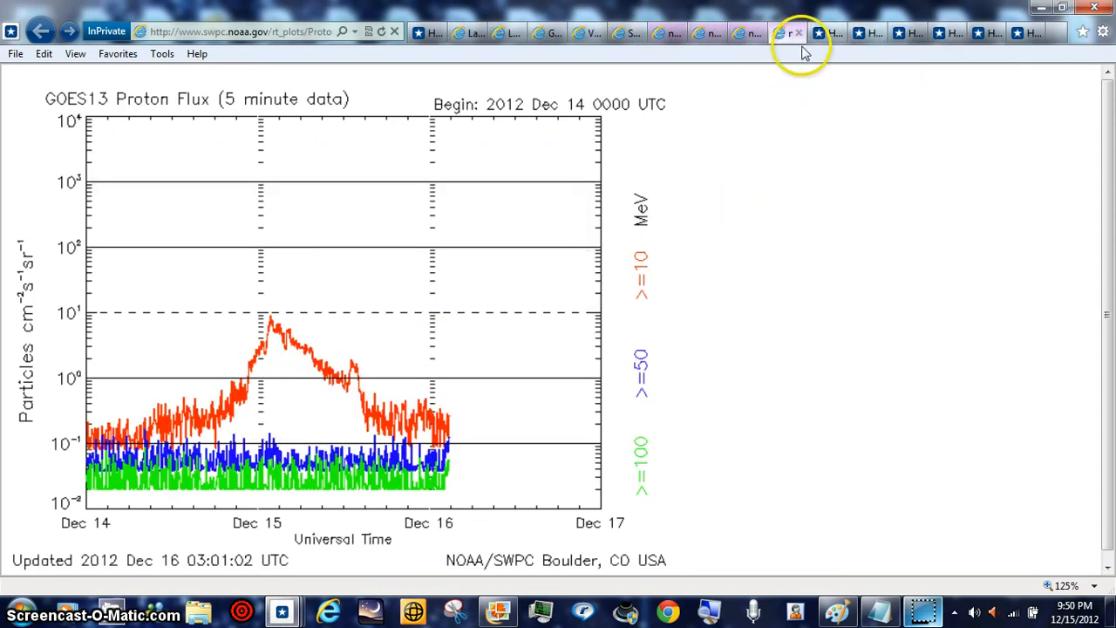
mouse_move(798, 31)
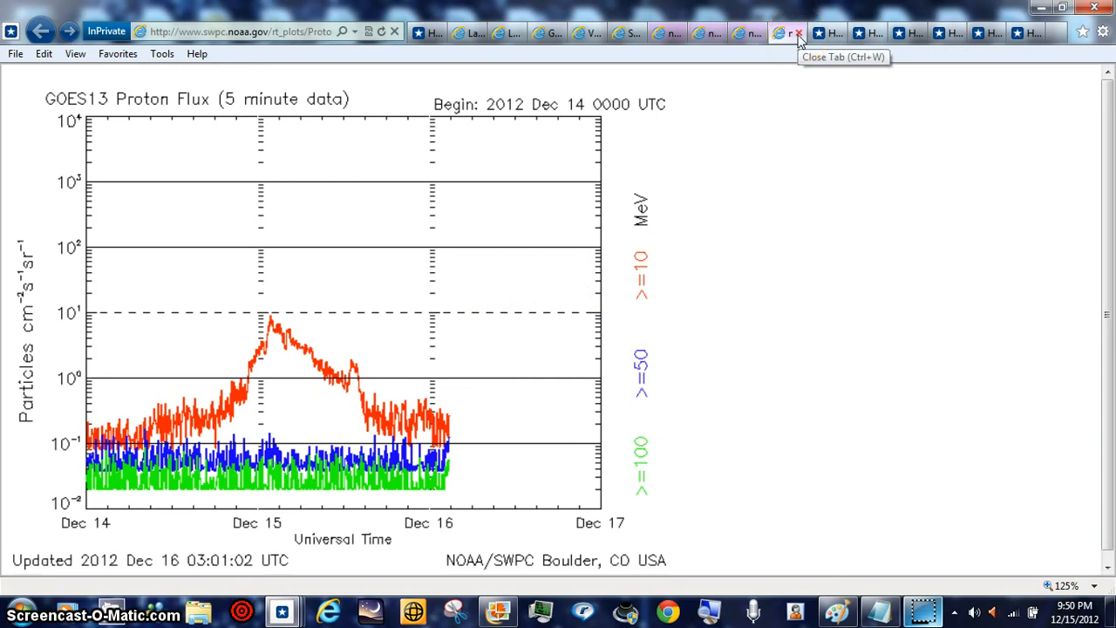
mouse_move(439, 408)
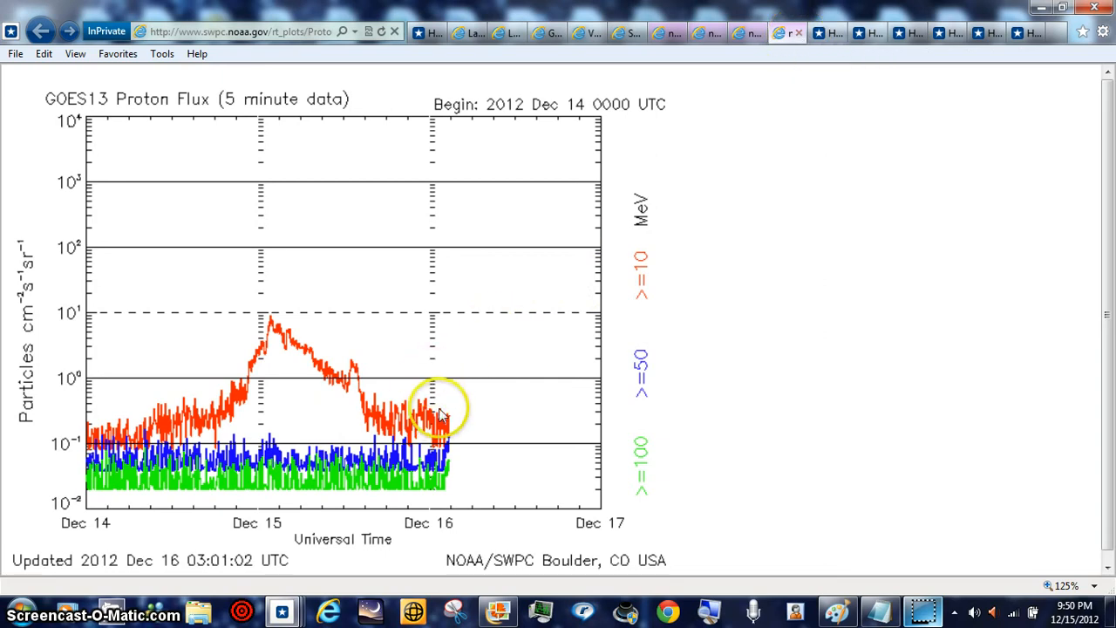
mouse_move(422, 450)
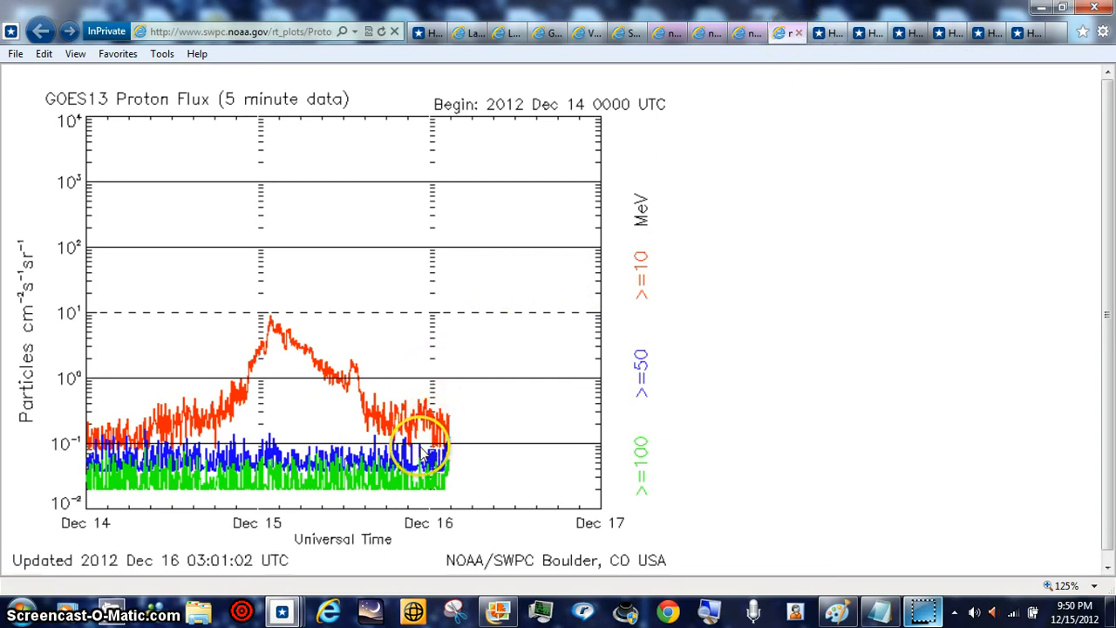
mouse_move(279, 410)
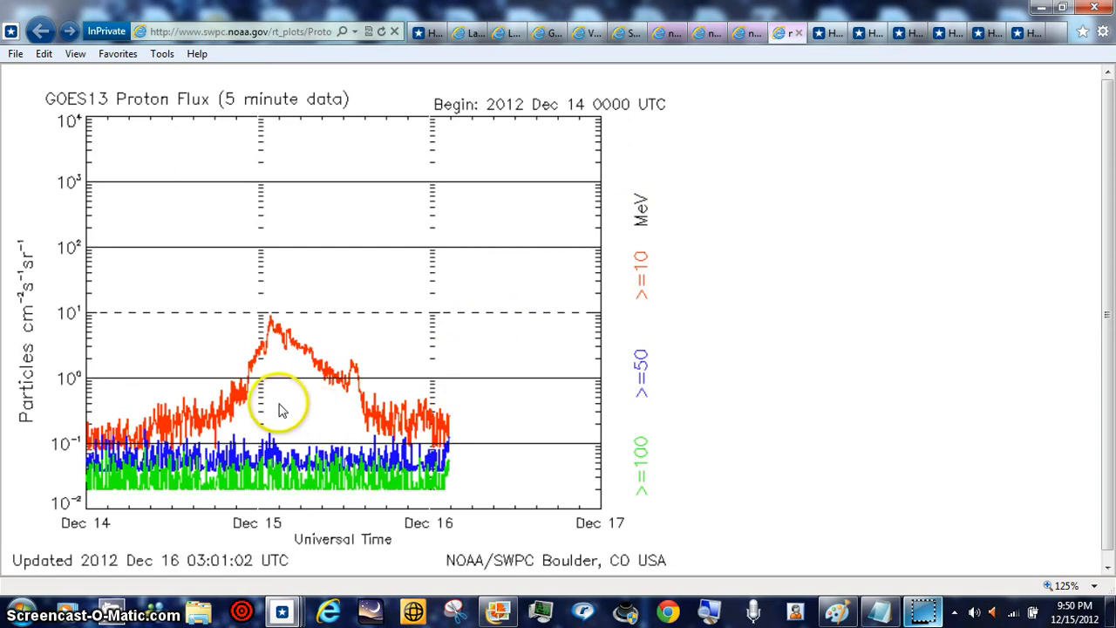
mouse_move(283, 418)
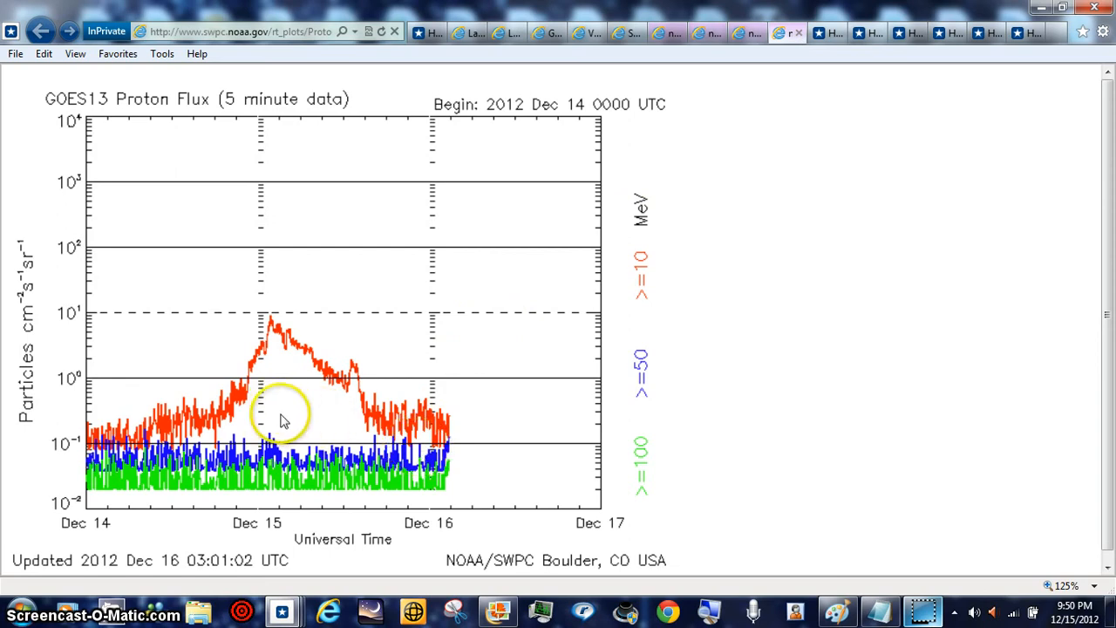
mouse_move(798, 31)
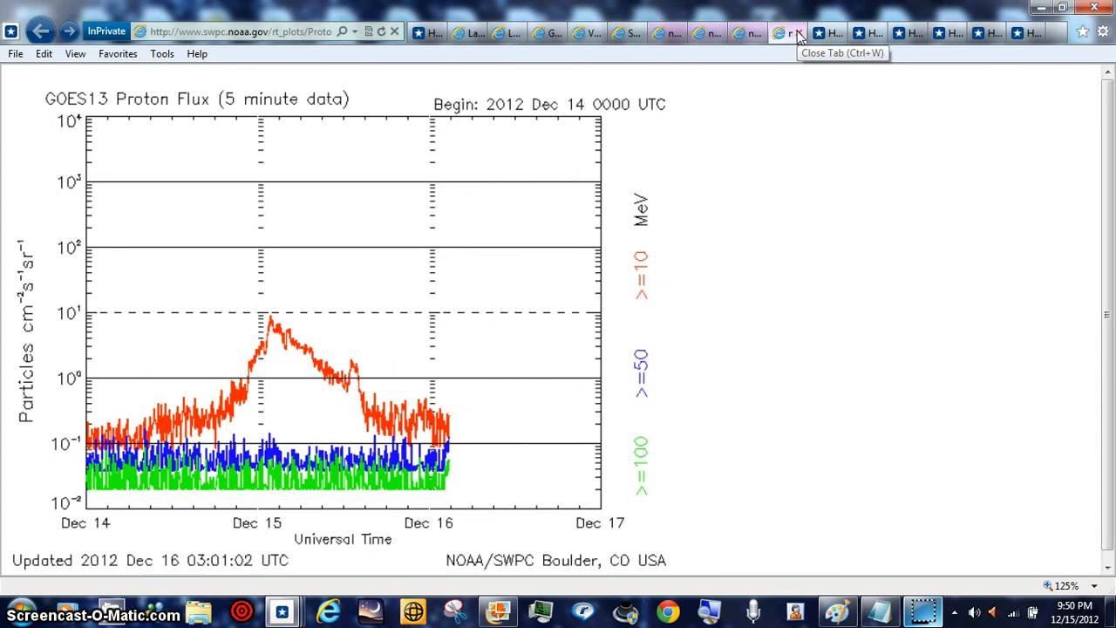
- Close the GOES13 proton flux and ACE SIS proton charts, leaving the ACE EPAM electron chart
click(788, 31)
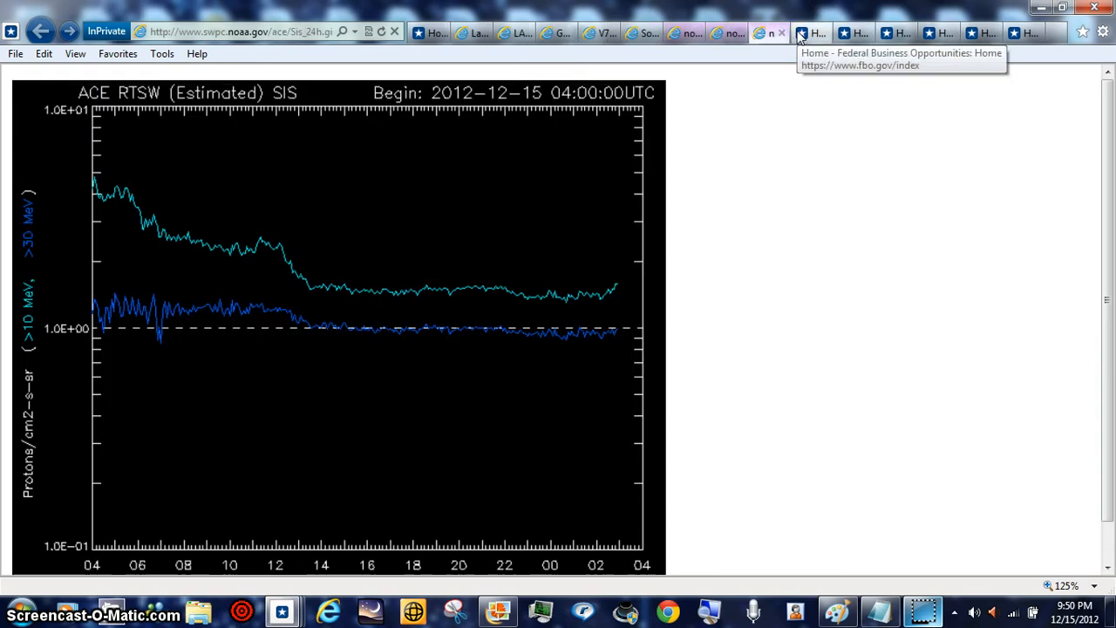
mouse_move(410, 311)
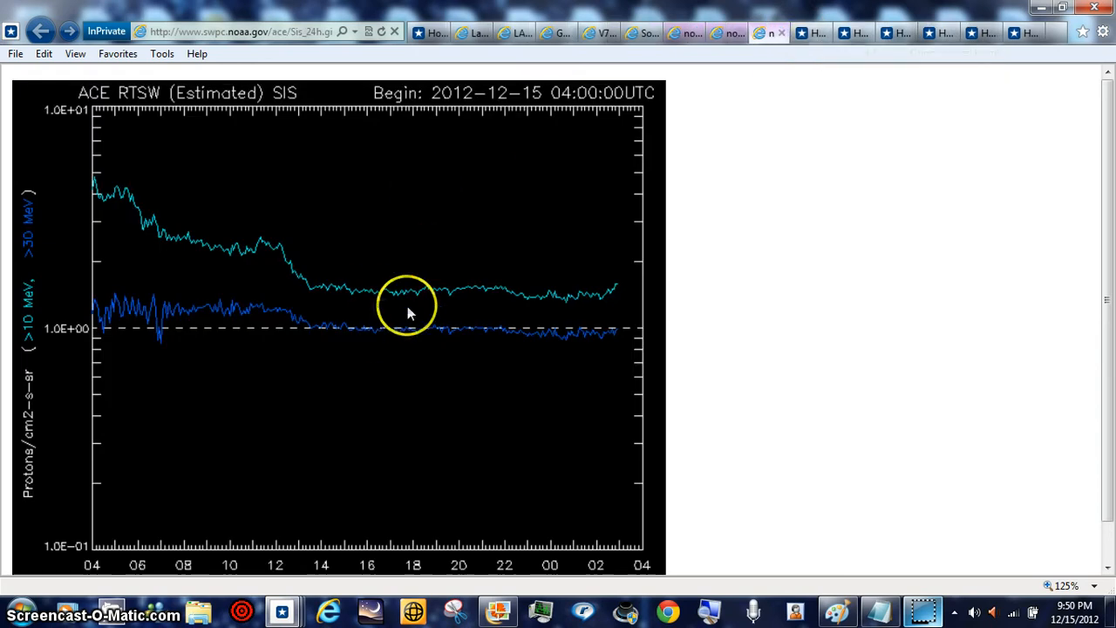
mouse_move(410, 427)
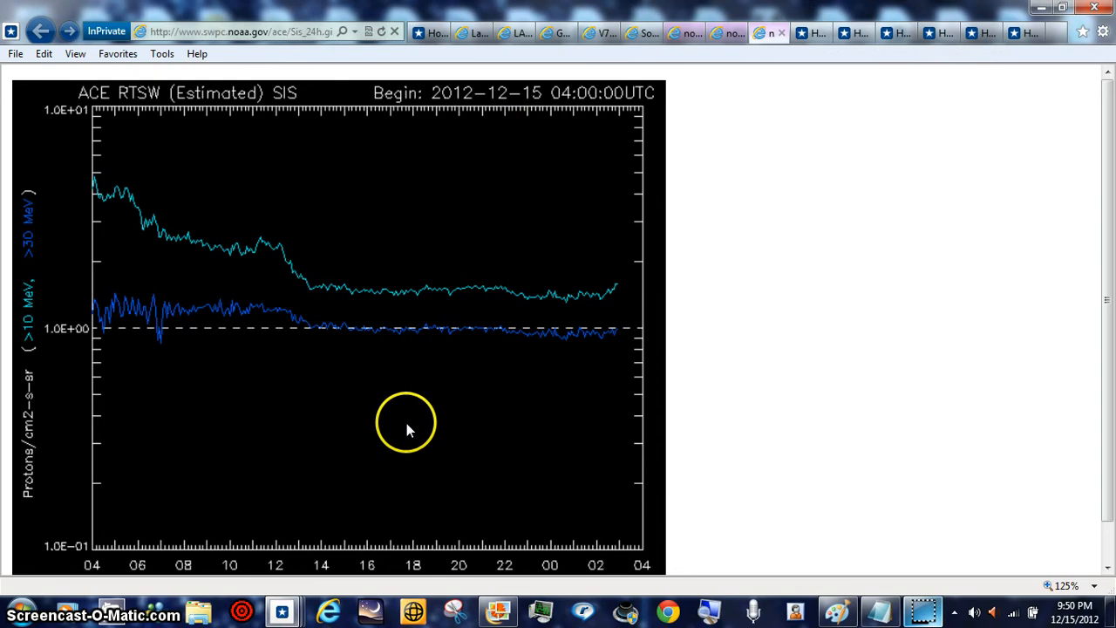
mouse_move(450, 286)
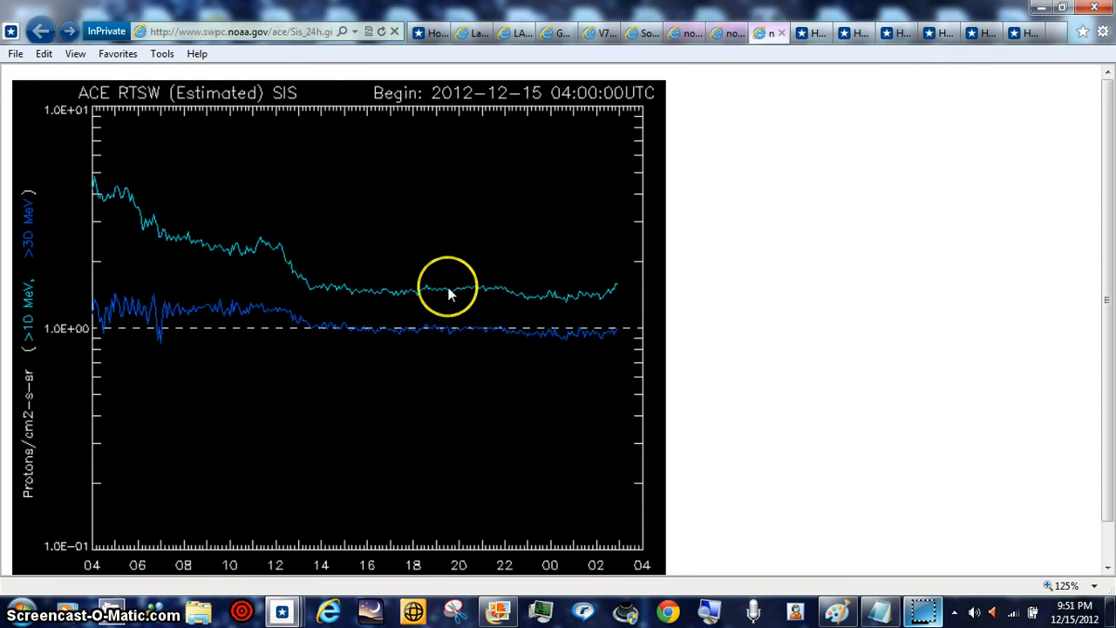
mouse_move(364, 364)
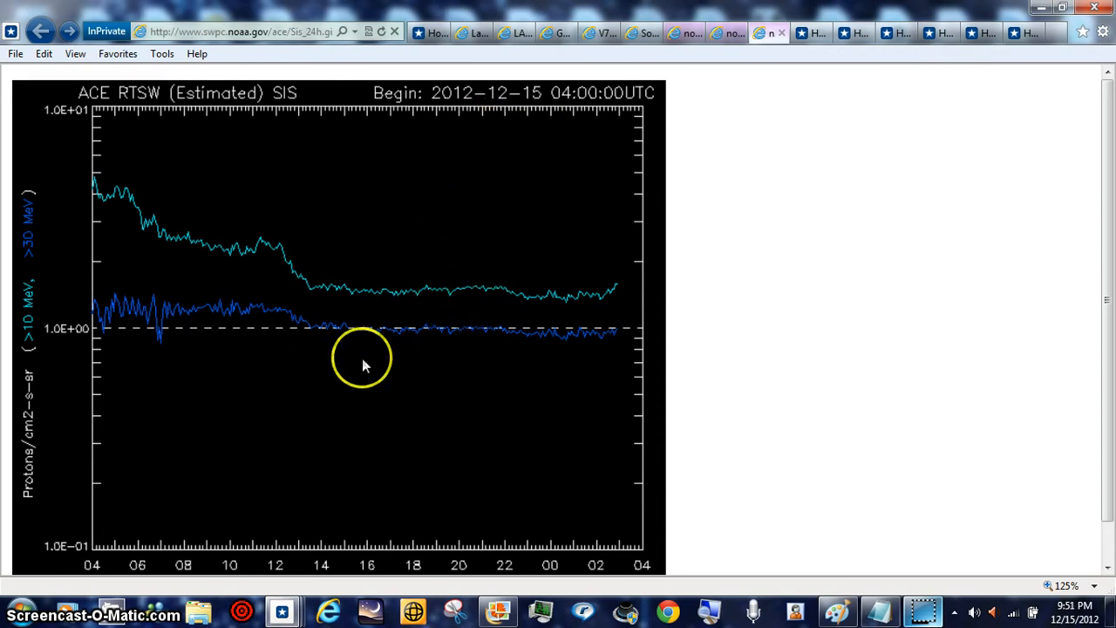
mouse_move(781, 31)
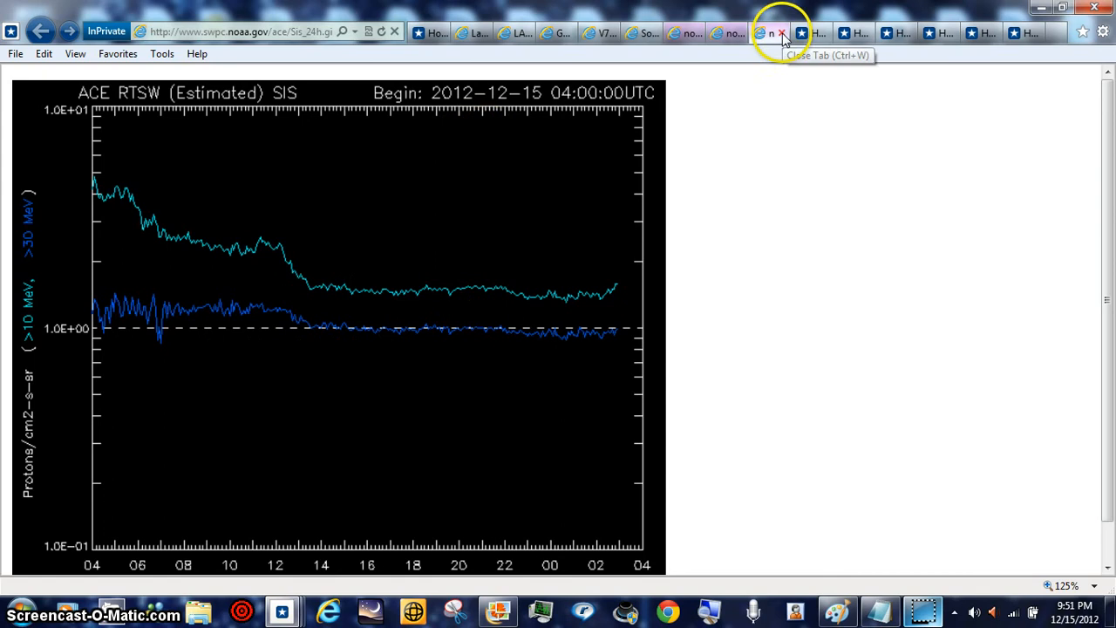
click(781, 34)
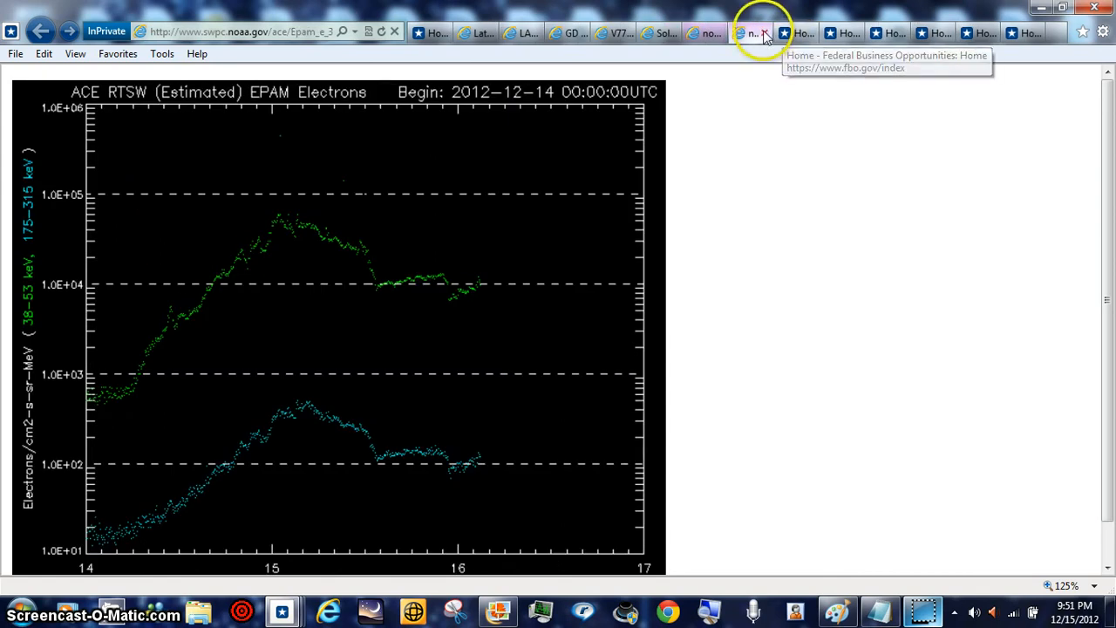
mouse_move(764, 31)
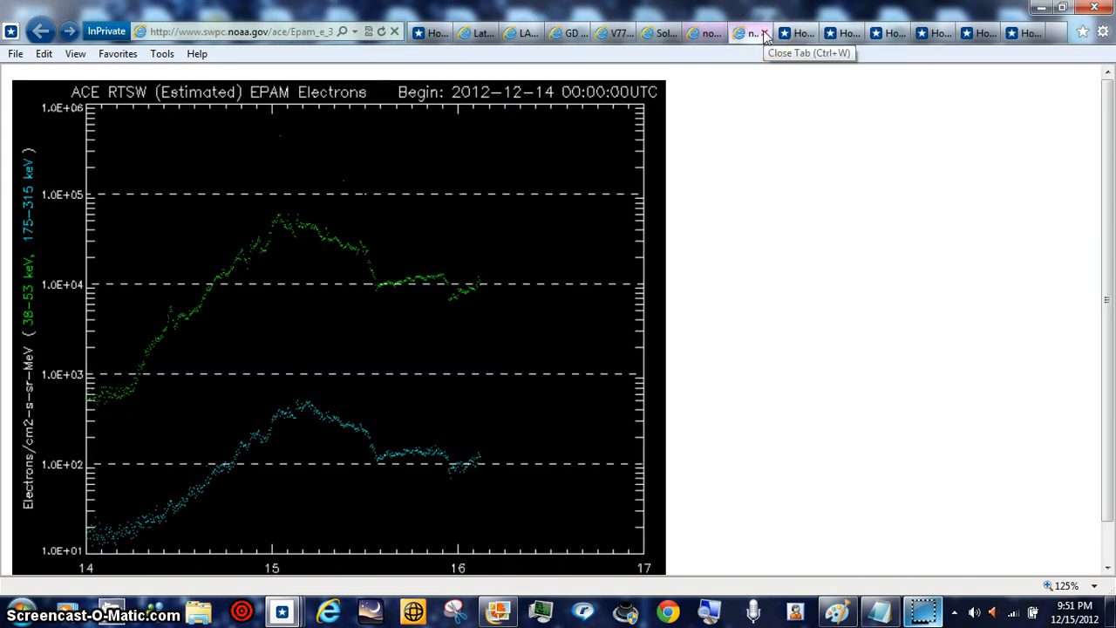
- Close the ACE EPAM electron chart, revealing the ACE EPAM proton flux plot
click(764, 32)
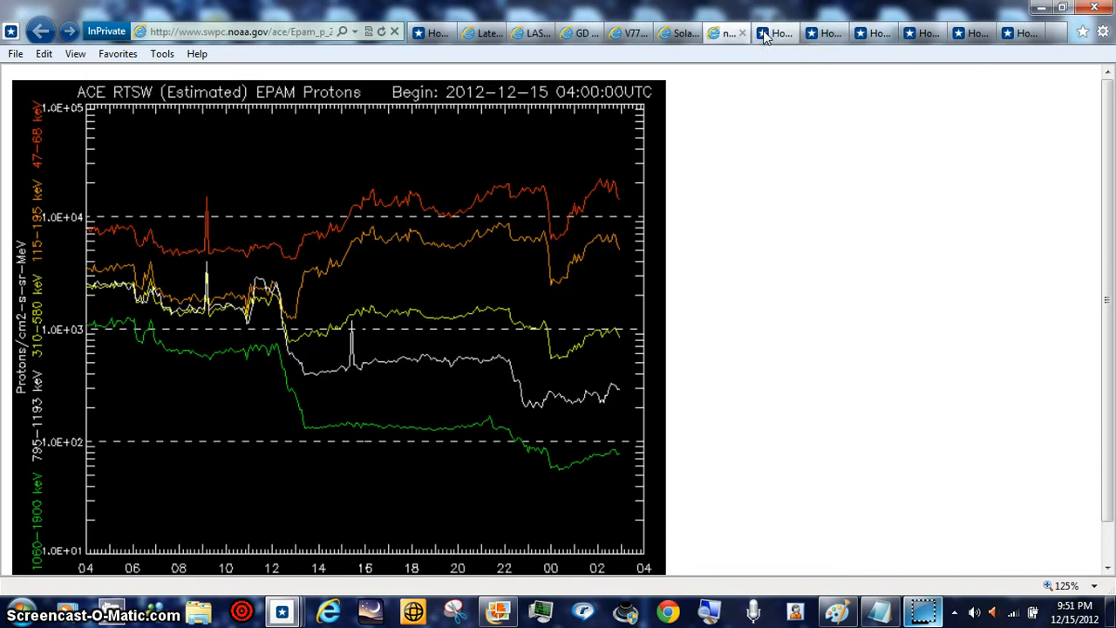
mouse_move(776, 32)
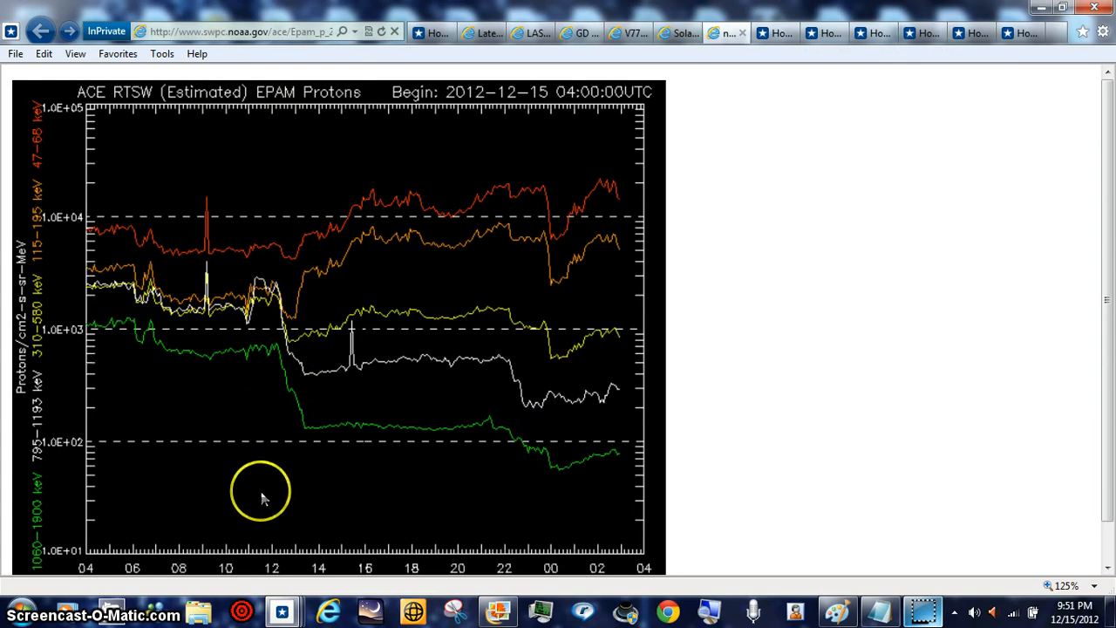
mouse_move(771, 31)
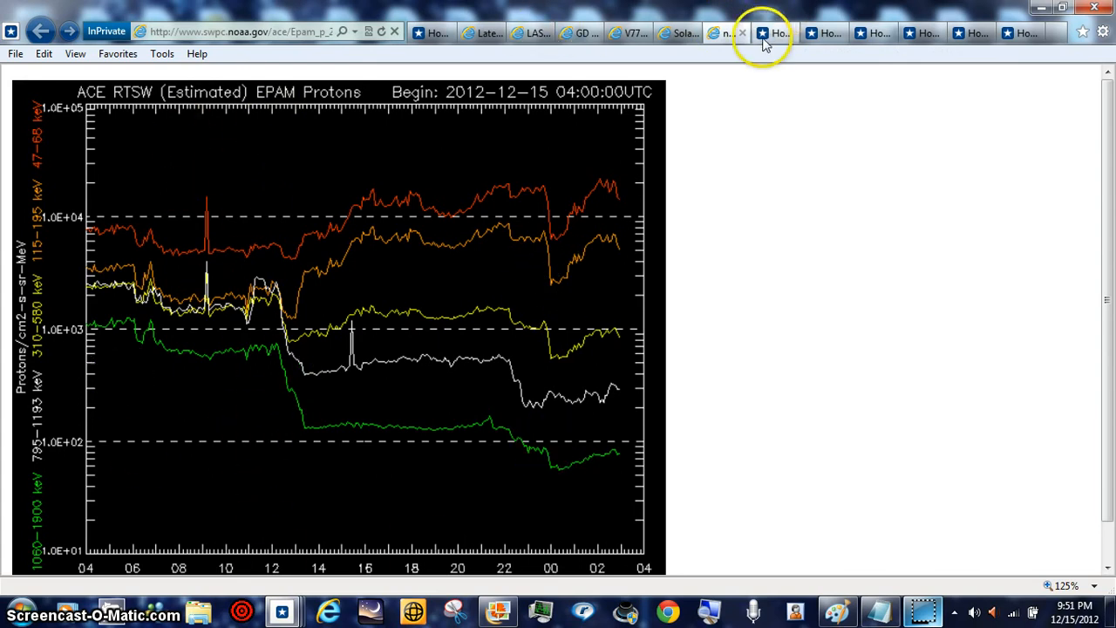
mouse_move(743, 31)
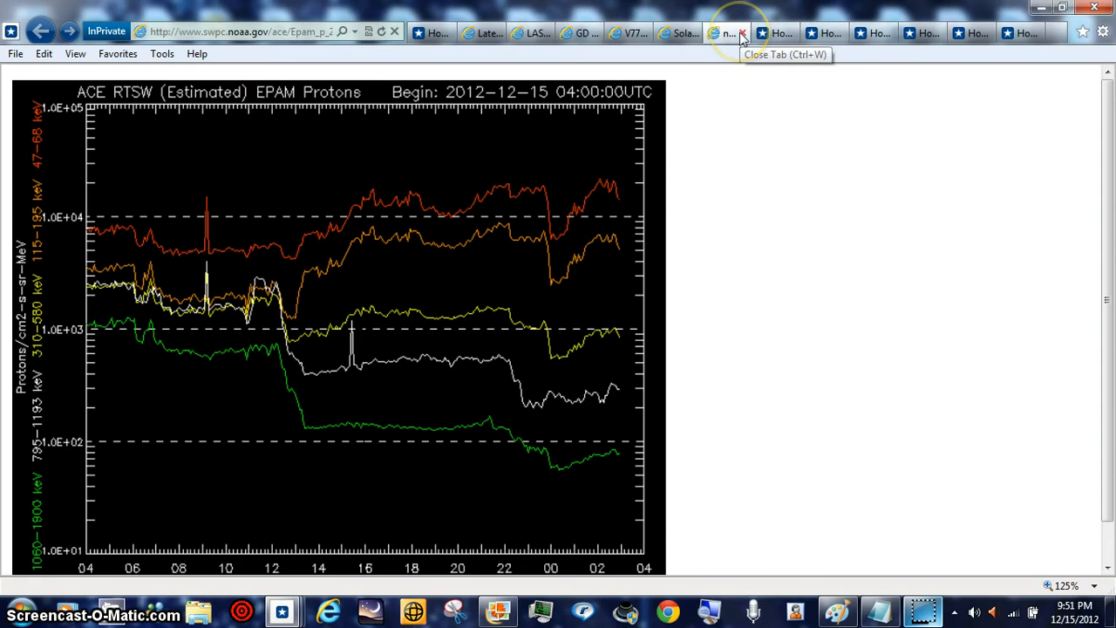
mouse_move(766, 32)
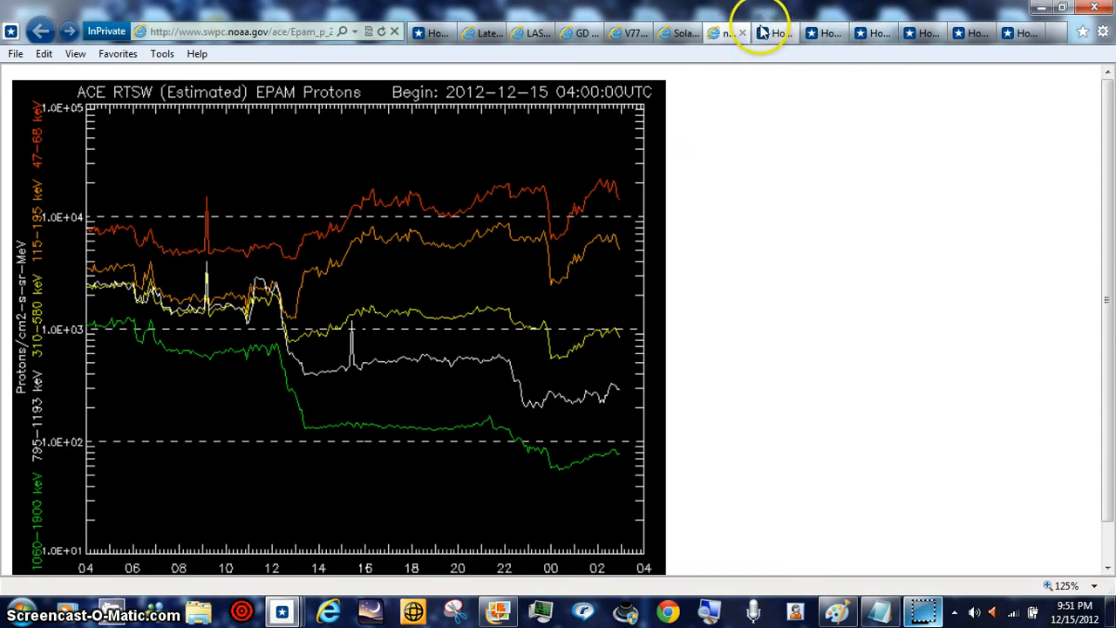
mouse_move(743, 31)
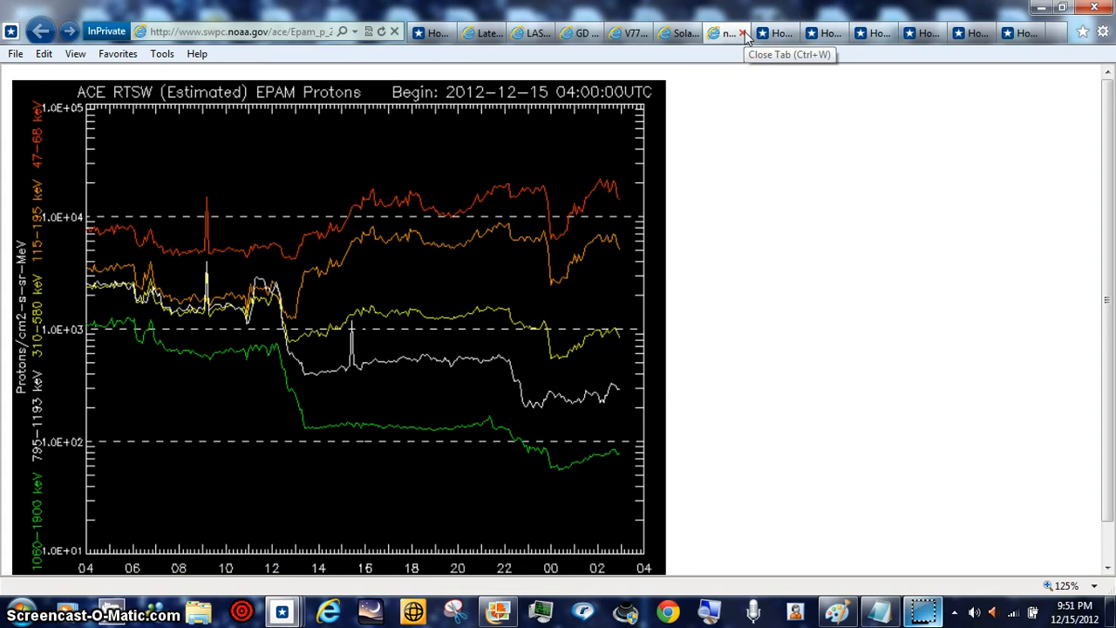
- Close the ACE EPAM proton chart and start reading the GD 358 article from its discovery as a blue star
click(742, 31)
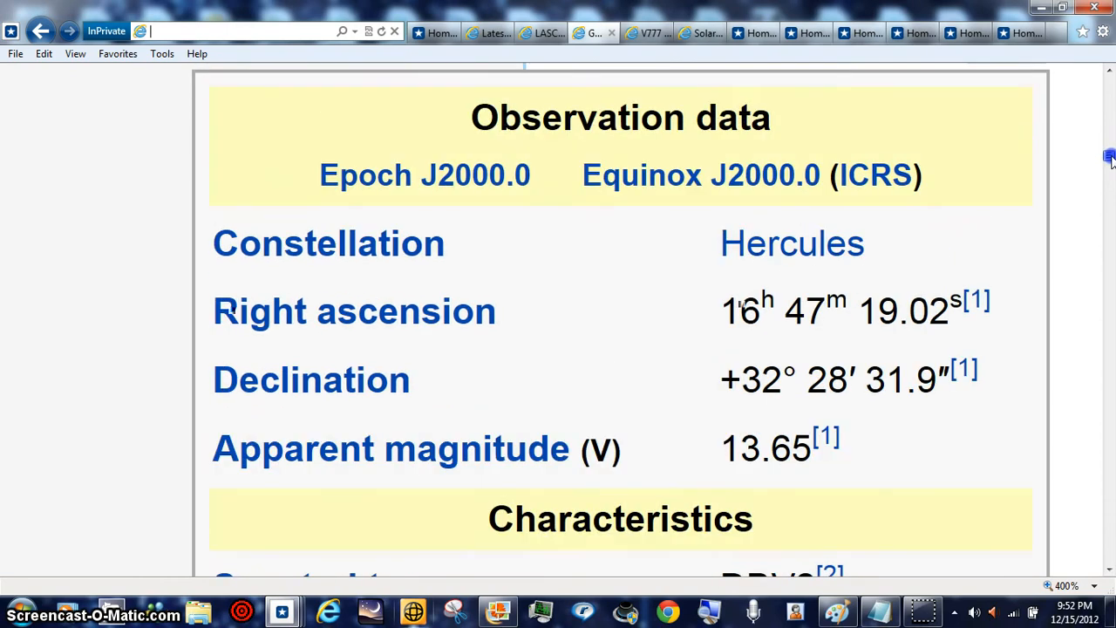
scroll(up, 3)
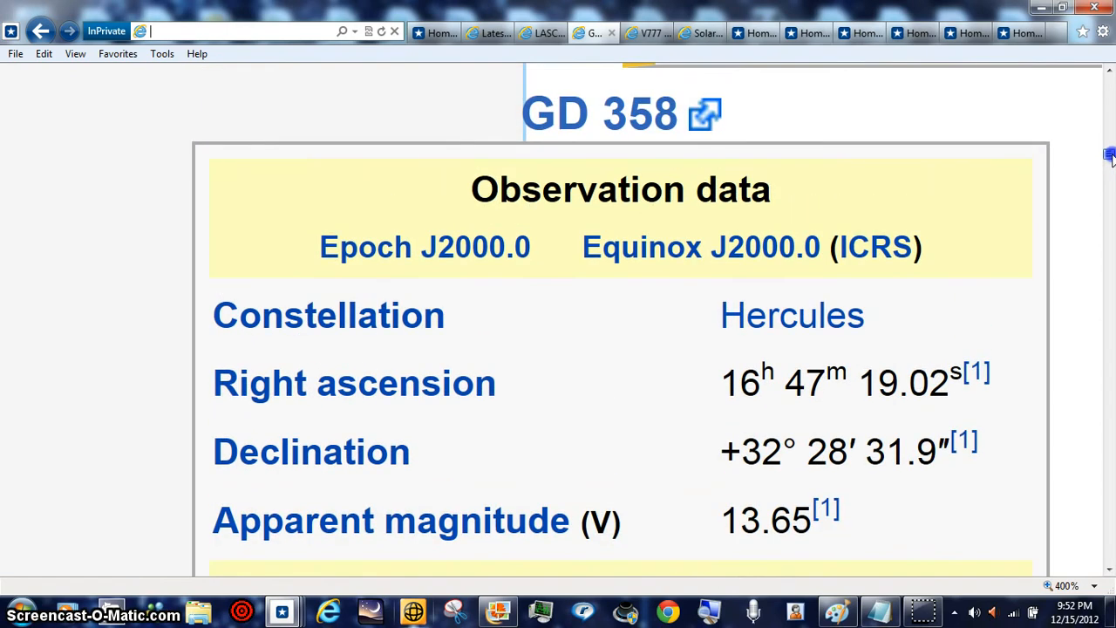
scroll(down, 3)
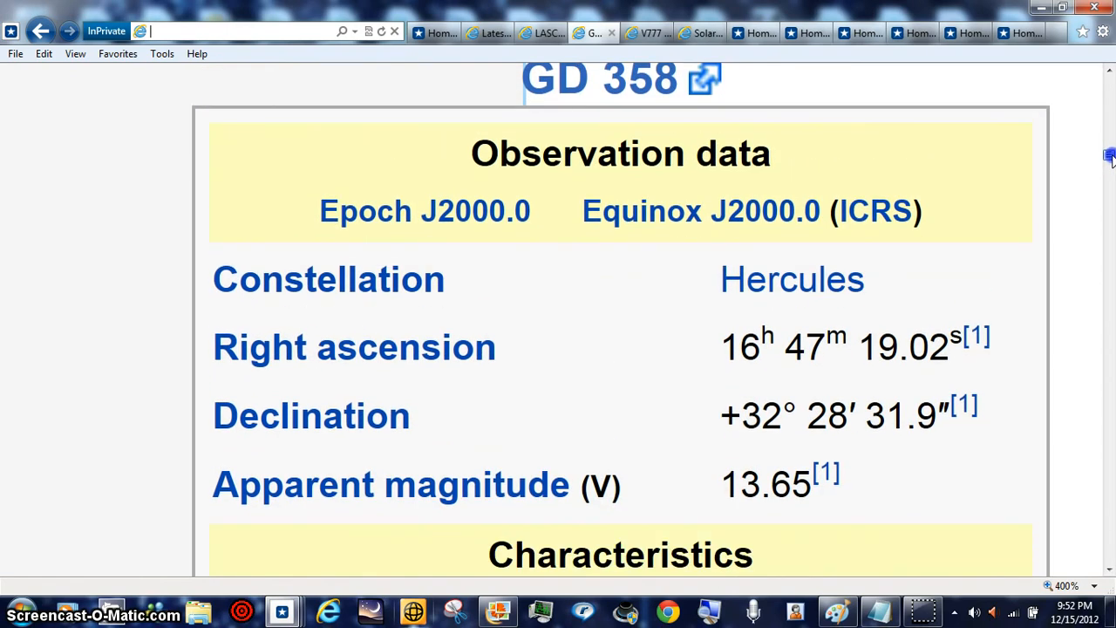
scroll(down, 3)
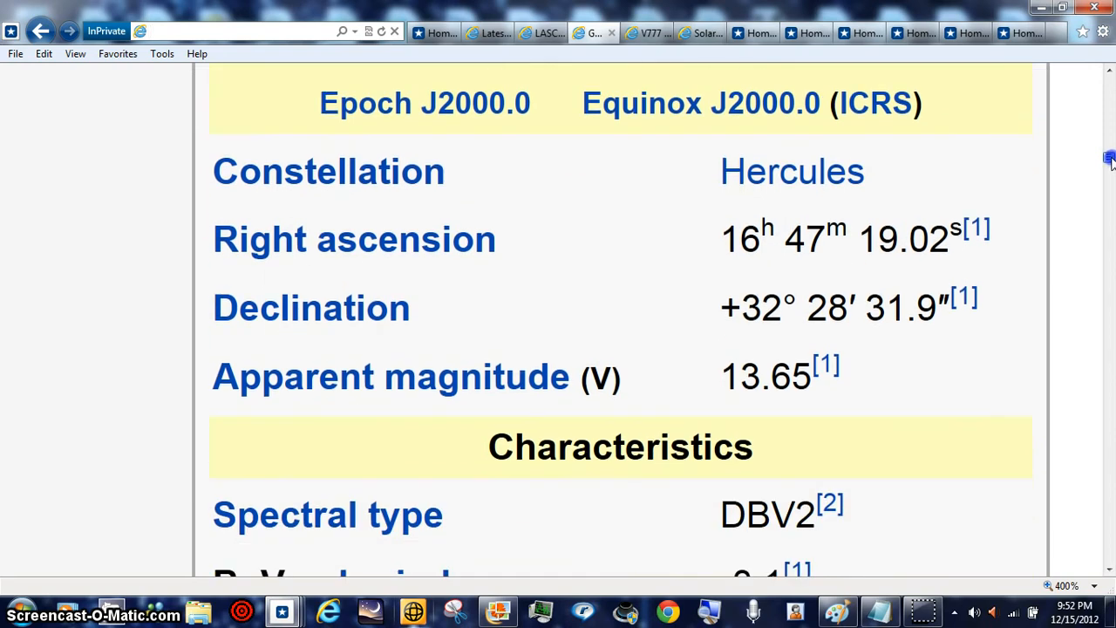
scroll(down, 3)
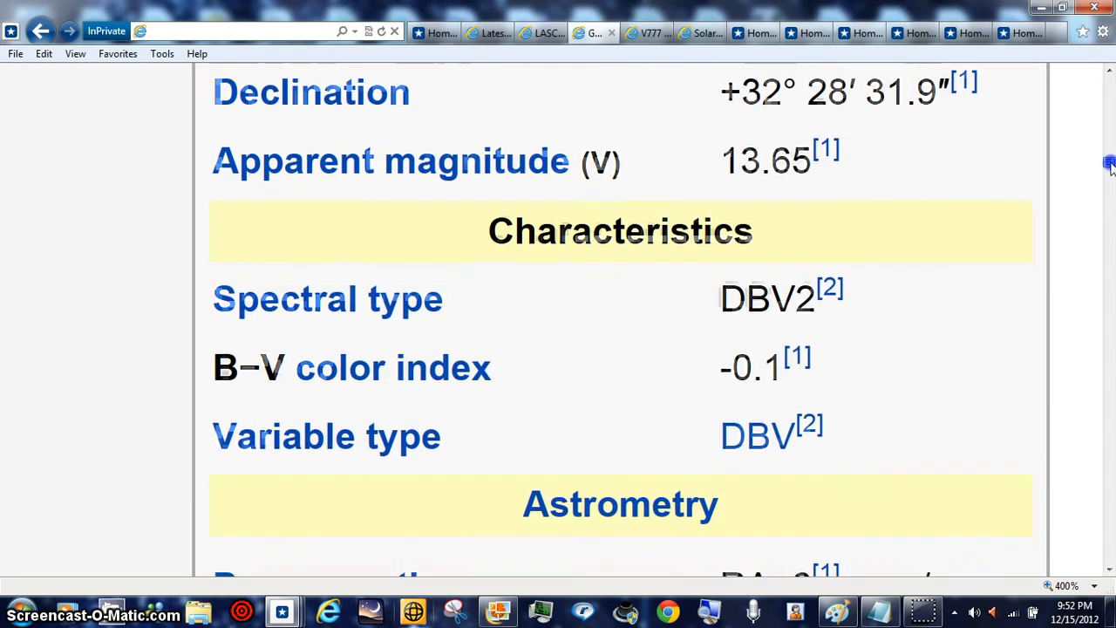
scroll(down, 3)
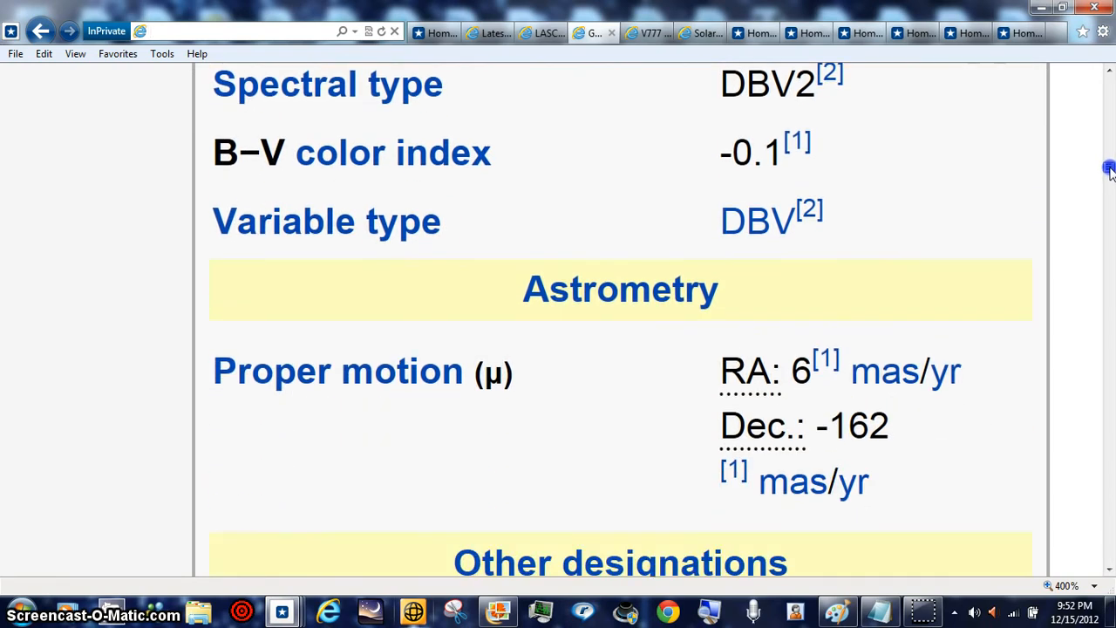
scroll(down, 3)
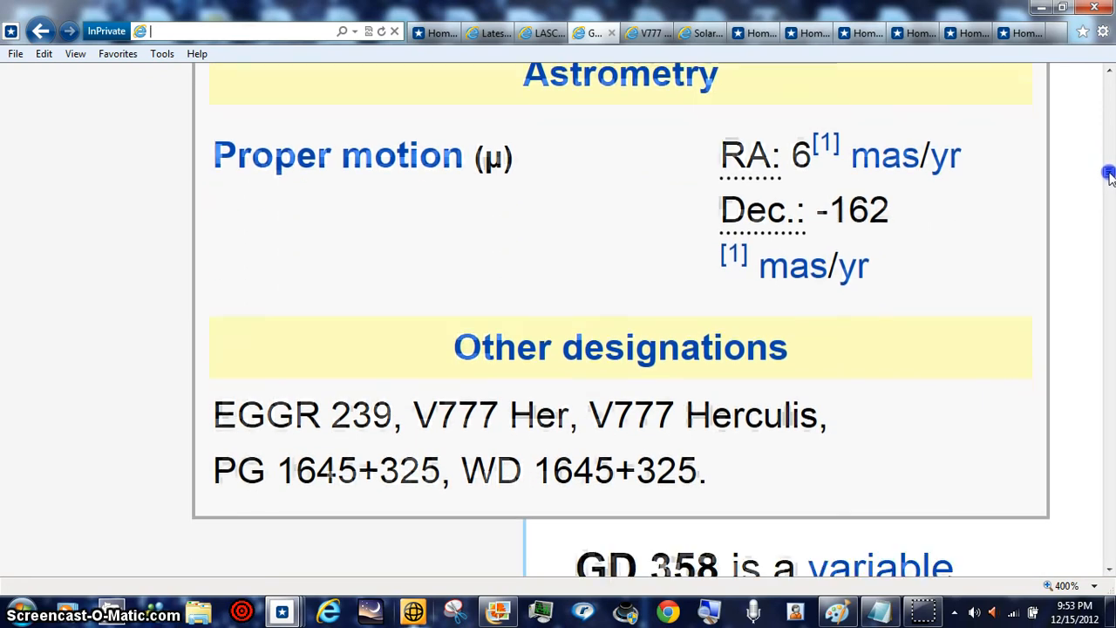
scroll(down, 3)
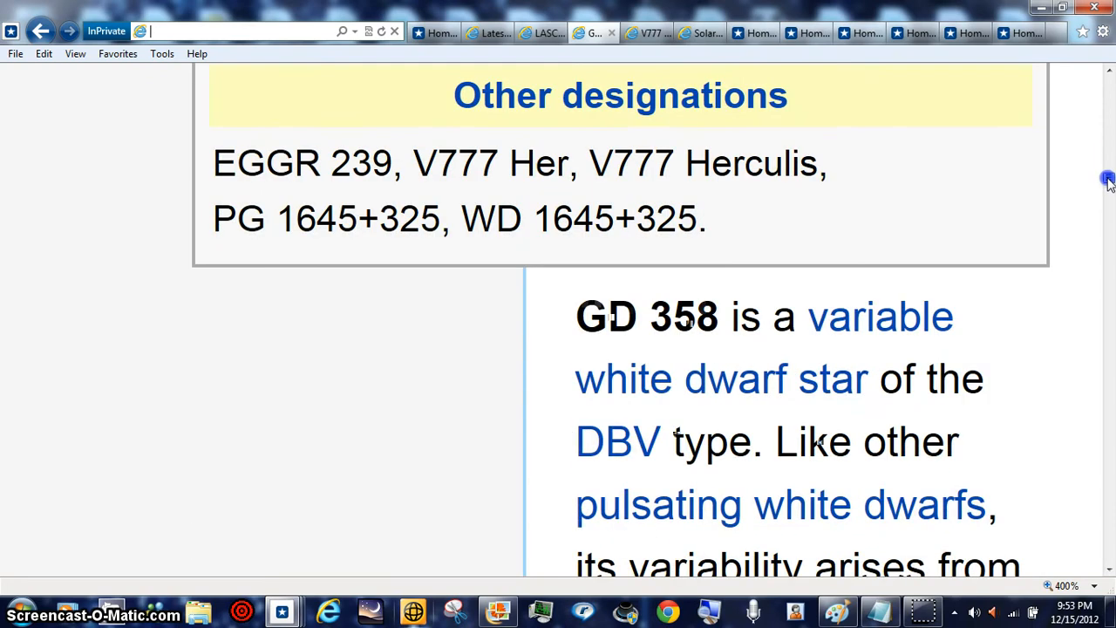
scroll(down, 3)
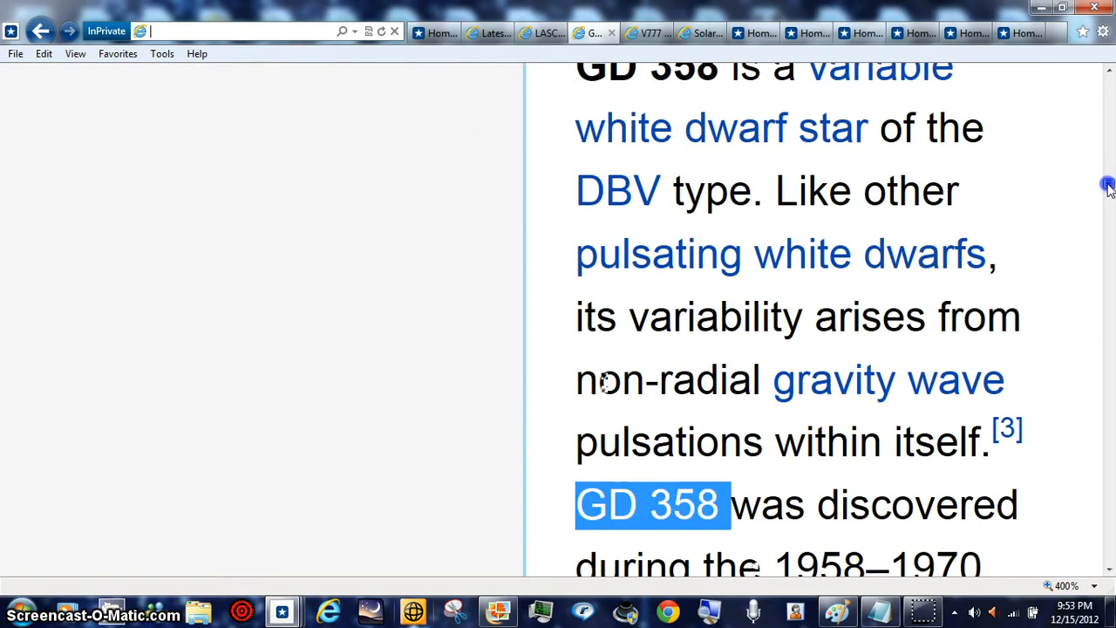
scroll(down, 3)
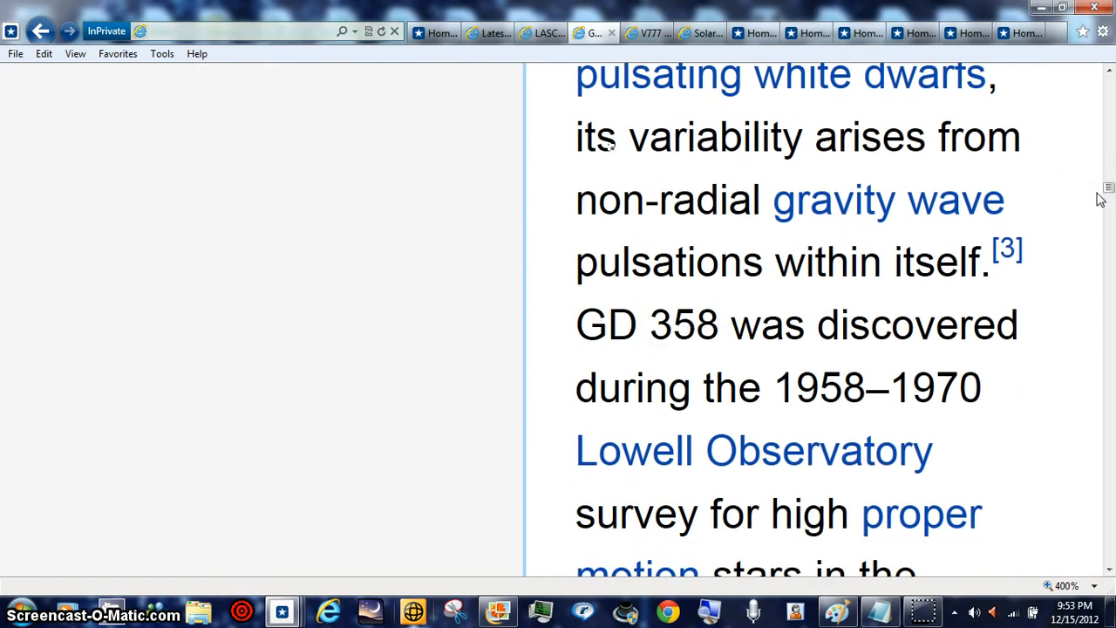
- Scroll on through the GD 358 history to its V777 Her designation and the Notes and references heading
scroll(up, 3)
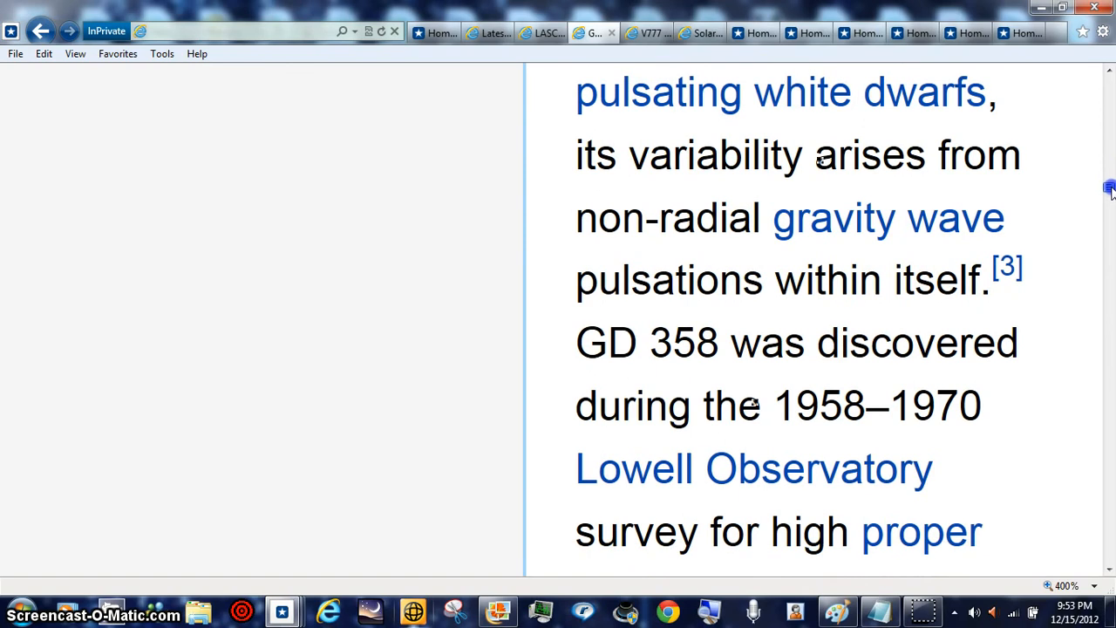
scroll(down, 3)
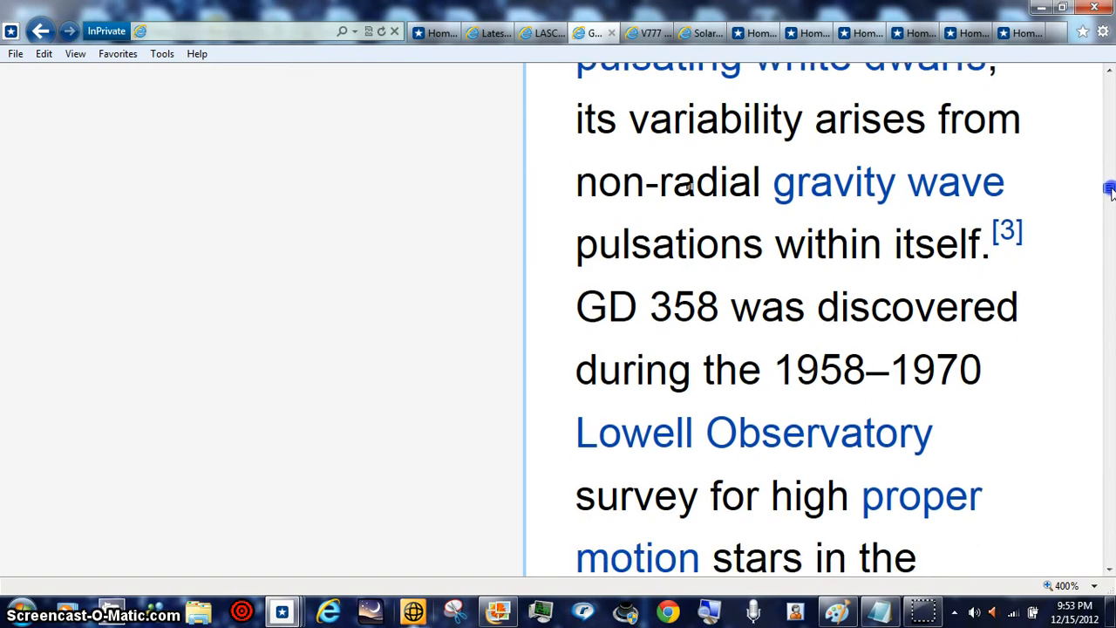
scroll(down, 3)
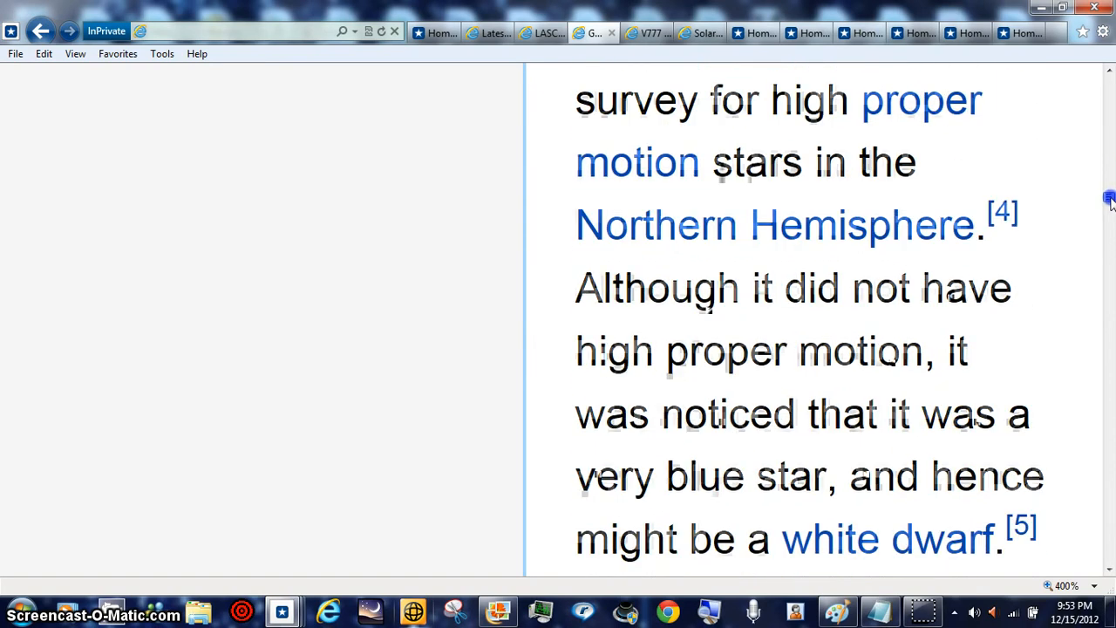
scroll(down, 3)
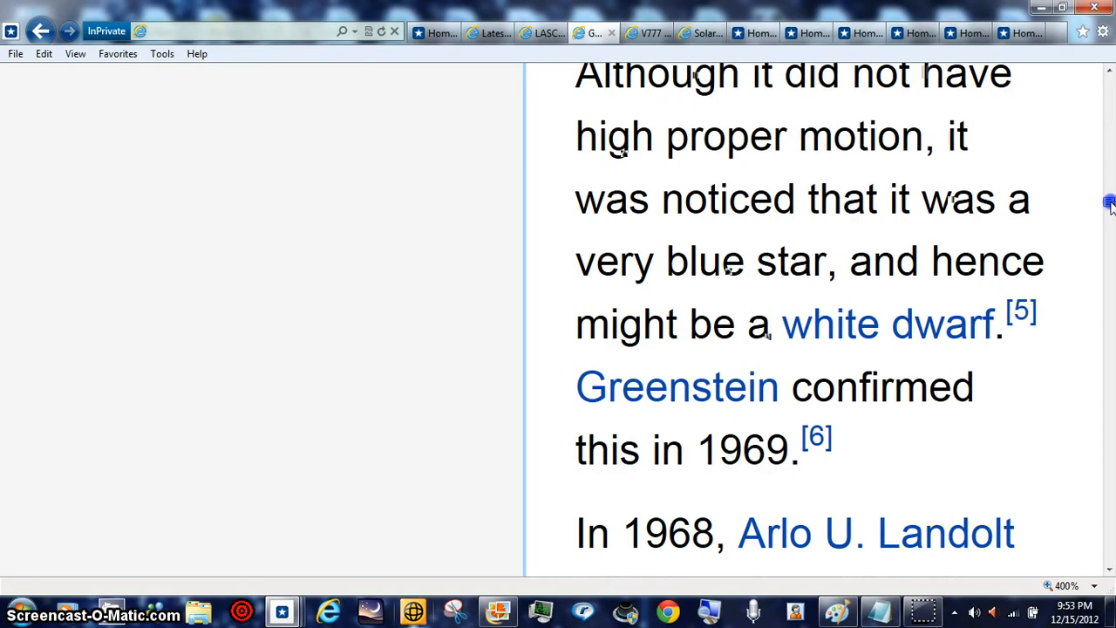
scroll(down, 3)
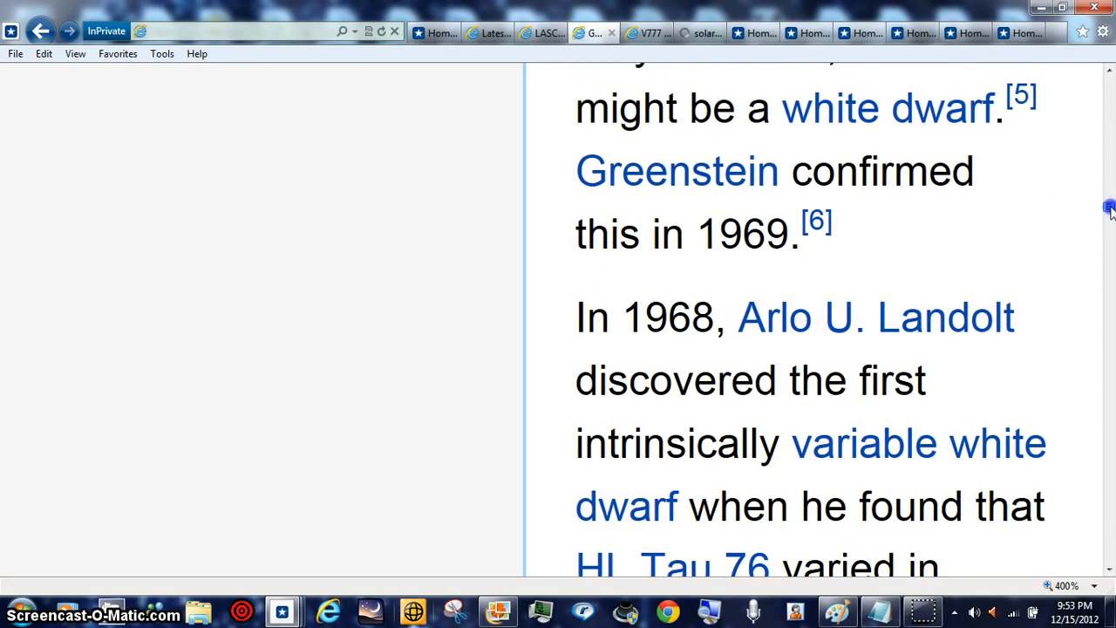
scroll(down, 3)
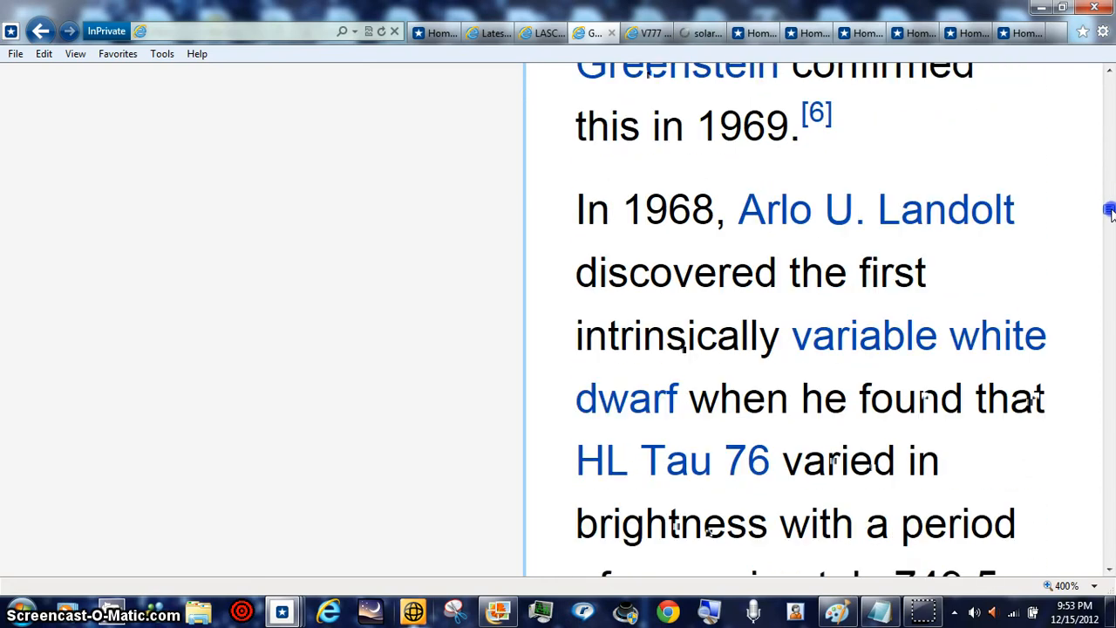
scroll(down, 3)
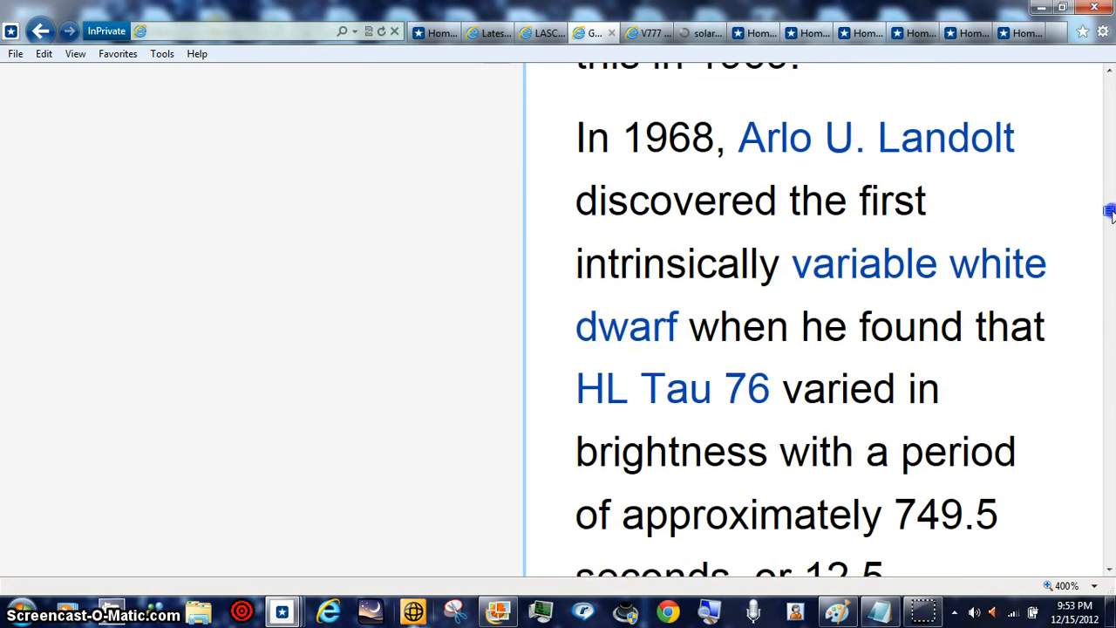
scroll(down, 3)
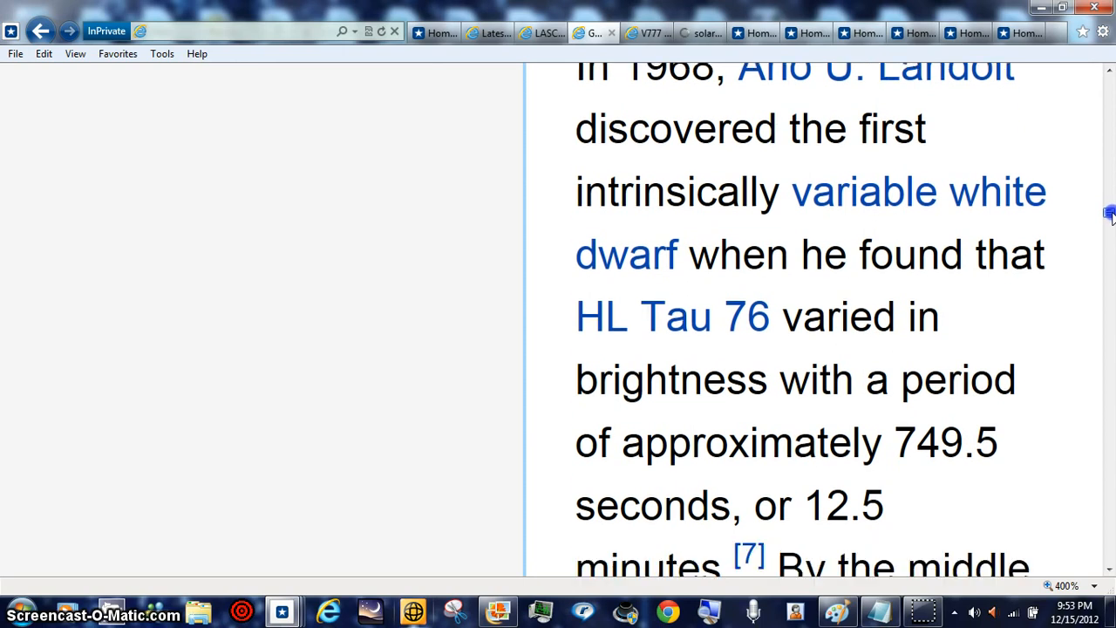
scroll(down, 3)
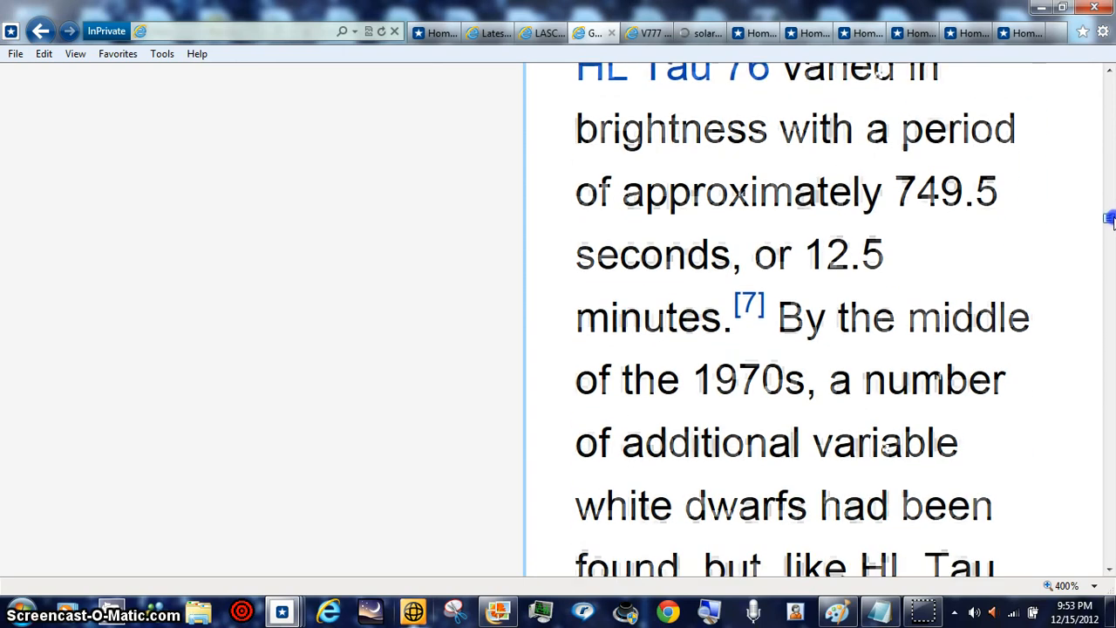
scroll(down, 3)
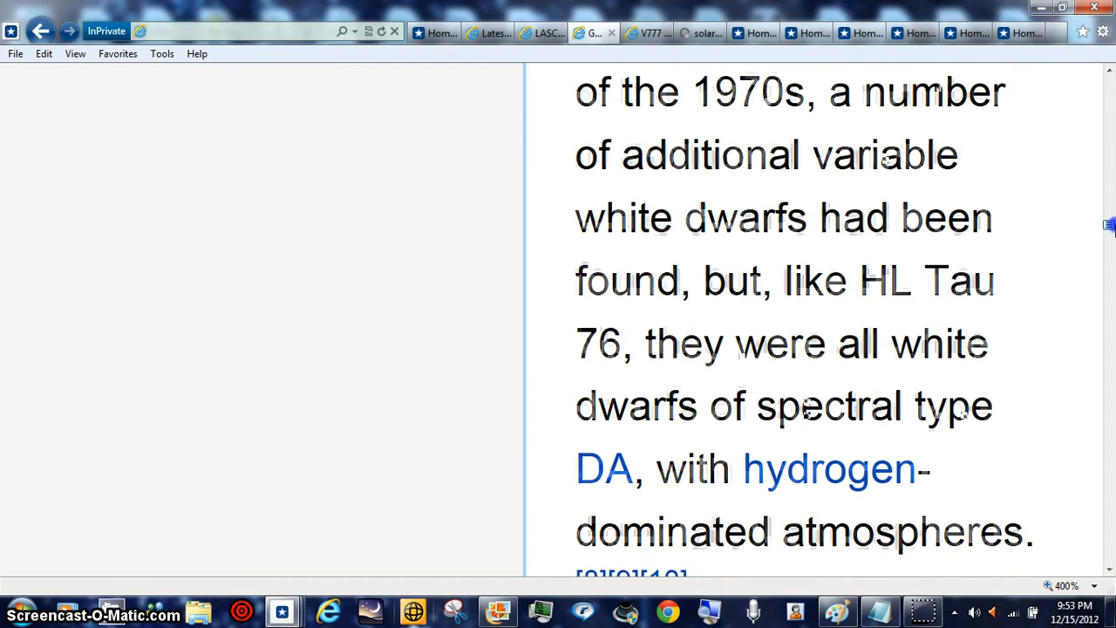
scroll(down, 3)
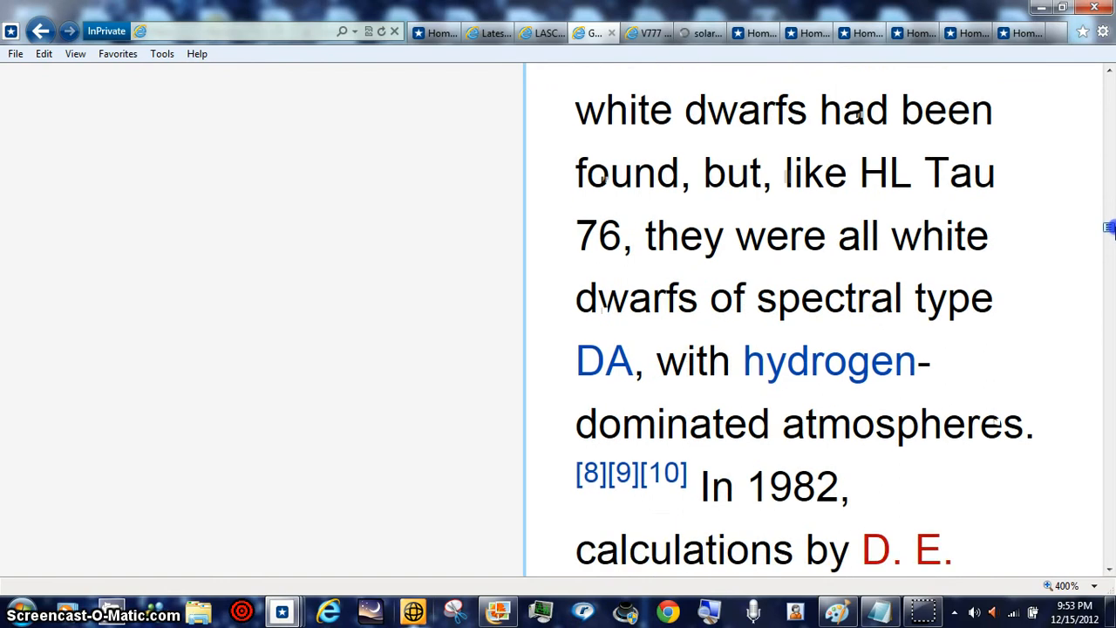
scroll(down, 3)
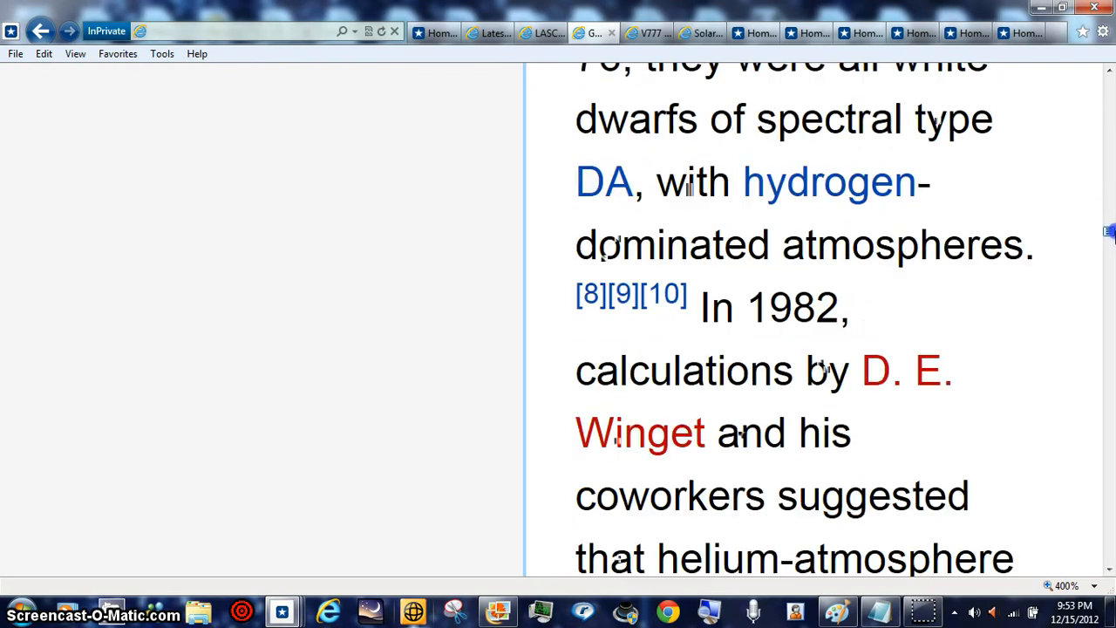
scroll(down, 3)
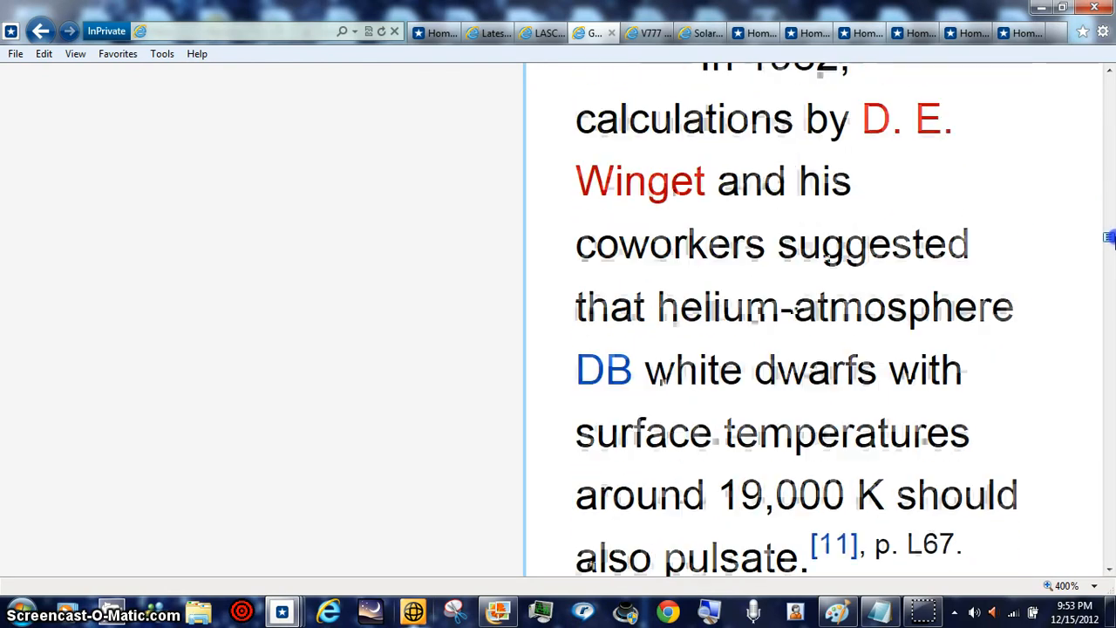
scroll(down, 3)
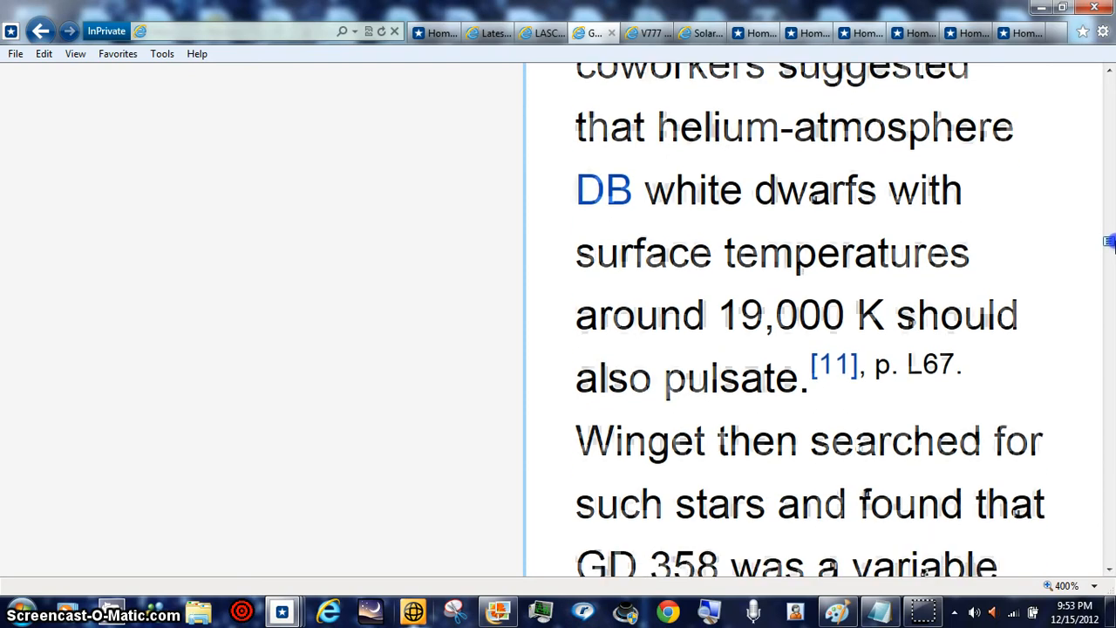
scroll(down, 3)
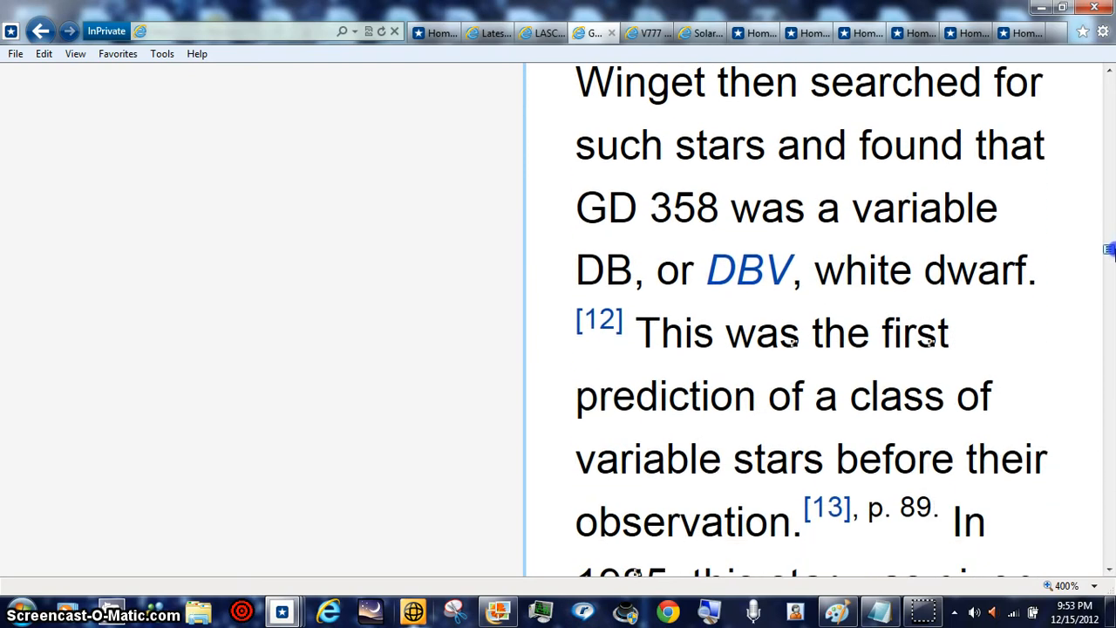
scroll(down, 3)
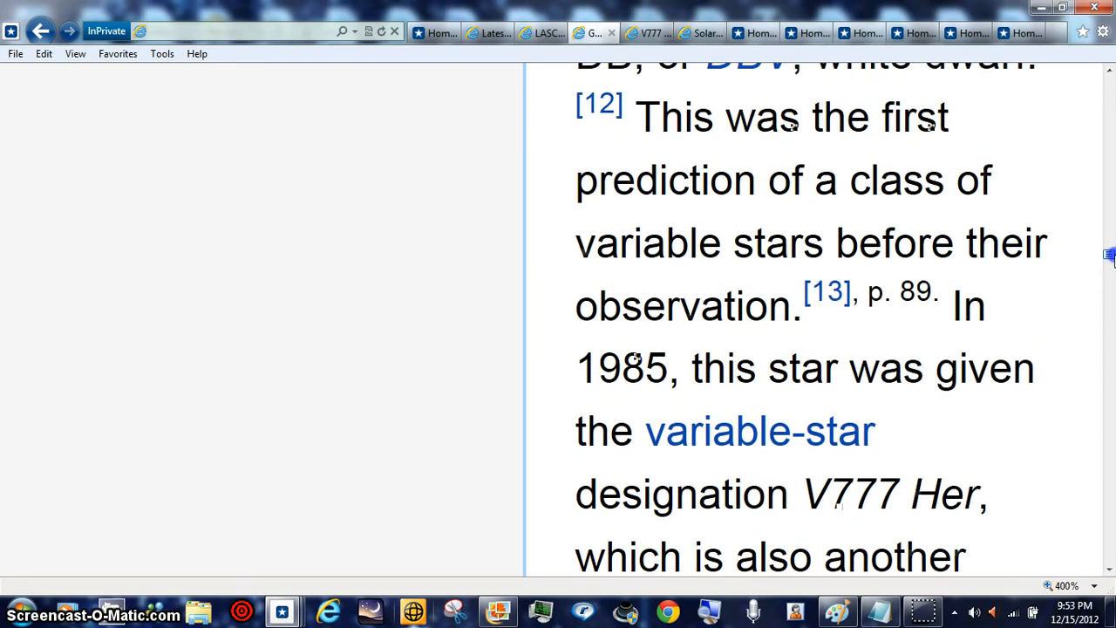
scroll(down, 3)
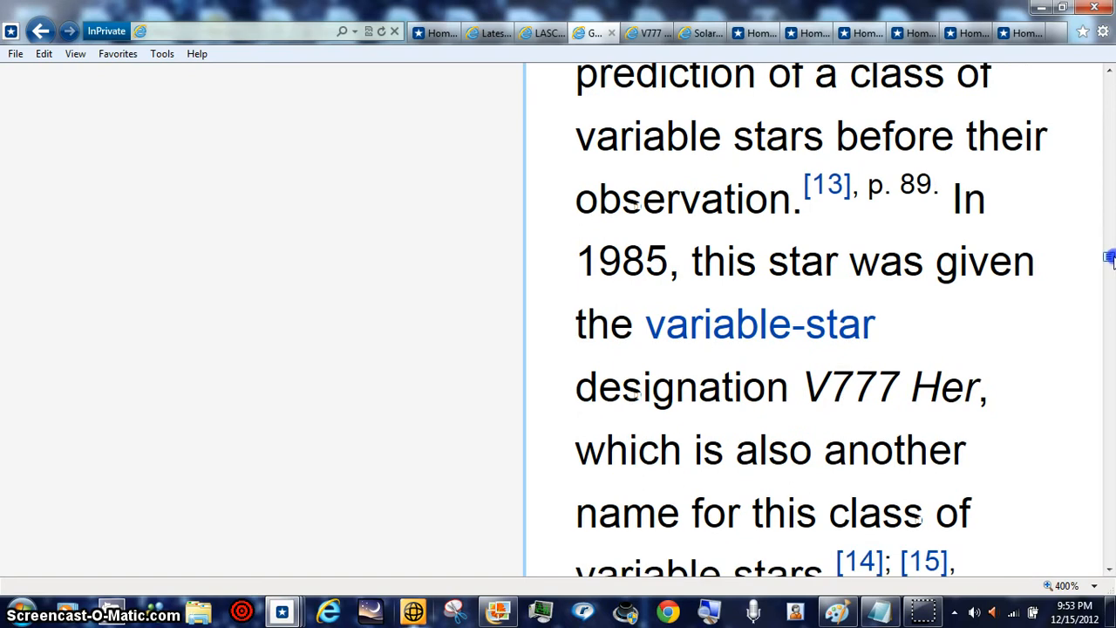
scroll(down, 3)
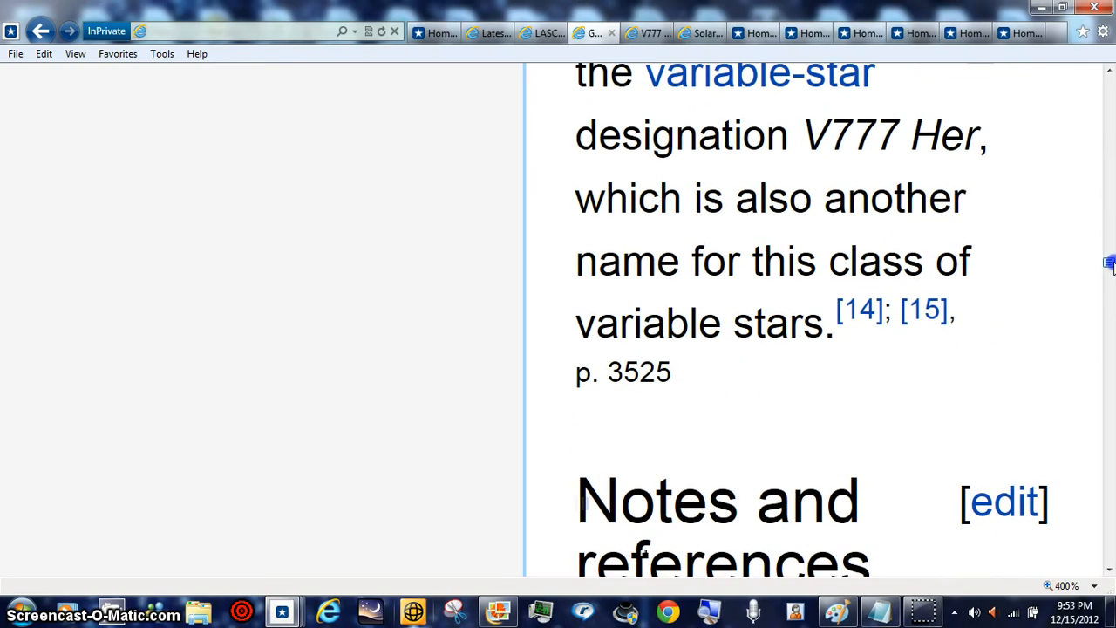
scroll(up, 3)
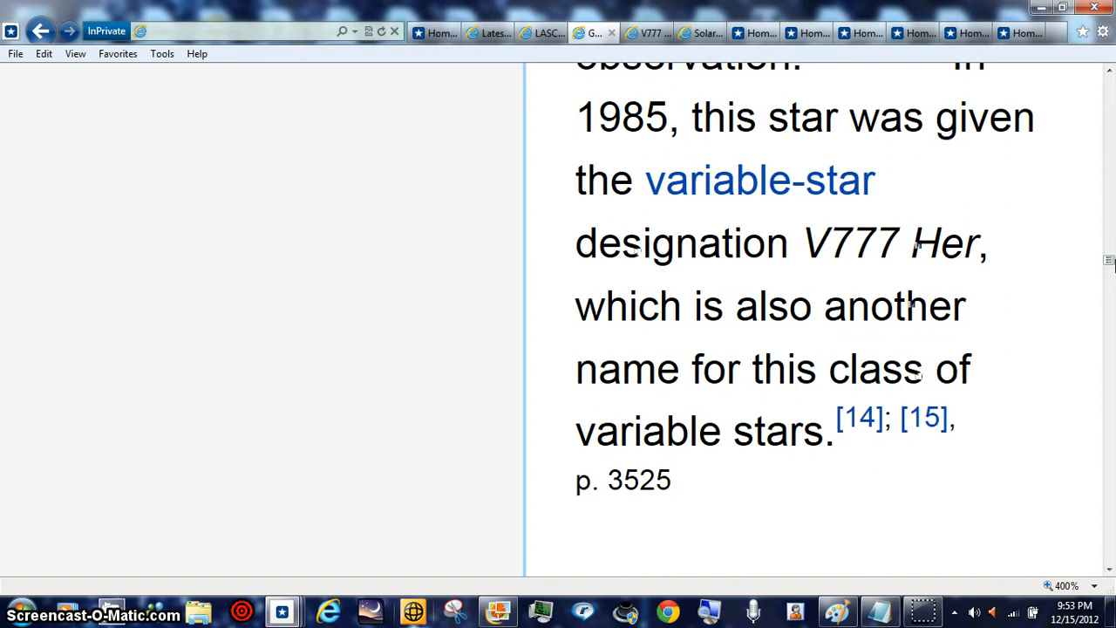
mouse_move(949, 547)
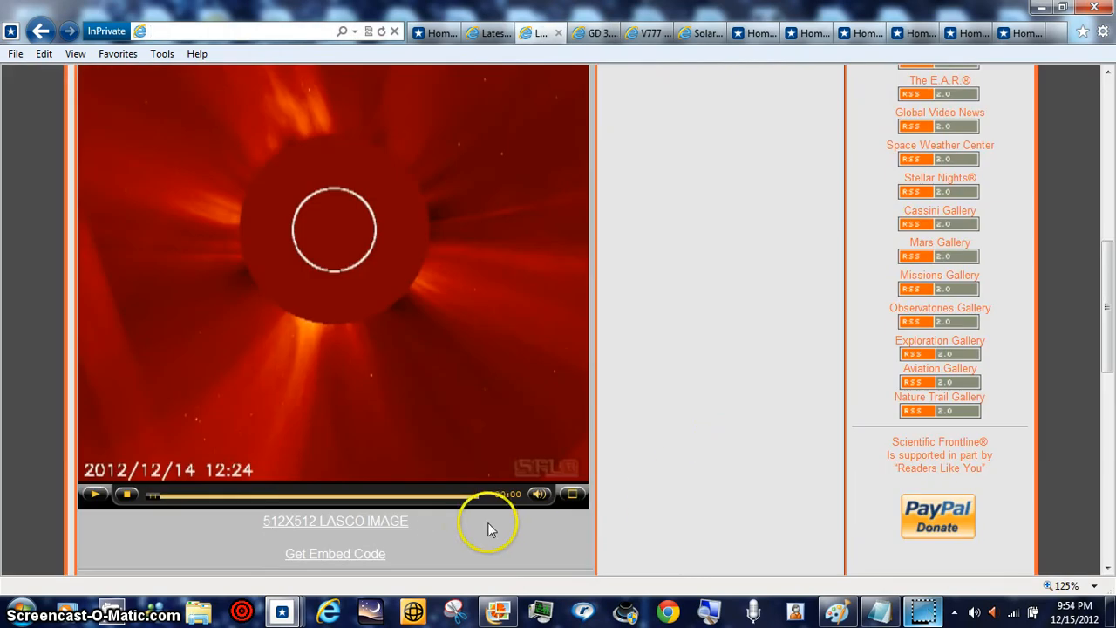
mouse_move(183, 544)
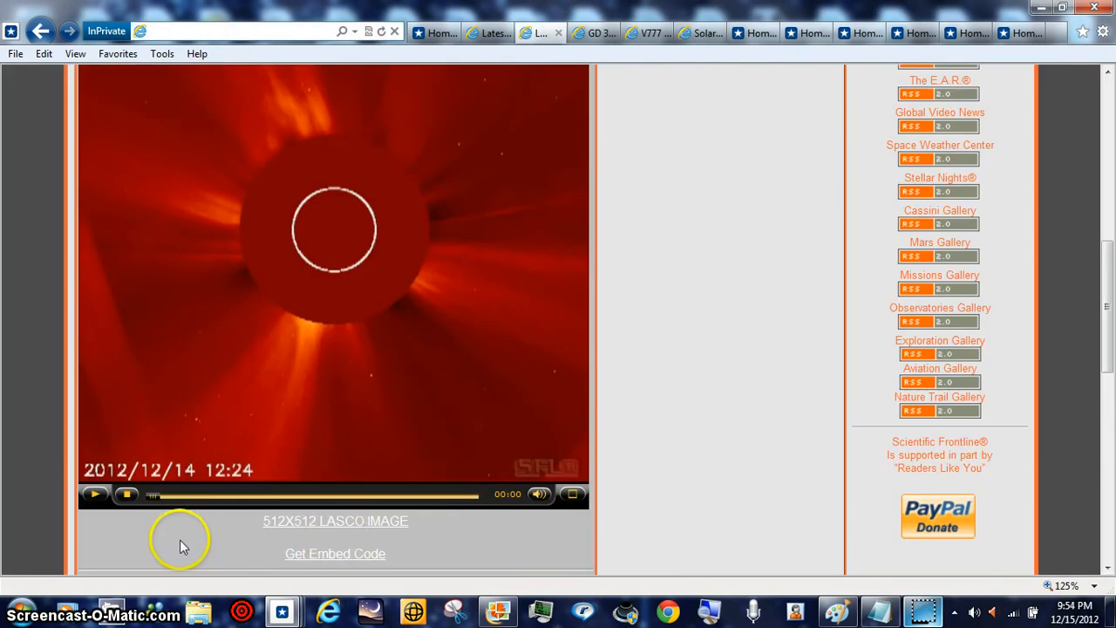
mouse_move(136, 542)
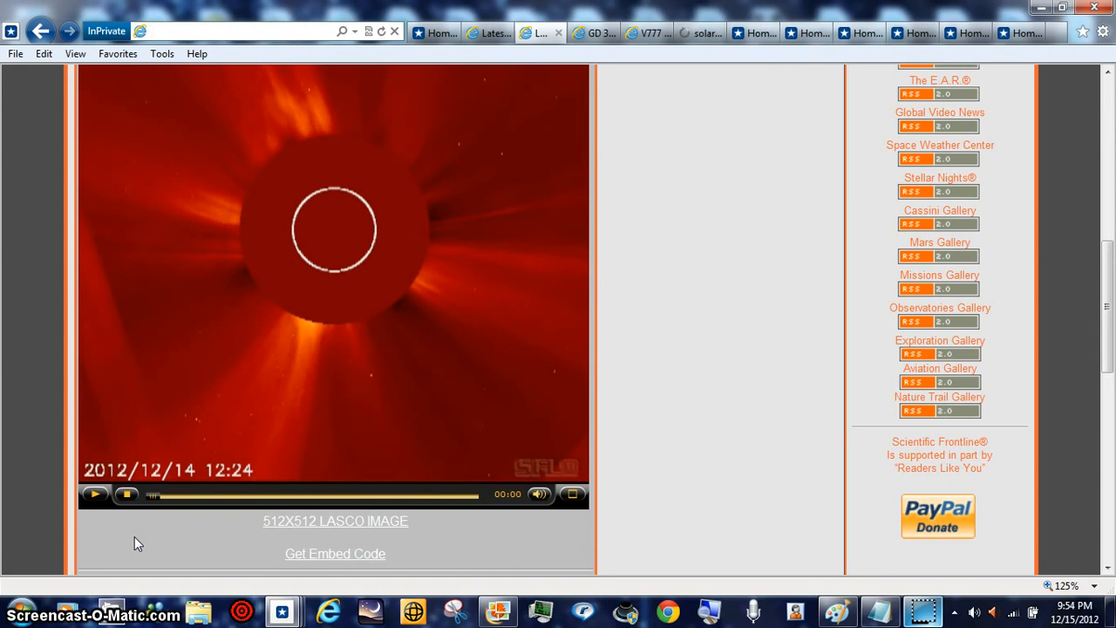
mouse_move(49, 561)
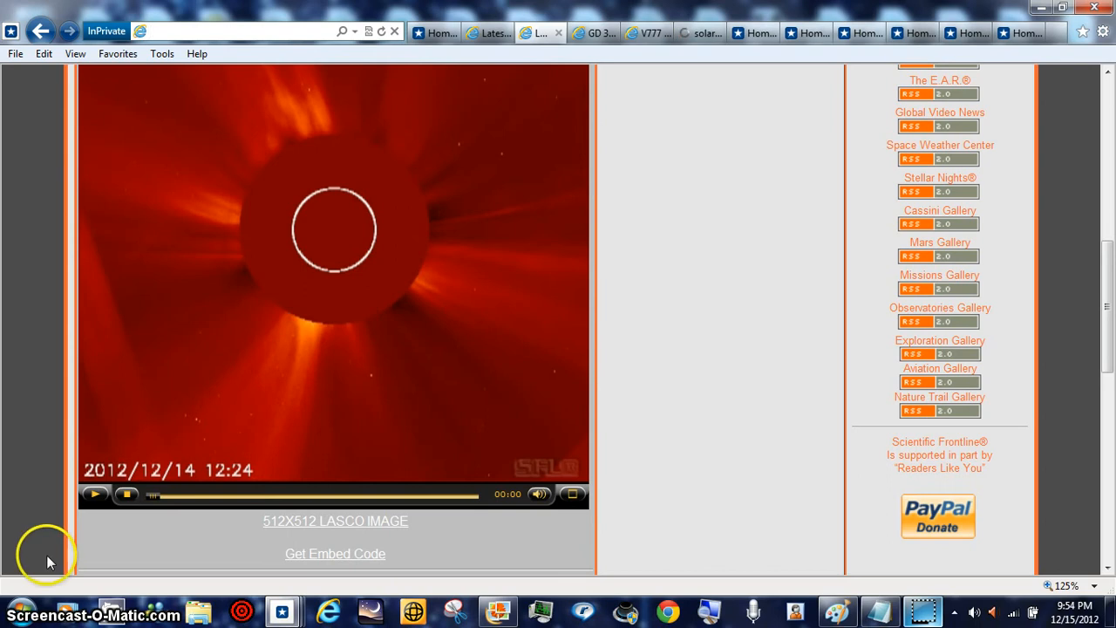
mouse_move(572, 554)
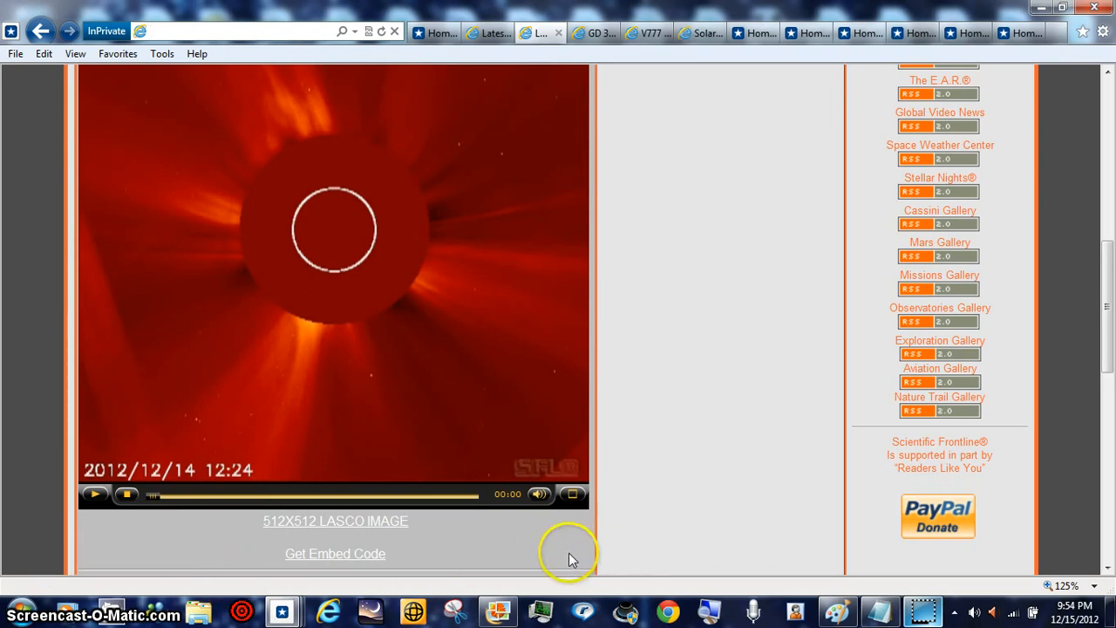
mouse_move(590, 510)
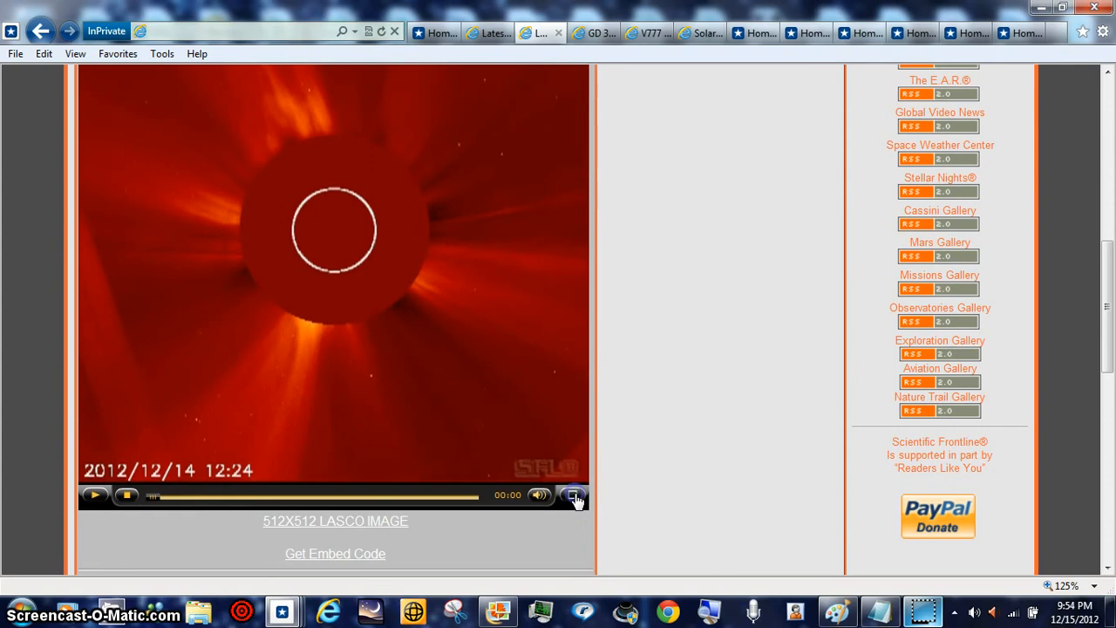
- Enlarge the Scientific Frontline LASCO coronagraph video to fill the screen
click(574, 495)
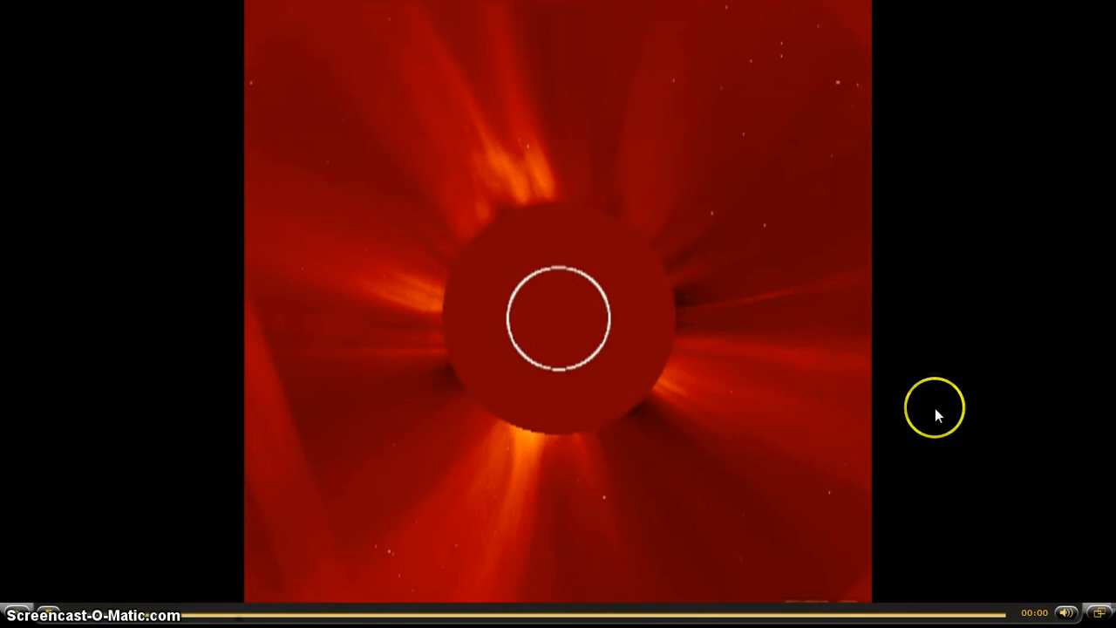
mouse_move(317, 467)
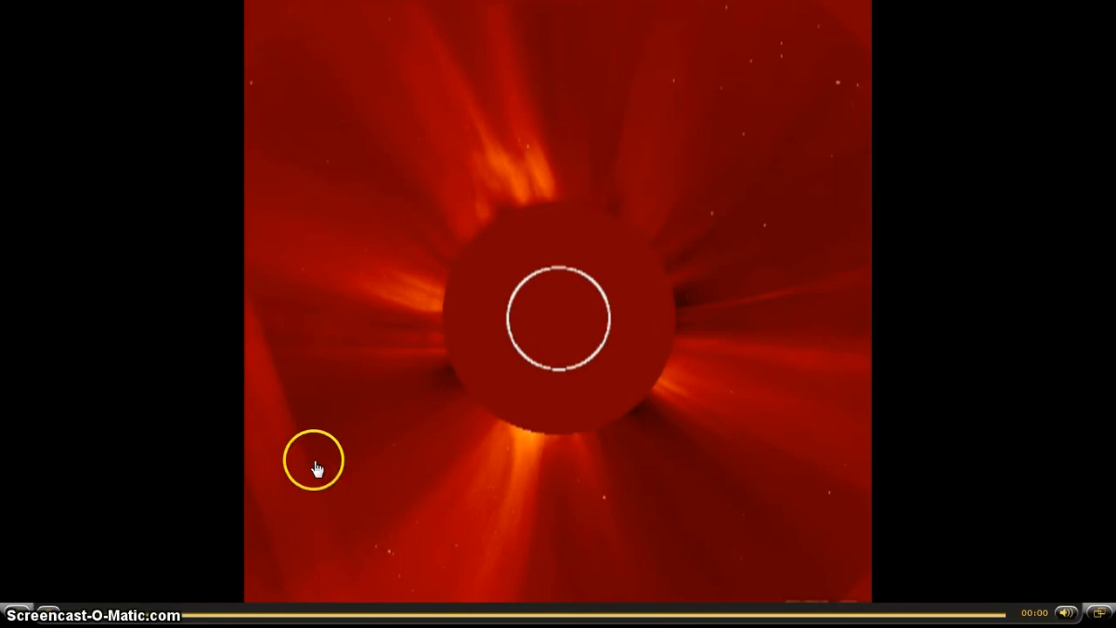
mouse_move(255, 543)
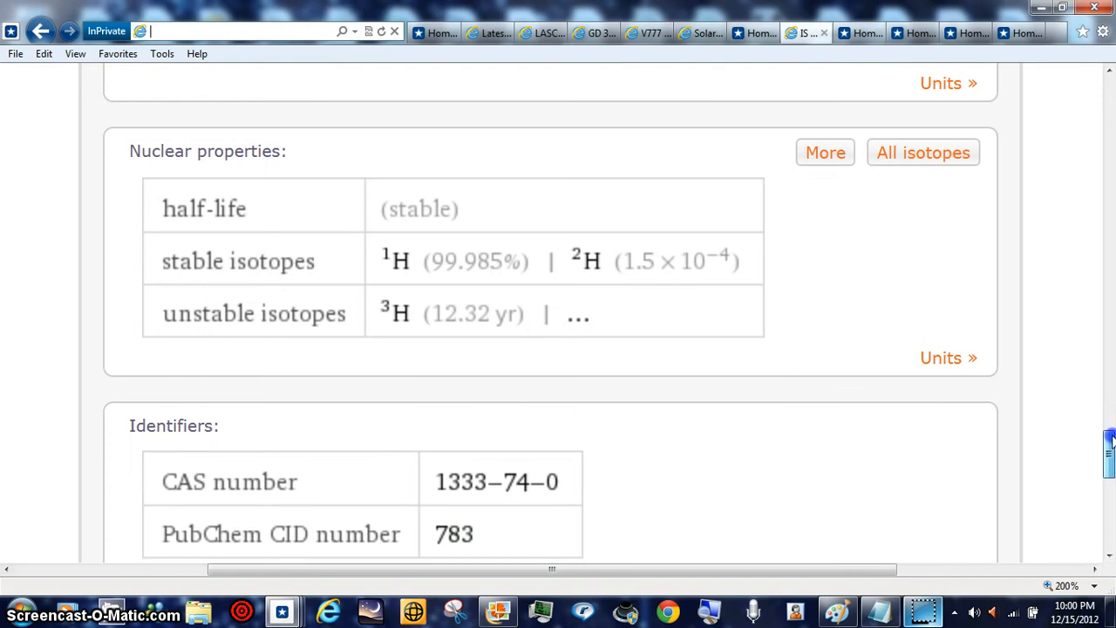
scroll(up, 3)
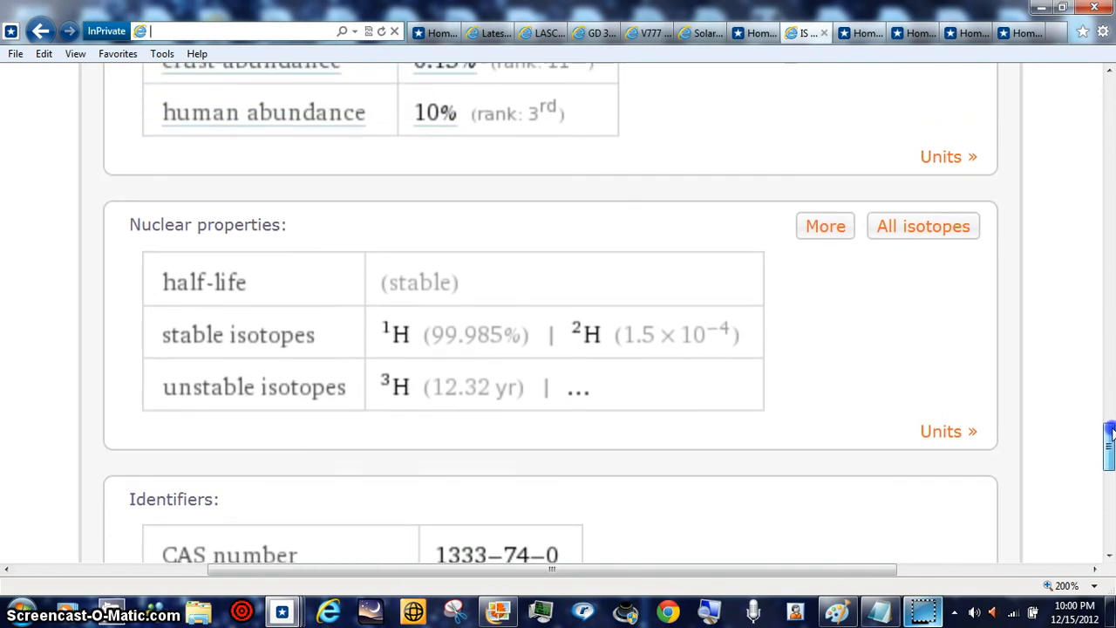
scroll(up, 3)
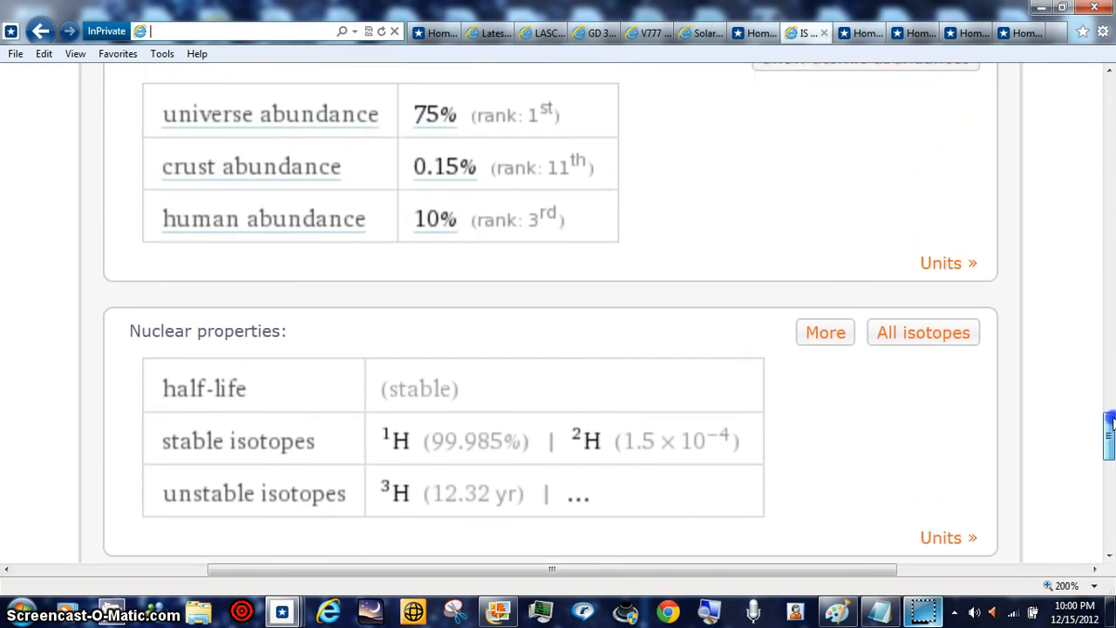
scroll(up, 3)
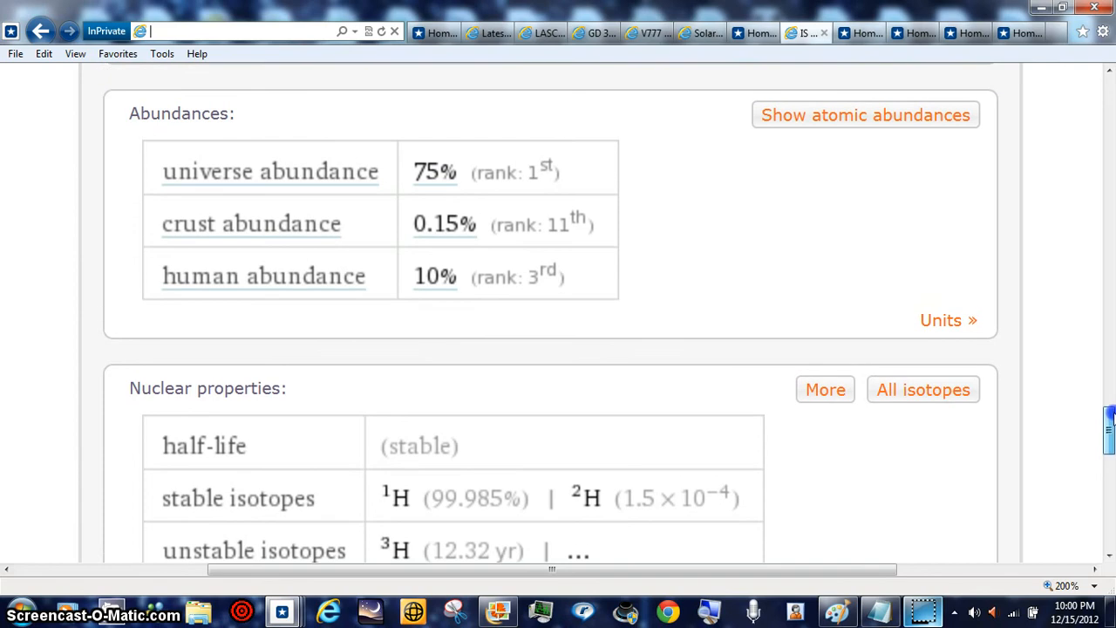
scroll(up, 3)
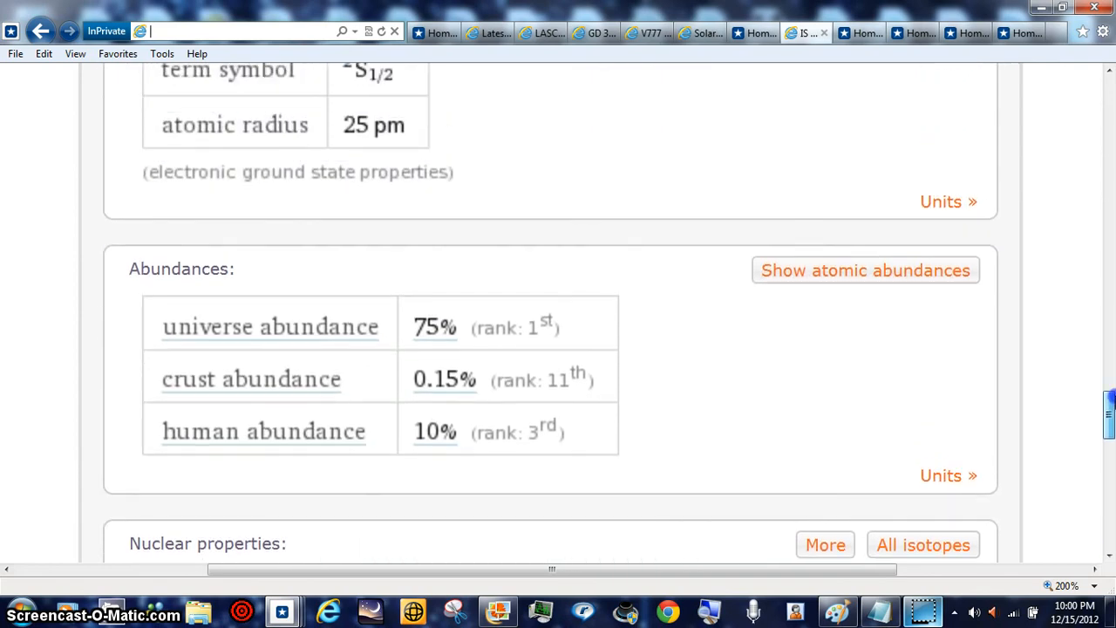
scroll(up, 3)
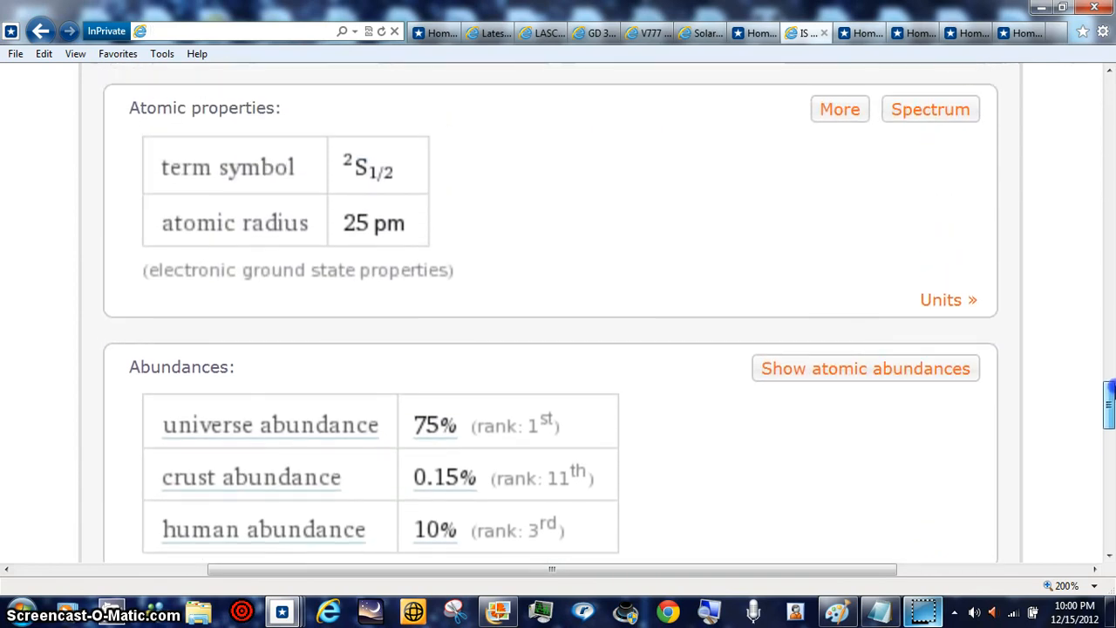
scroll(up, 3)
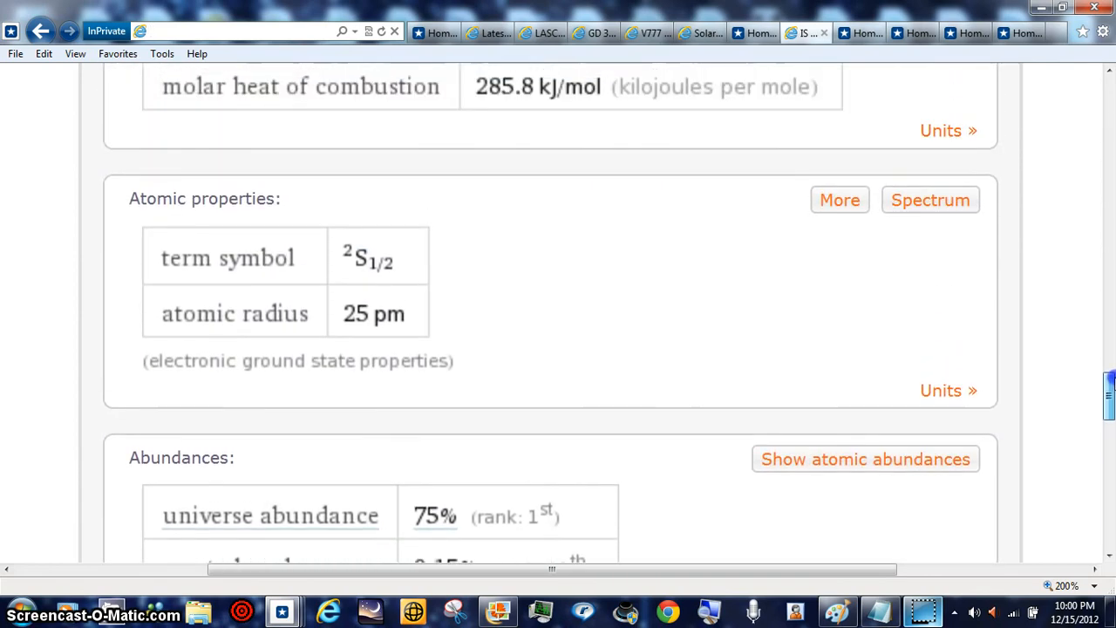
scroll(down, 3)
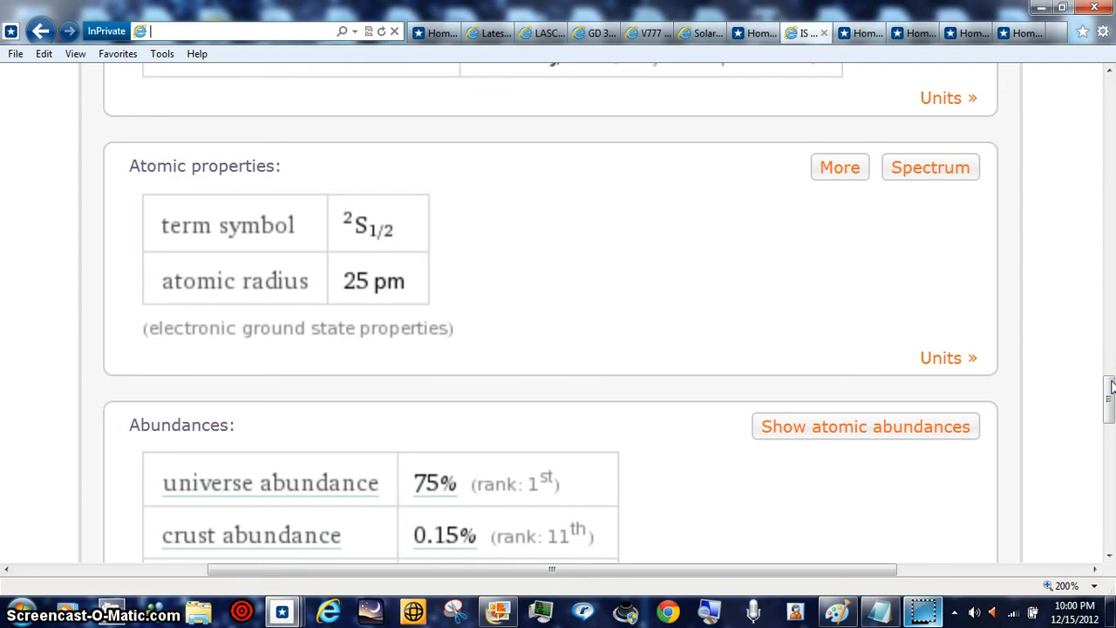
mouse_move(1108, 398)
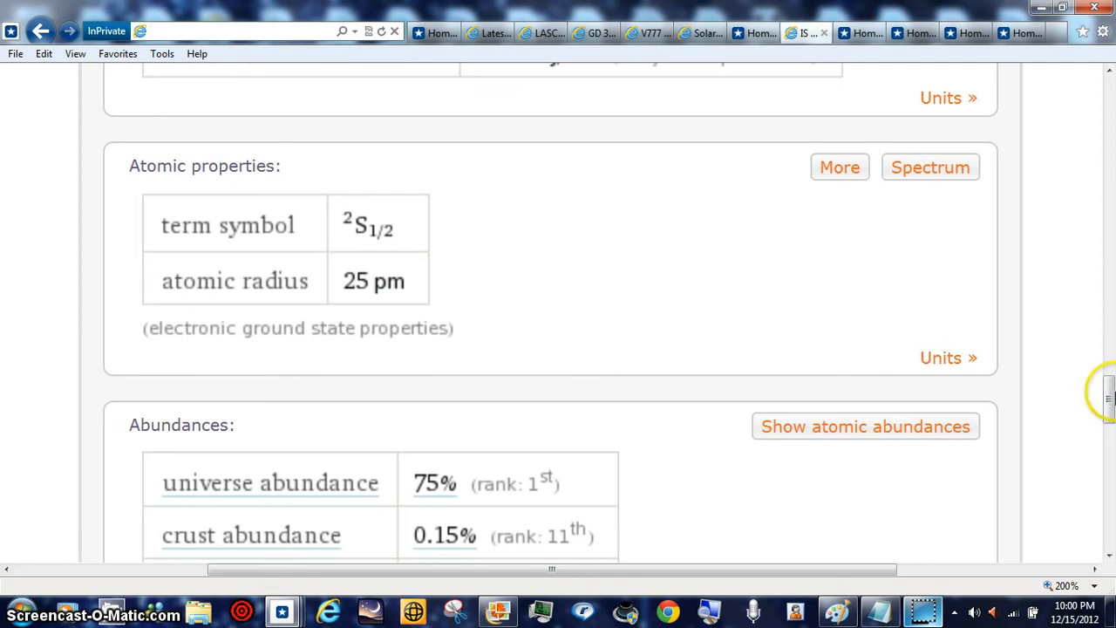
scroll(up, 3)
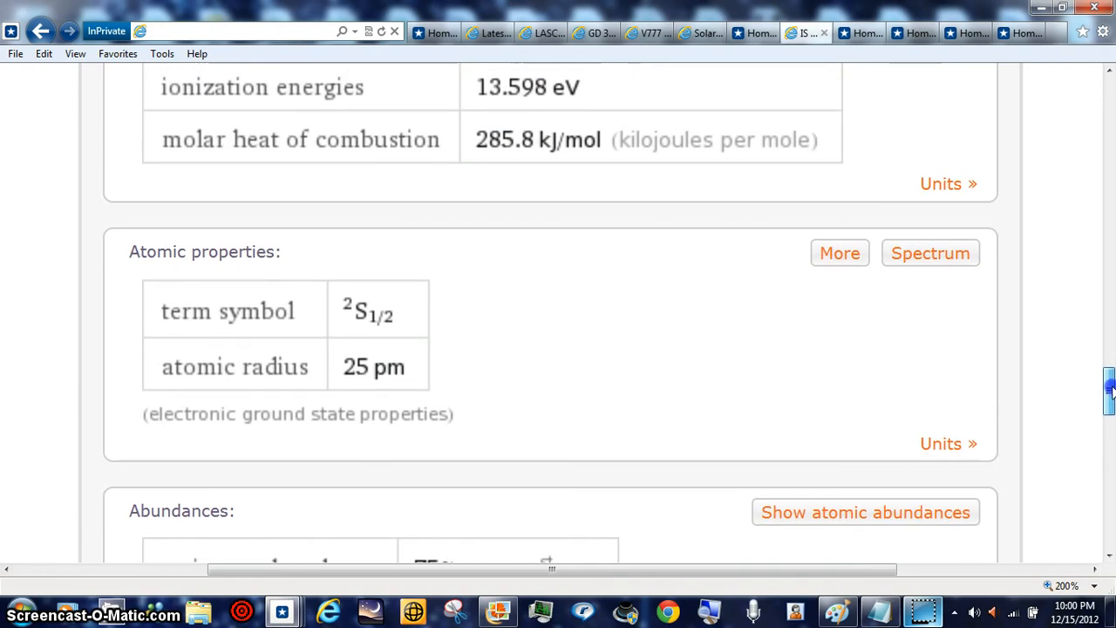
scroll(up, 3)
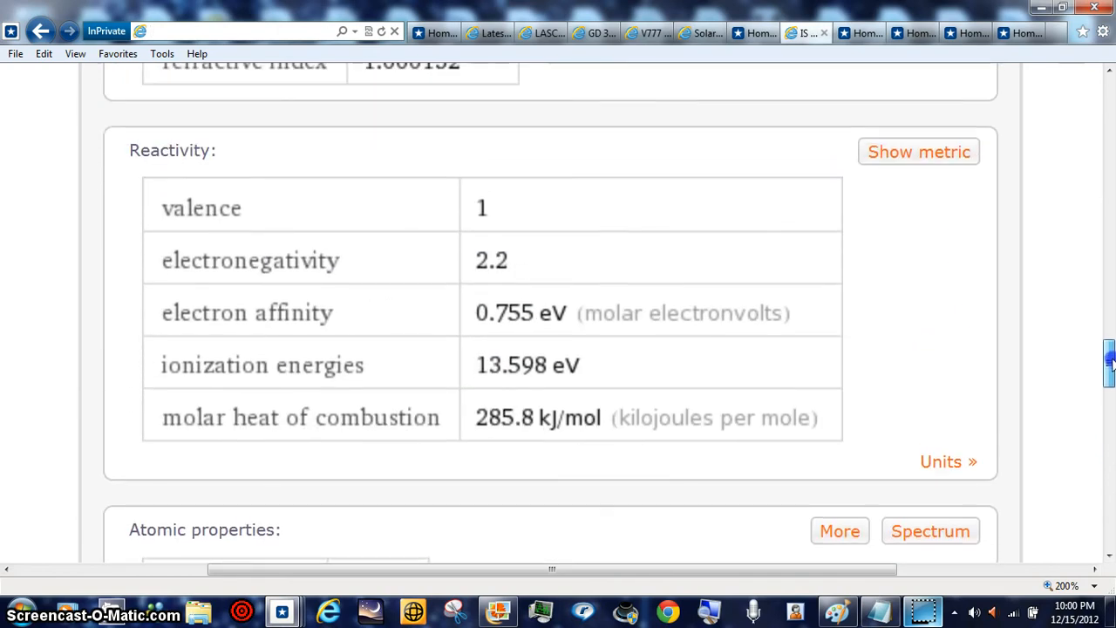
scroll(up, 3)
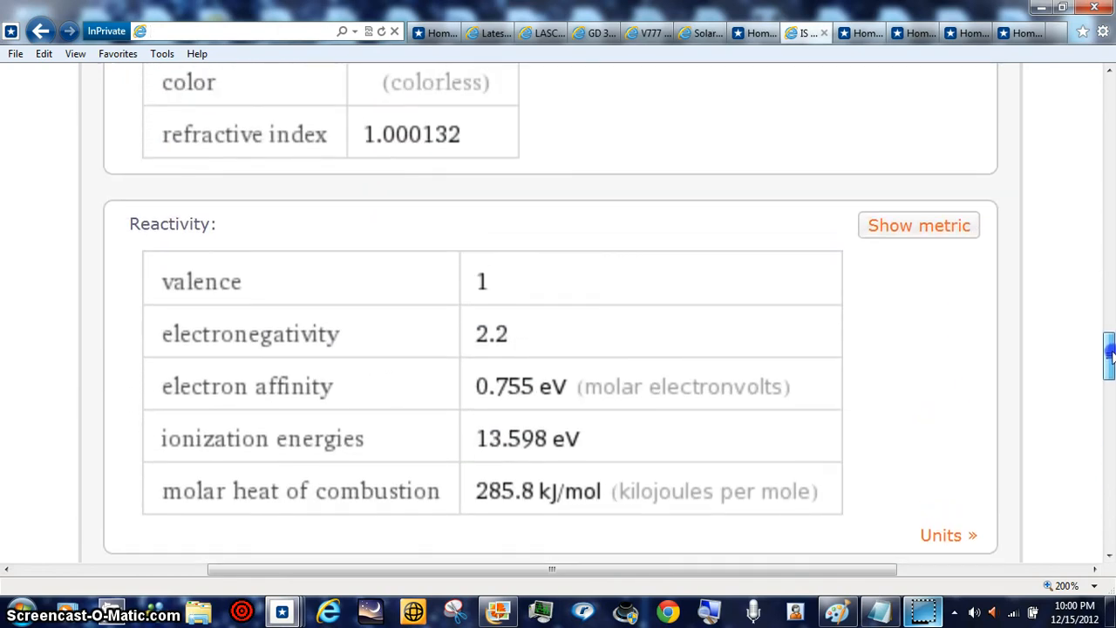
click(244, 32)
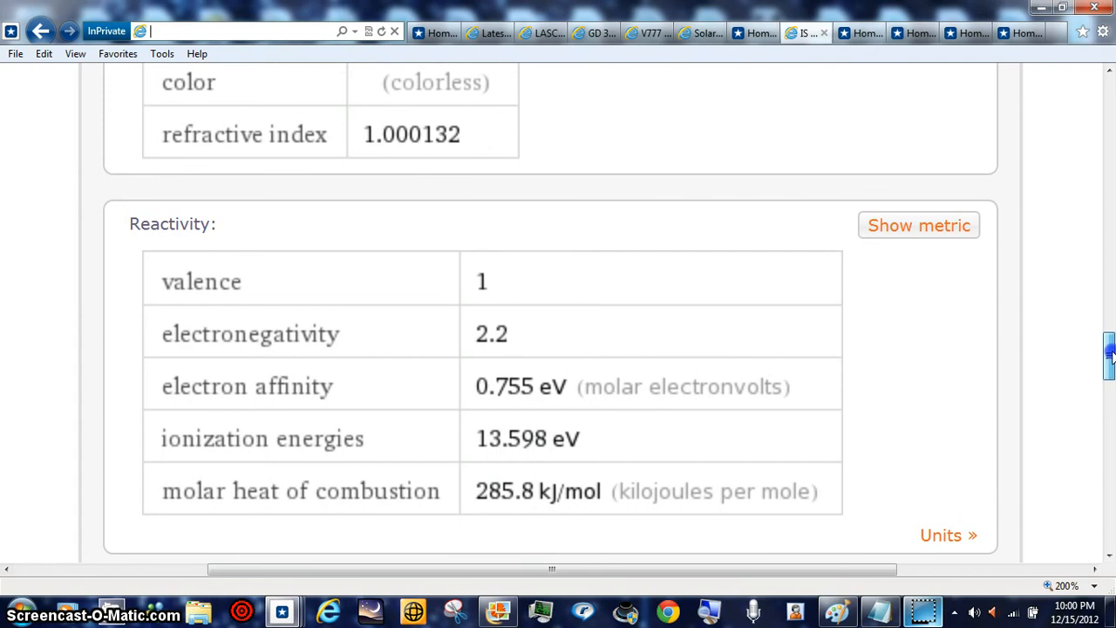
scroll(up, 3)
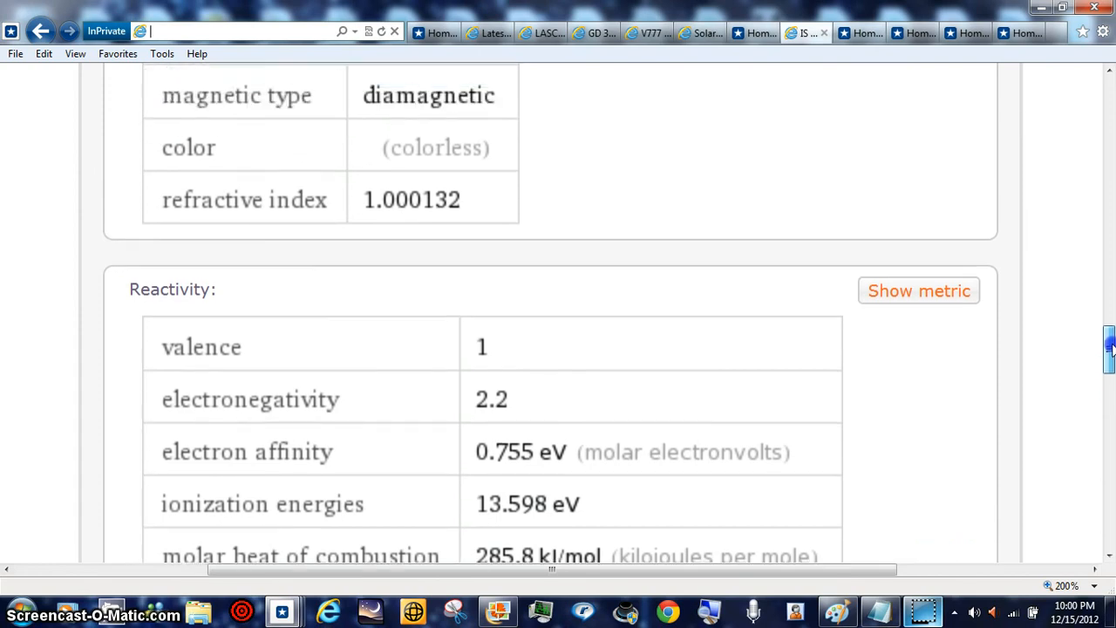
scroll(up, 3)
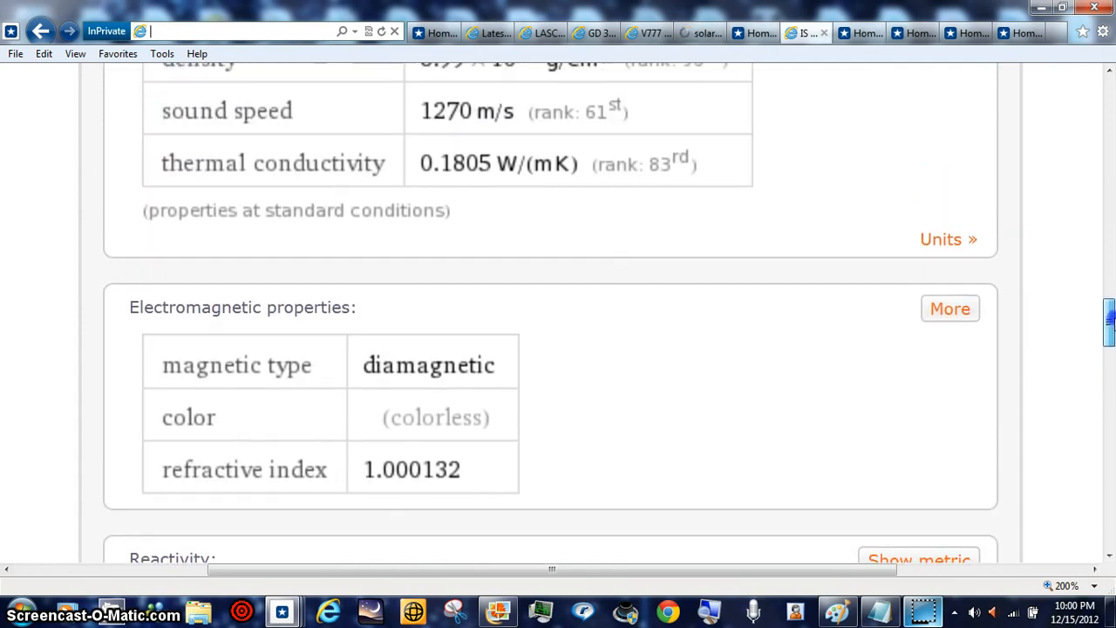
scroll(up, 3)
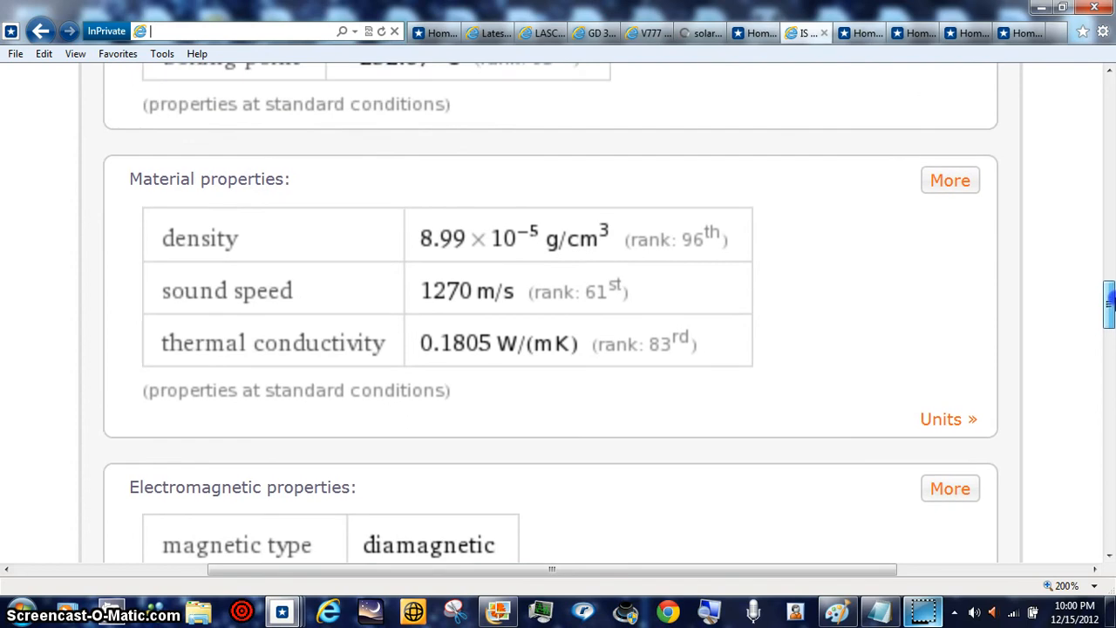
scroll(up, 3)
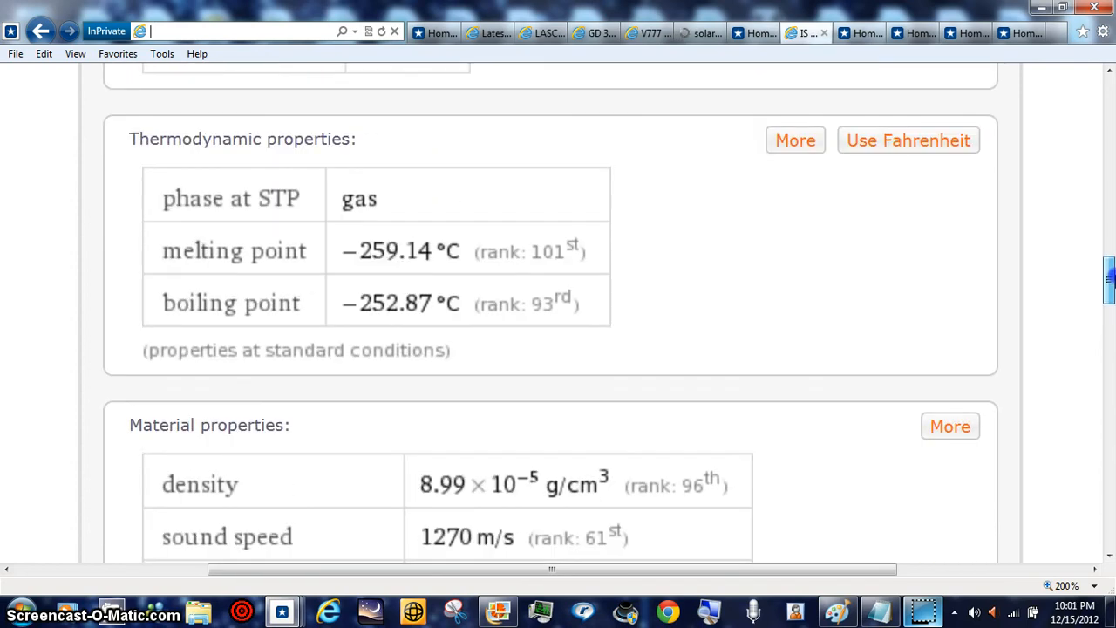
scroll(up, 3)
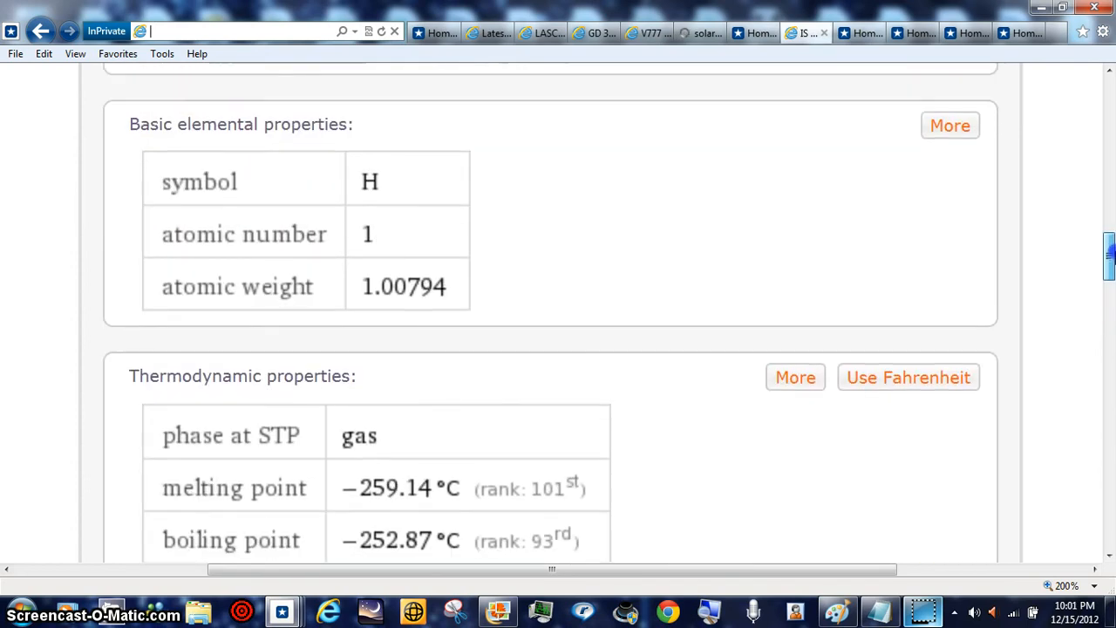
scroll(up, 3)
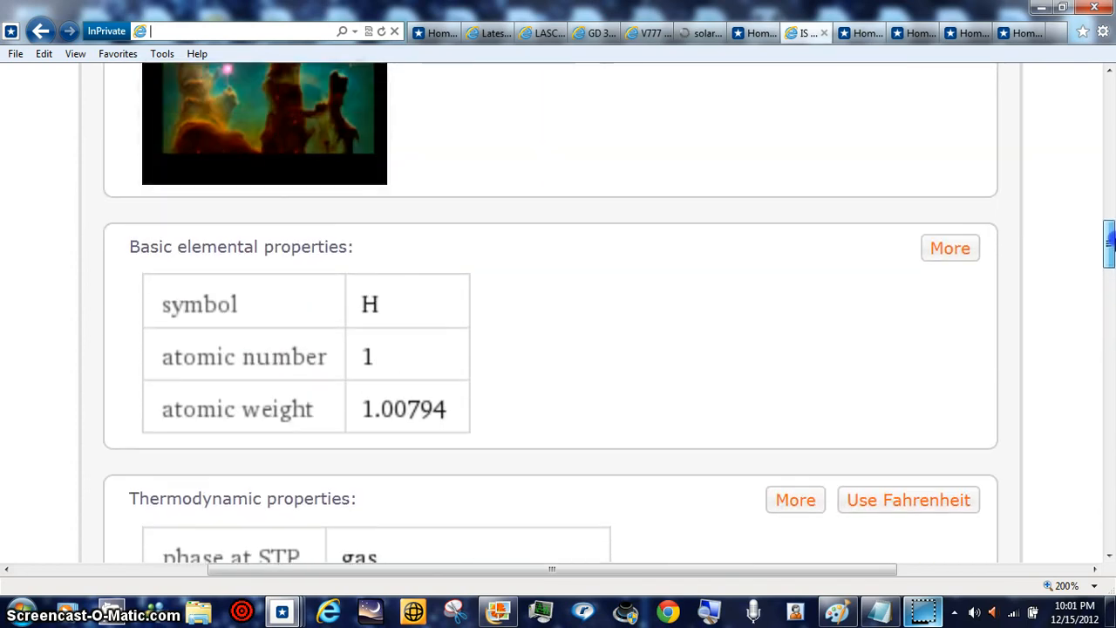
scroll(up, 3)
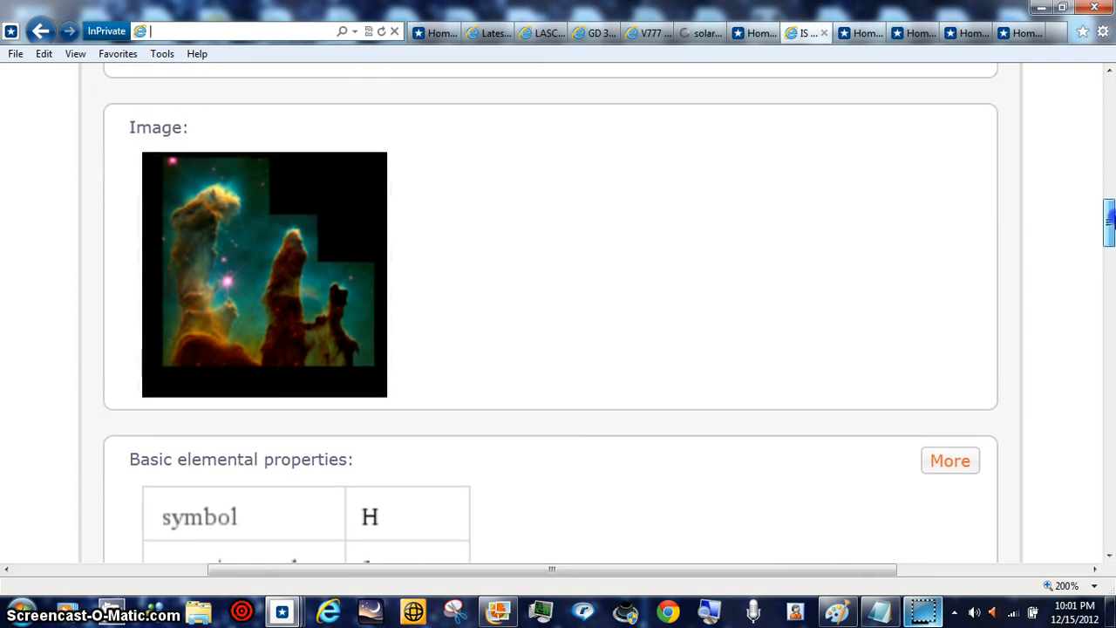
scroll(up, 3)
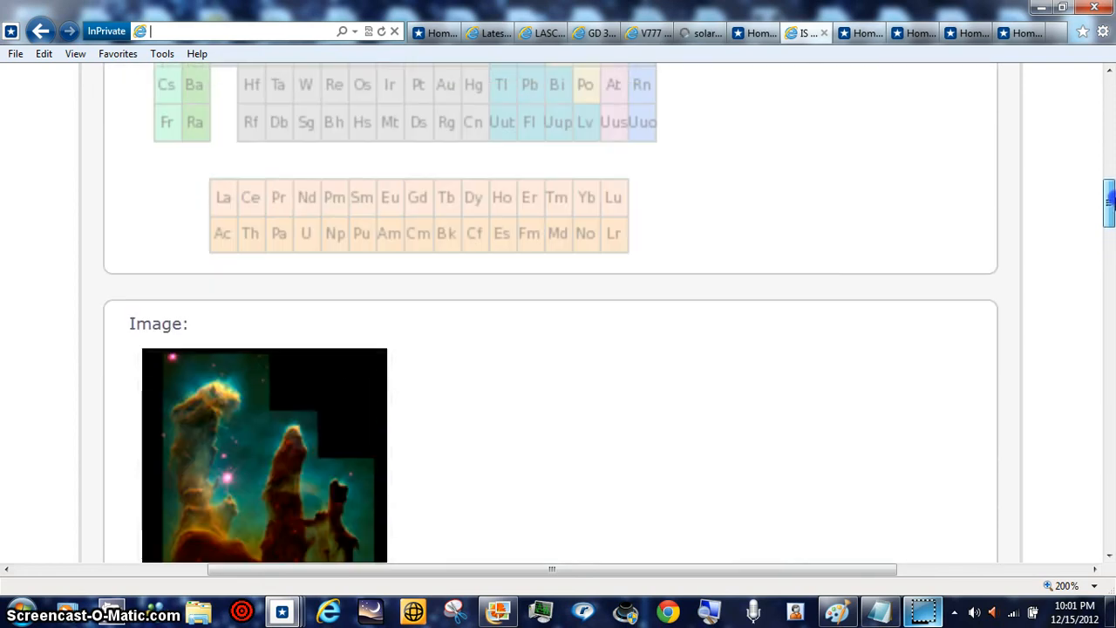
scroll(up, 3)
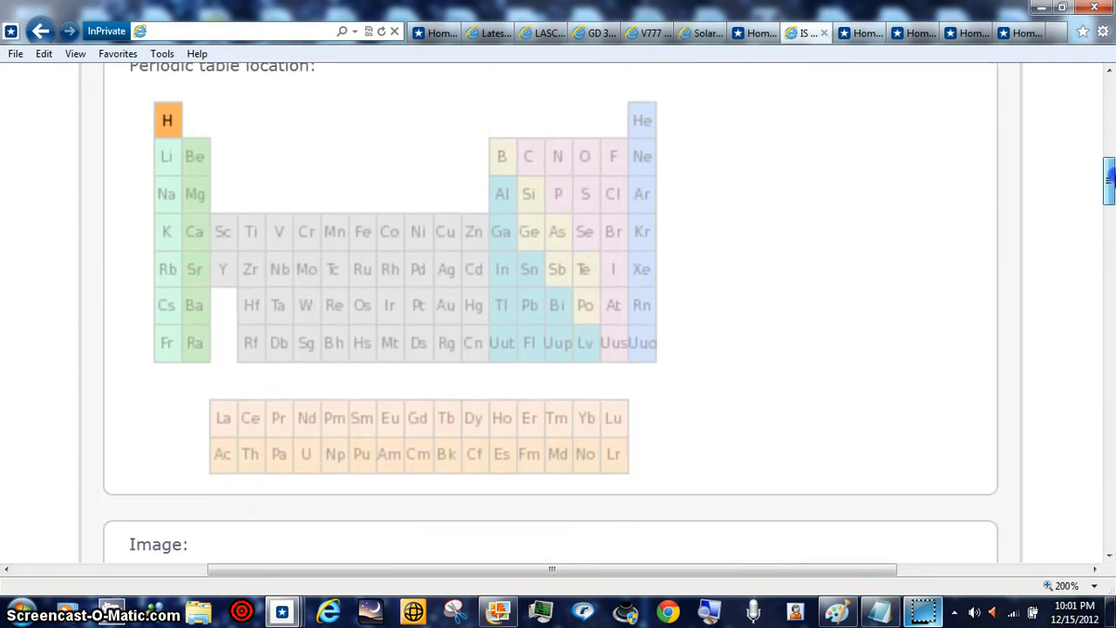
scroll(up, 3)
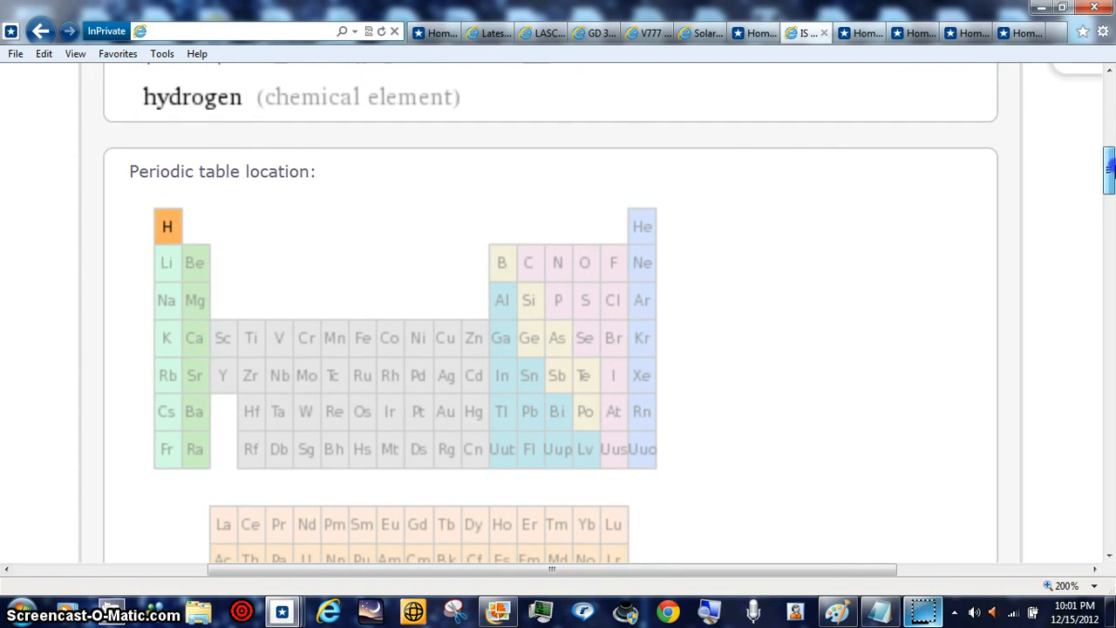
mouse_move(1104, 260)
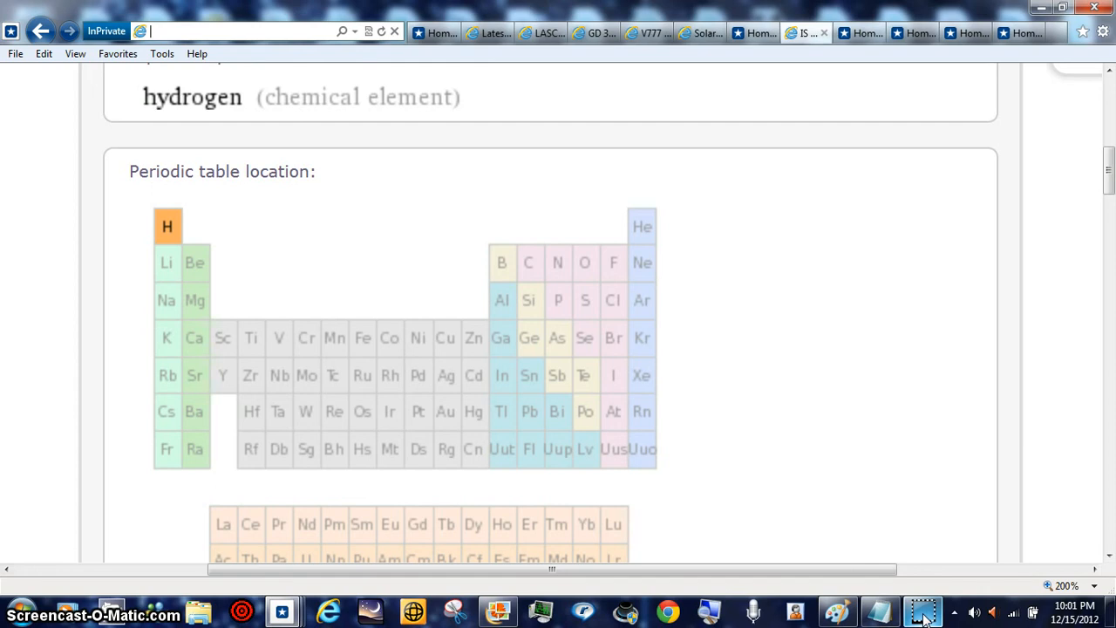
- Switch to the GD 358 article and scroll down through its sections
click(593, 32)
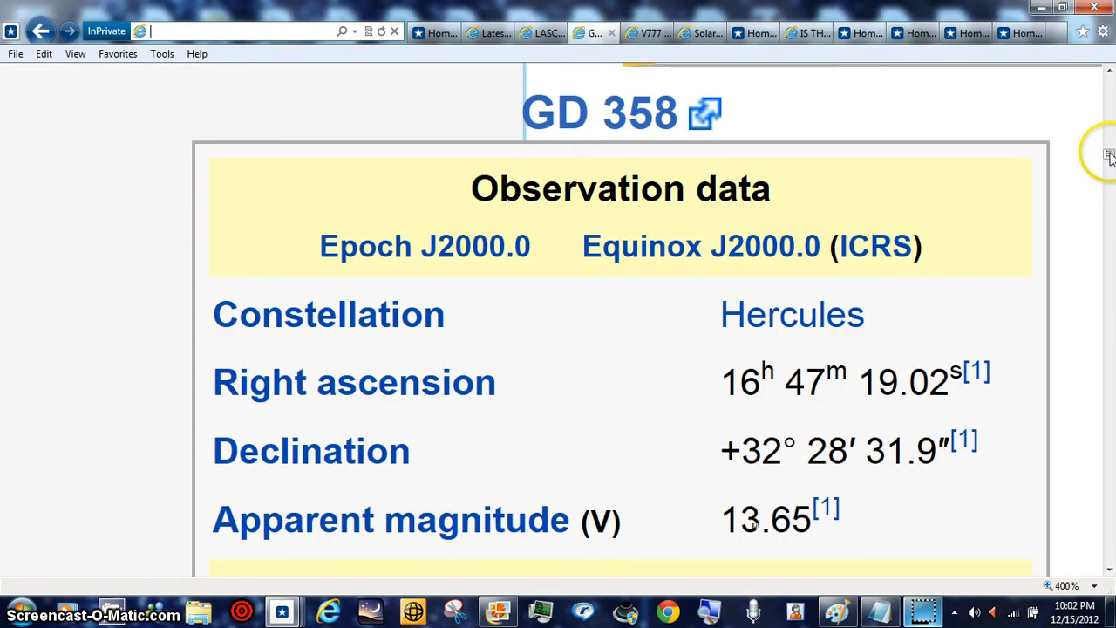
scroll(down, 3)
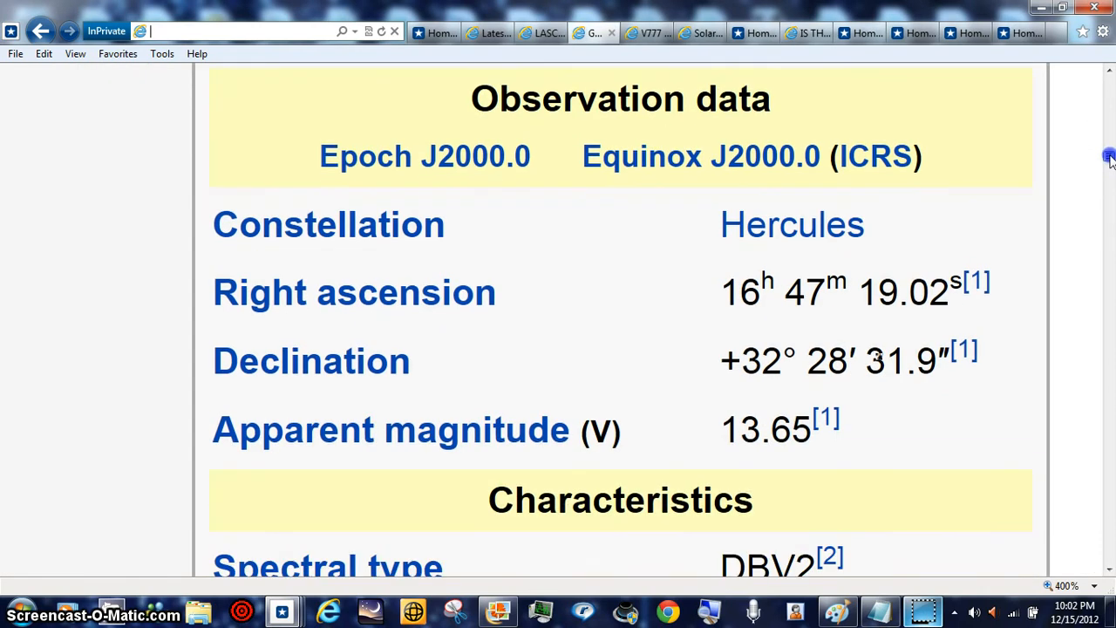
scroll(down, 3)
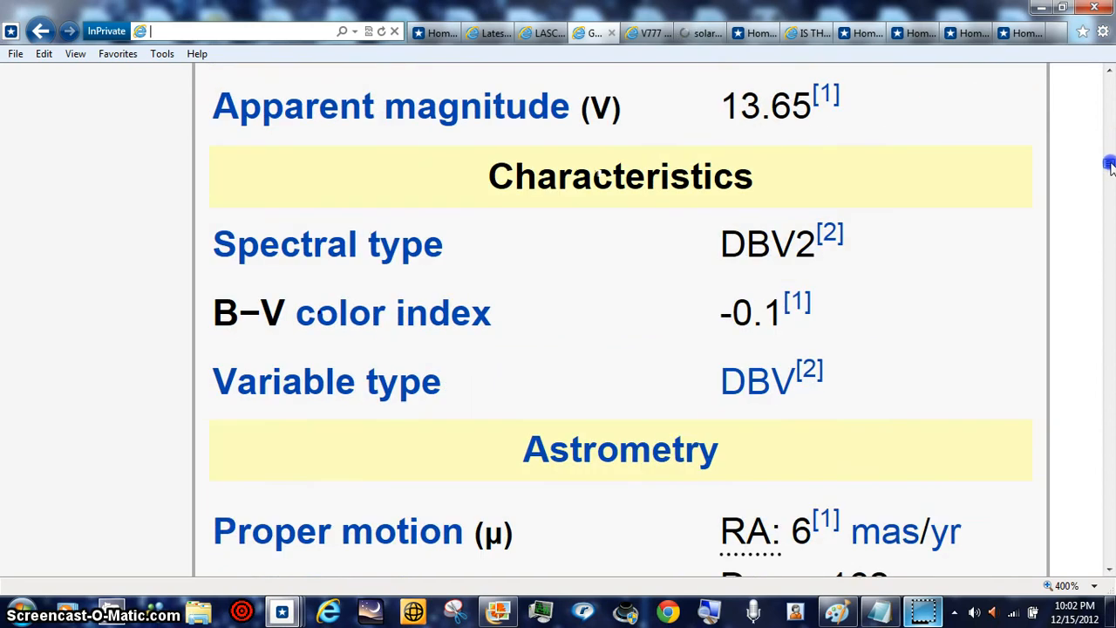
scroll(down, 3)
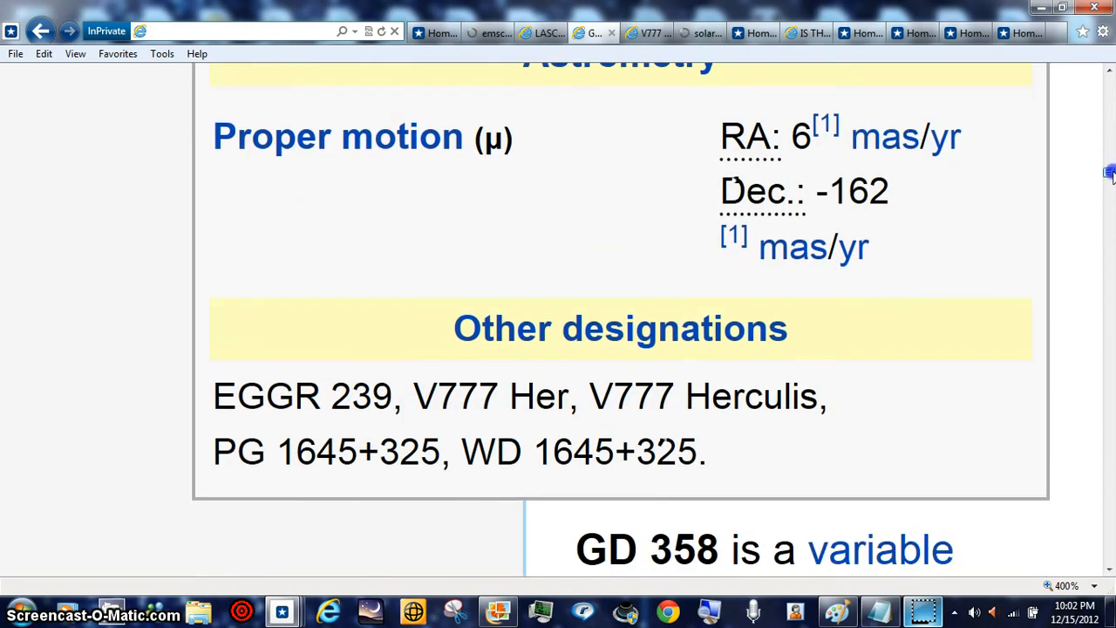
scroll(down, 3)
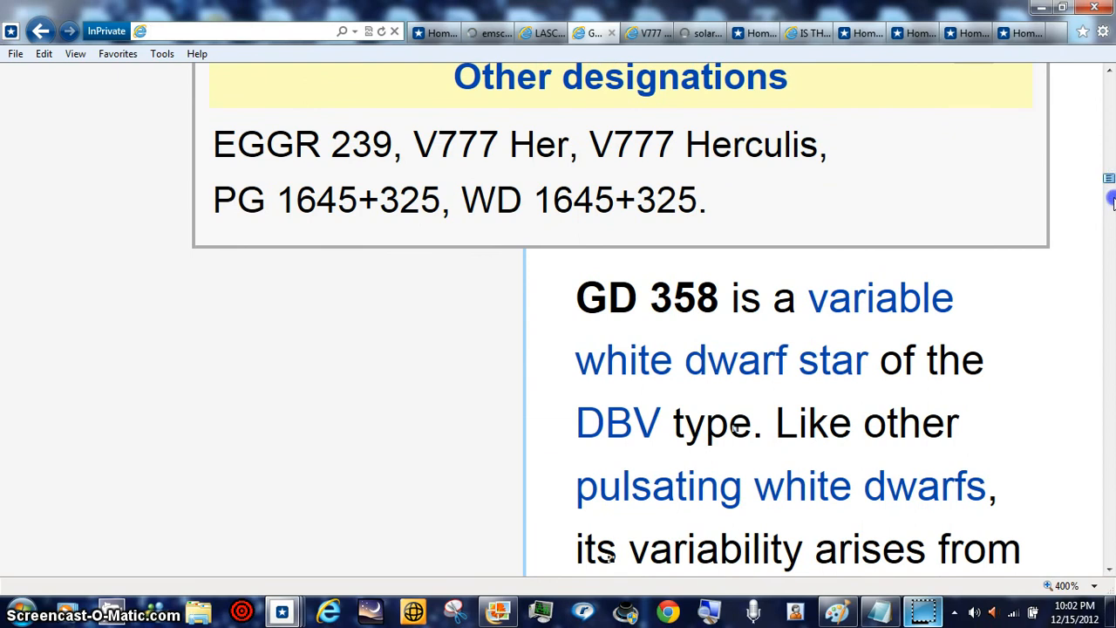
scroll(down, 3)
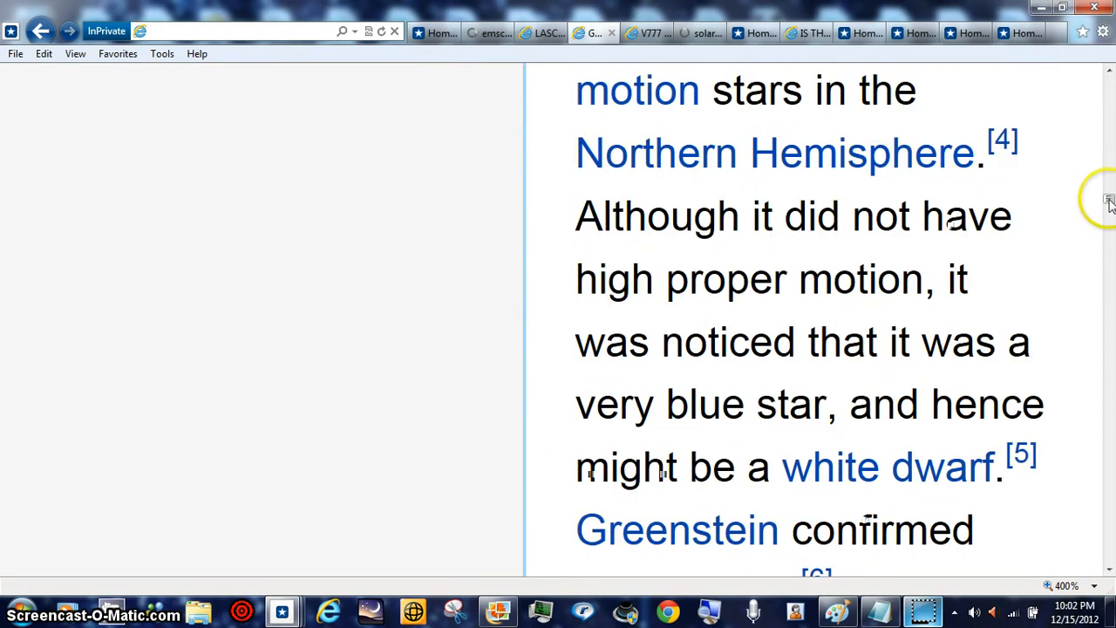
scroll(down, 3)
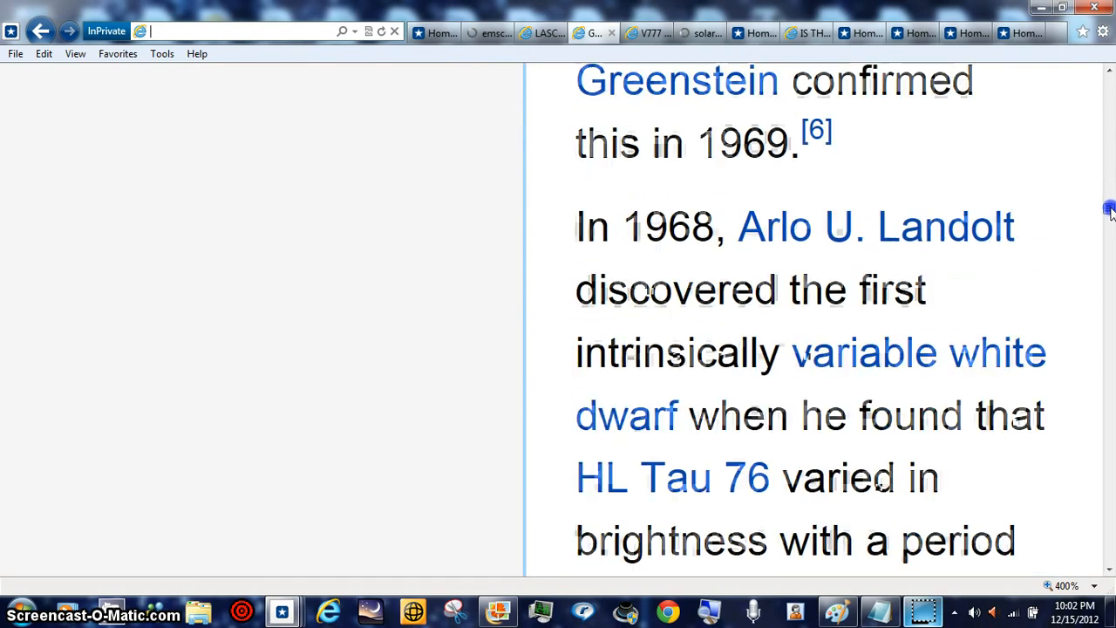
scroll(down, 3)
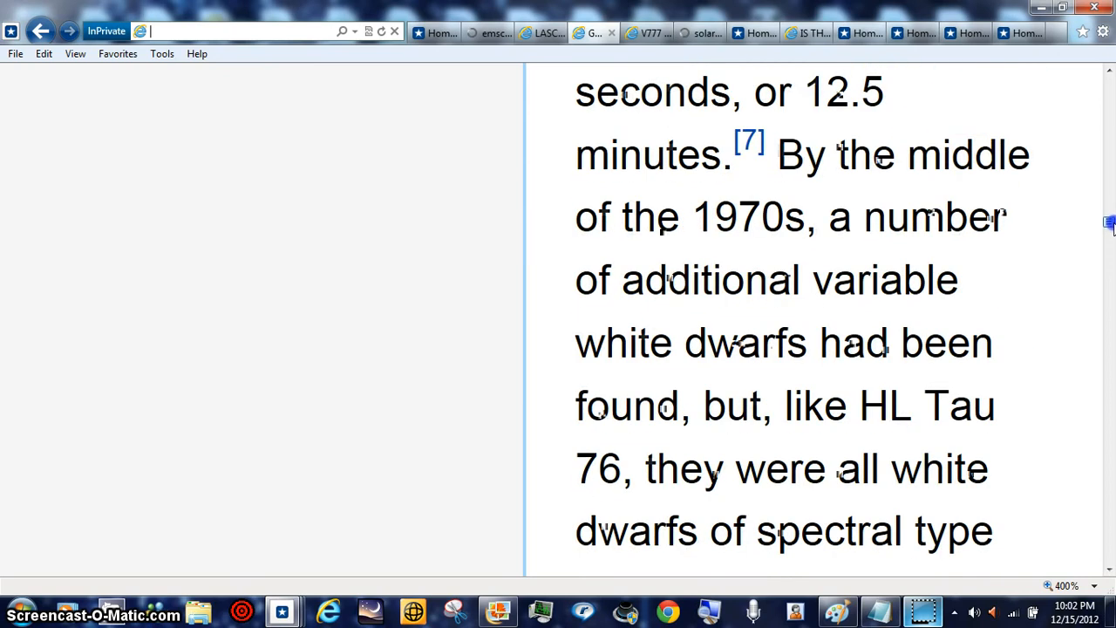
scroll(down, 3)
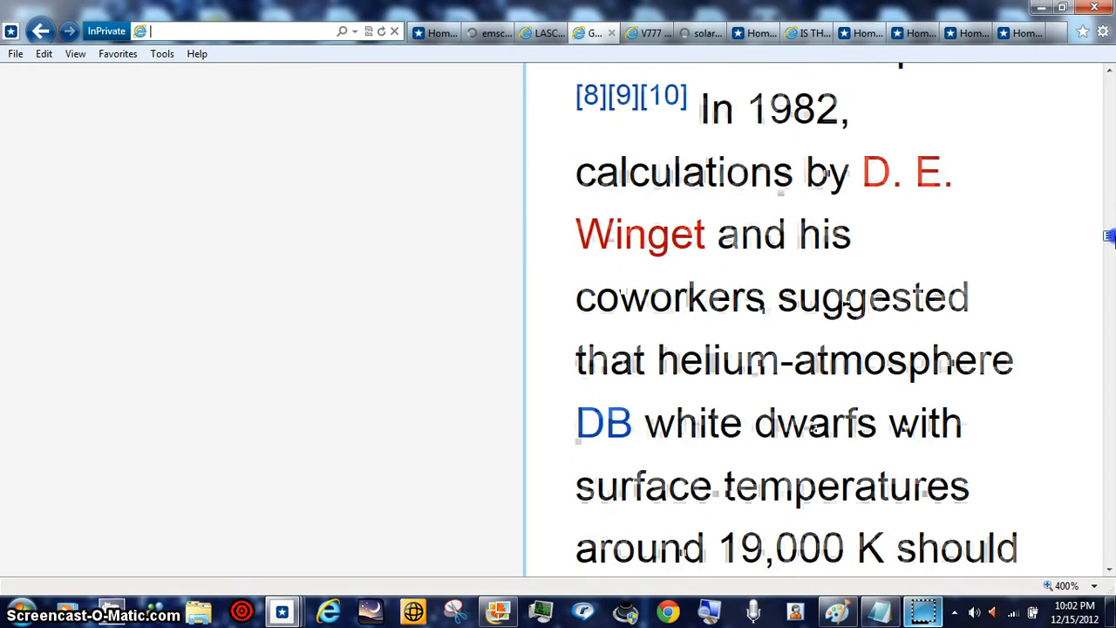
scroll(down, 3)
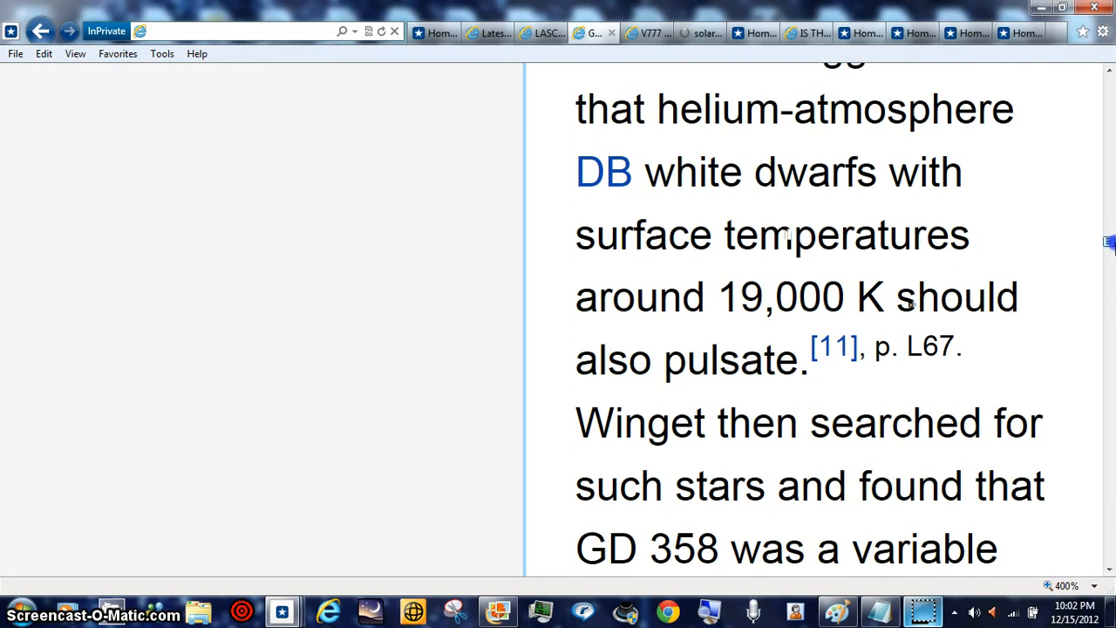
scroll(down, 3)
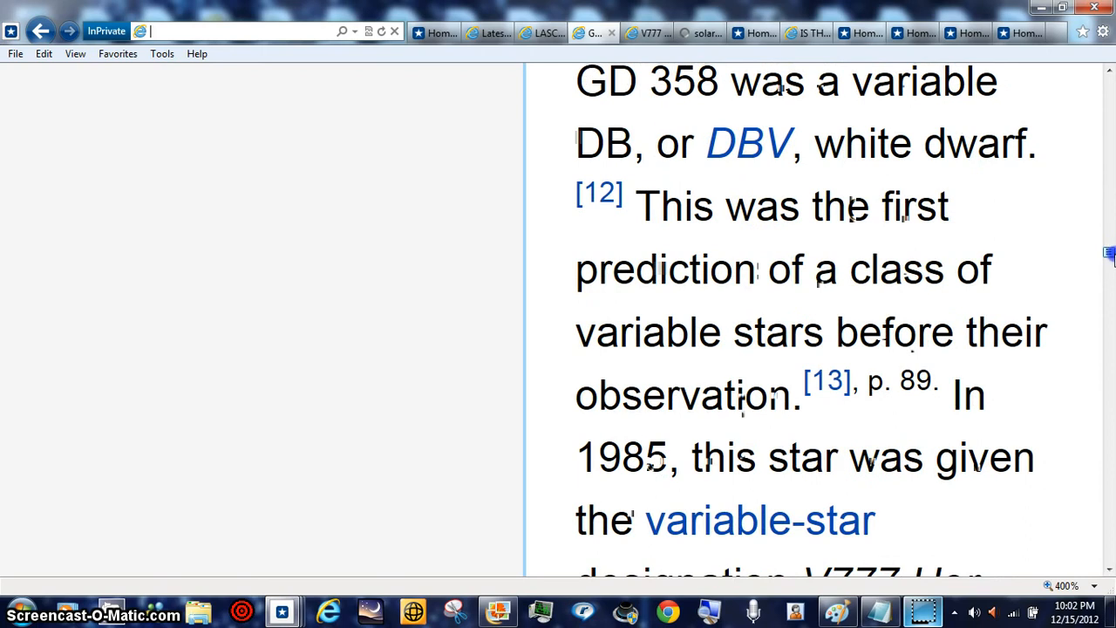
scroll(down, 3)
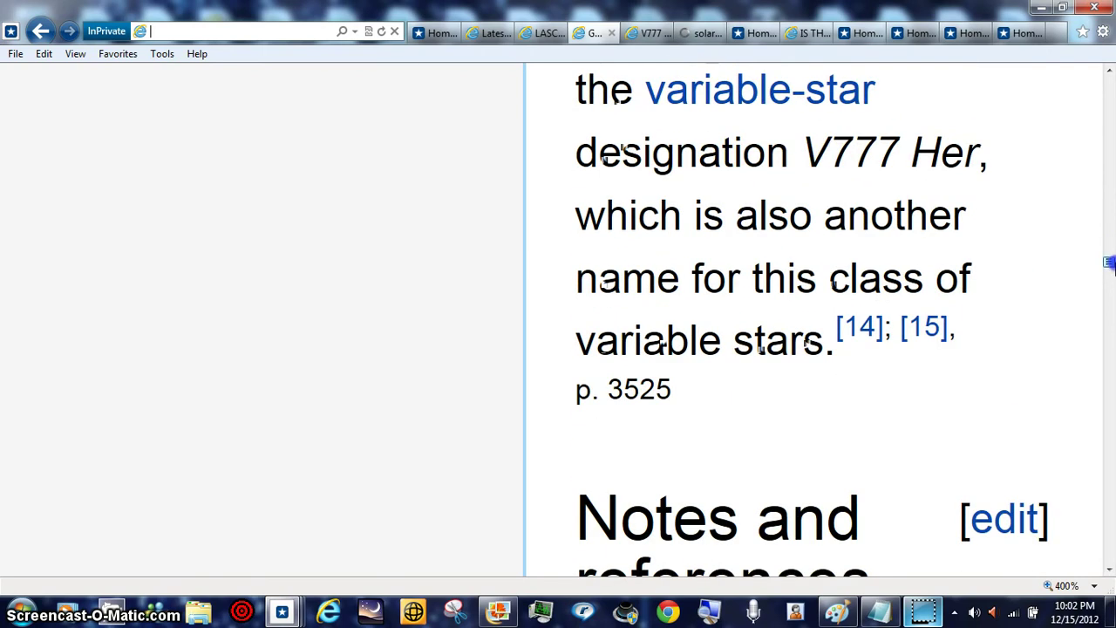
scroll(down, 3)
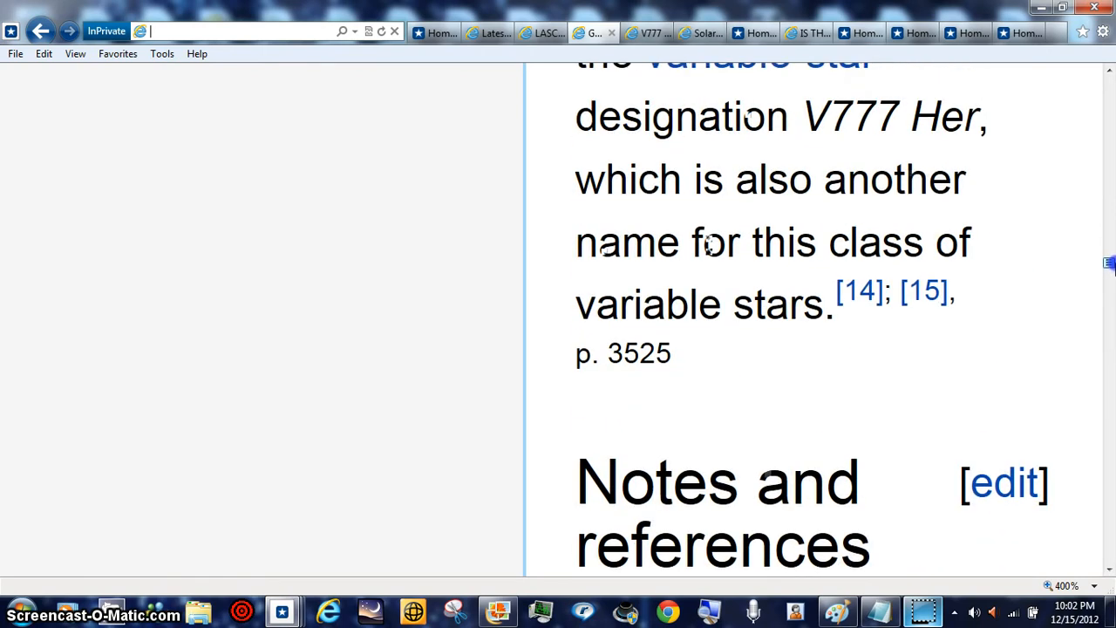
- Scroll back up to the Observation data infobox: Hercules, coordinates and apparent magnitude
scroll(up, 3)
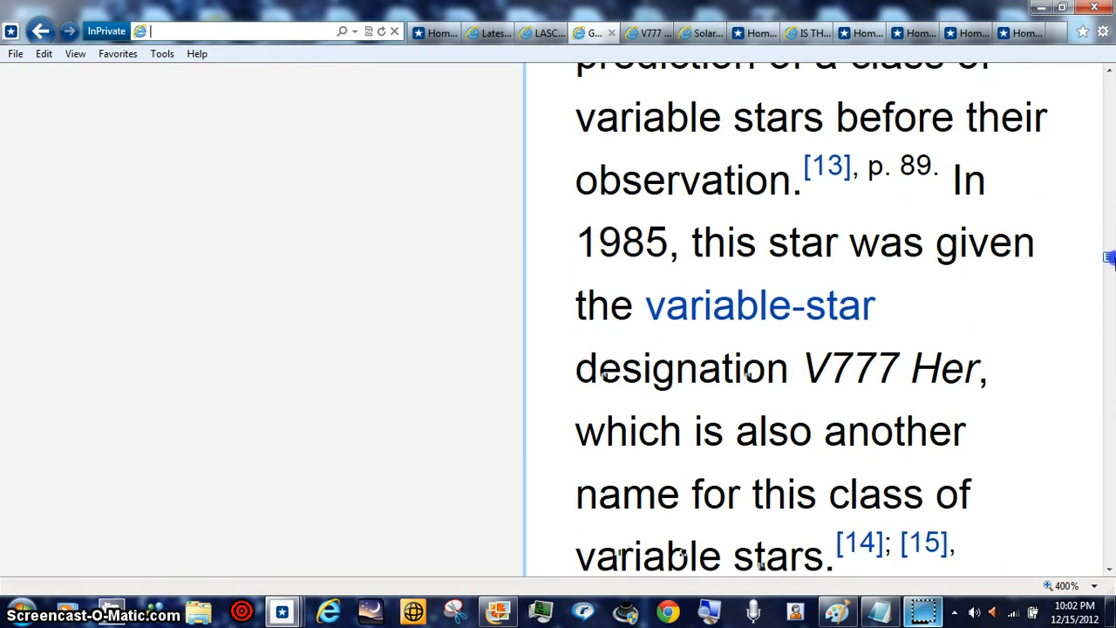
scroll(up, 3)
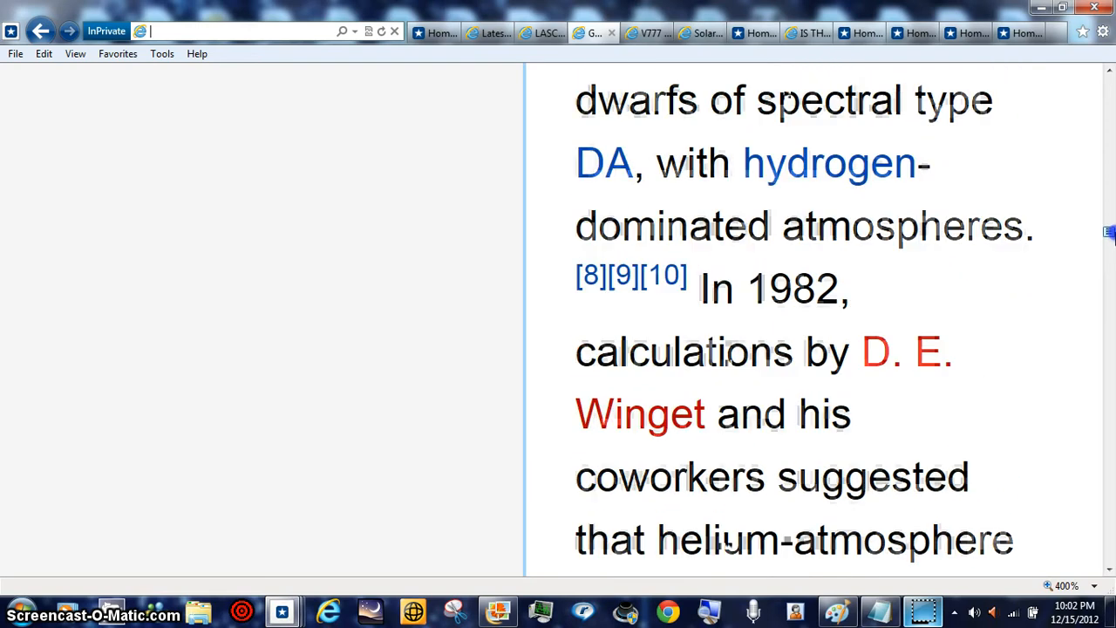
scroll(up, 3)
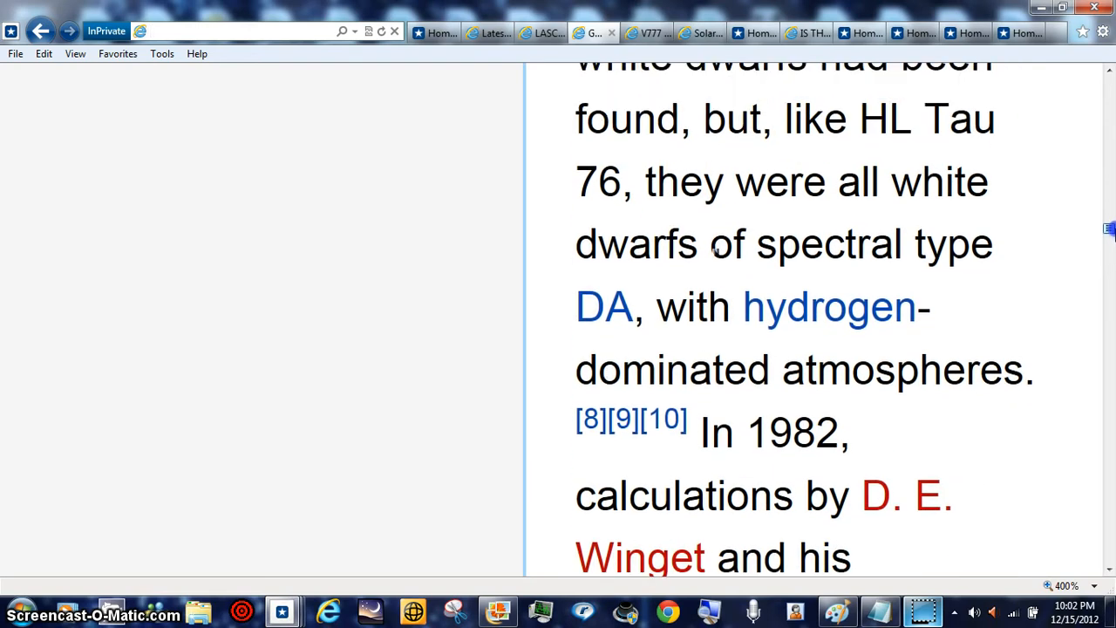
scroll(up, 3)
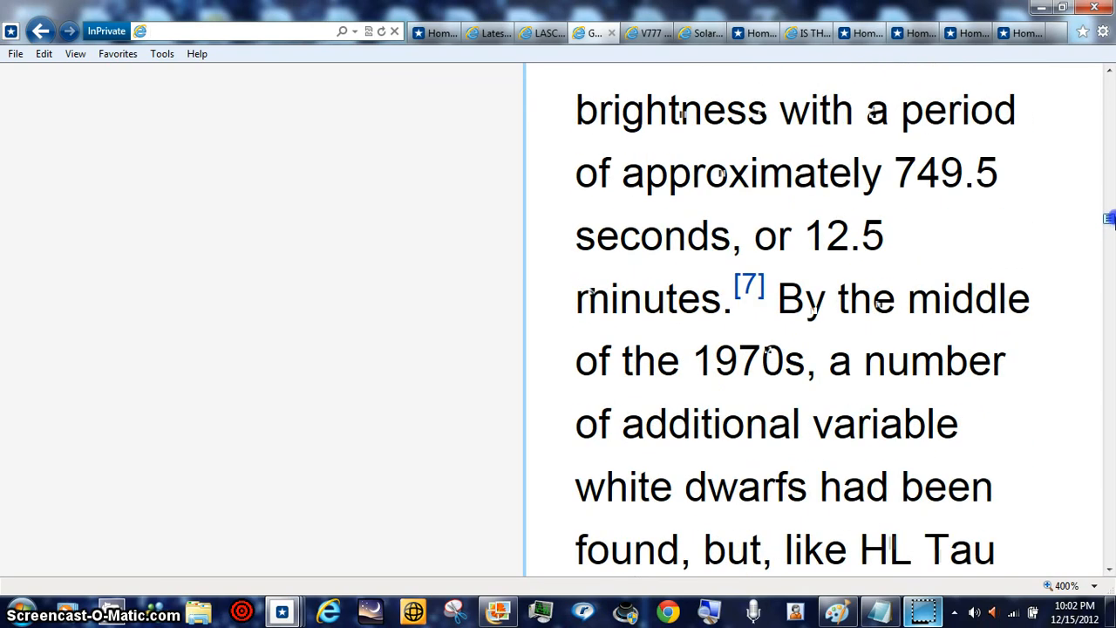
scroll(up, 3)
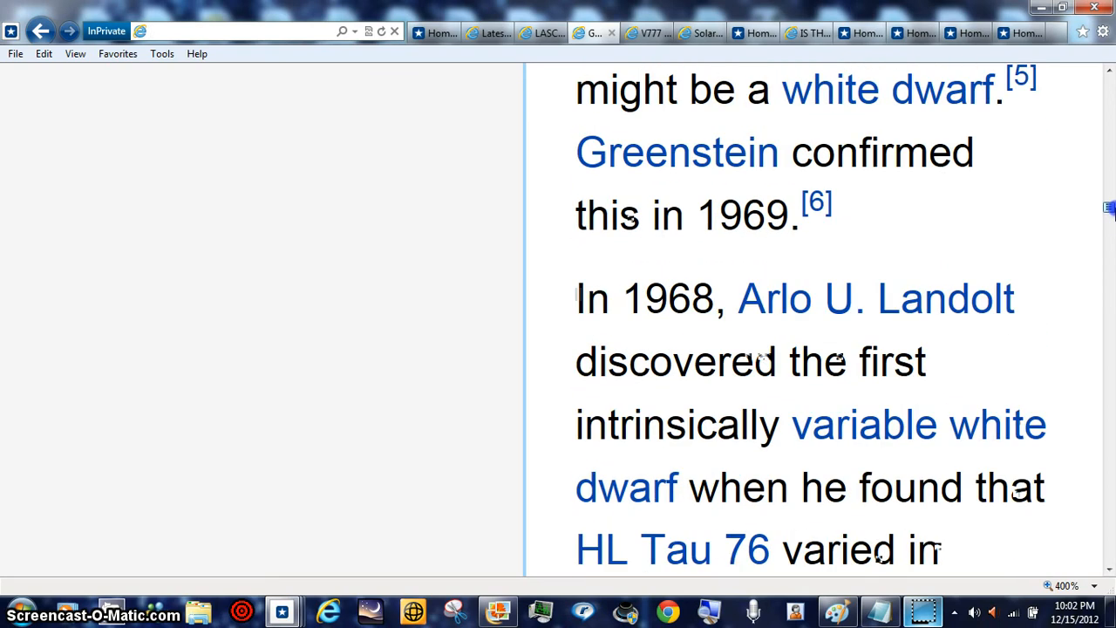
scroll(down, 3)
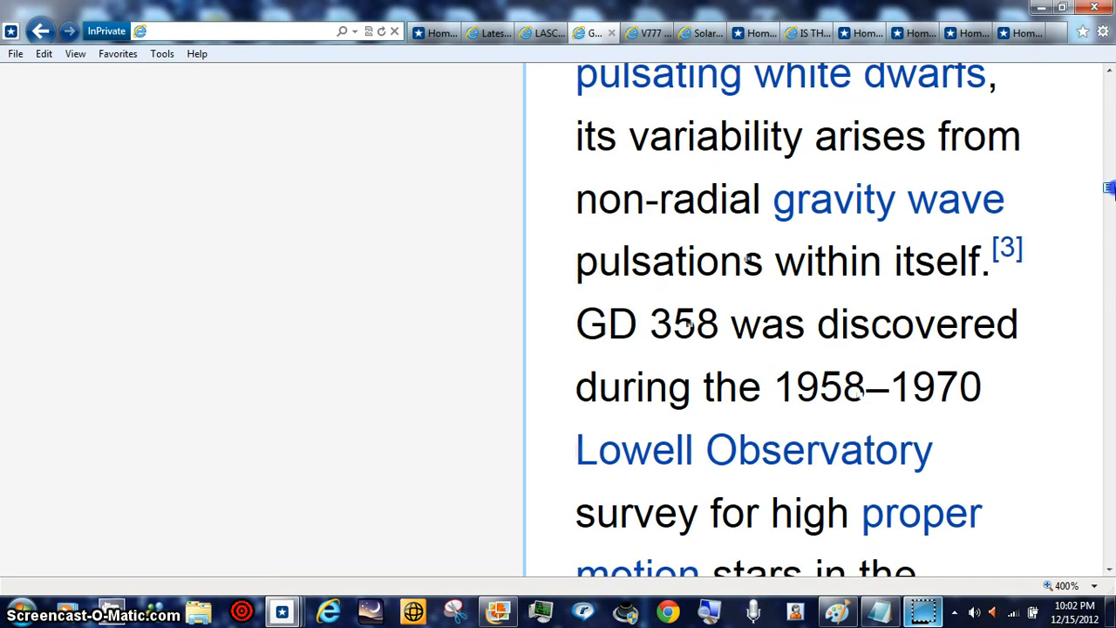
scroll(up, 3)
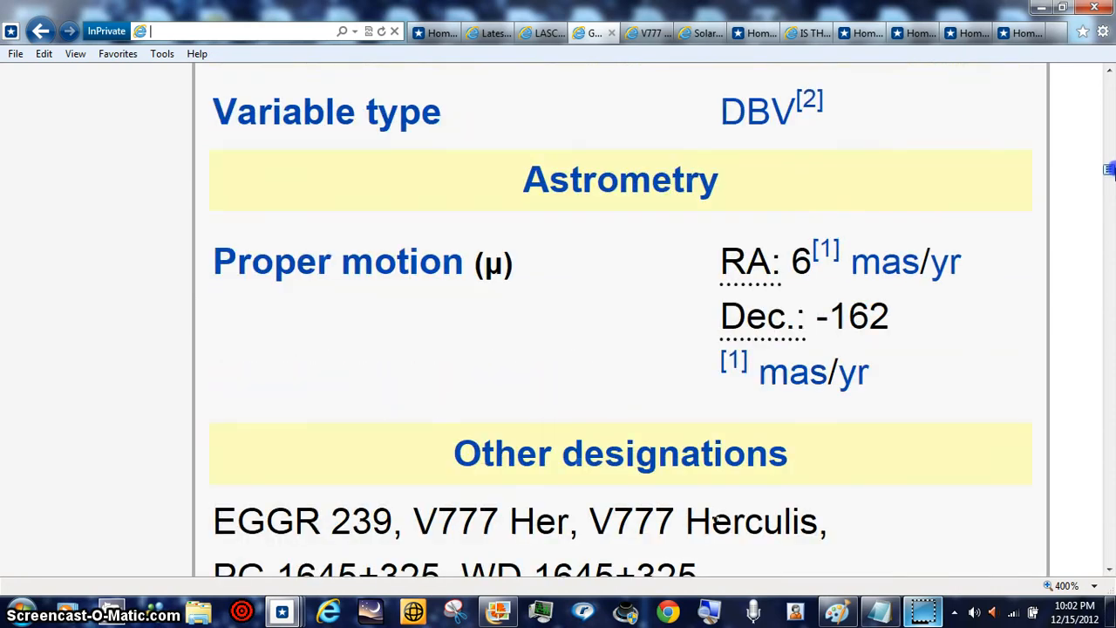
scroll(up, 3)
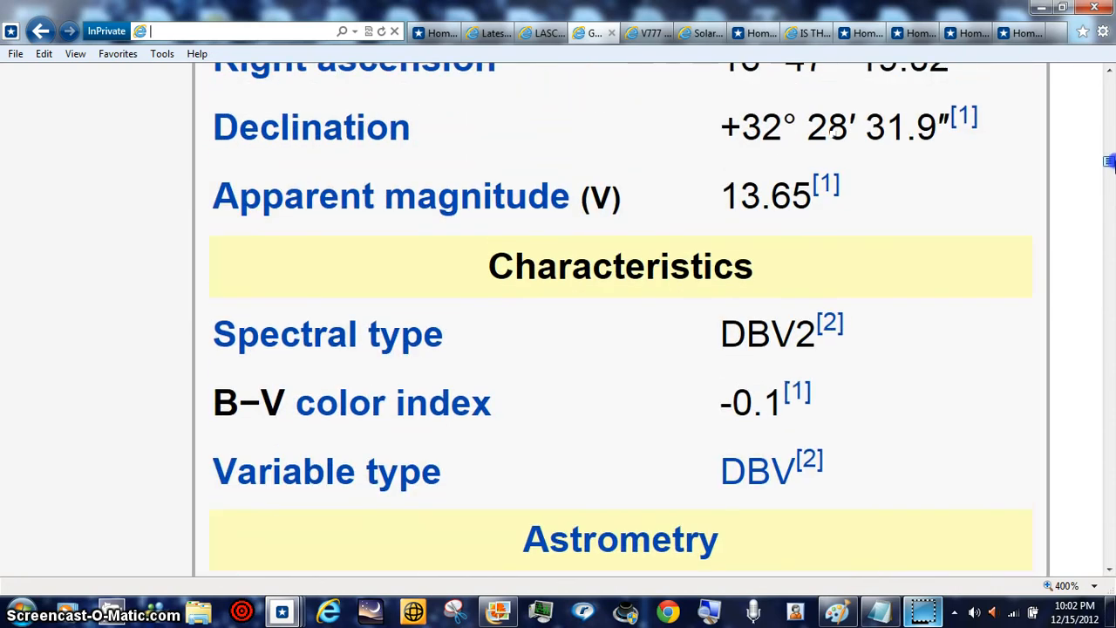
scroll(up, 3)
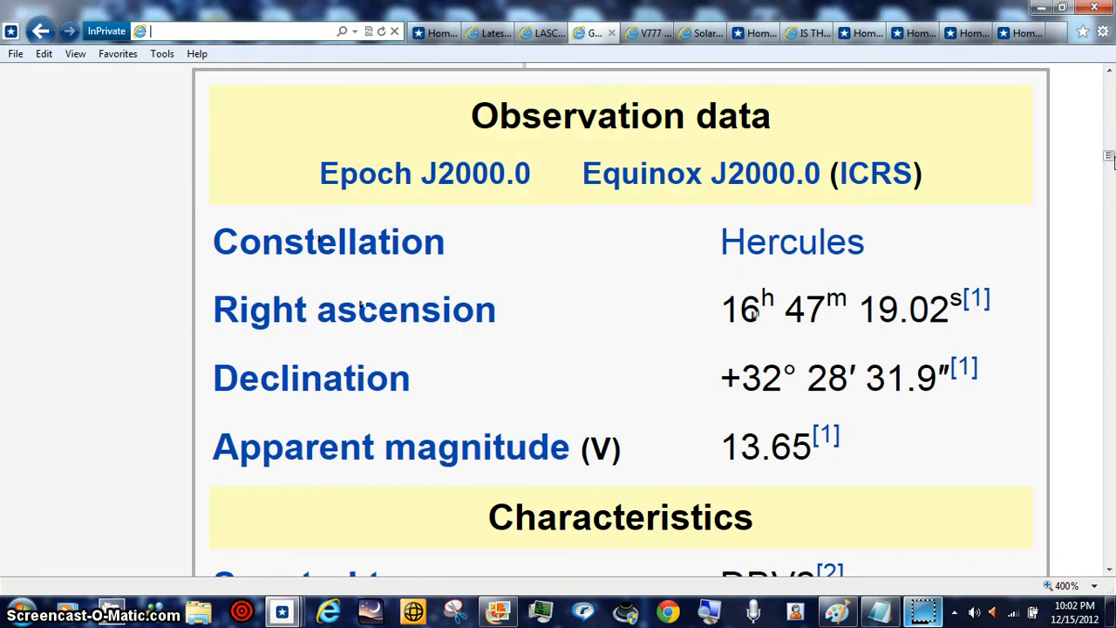
scroll(up, 3)
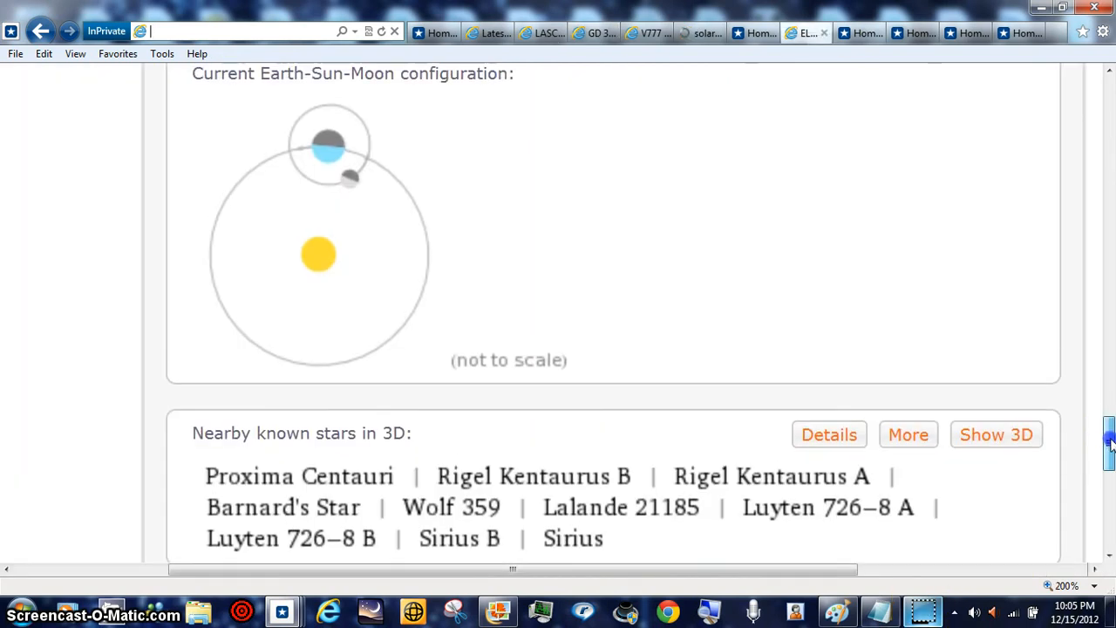
- Scroll around the top of the Wolfram Alpha Sun results, Earth-Sun-Moon configuration and nearby stars
scroll(up, 3)
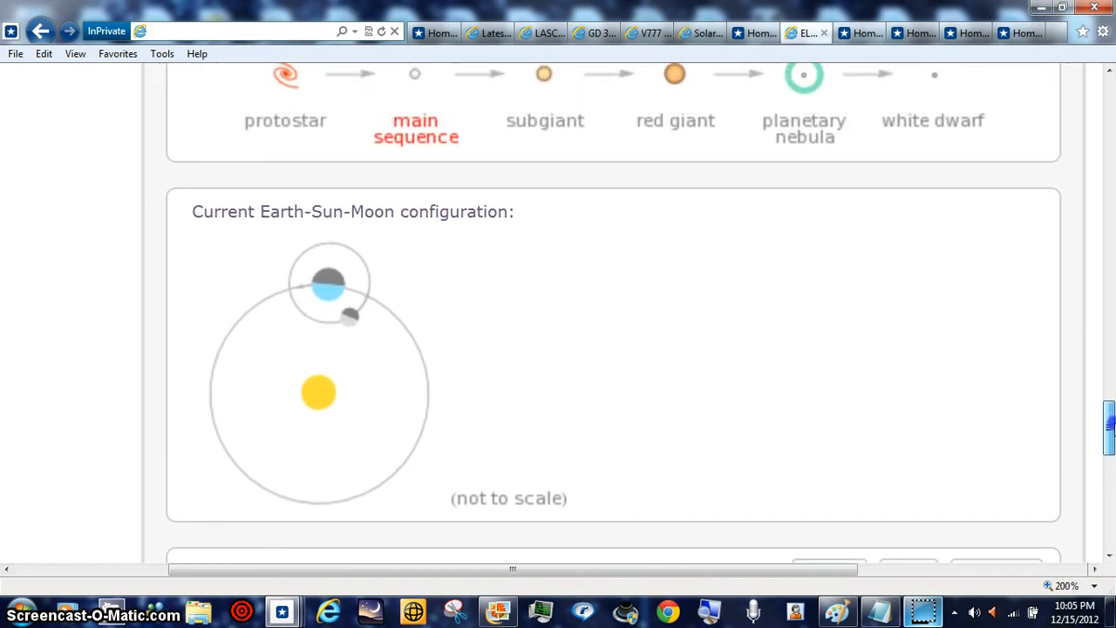
scroll(down, 3)
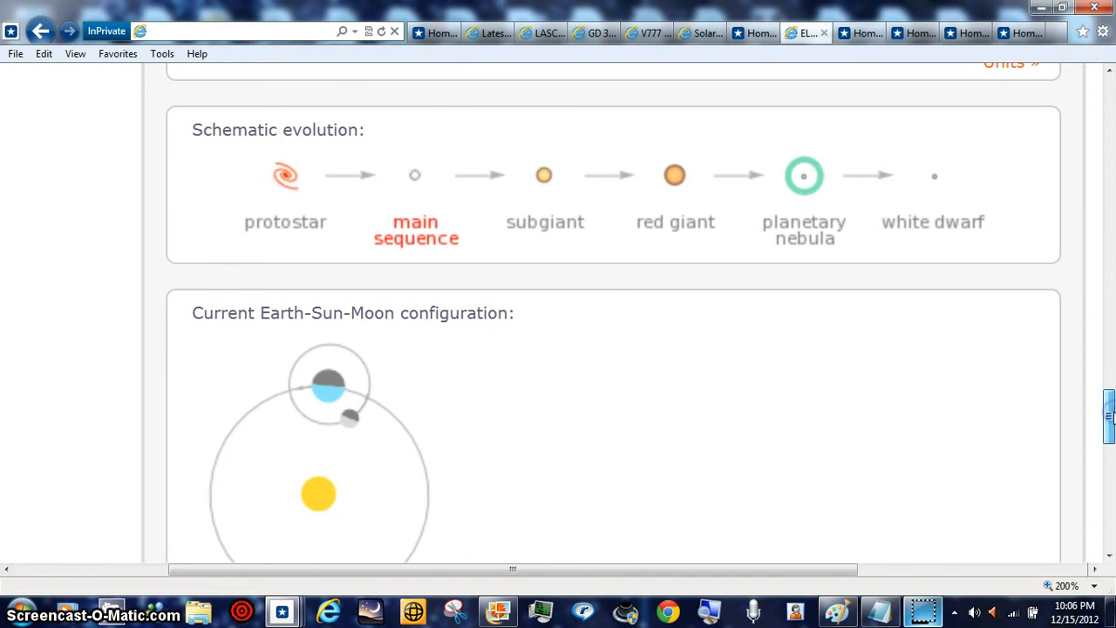
mouse_move(975, 265)
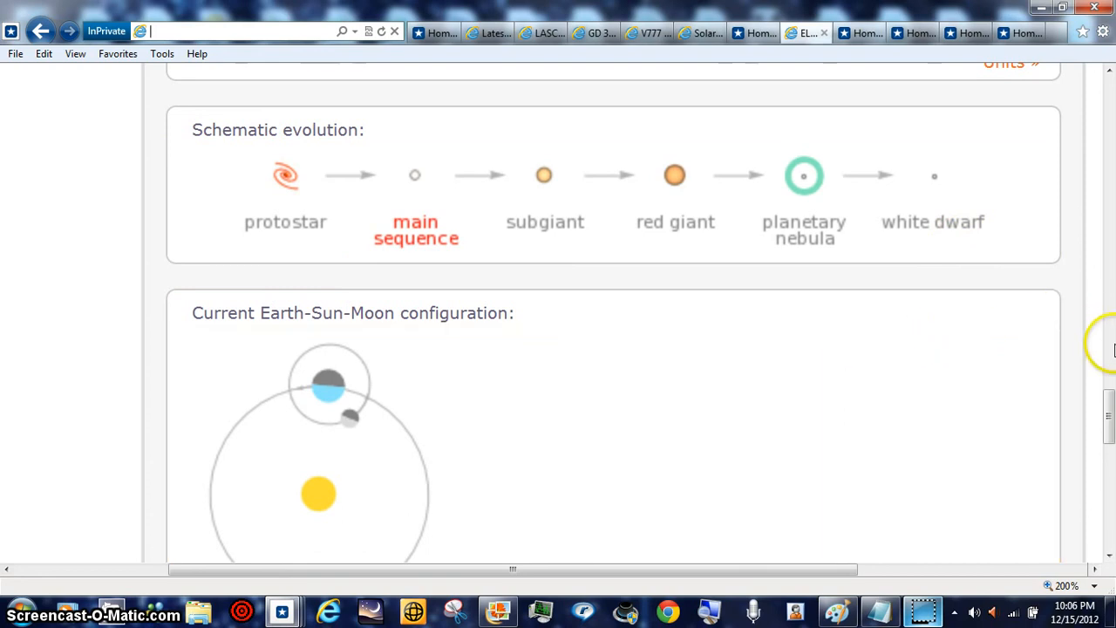
scroll(down, 3)
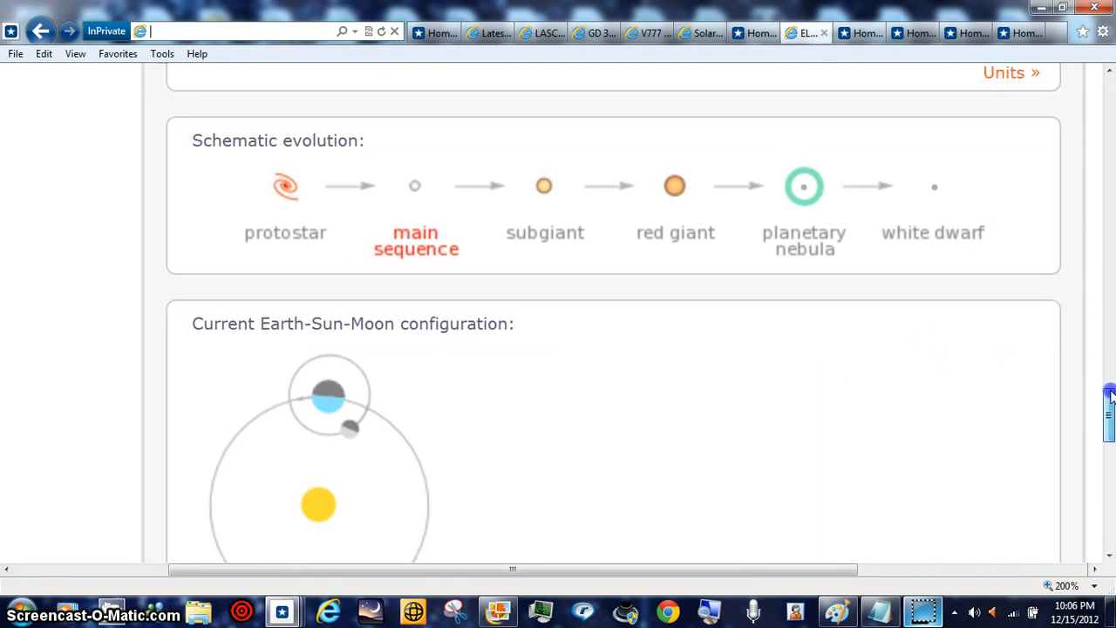
scroll(up, 3)
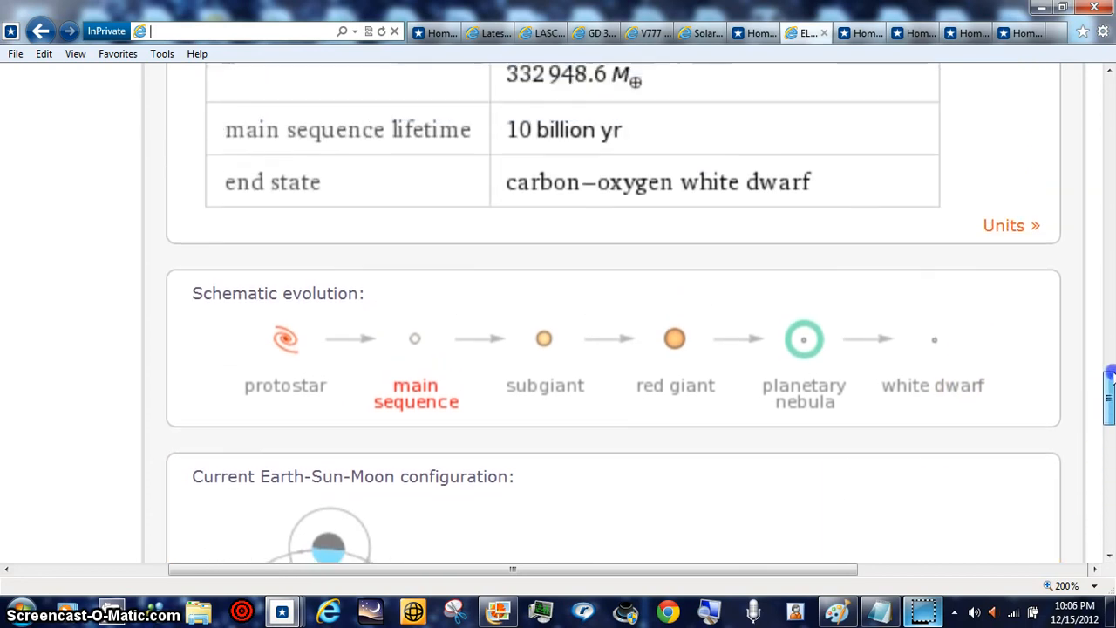
scroll(up, 3)
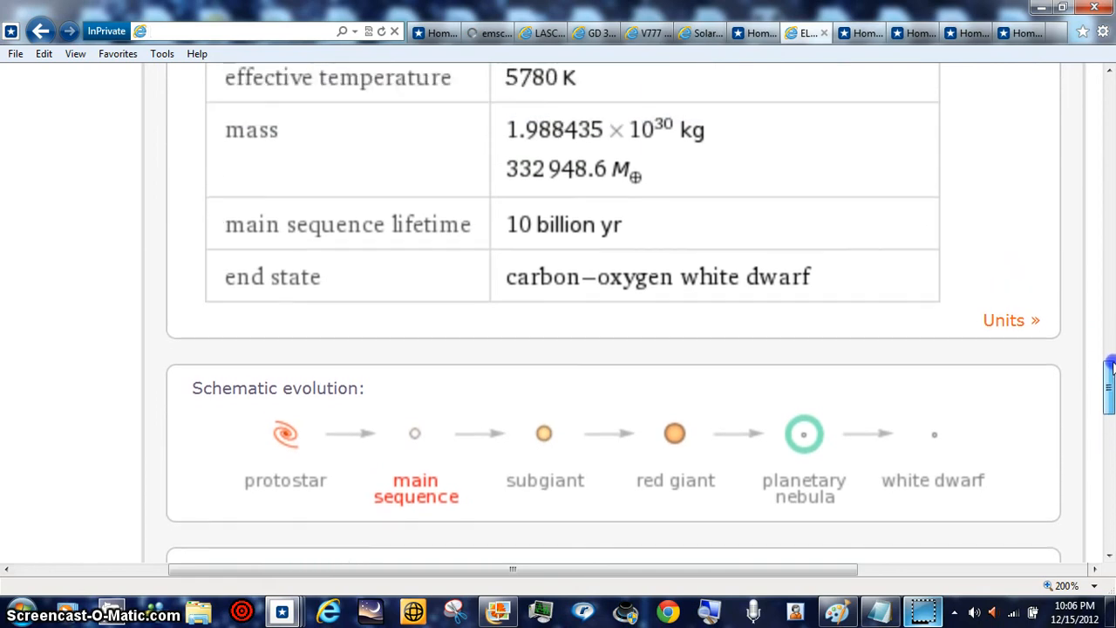
scroll(up, 3)
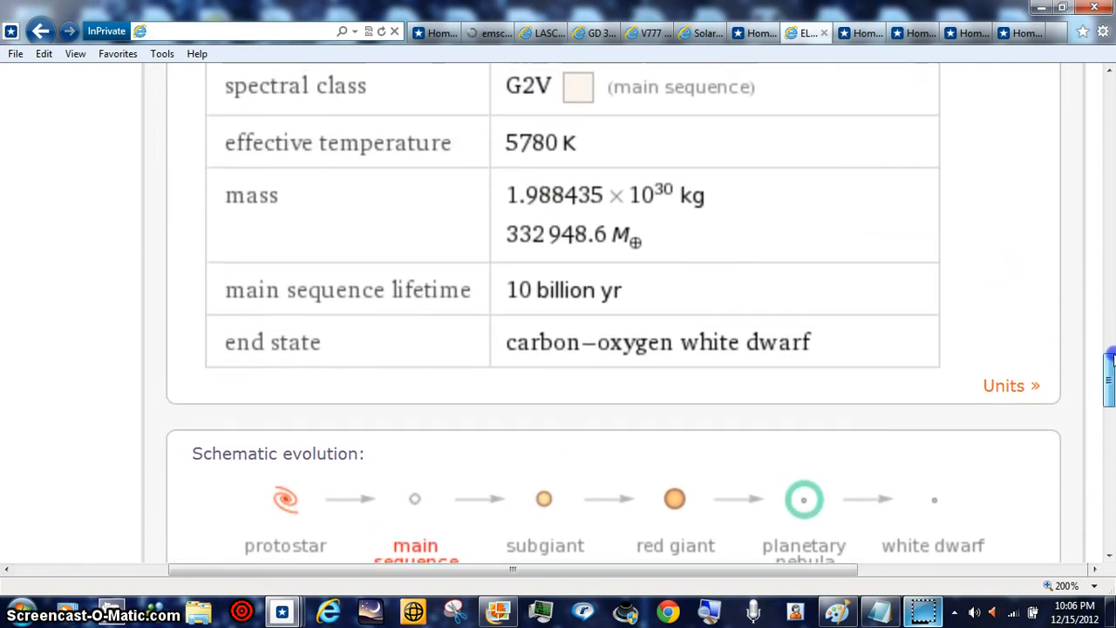
scroll(up, 3)
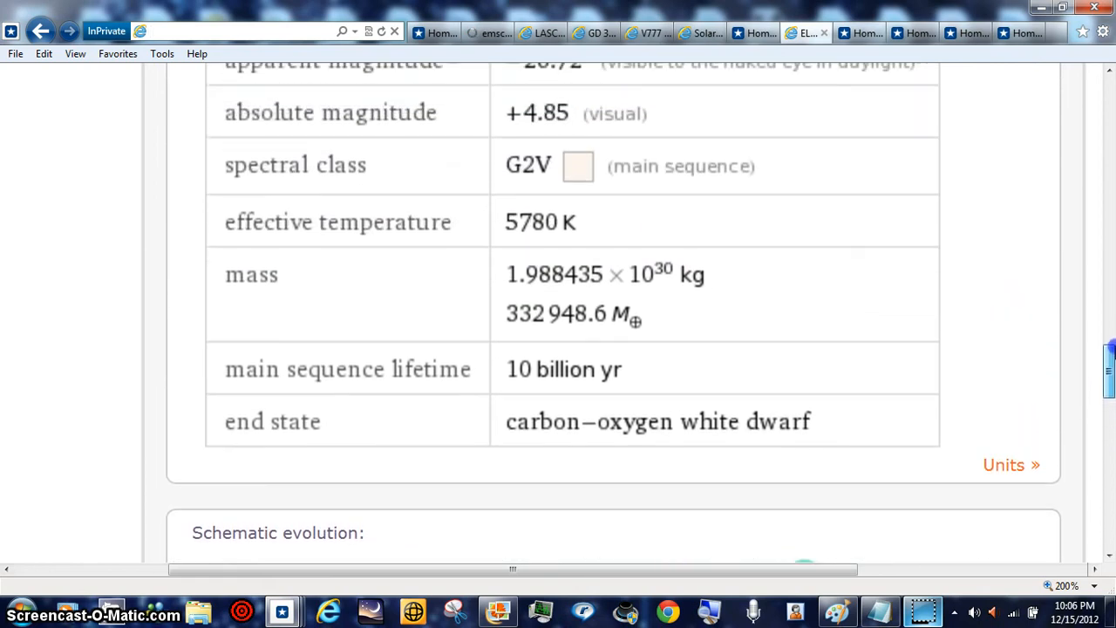
scroll(up, 3)
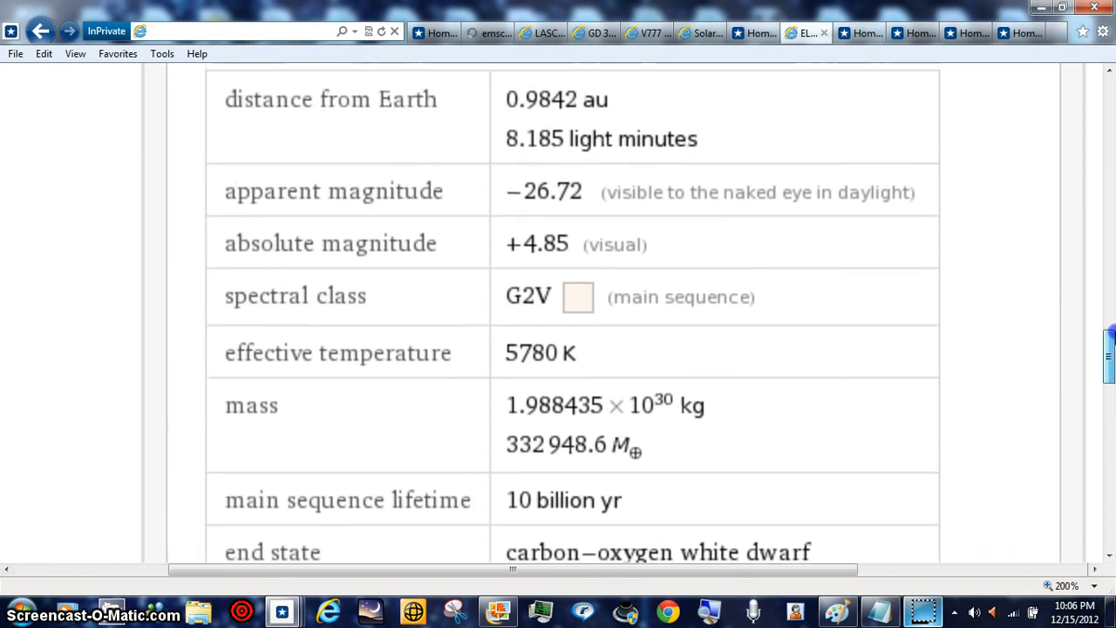
scroll(down, 3)
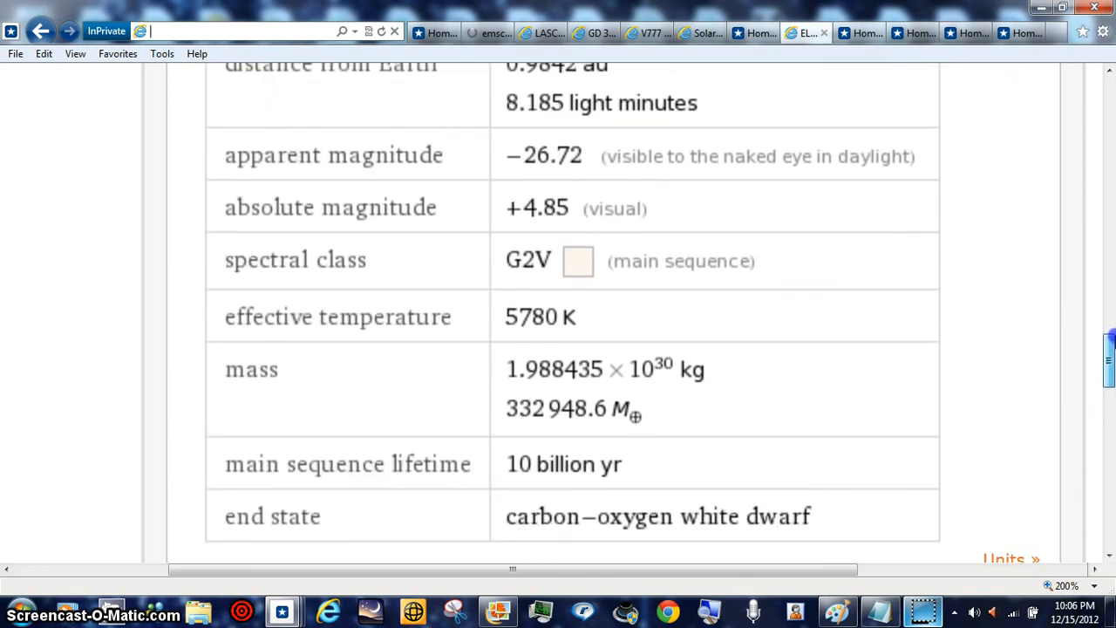
scroll(down, 3)
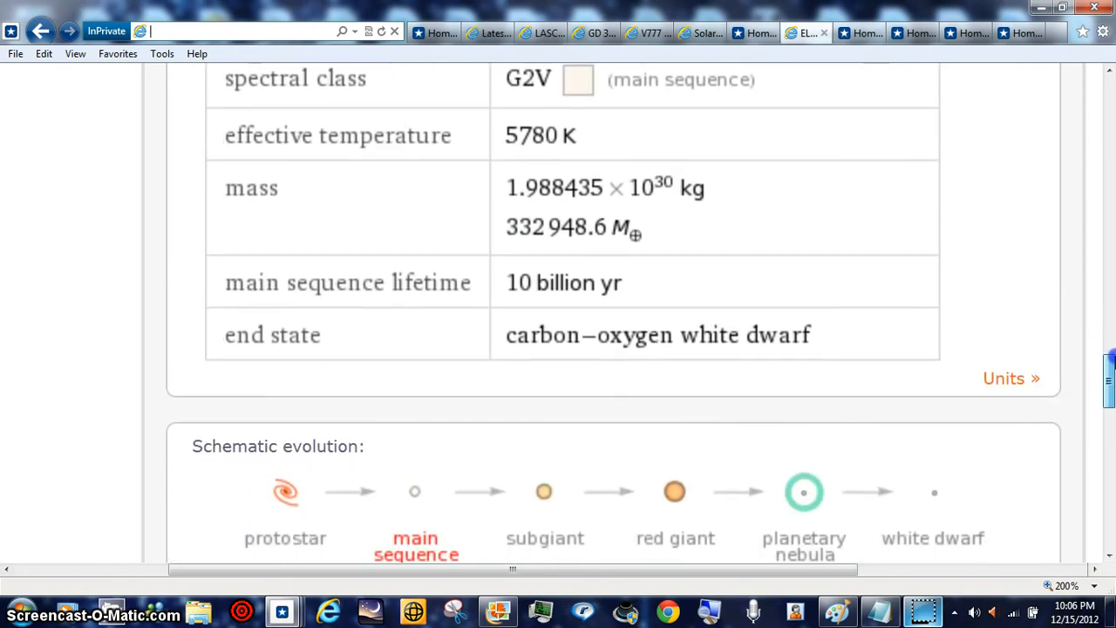
scroll(up, 3)
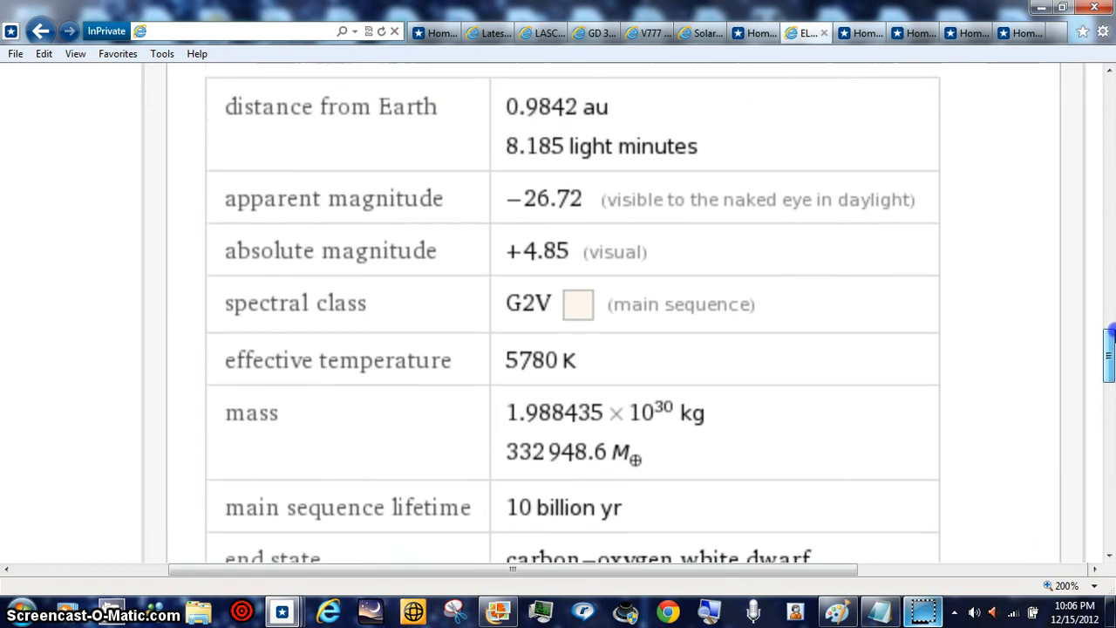
scroll(down, 3)
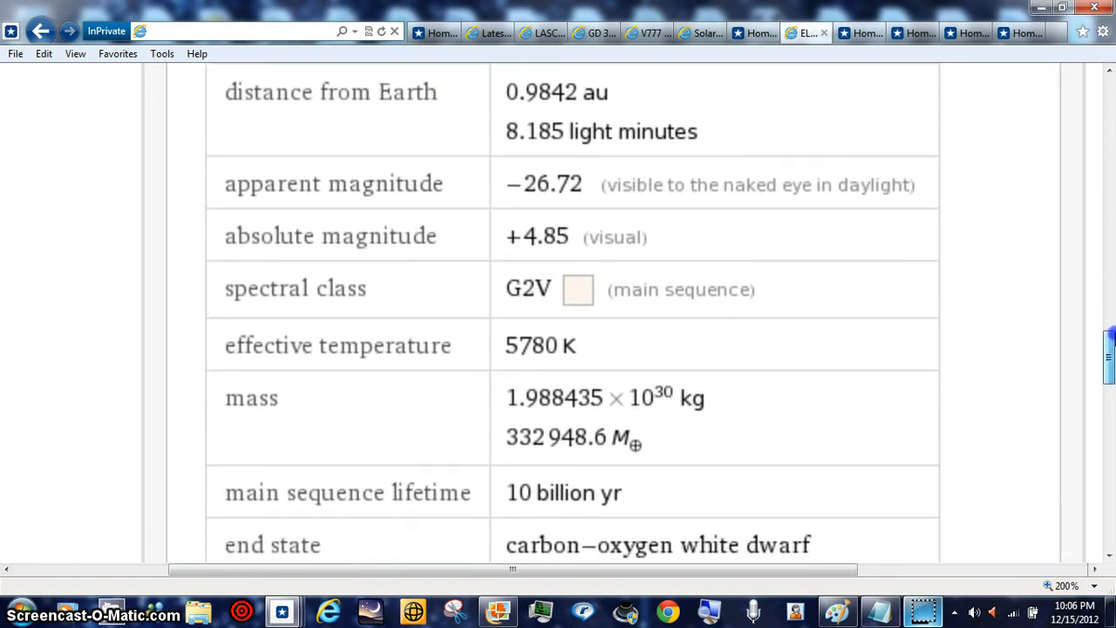
scroll(up, 3)
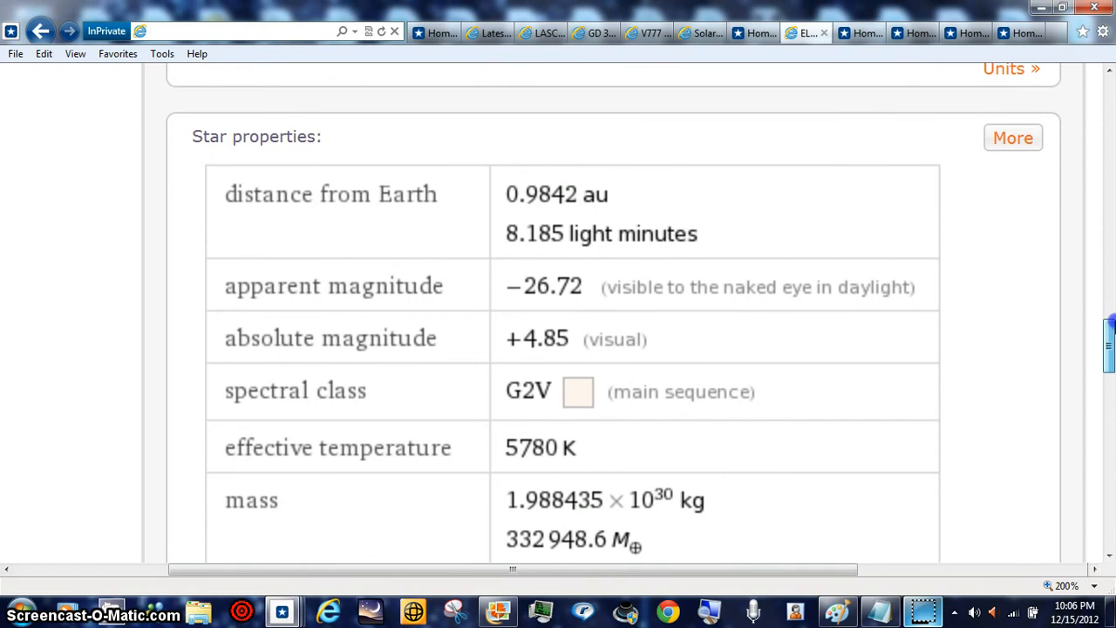
scroll(up, 3)
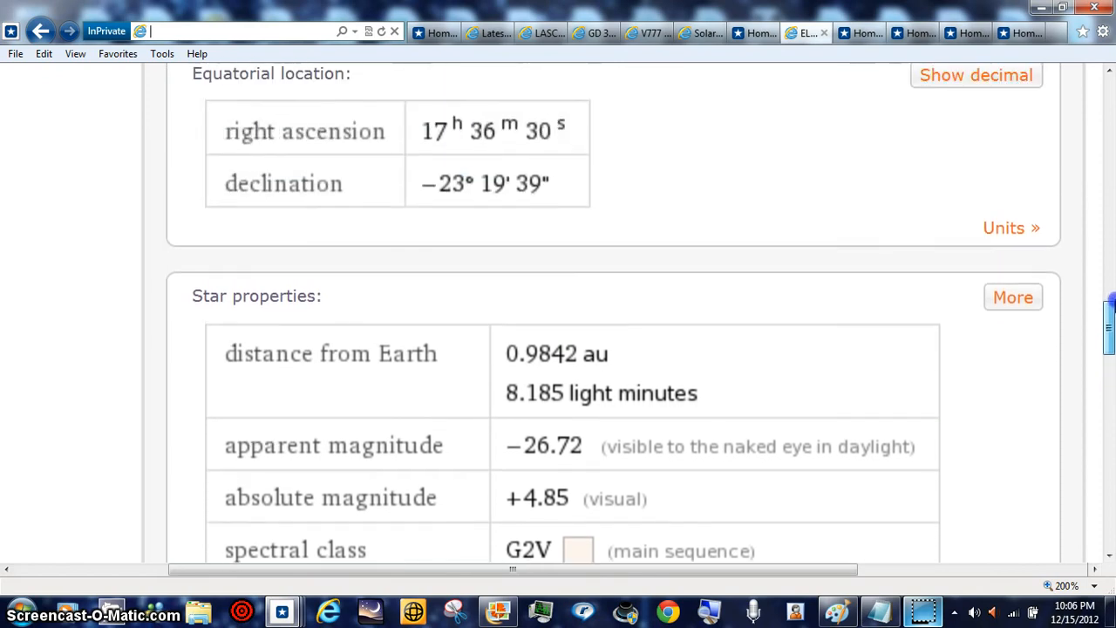
scroll(up, 3)
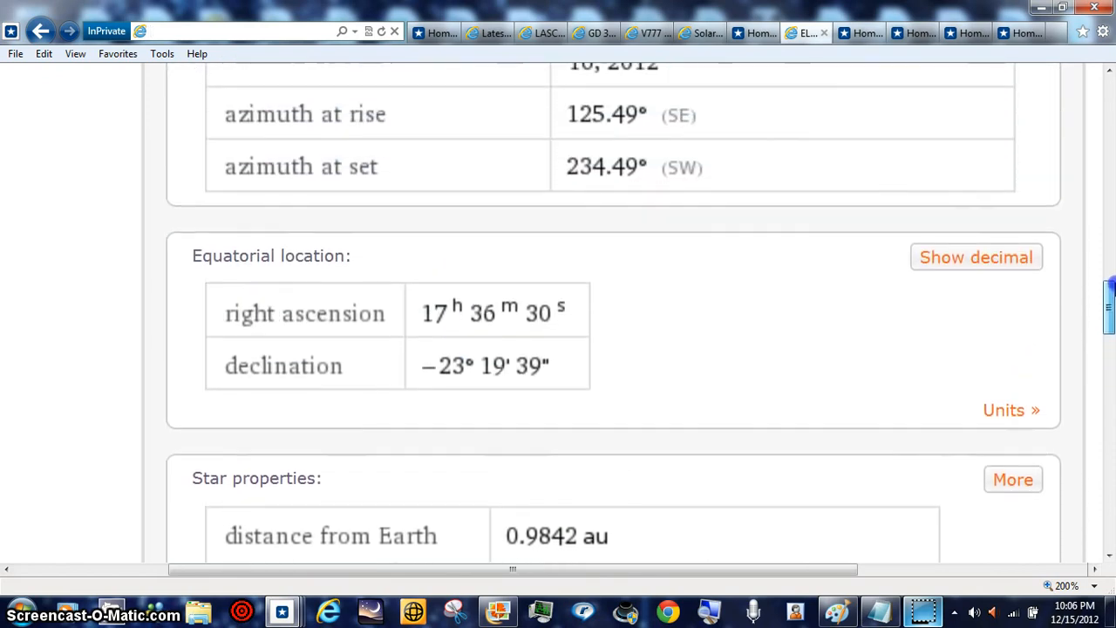
scroll(up, 3)
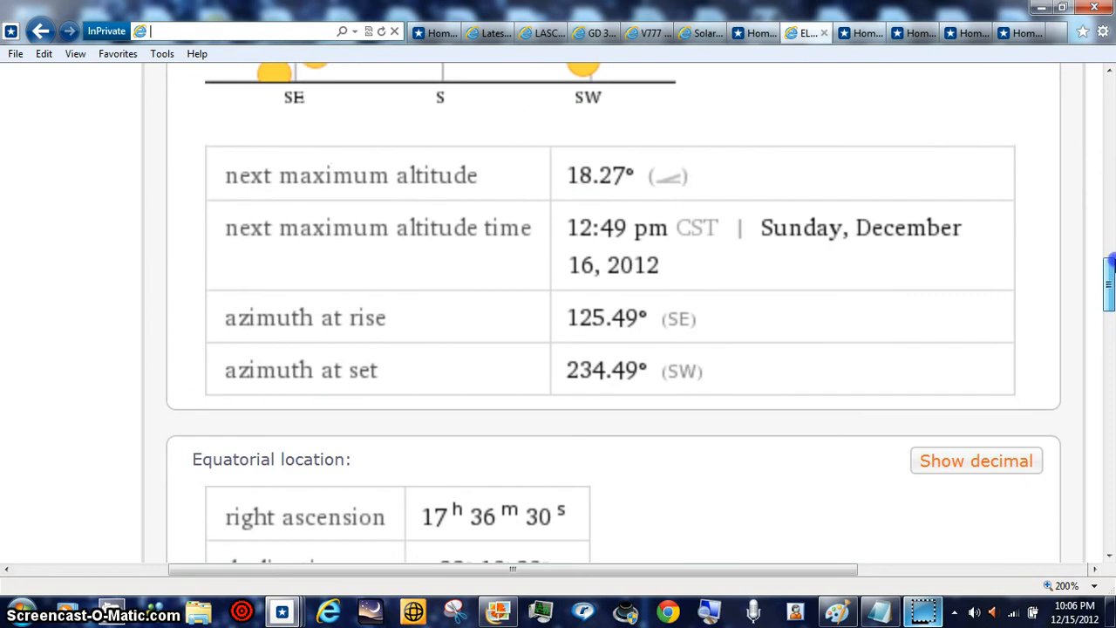
scroll(up, 3)
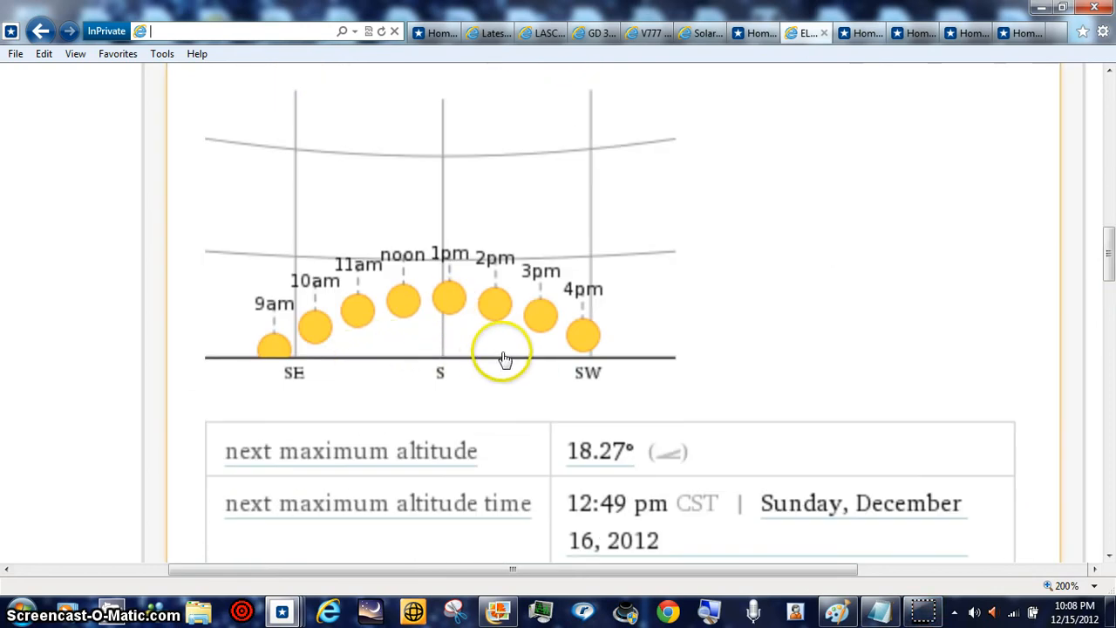
mouse_move(477, 394)
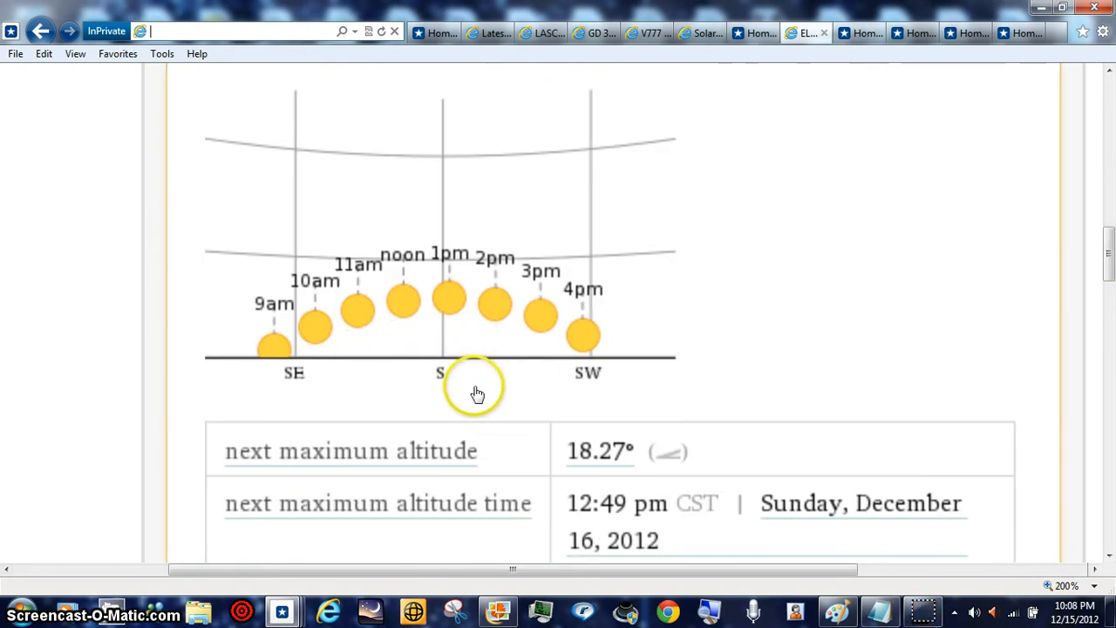
mouse_move(811, 387)
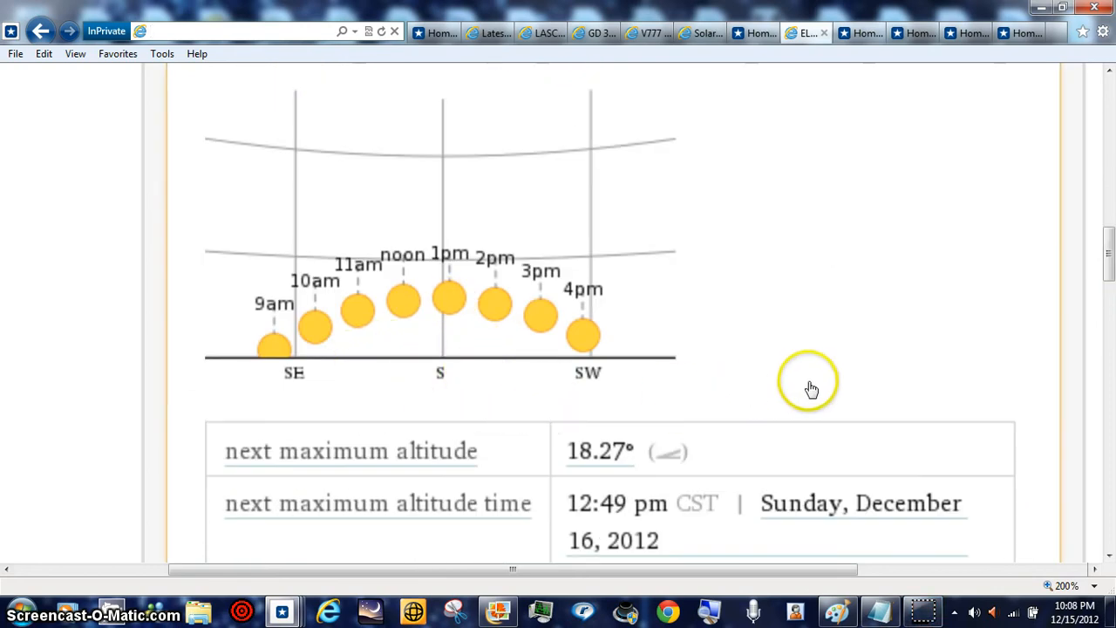
mouse_move(1025, 282)
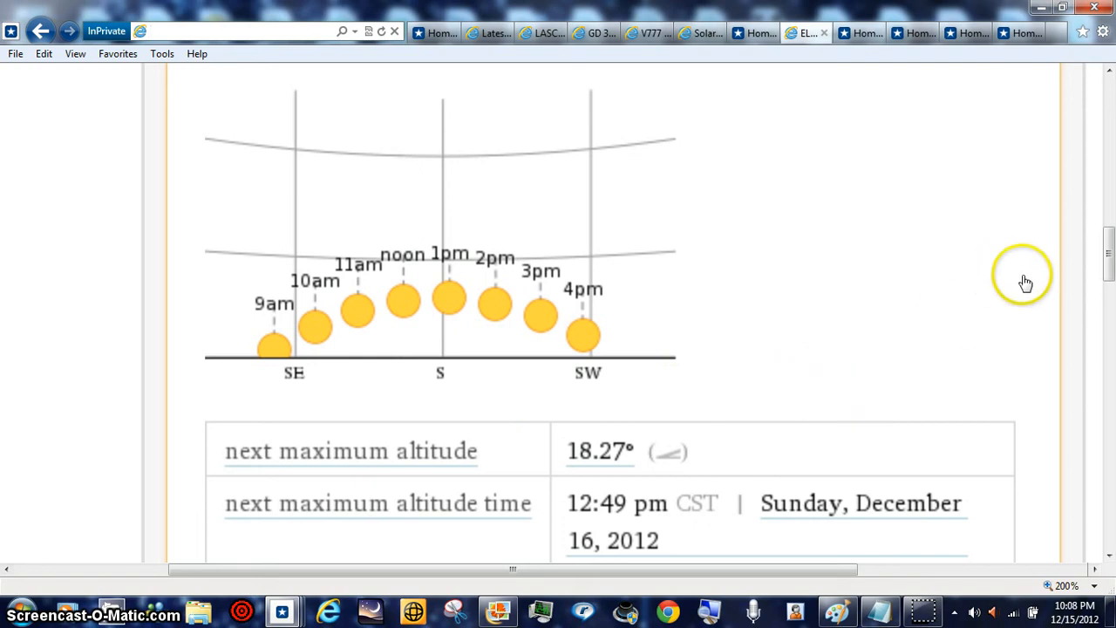
mouse_move(1107, 262)
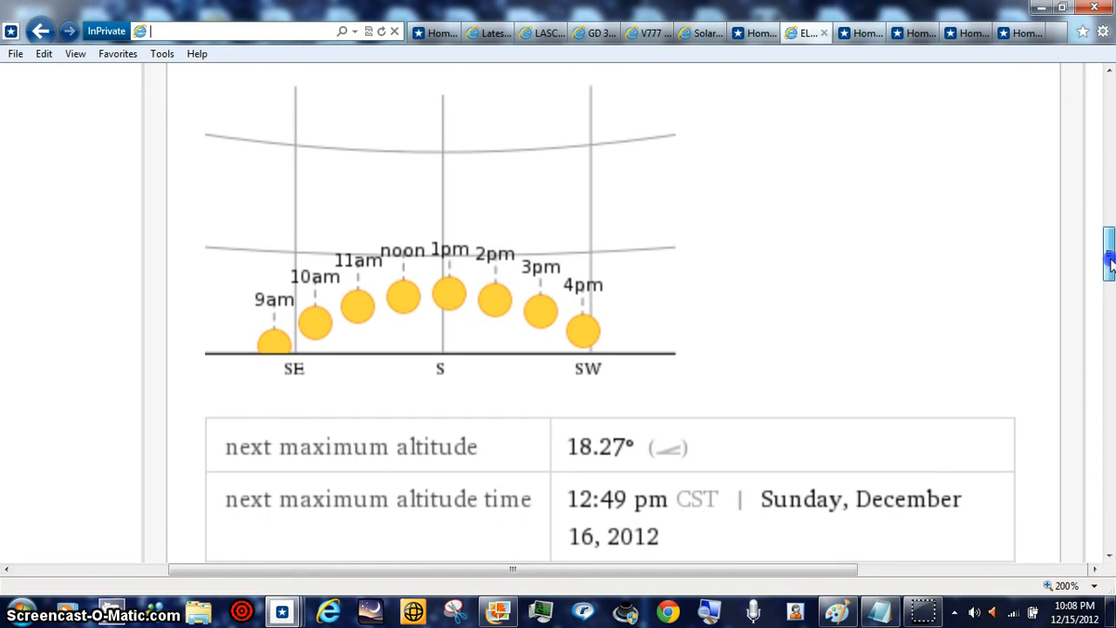
- Scroll down past Equatorial location and Star properties to the Schematic evolution diagram
scroll(down, 3)
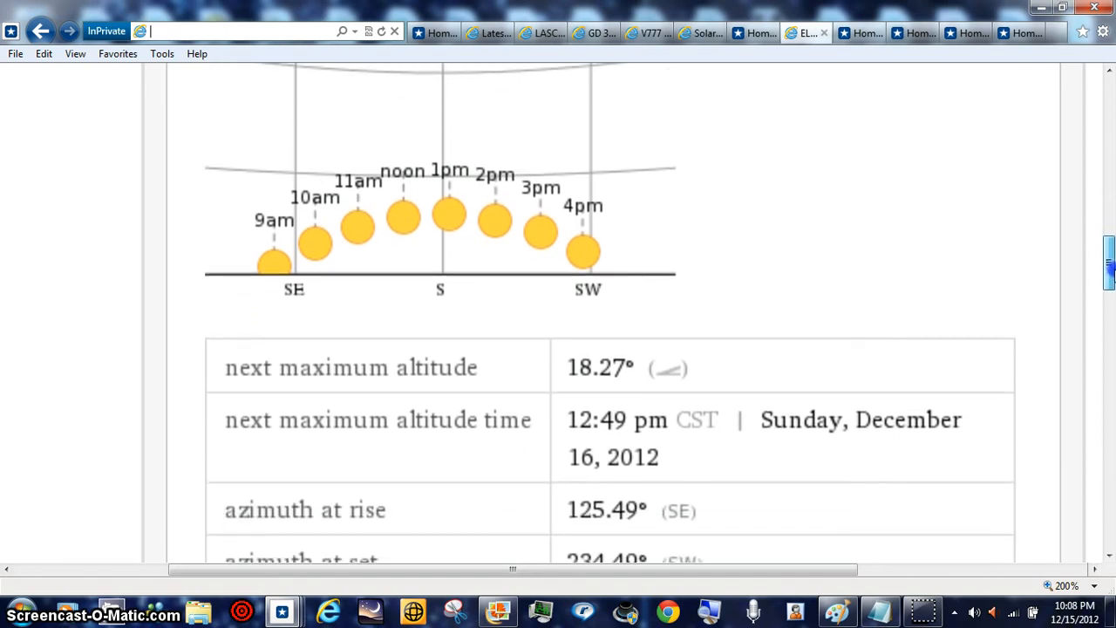
scroll(down, 3)
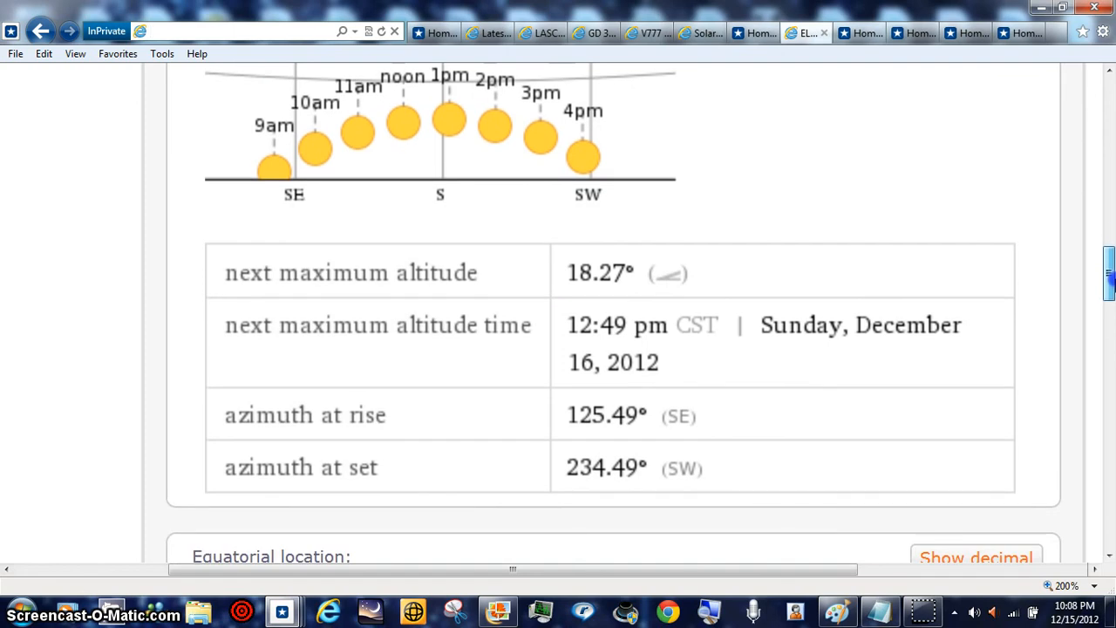
scroll(down, 3)
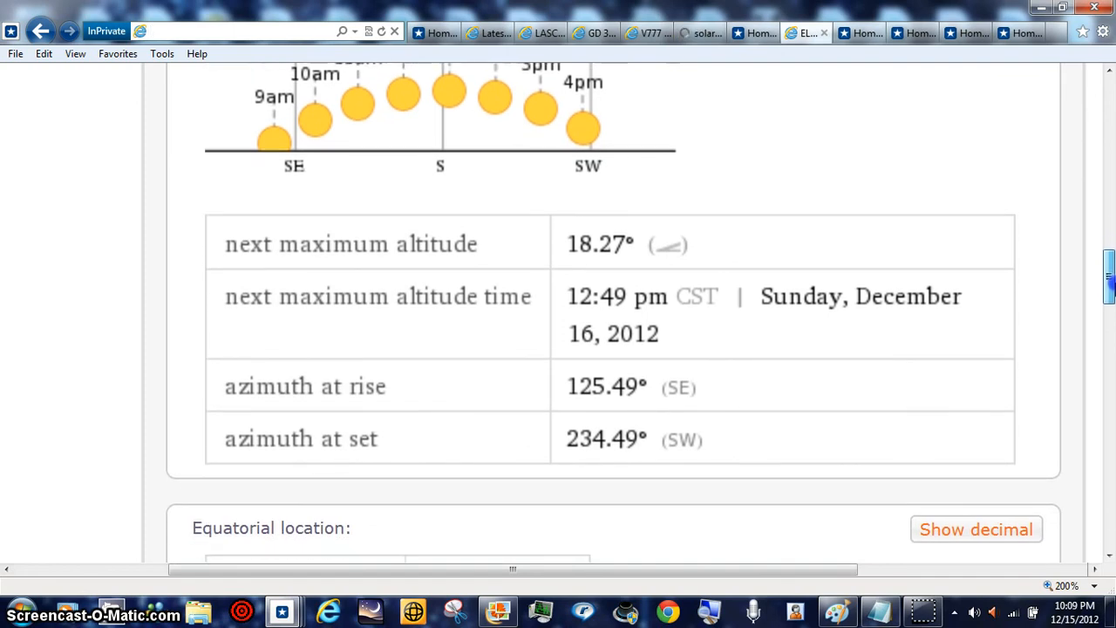
scroll(down, 3)
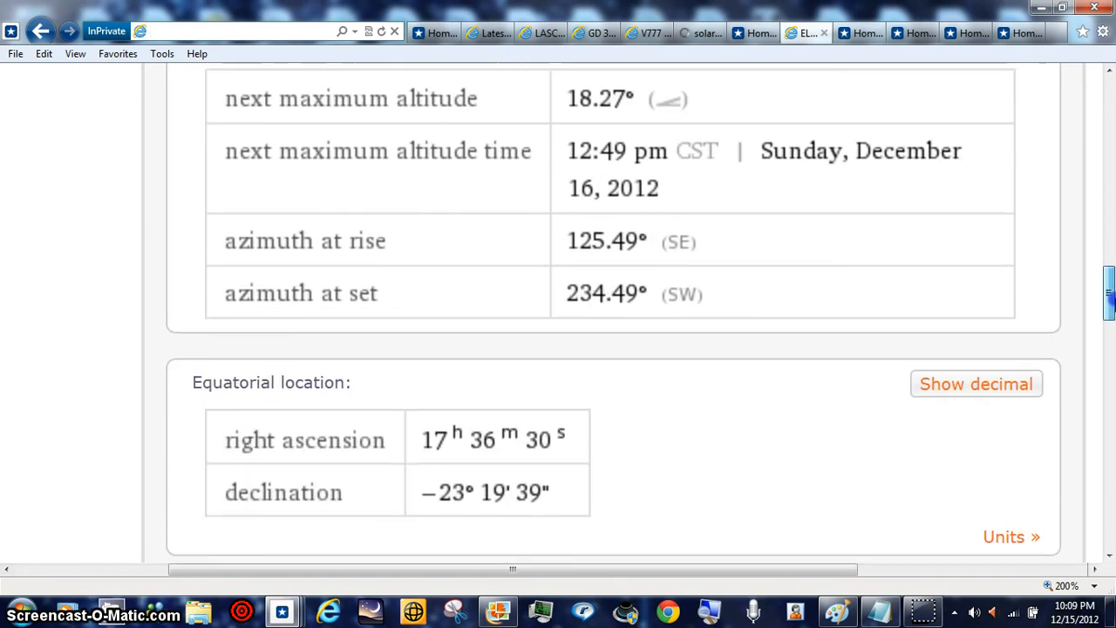
scroll(down, 3)
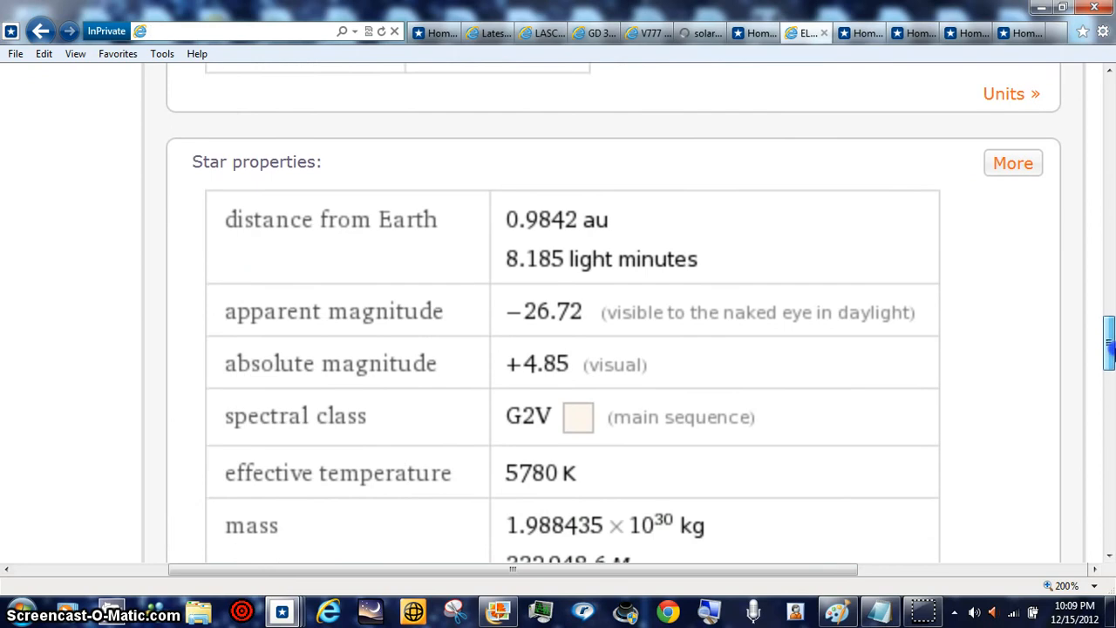
scroll(down, 3)
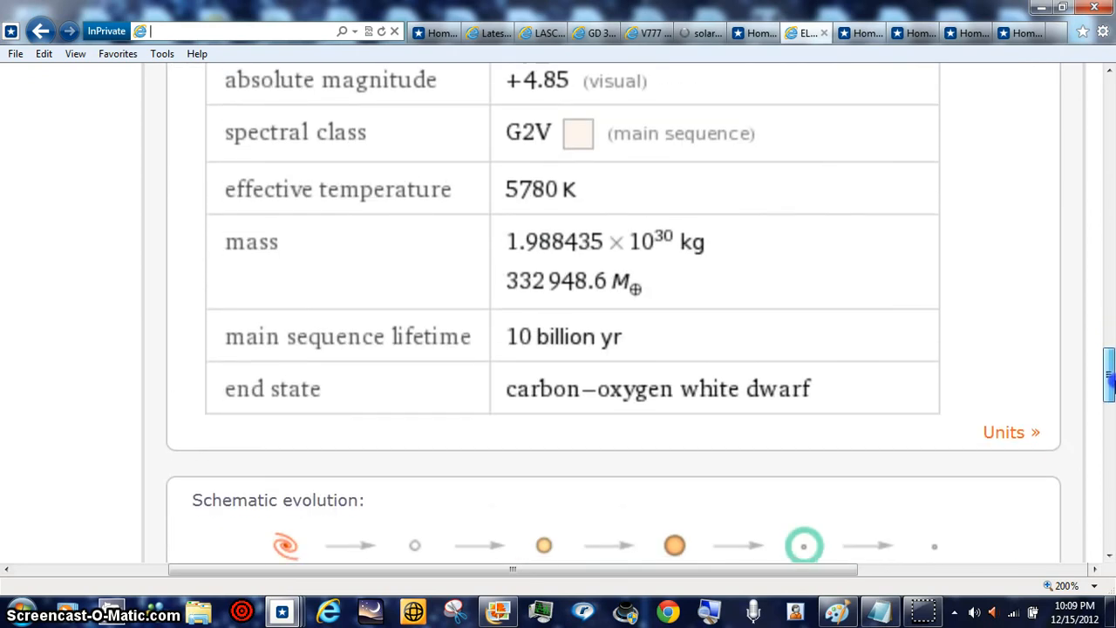
scroll(down, 3)
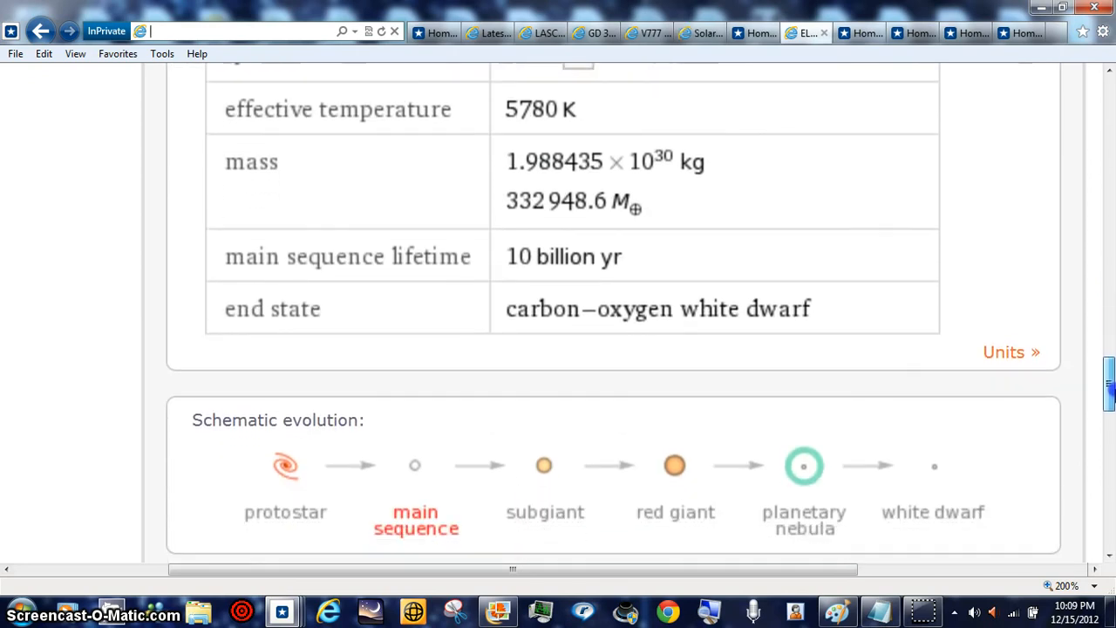
scroll(up, 3)
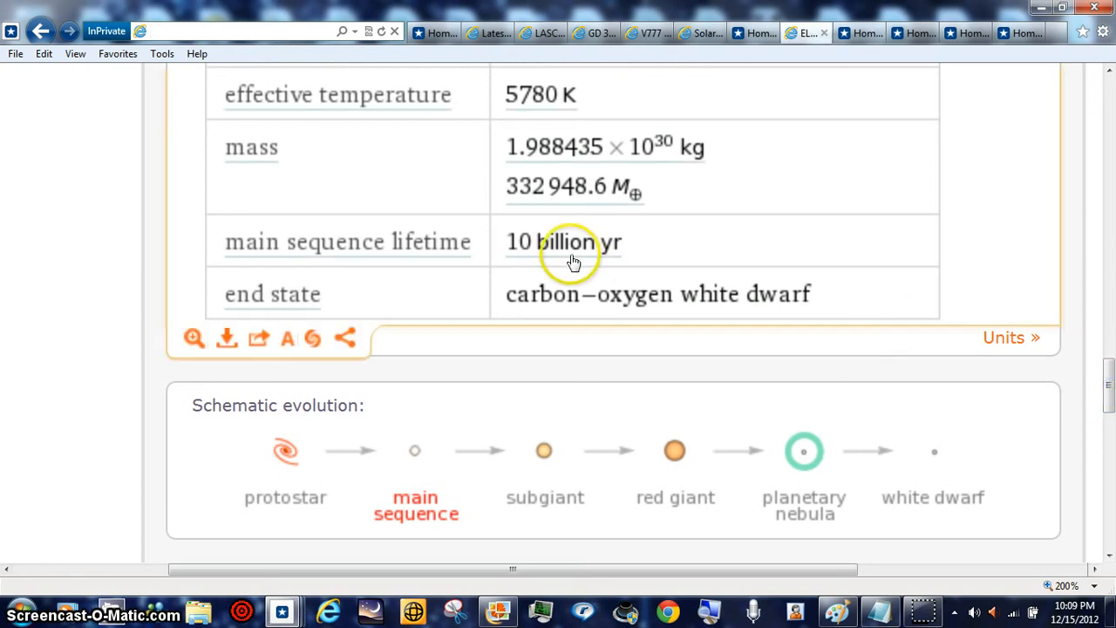
mouse_move(934, 429)
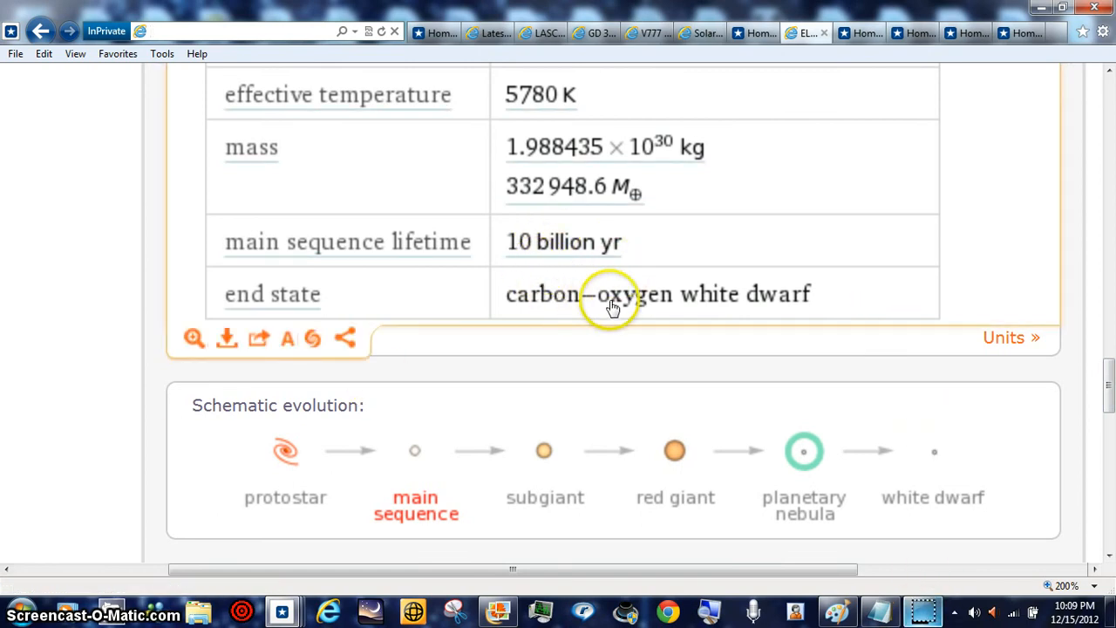
mouse_move(642, 366)
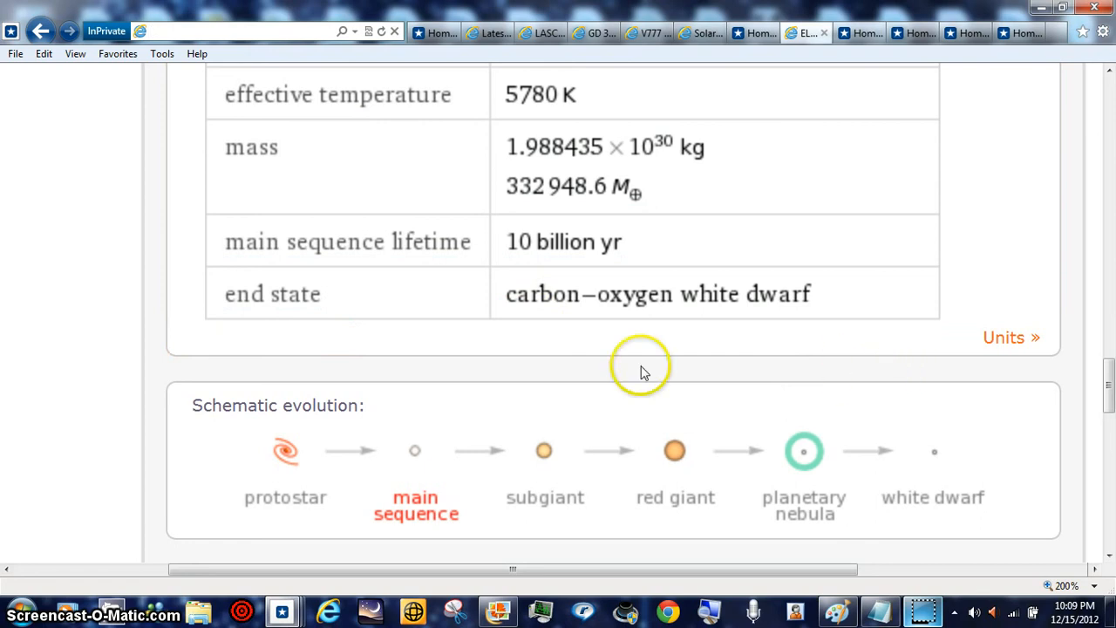
mouse_move(997, 478)
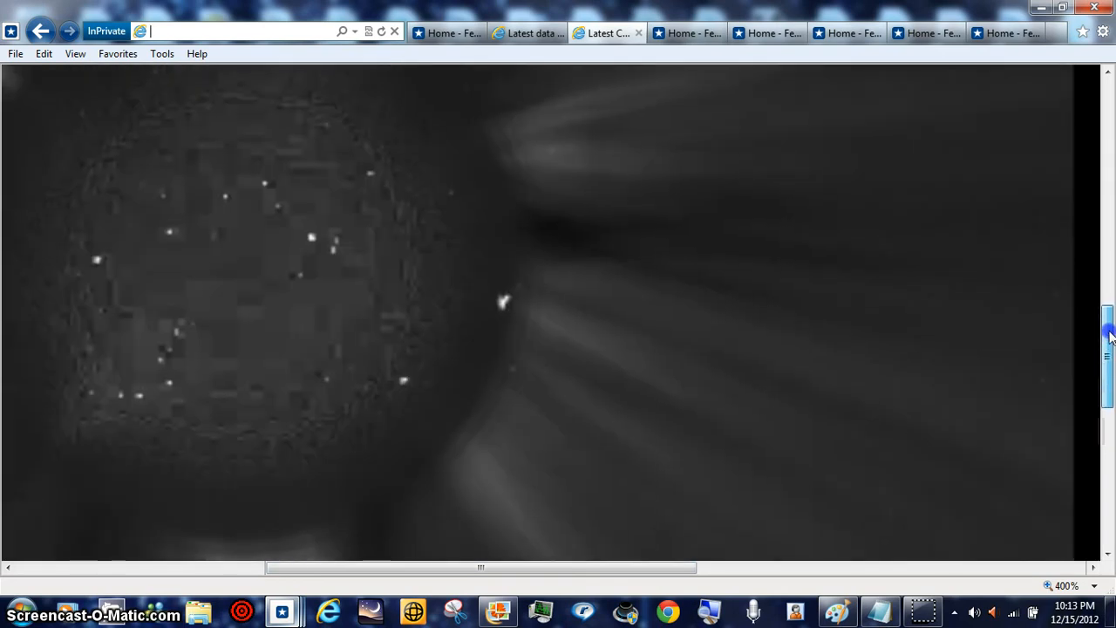
- Scroll down the 400 percent coronagraph image to the bright streamer above the occulting disk
scroll(down, 3)
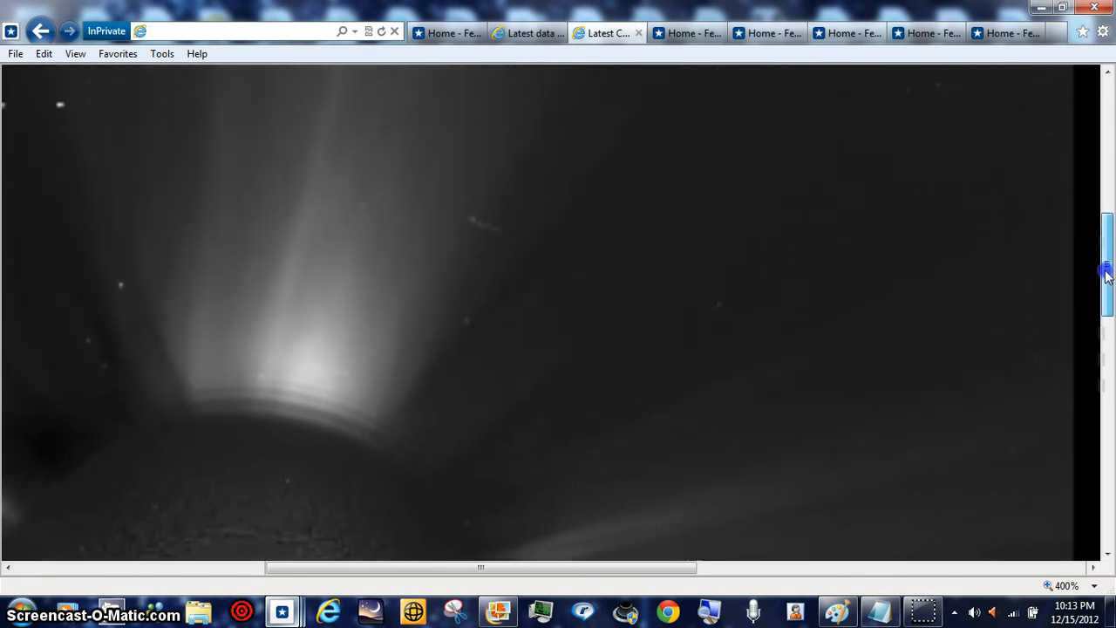
scroll(down, 3)
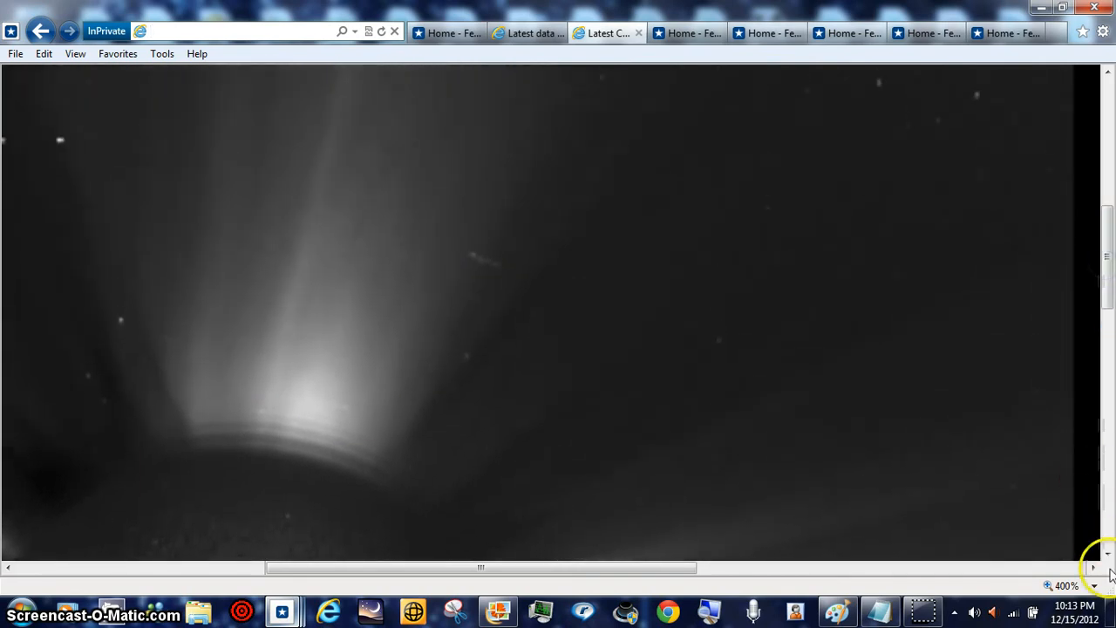
mouse_move(1095, 584)
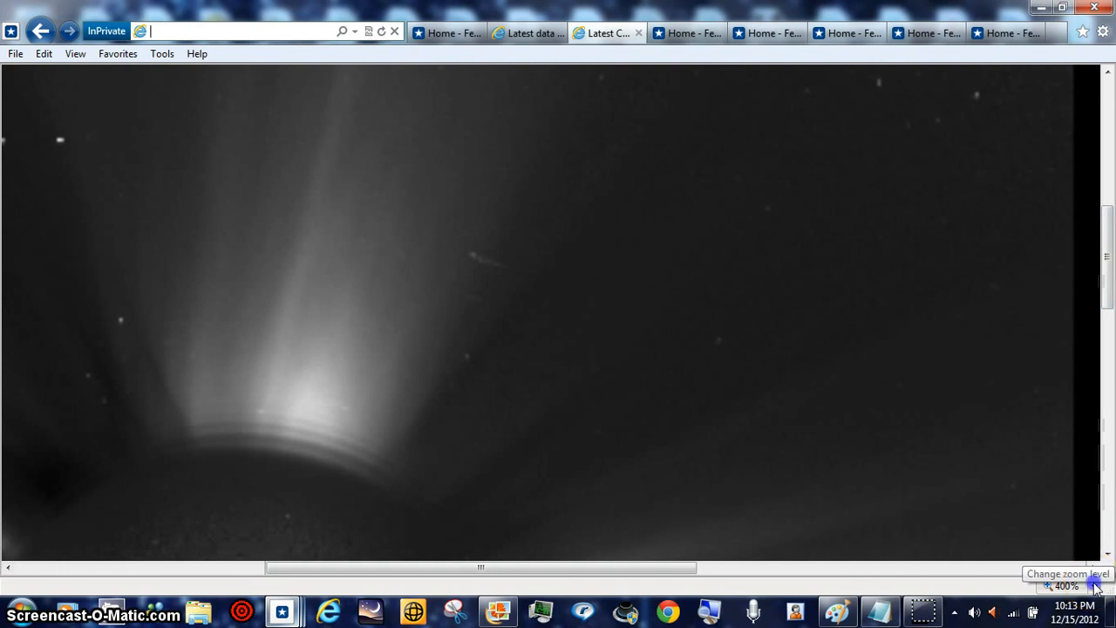
- Set a custom page zoom of 999 percent from the status-bar zoom menu
click(1093, 585)
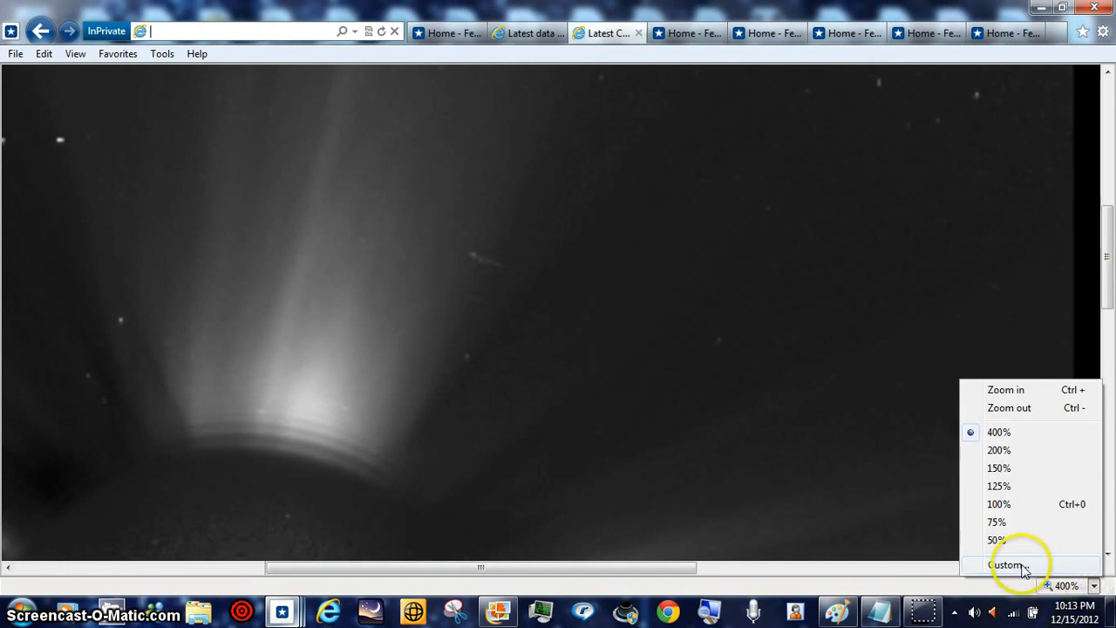
click(1008, 565)
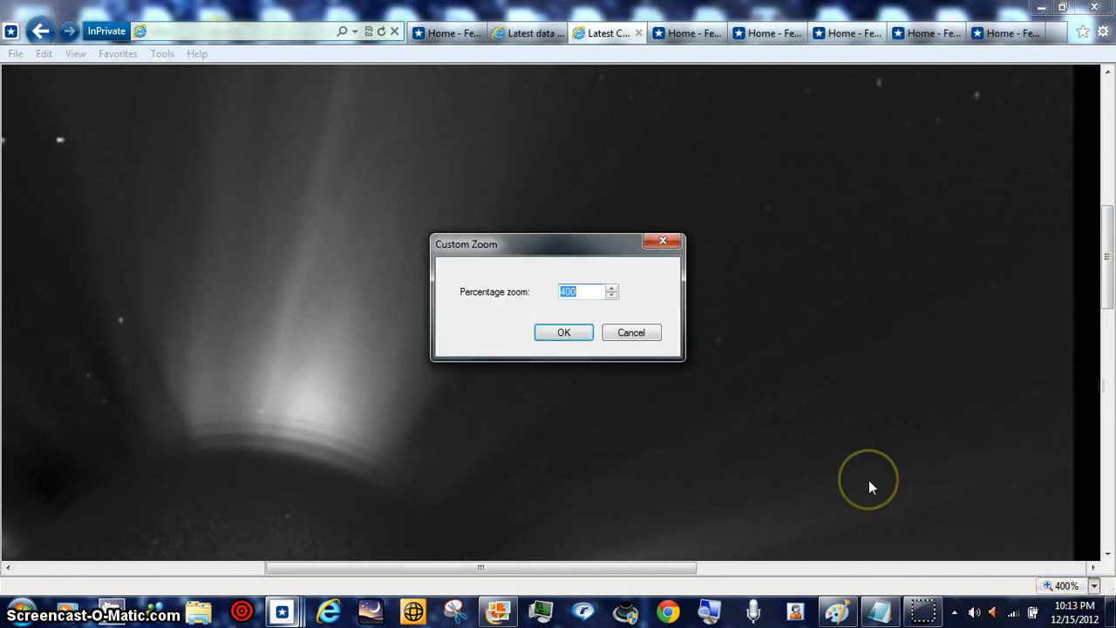
key(Delete)
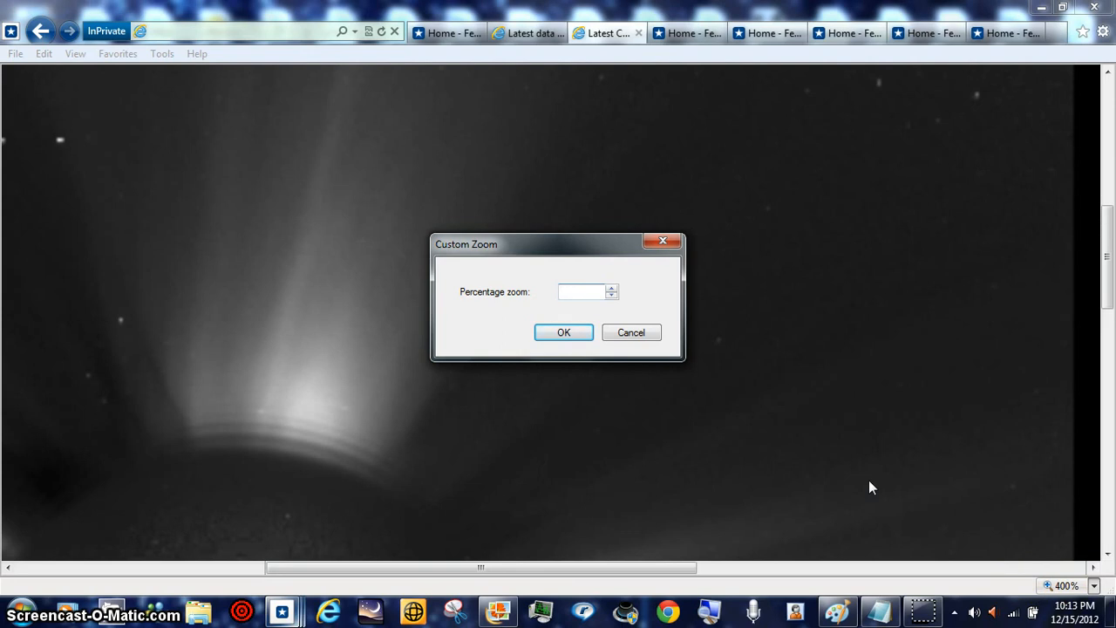
text(99)
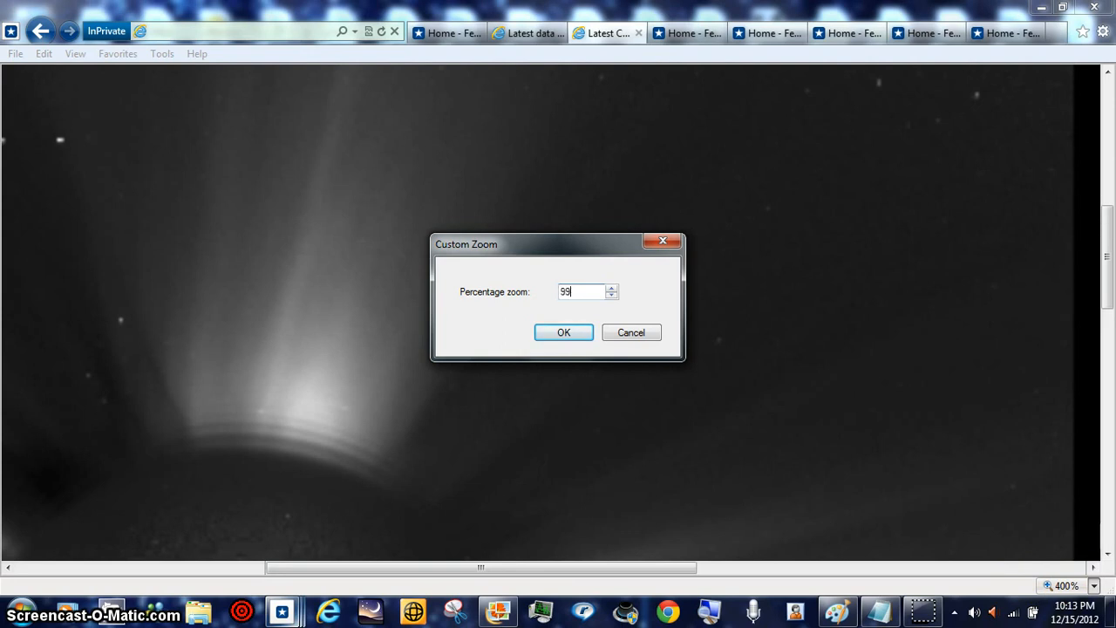
text(9)
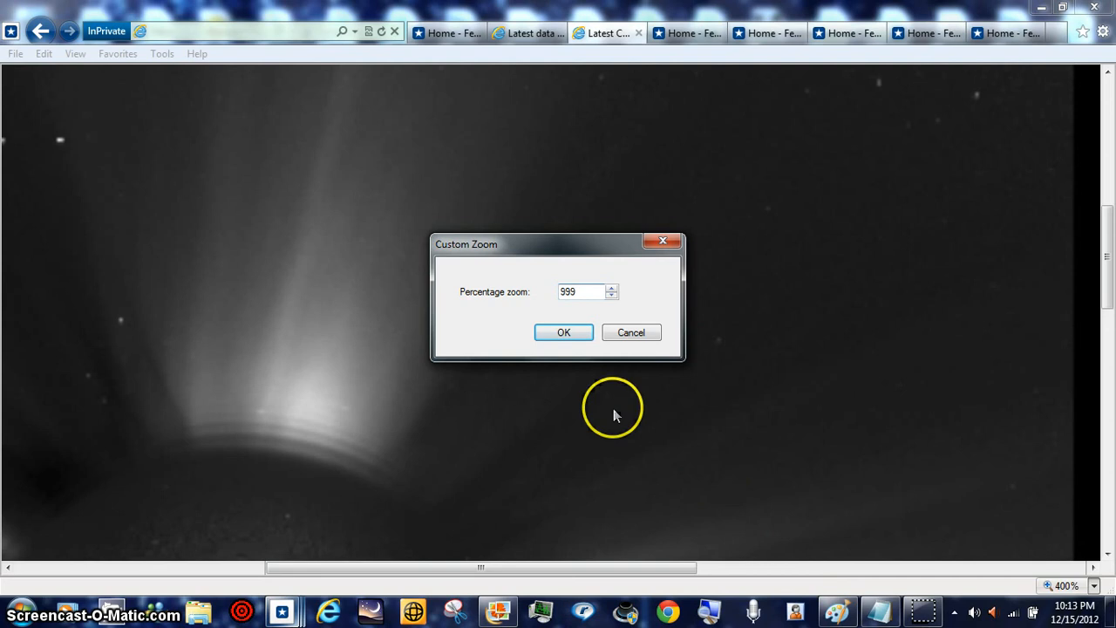
click(564, 331)
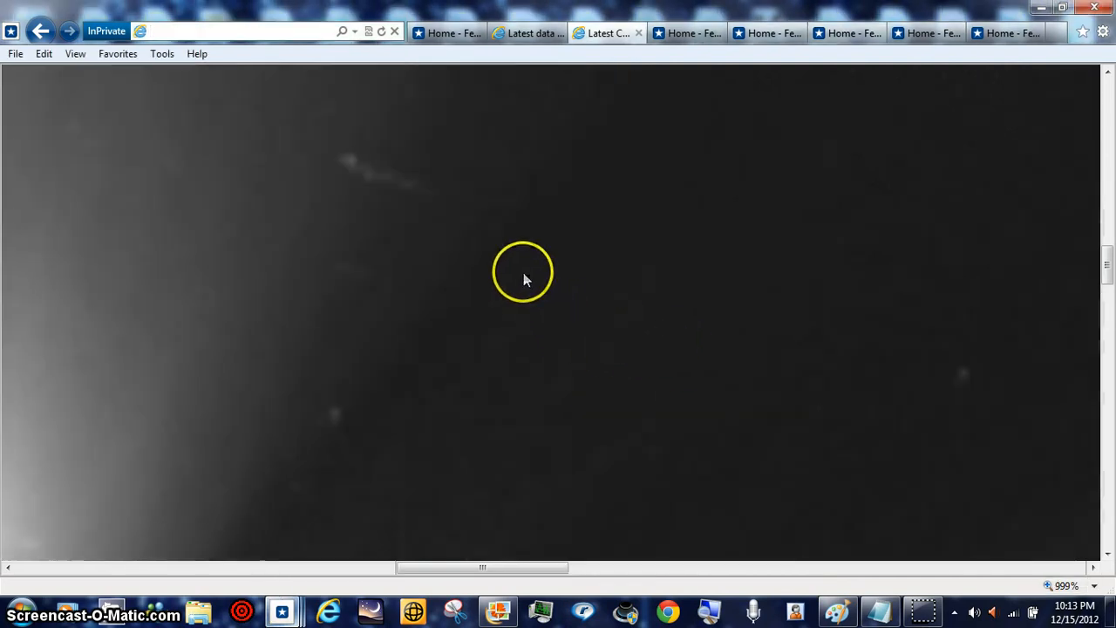
mouse_move(509, 254)
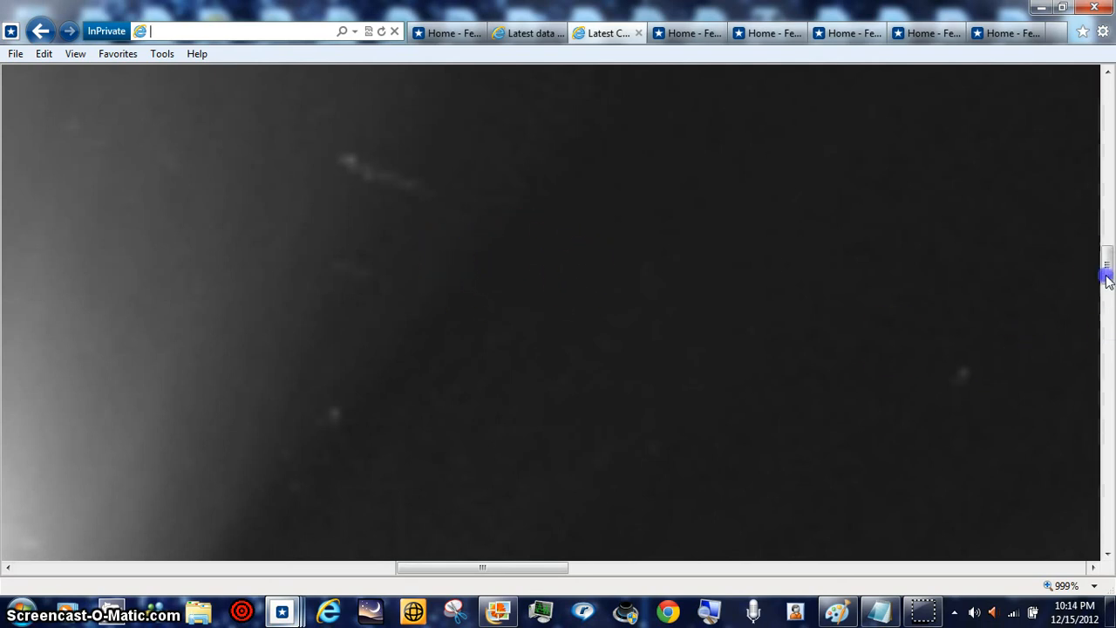
- Scroll the 999 percent image down to the faint streaks and back up to the '12DEC' caption
scroll(down, 3)
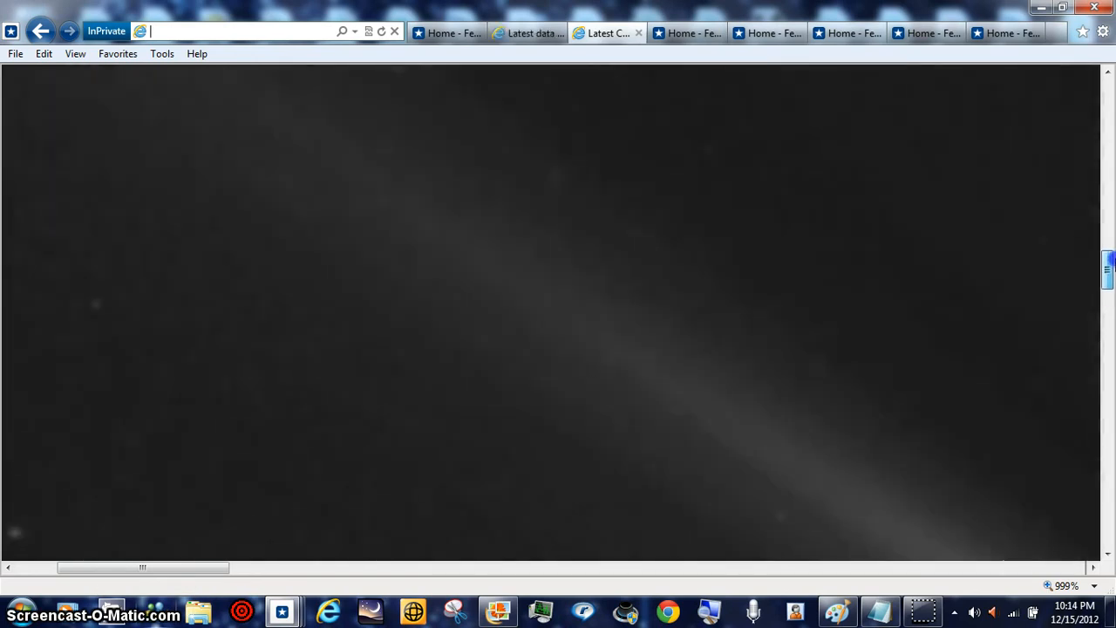
scroll(up, 3)
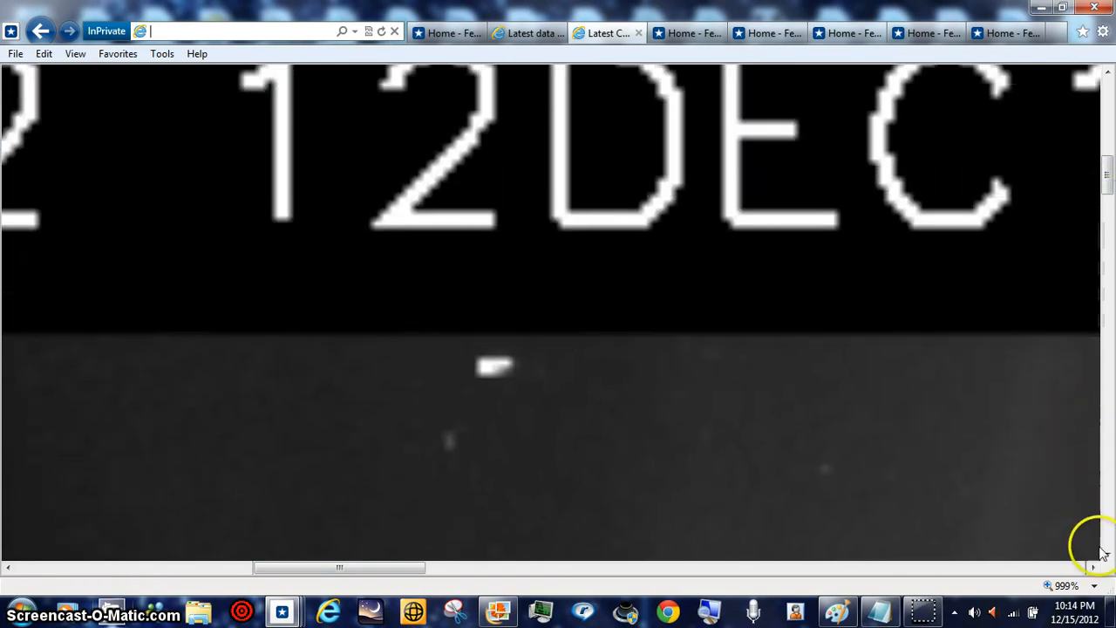
- Return the zoom to 125 percent and scroll to the LASCO-C3 image below the C2 one
click(1091, 586)
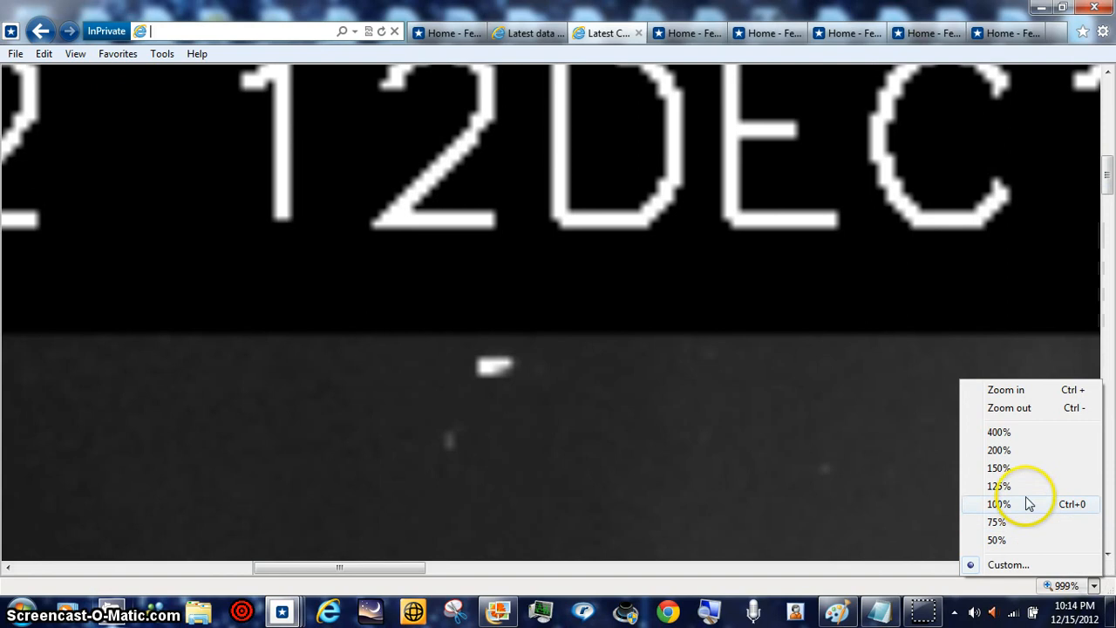
click(998, 485)
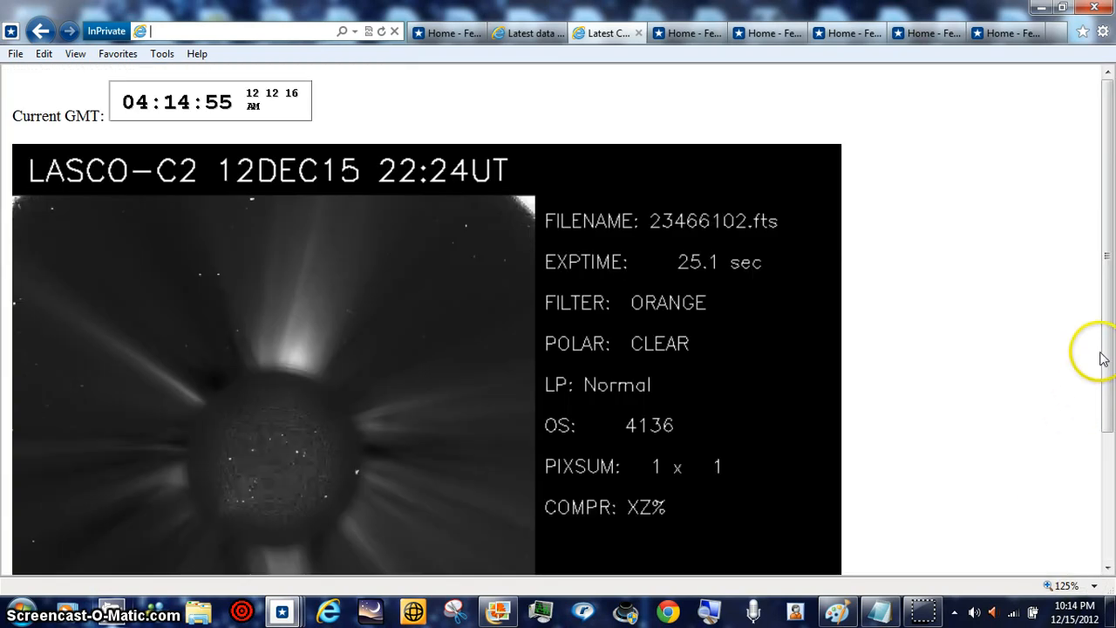
scroll(down, 3)
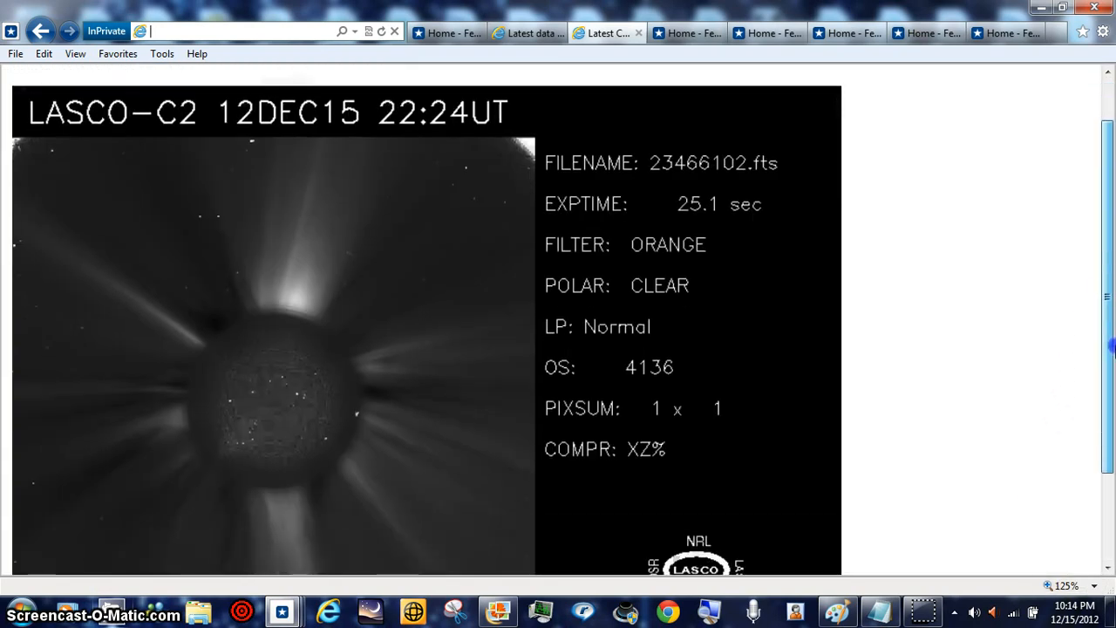
scroll(down, 3)
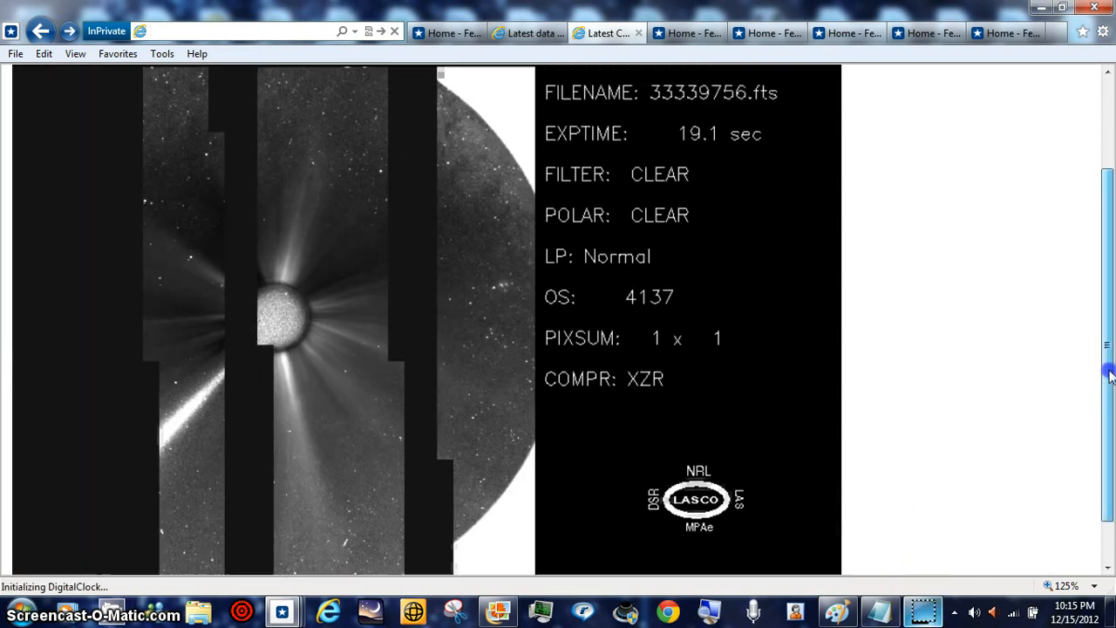
scroll(up, 3)
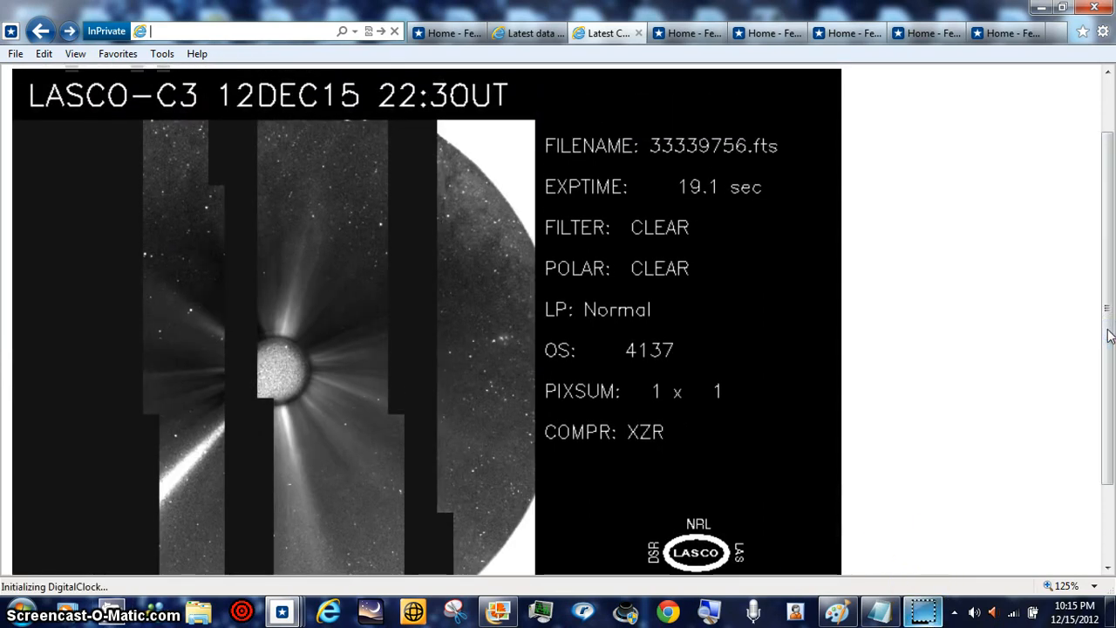